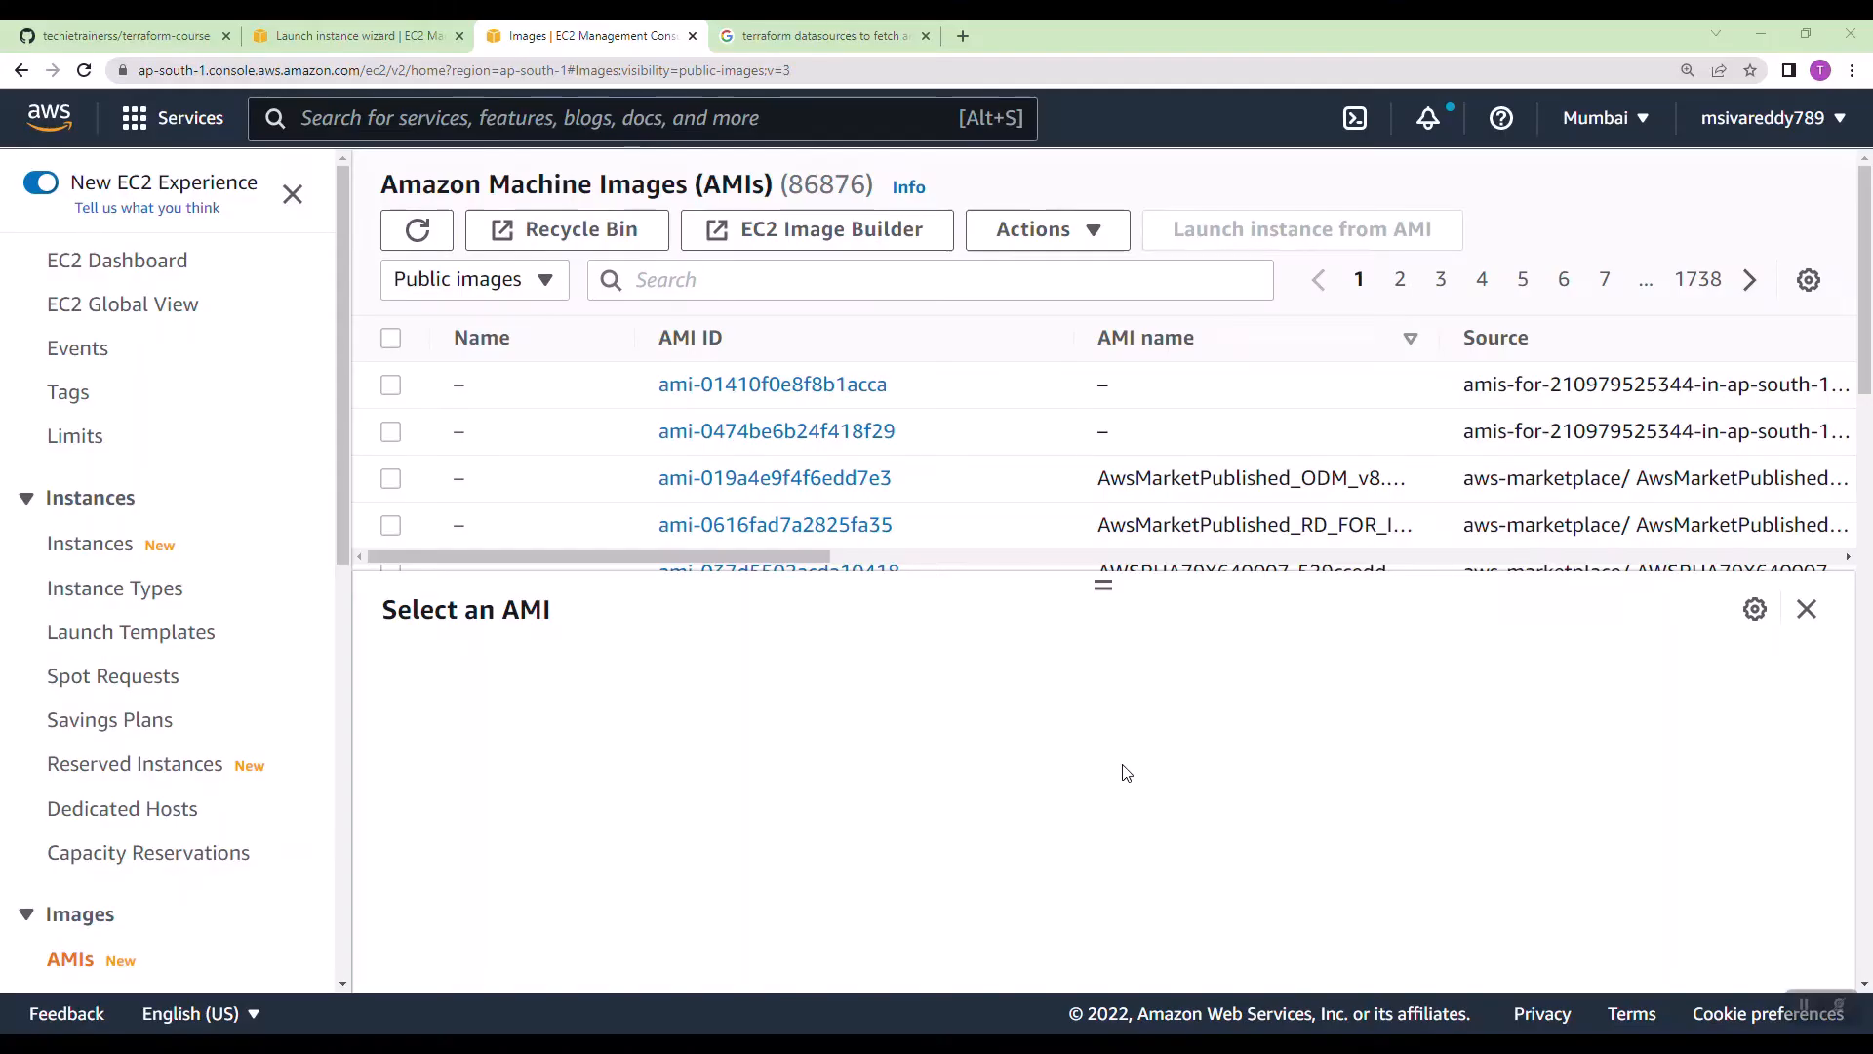
# Step: Switch from the AWS console back to the VS Code window with the README preview
pyautogui.press('alt+tab')
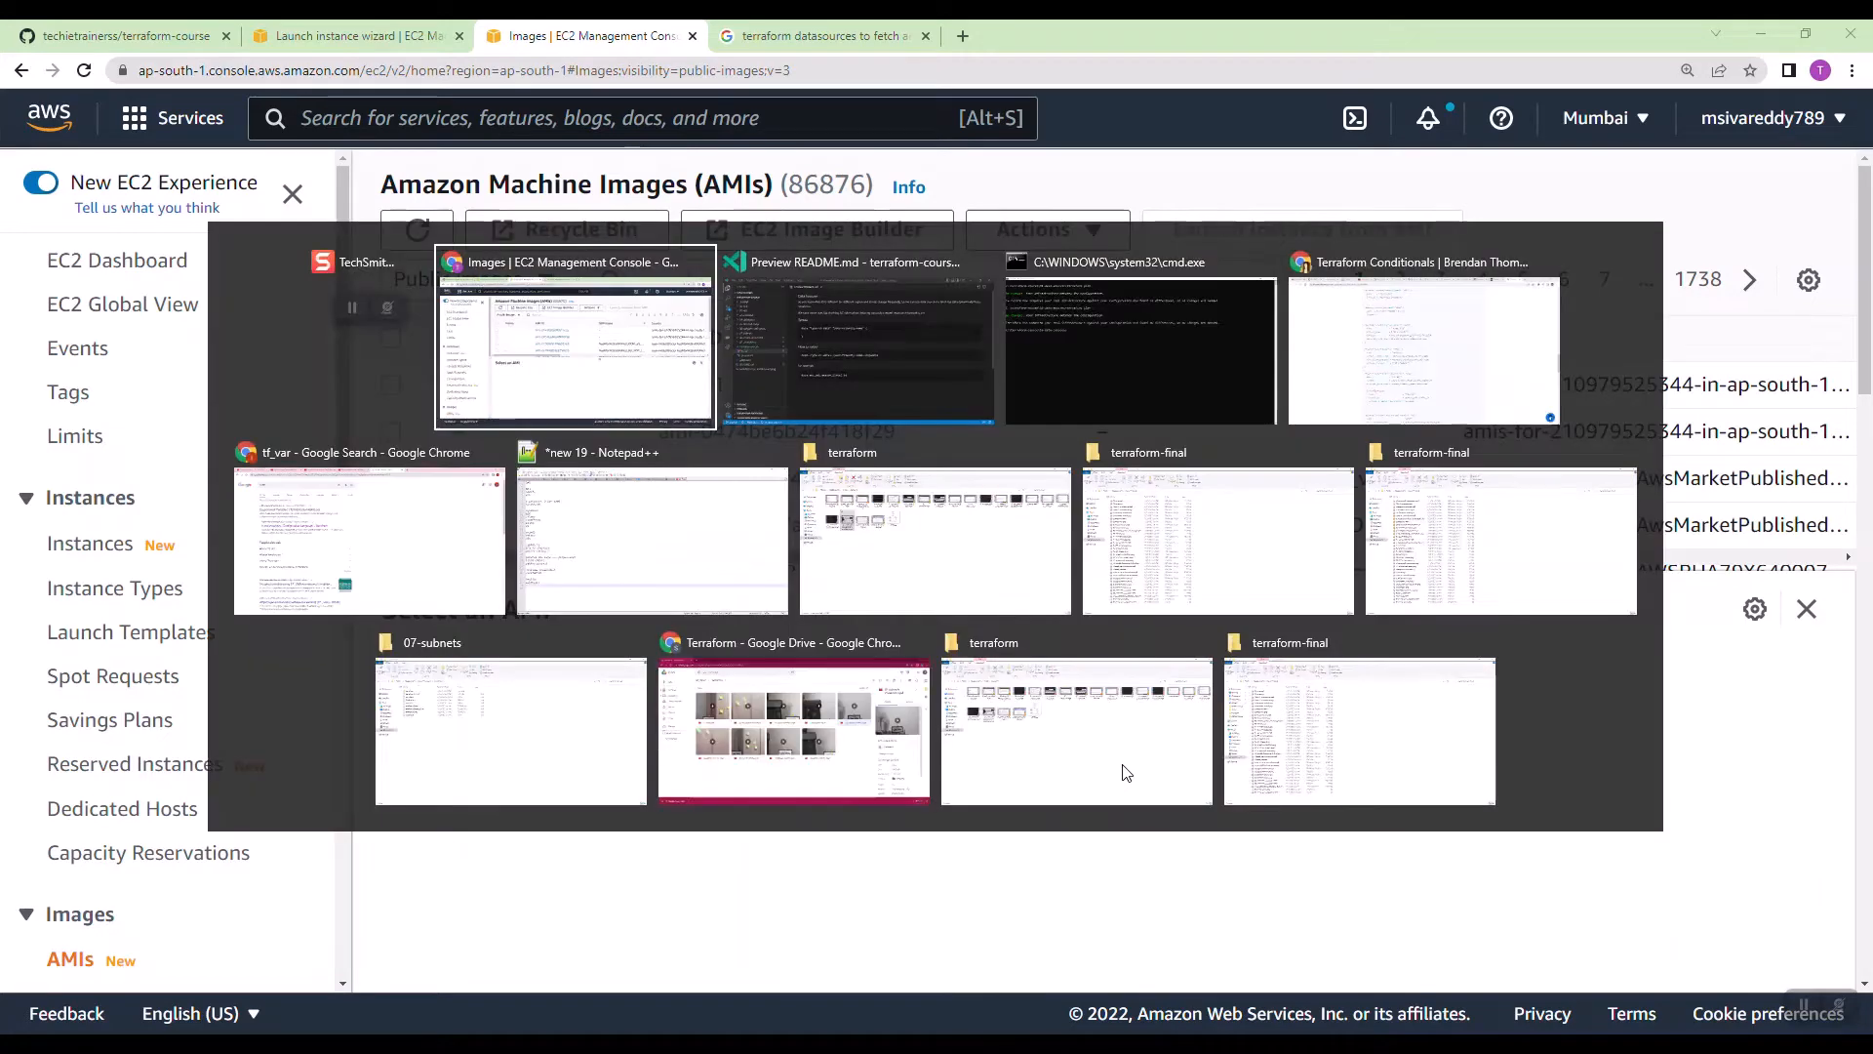
pyautogui.click(856, 348)
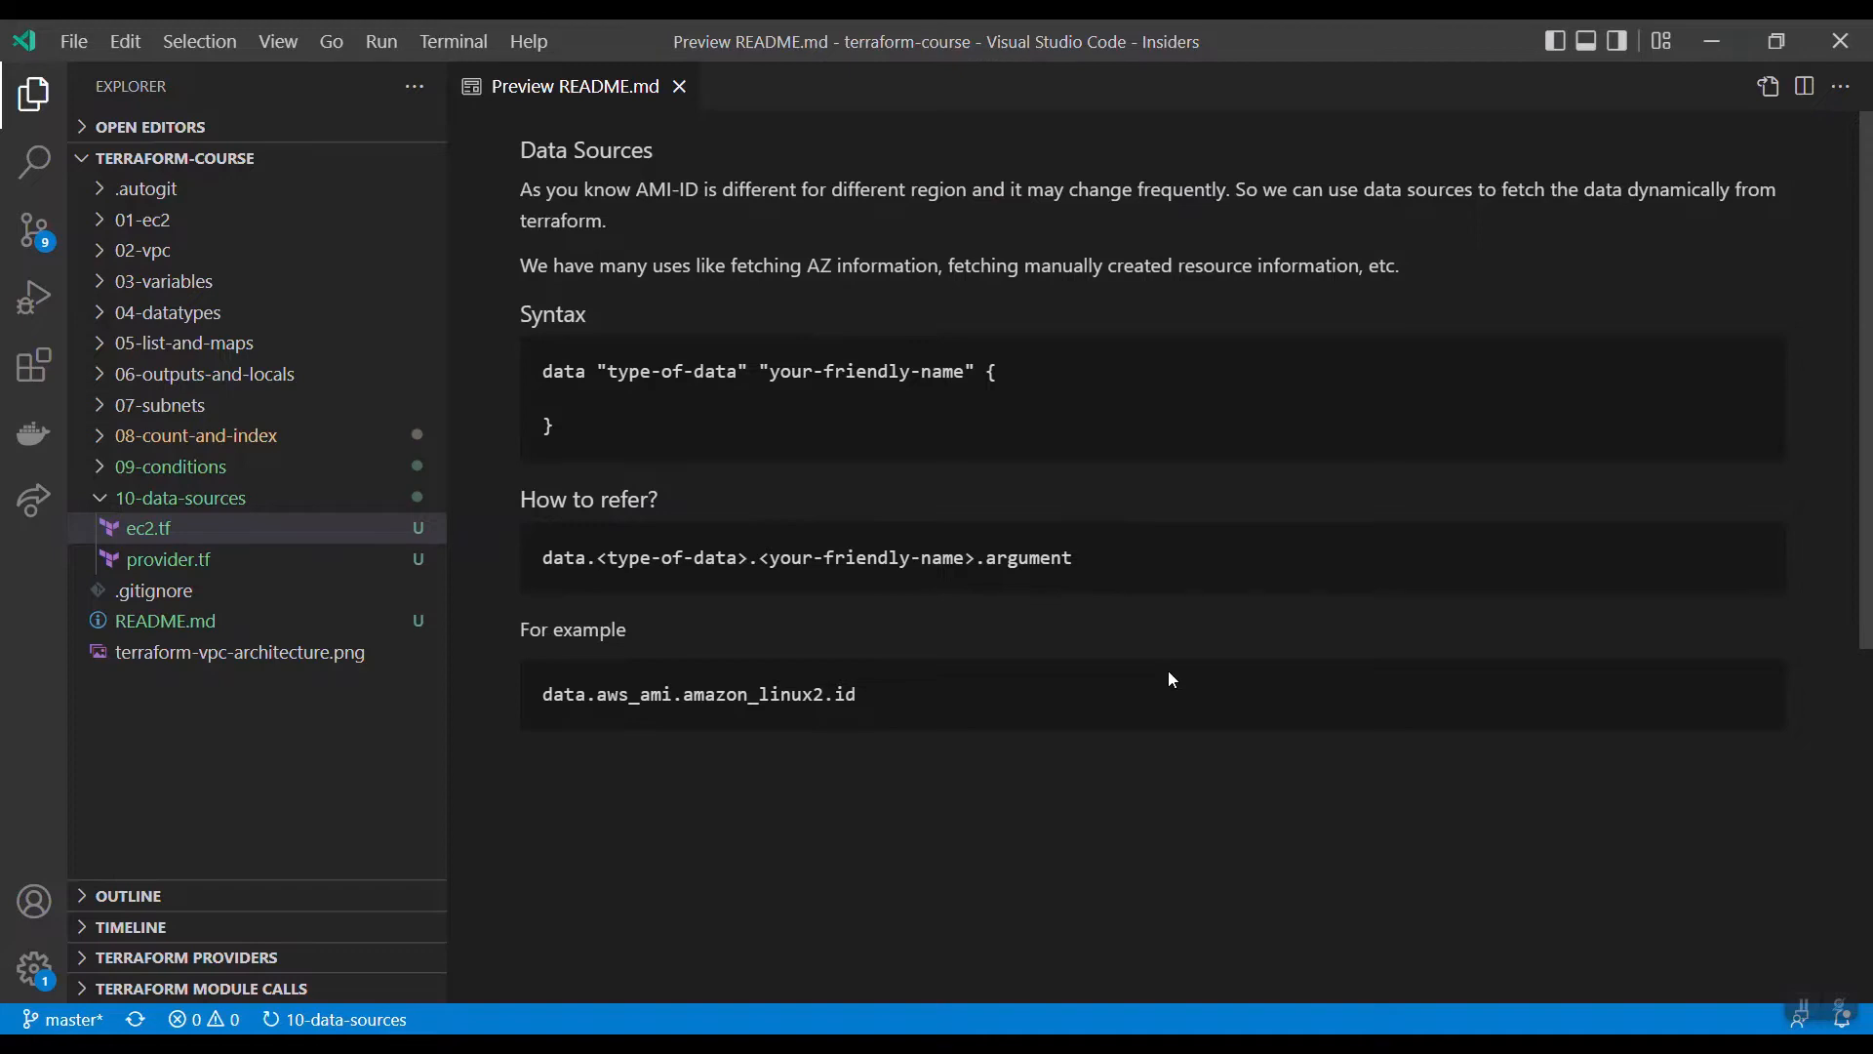
# Step: View ec2.tf's hardcoded AMI in aws_instance "myec2", then reopen the README notes
pyautogui.click(146, 527)
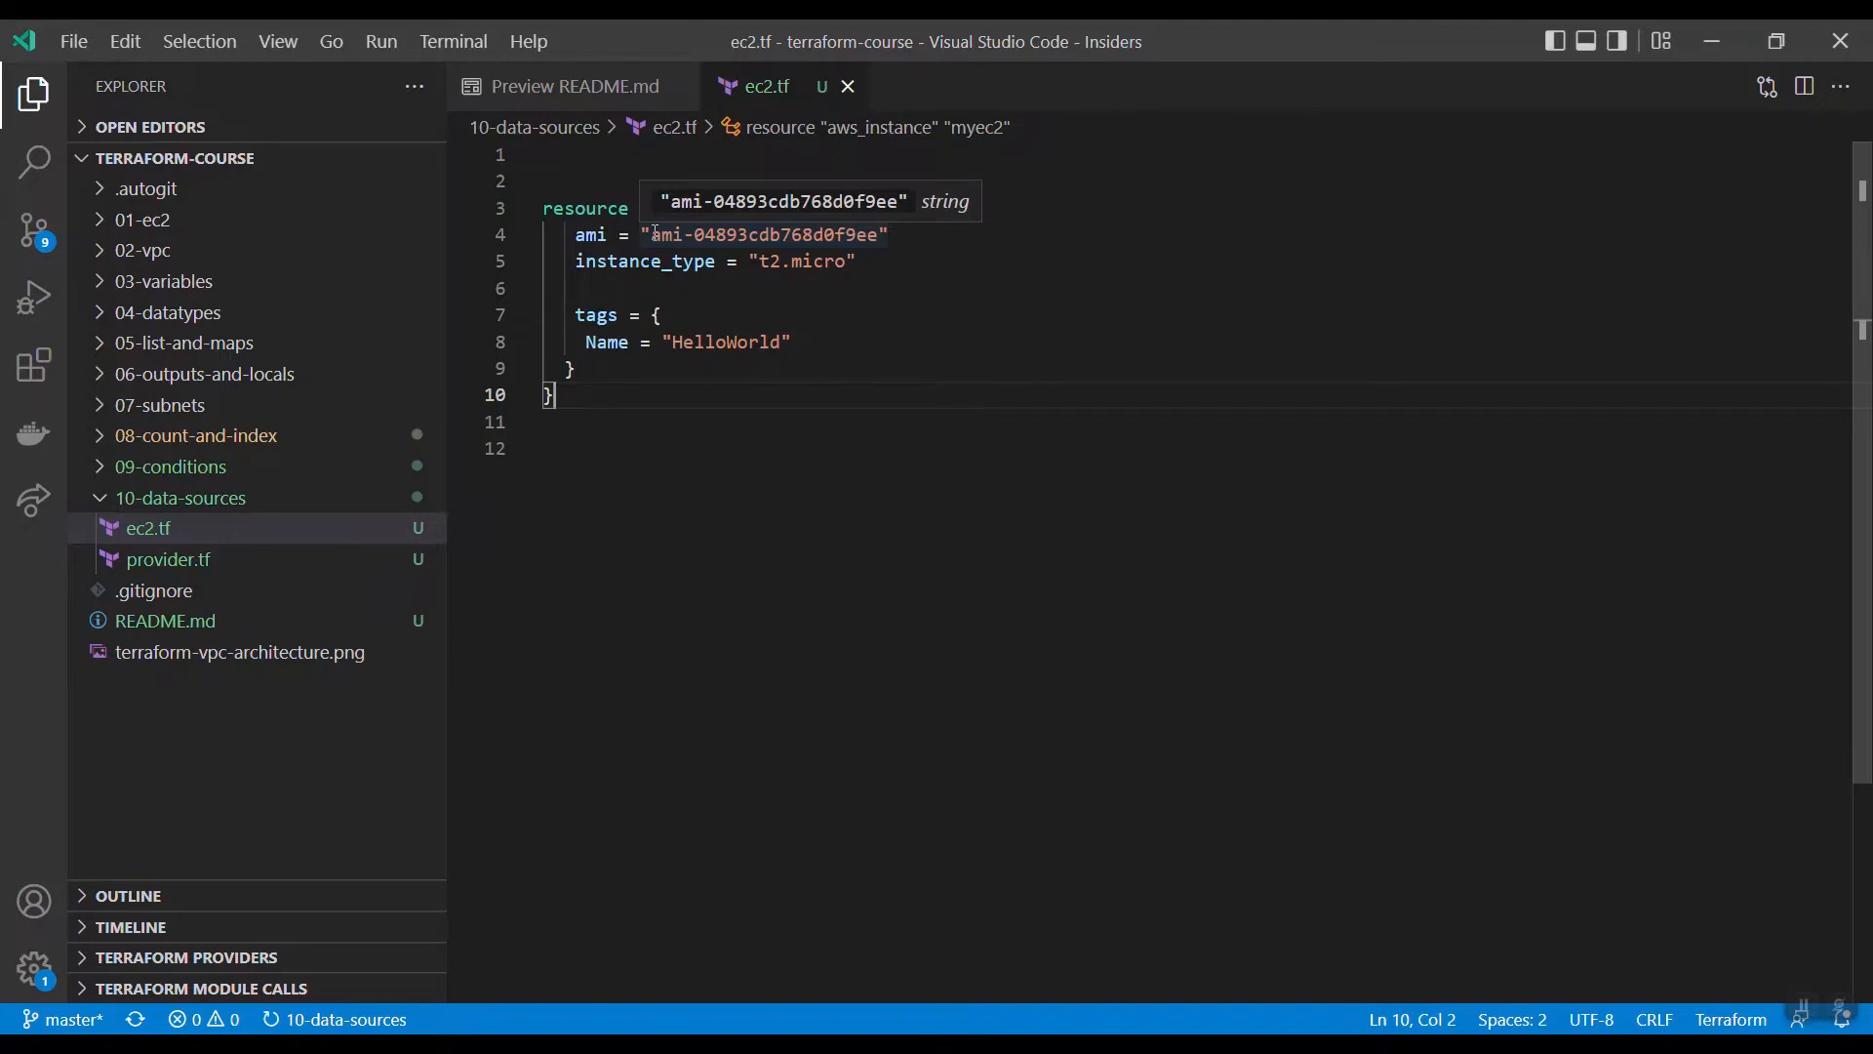
pyautogui.moveTo(386, 316)
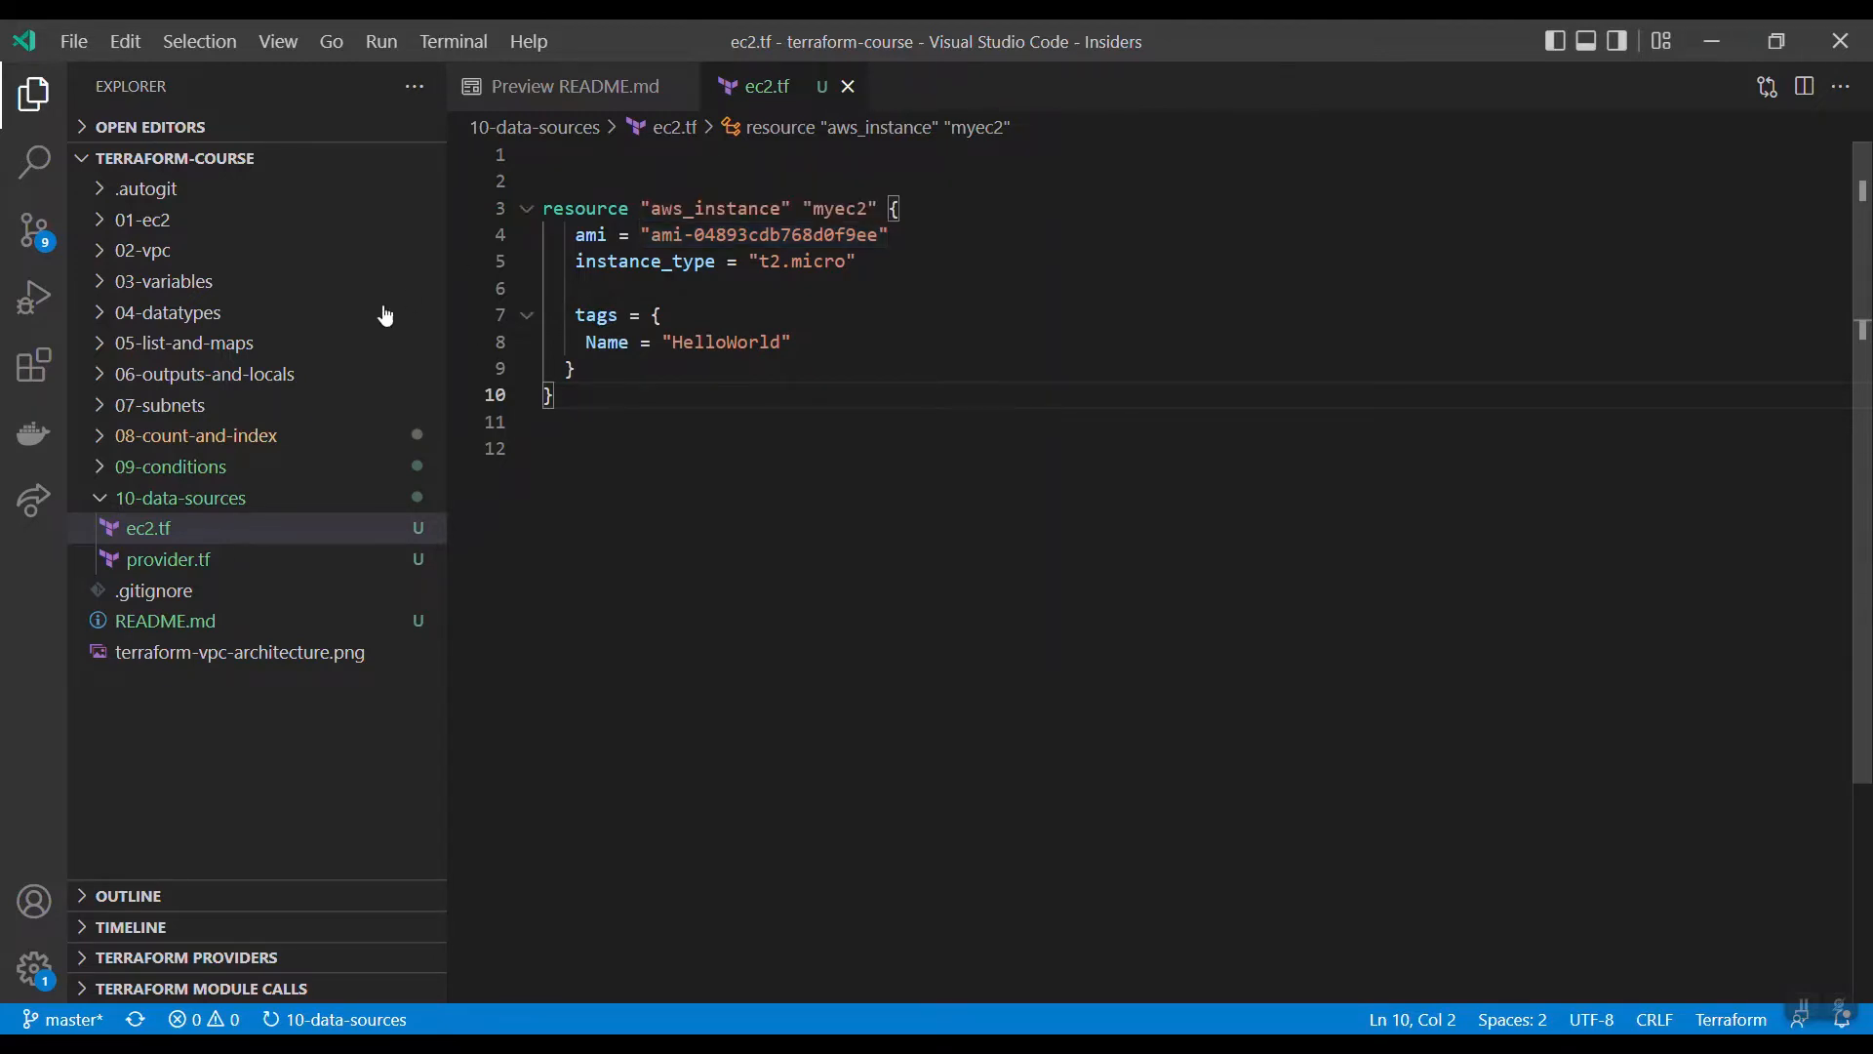
pyautogui.click(146, 528)
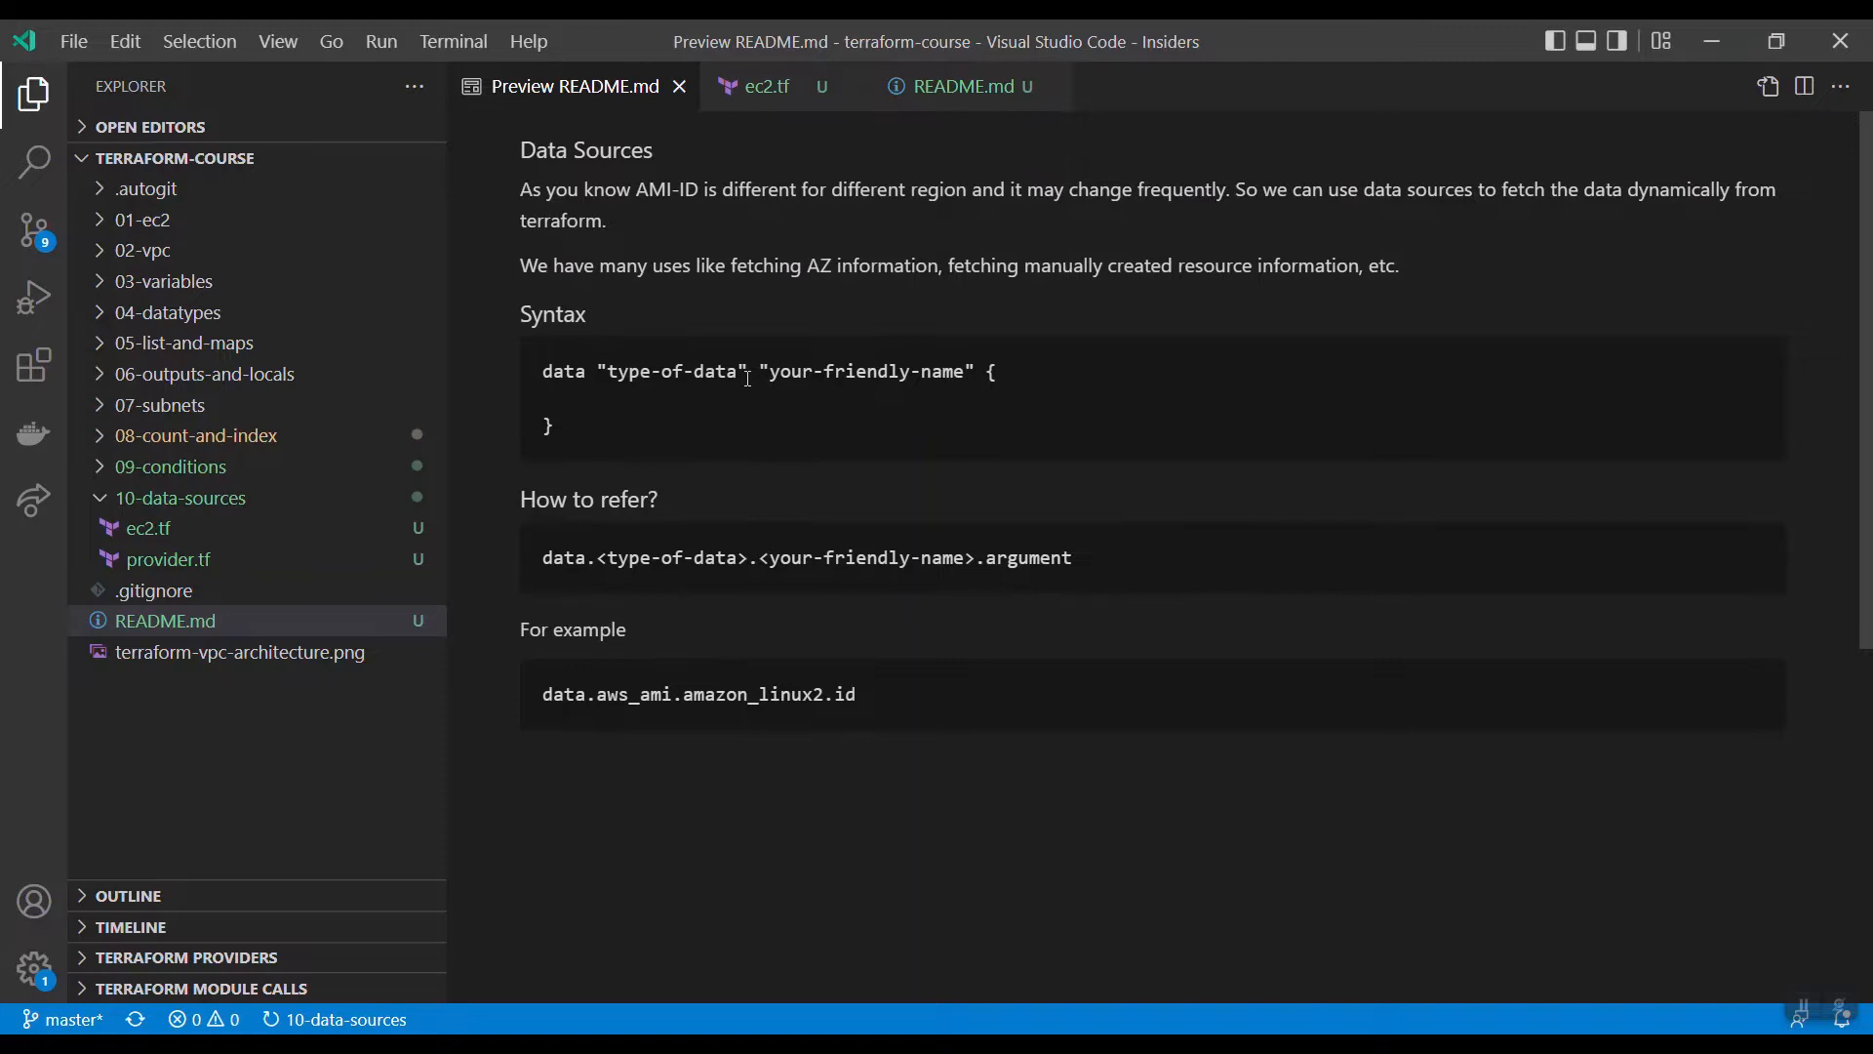
pyautogui.moveTo(621, 394)
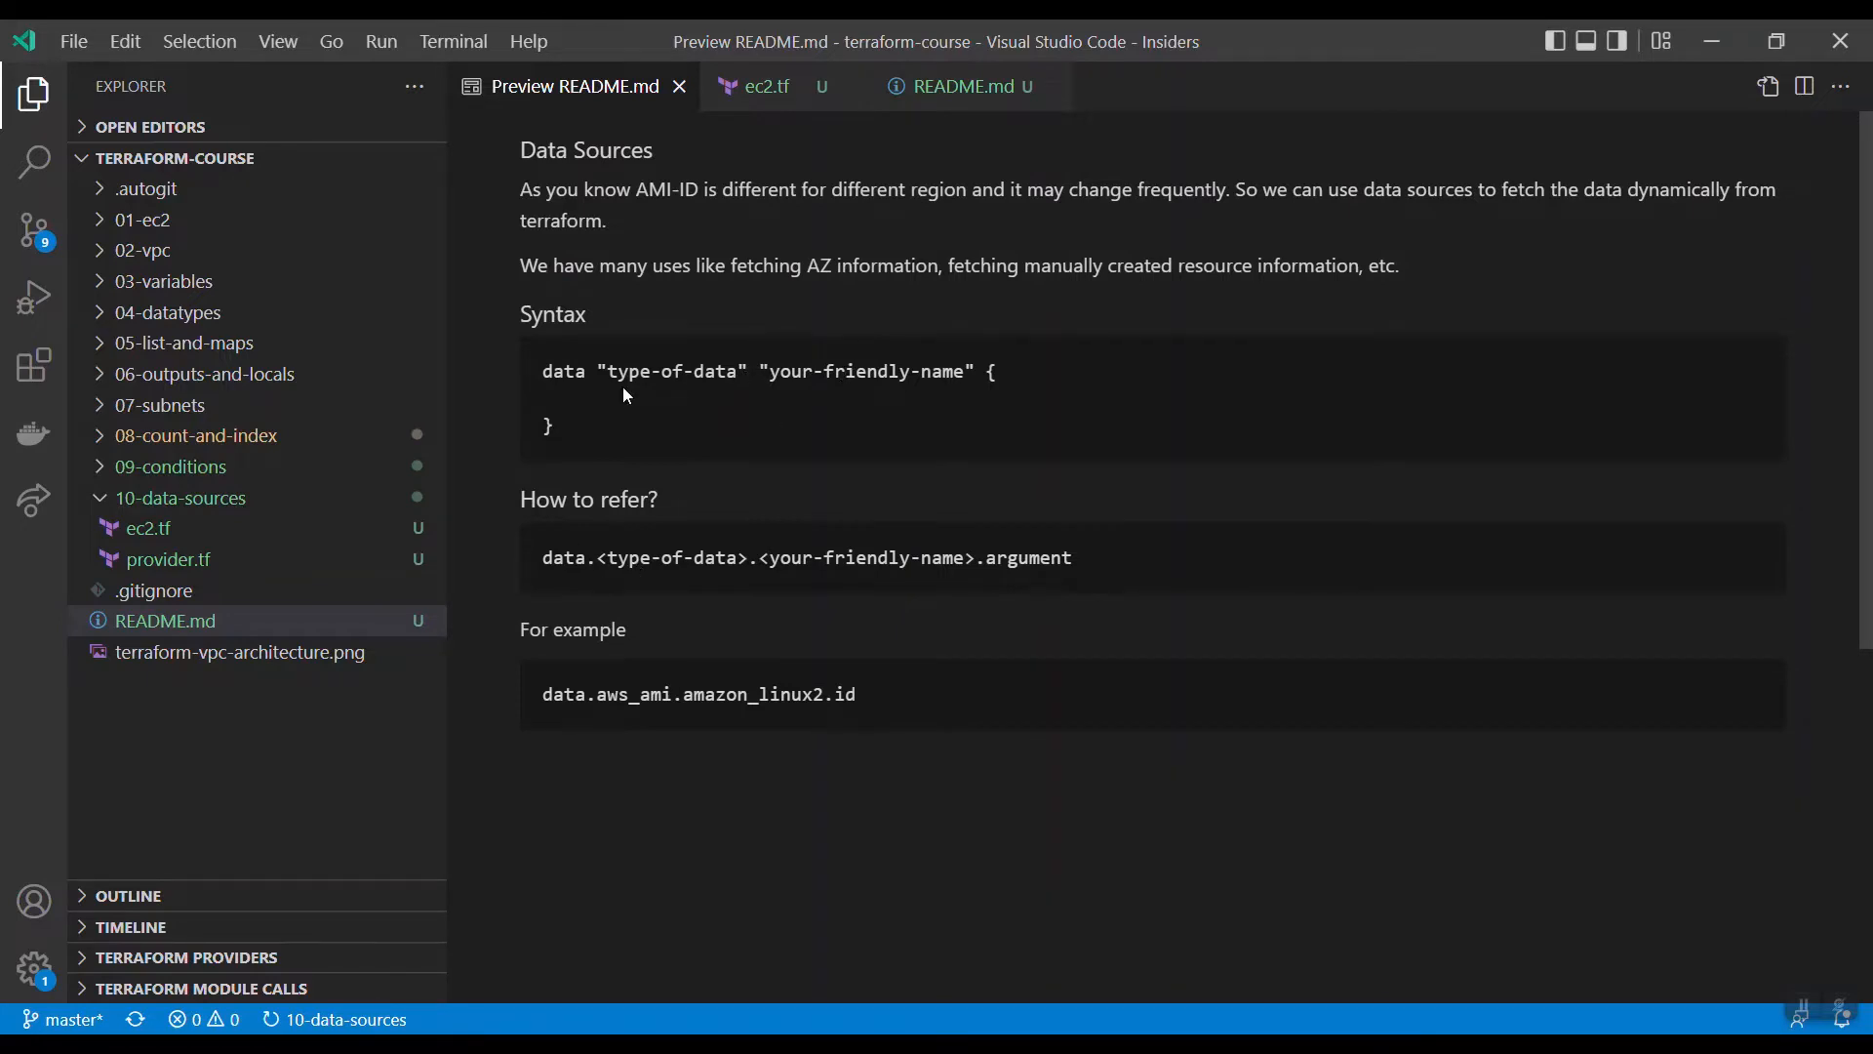
pyautogui.moveTo(611, 404)
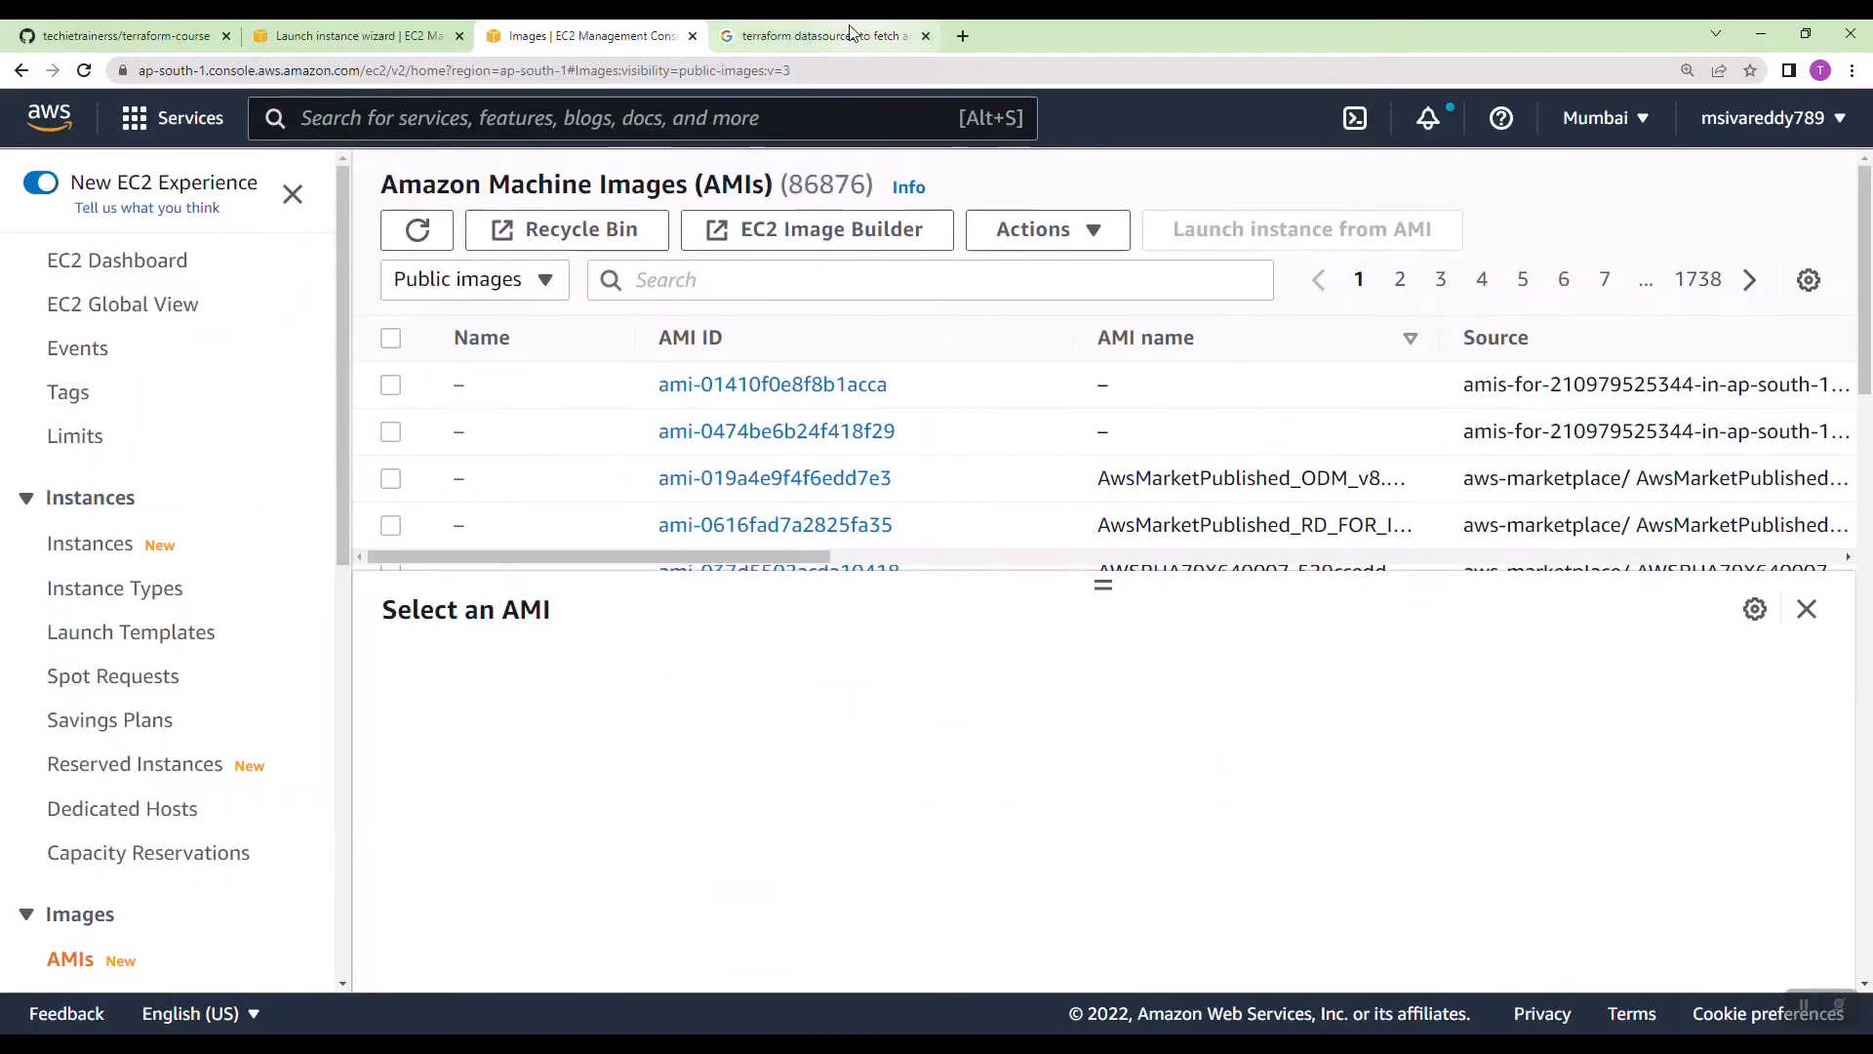
# Step: Browse the Google results and article showing an aws_ami data block with filters, then return
pyautogui.click(824, 35)
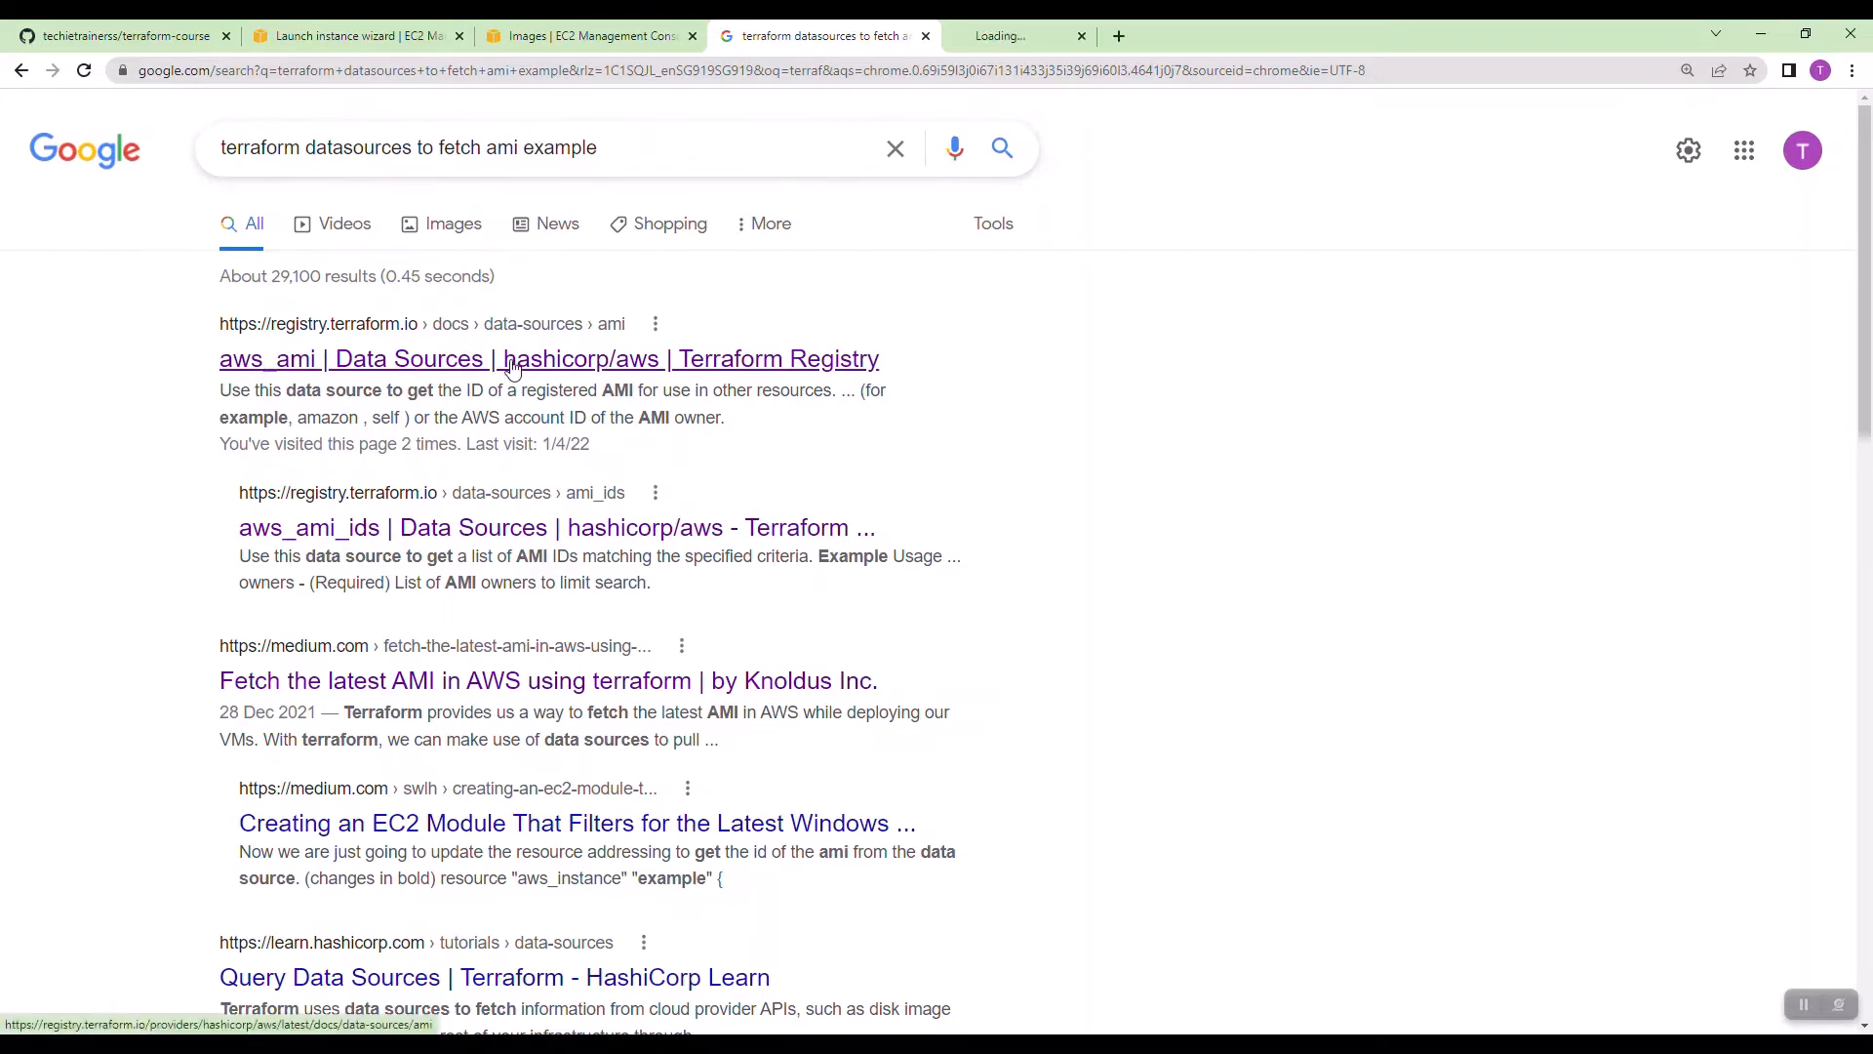
pyautogui.click(550, 359)
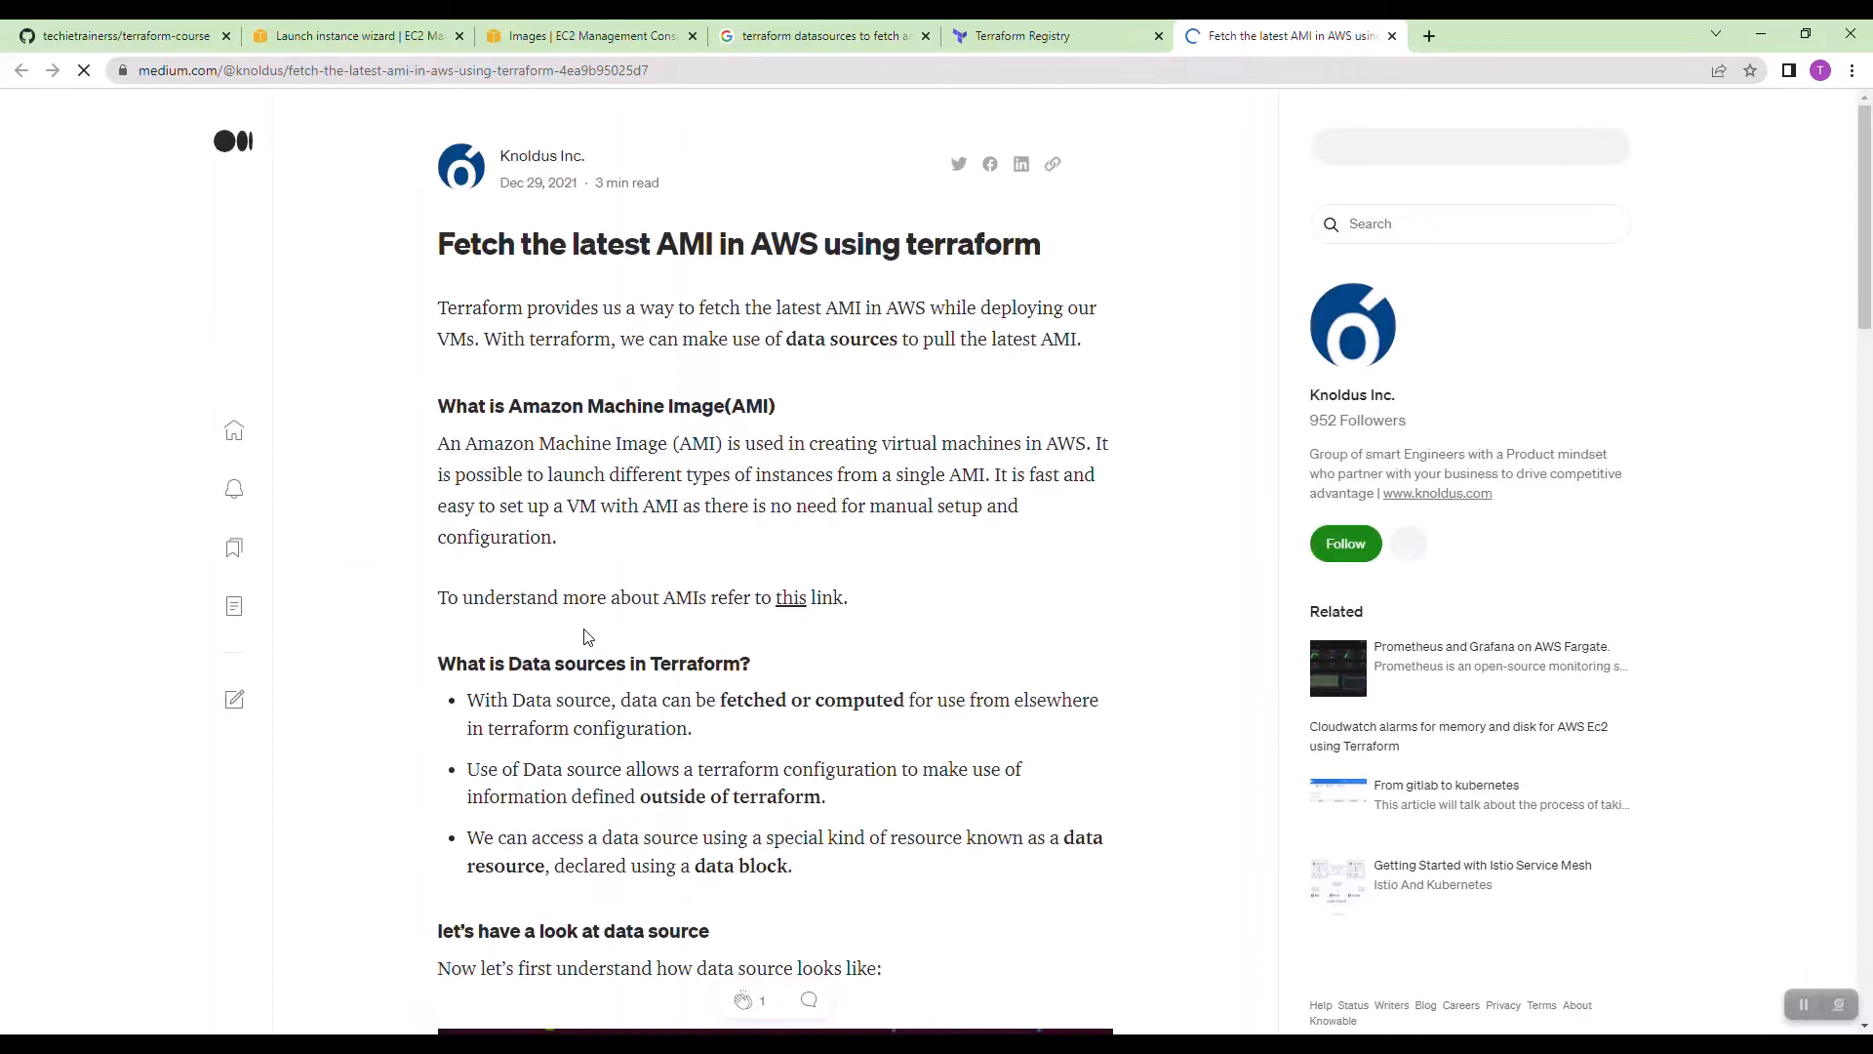
pyautogui.scroll(-3)
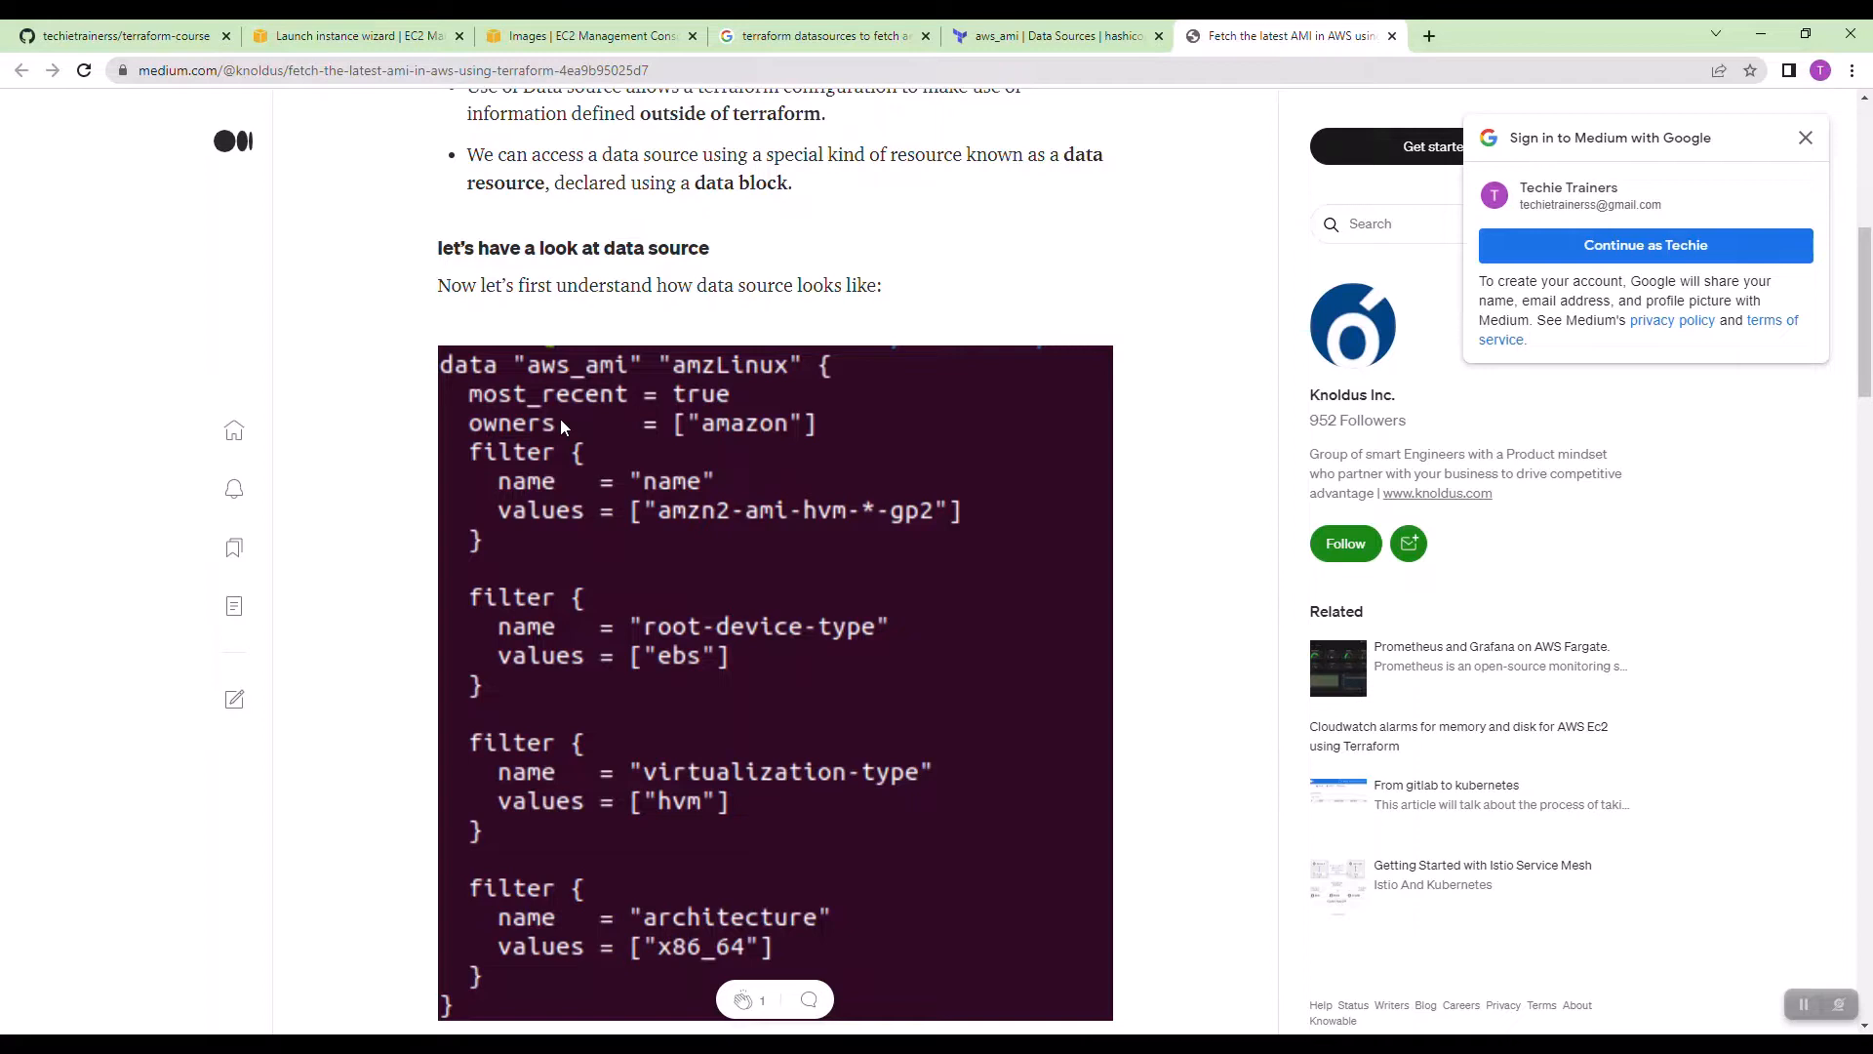
pyautogui.moveTo(609, 238)
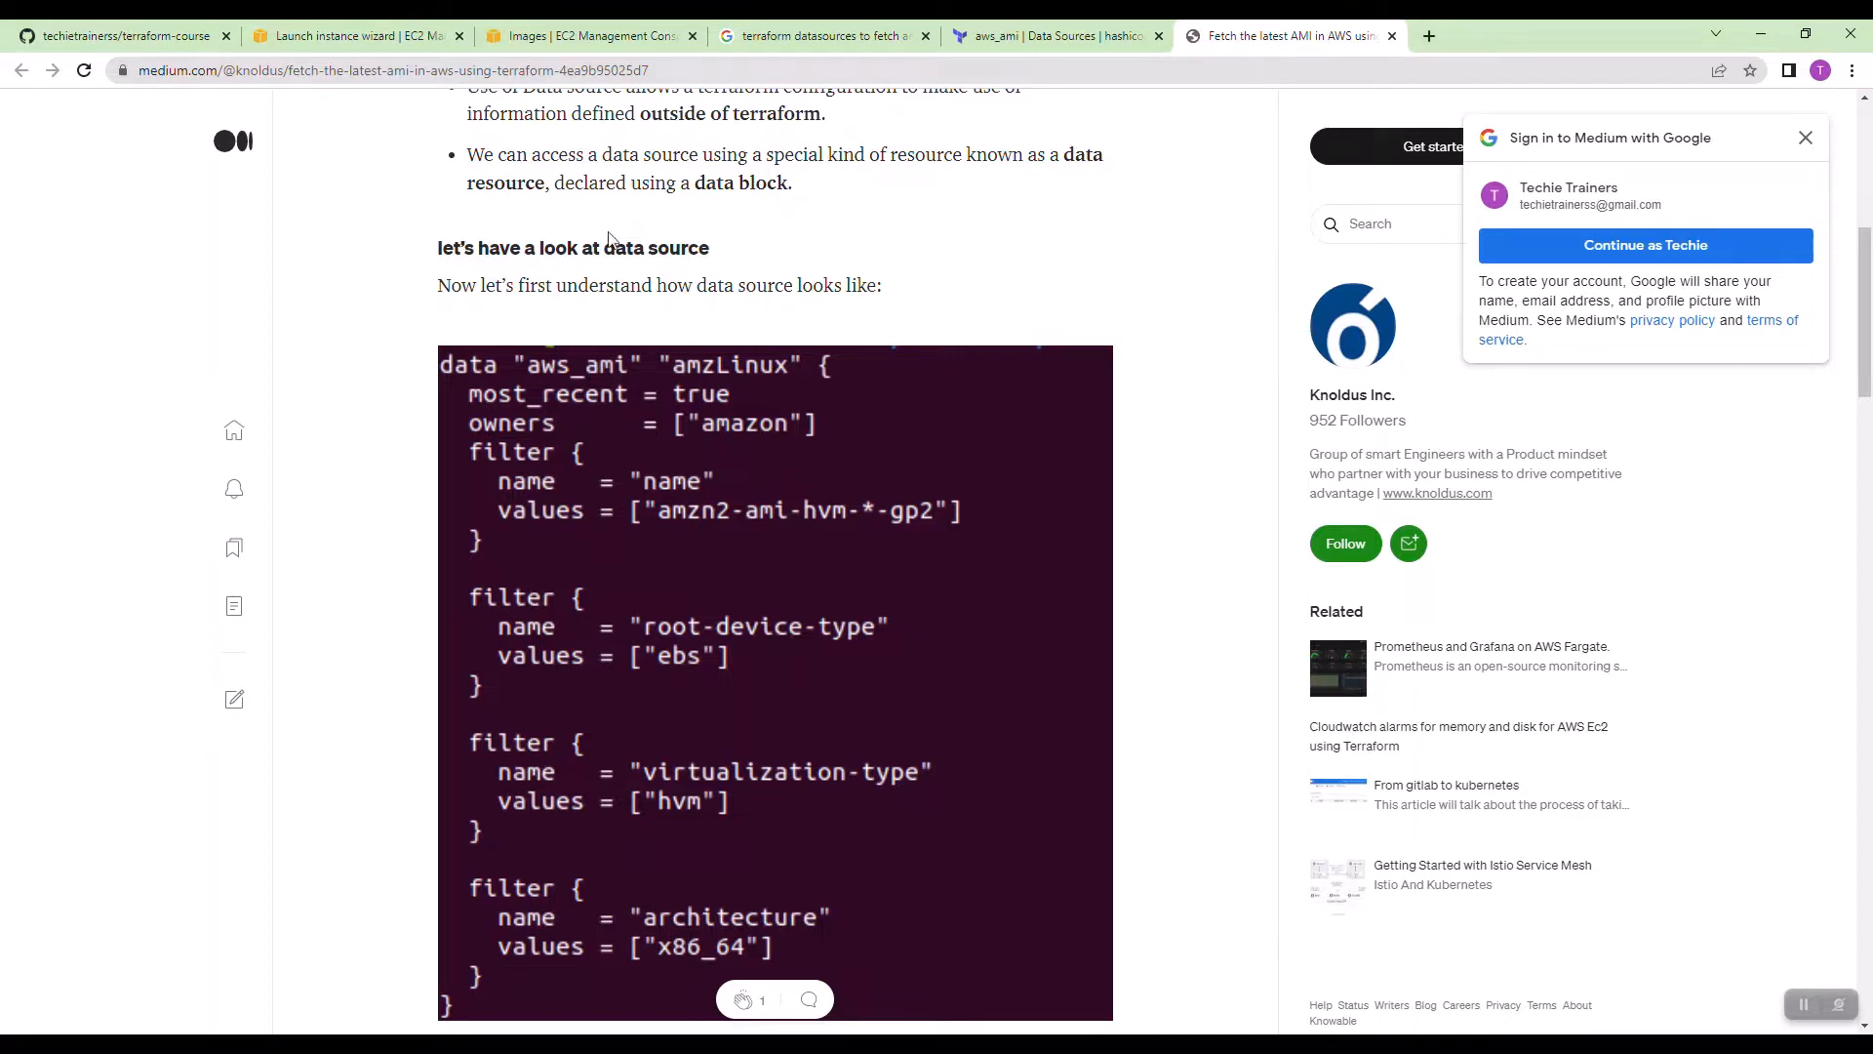
pyautogui.press('alt+tab')
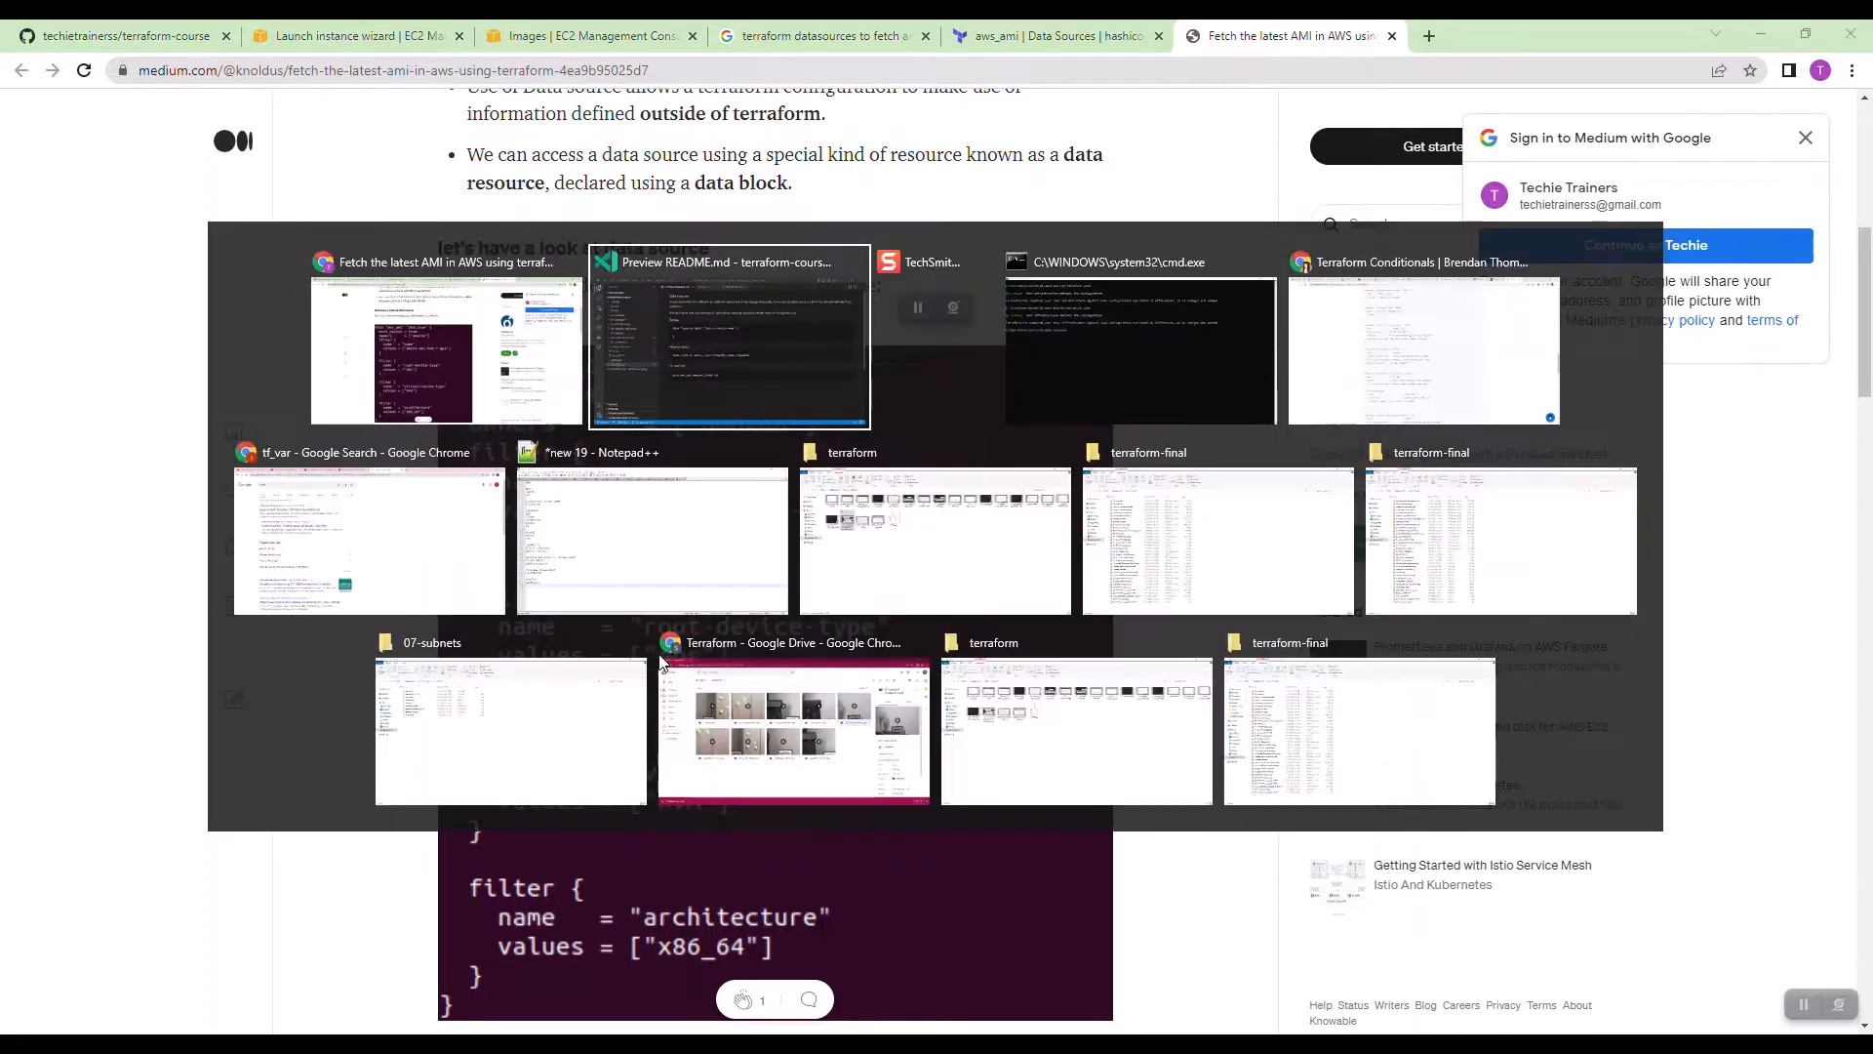
# Step: Start a data "aws_ami" "amazon-linux2" block above the instance resource in ec2.tf
pyautogui.click(728, 336)
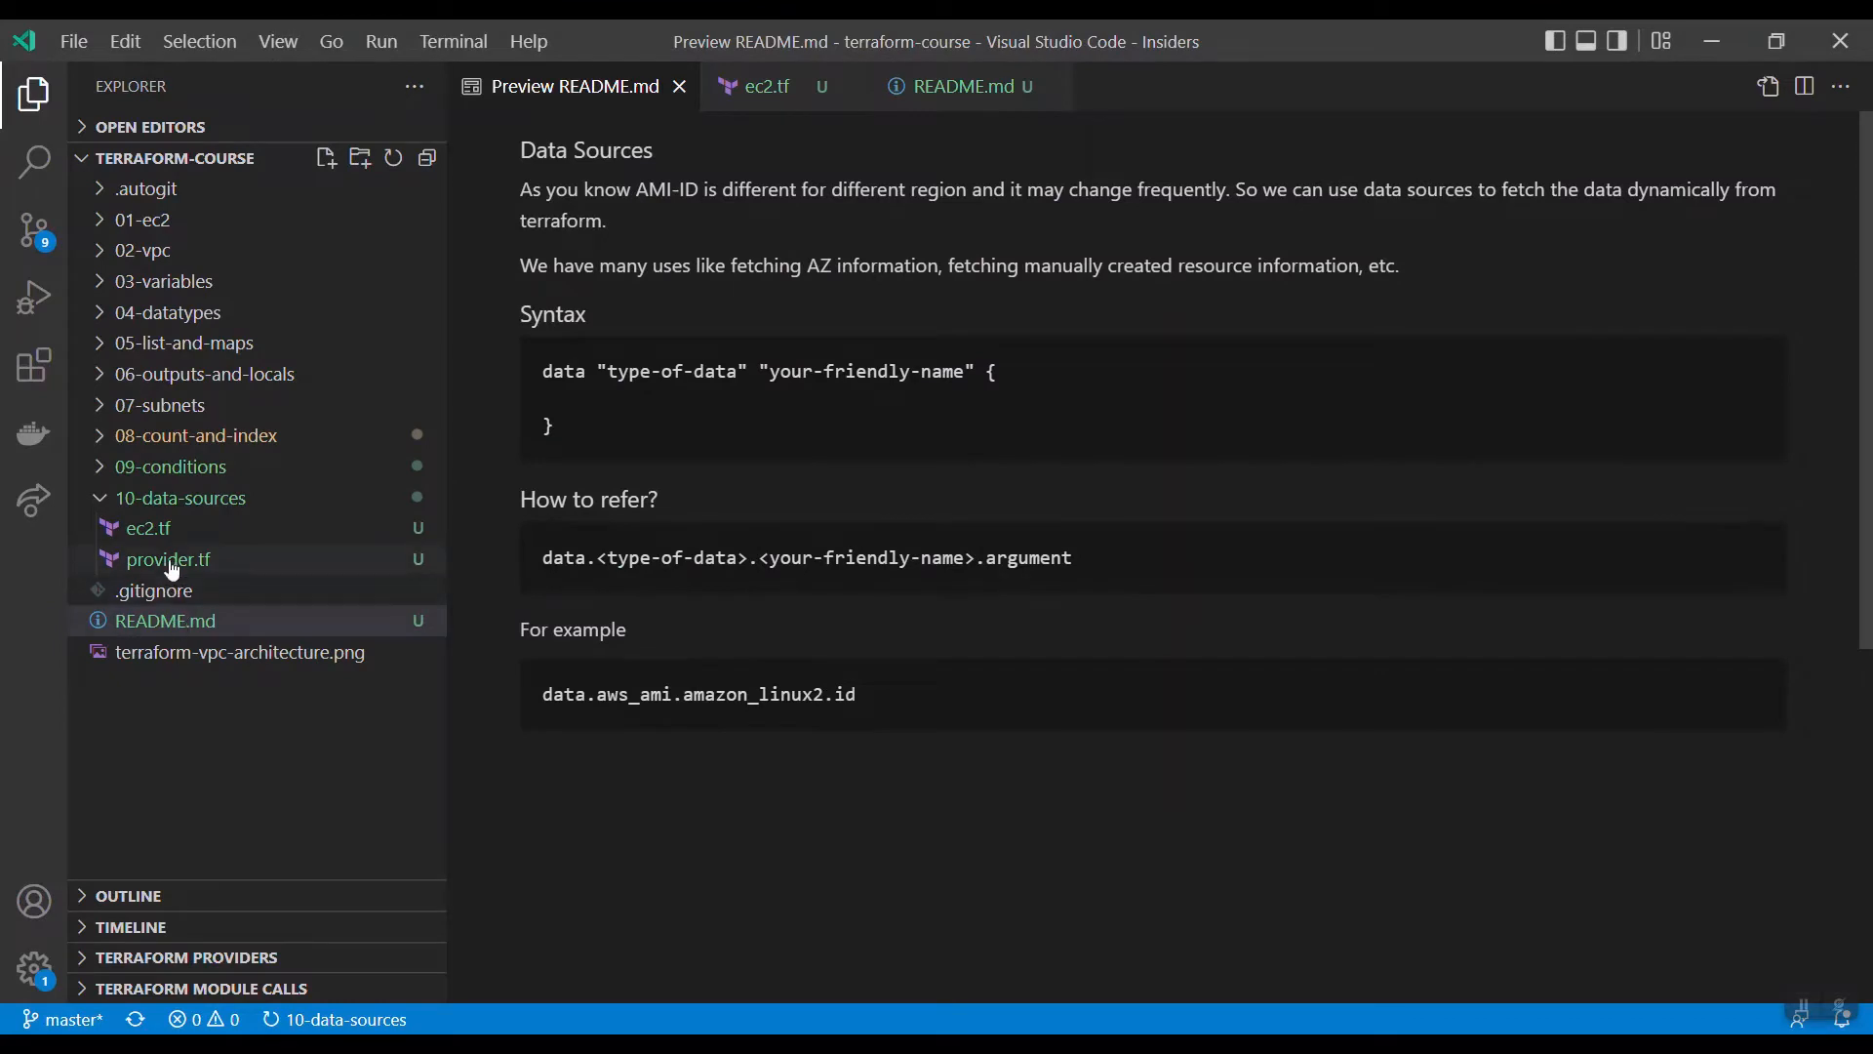
pyautogui.click(146, 527)
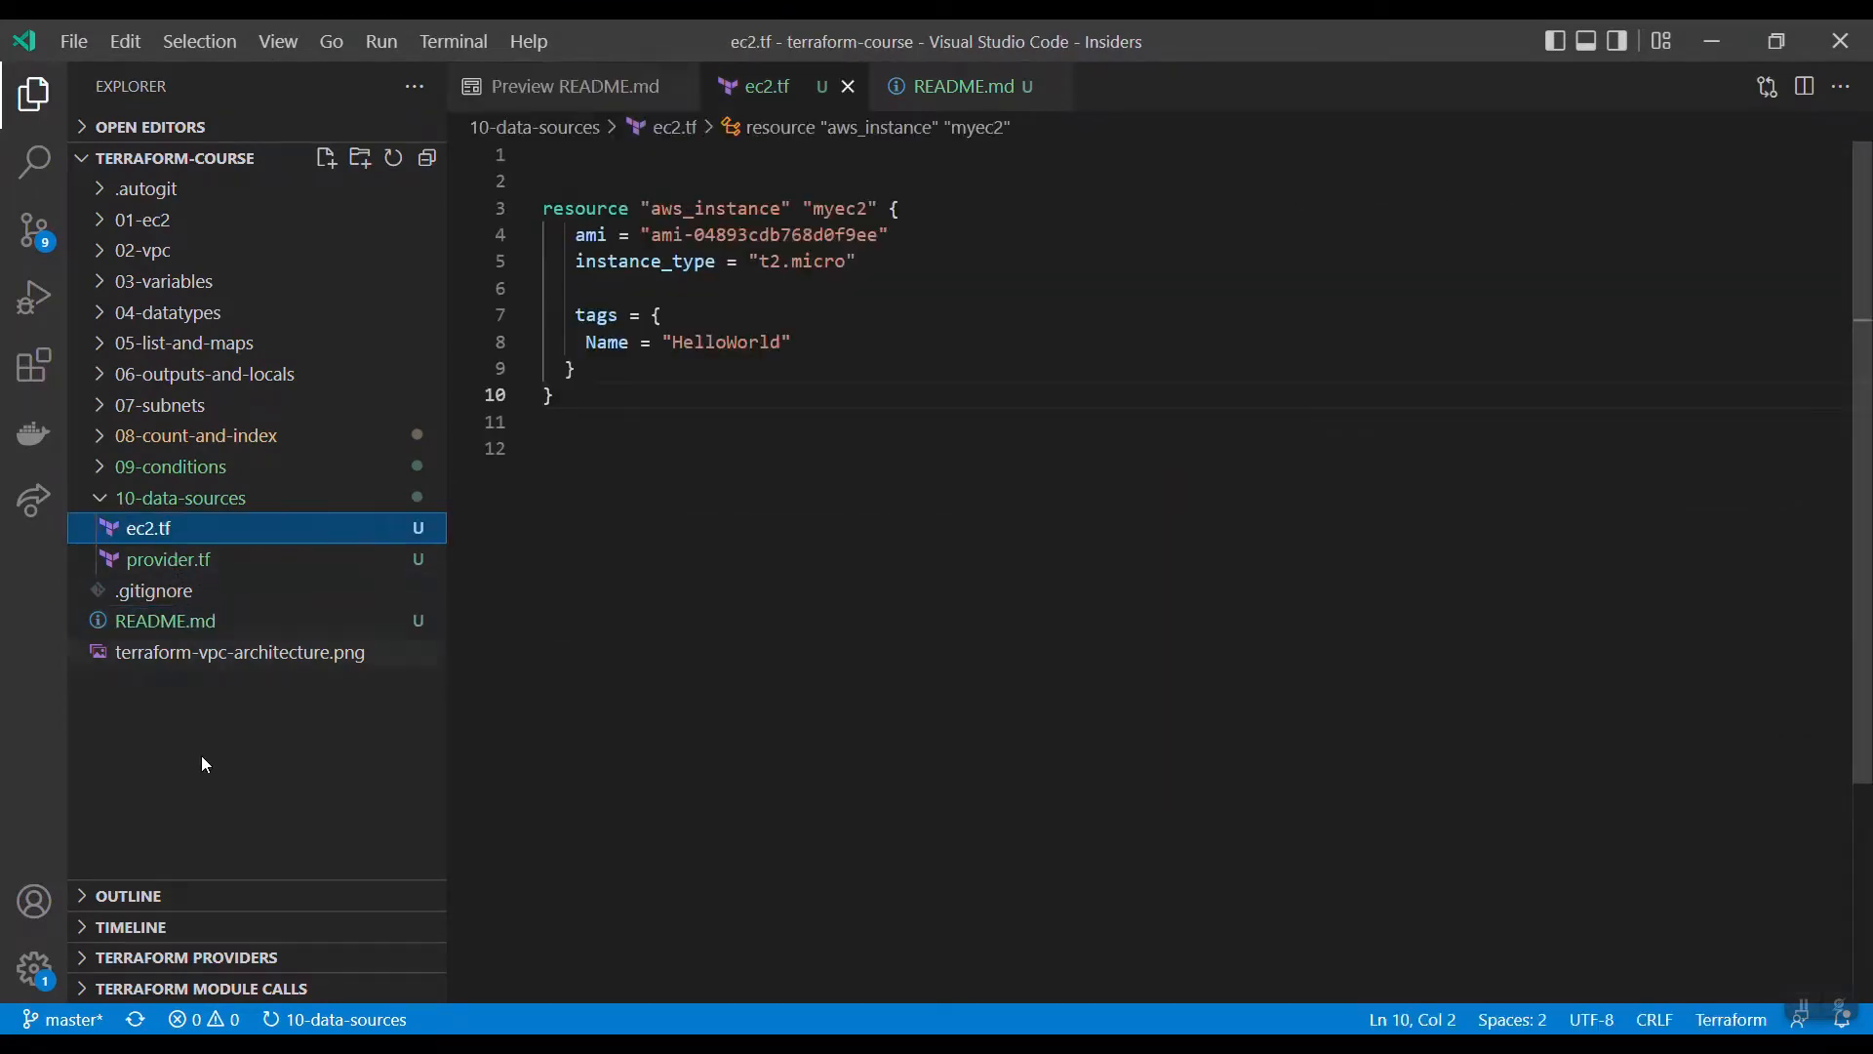
pyautogui.click(894, 209)
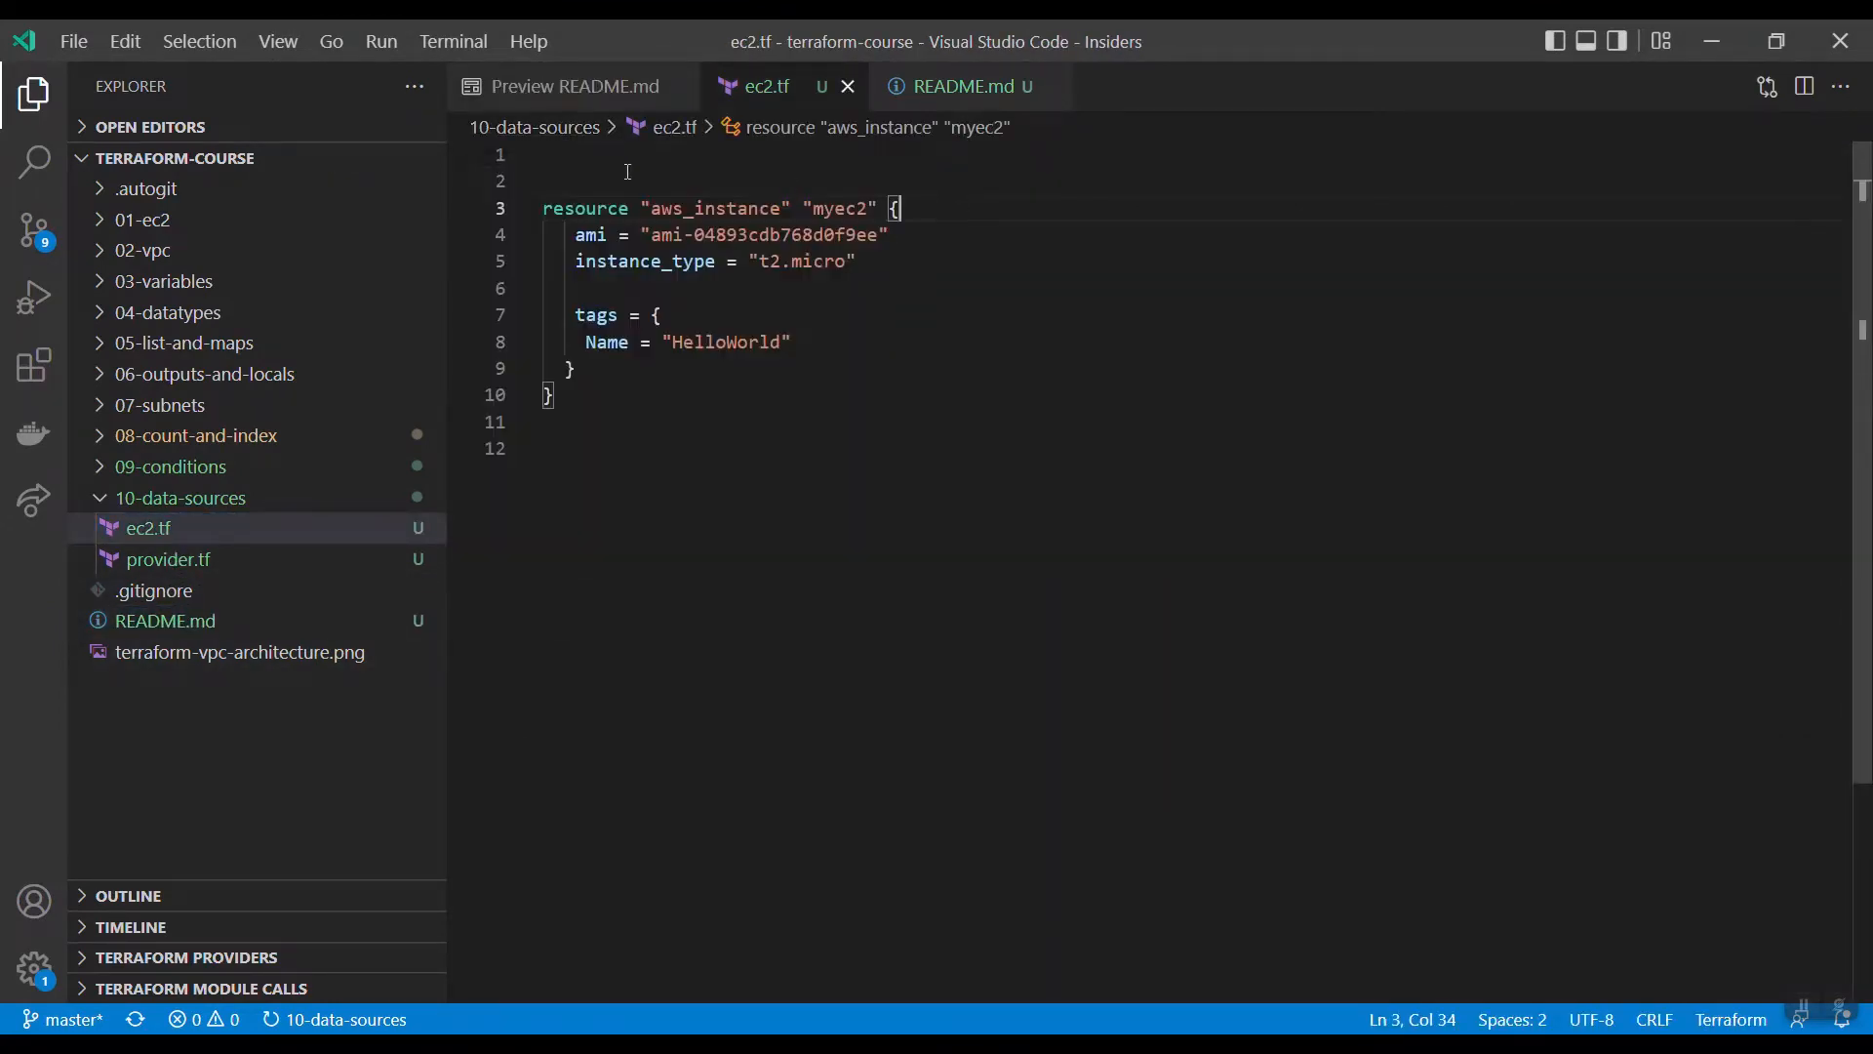
pyautogui.write('data')
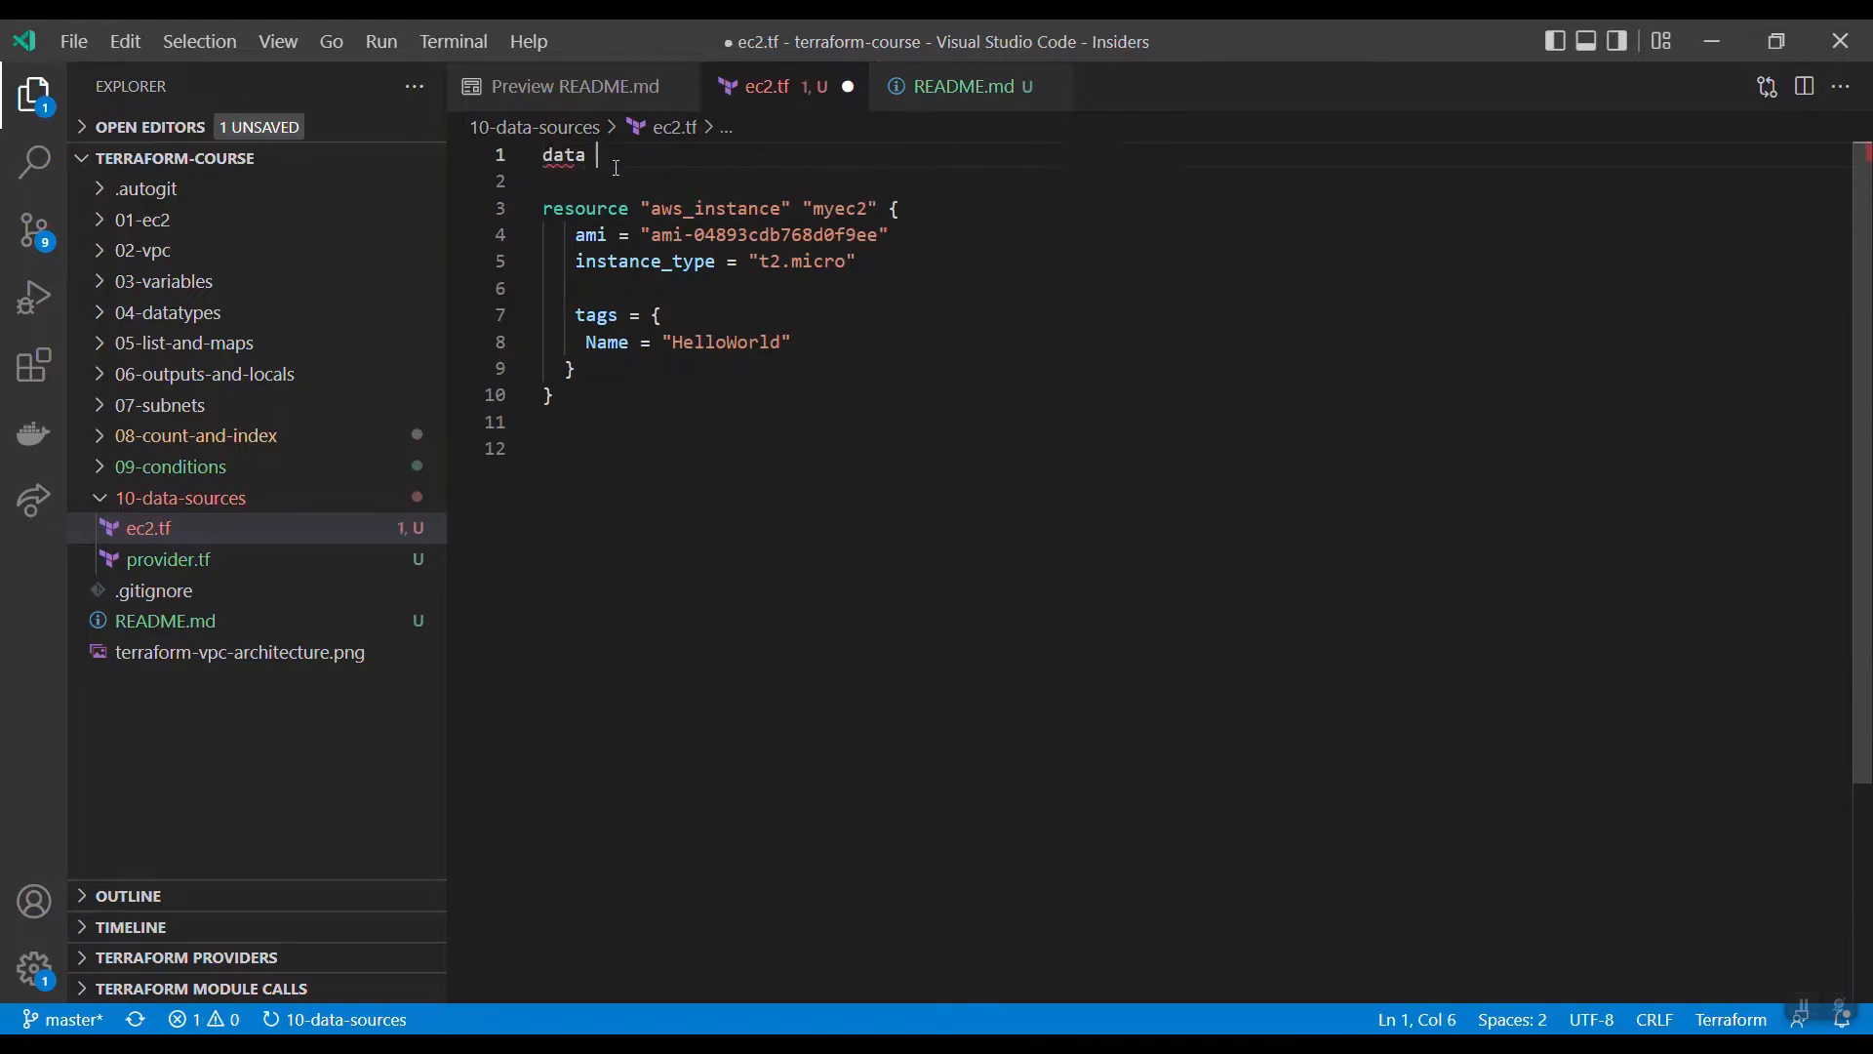
pyautogui.write('"aws"')
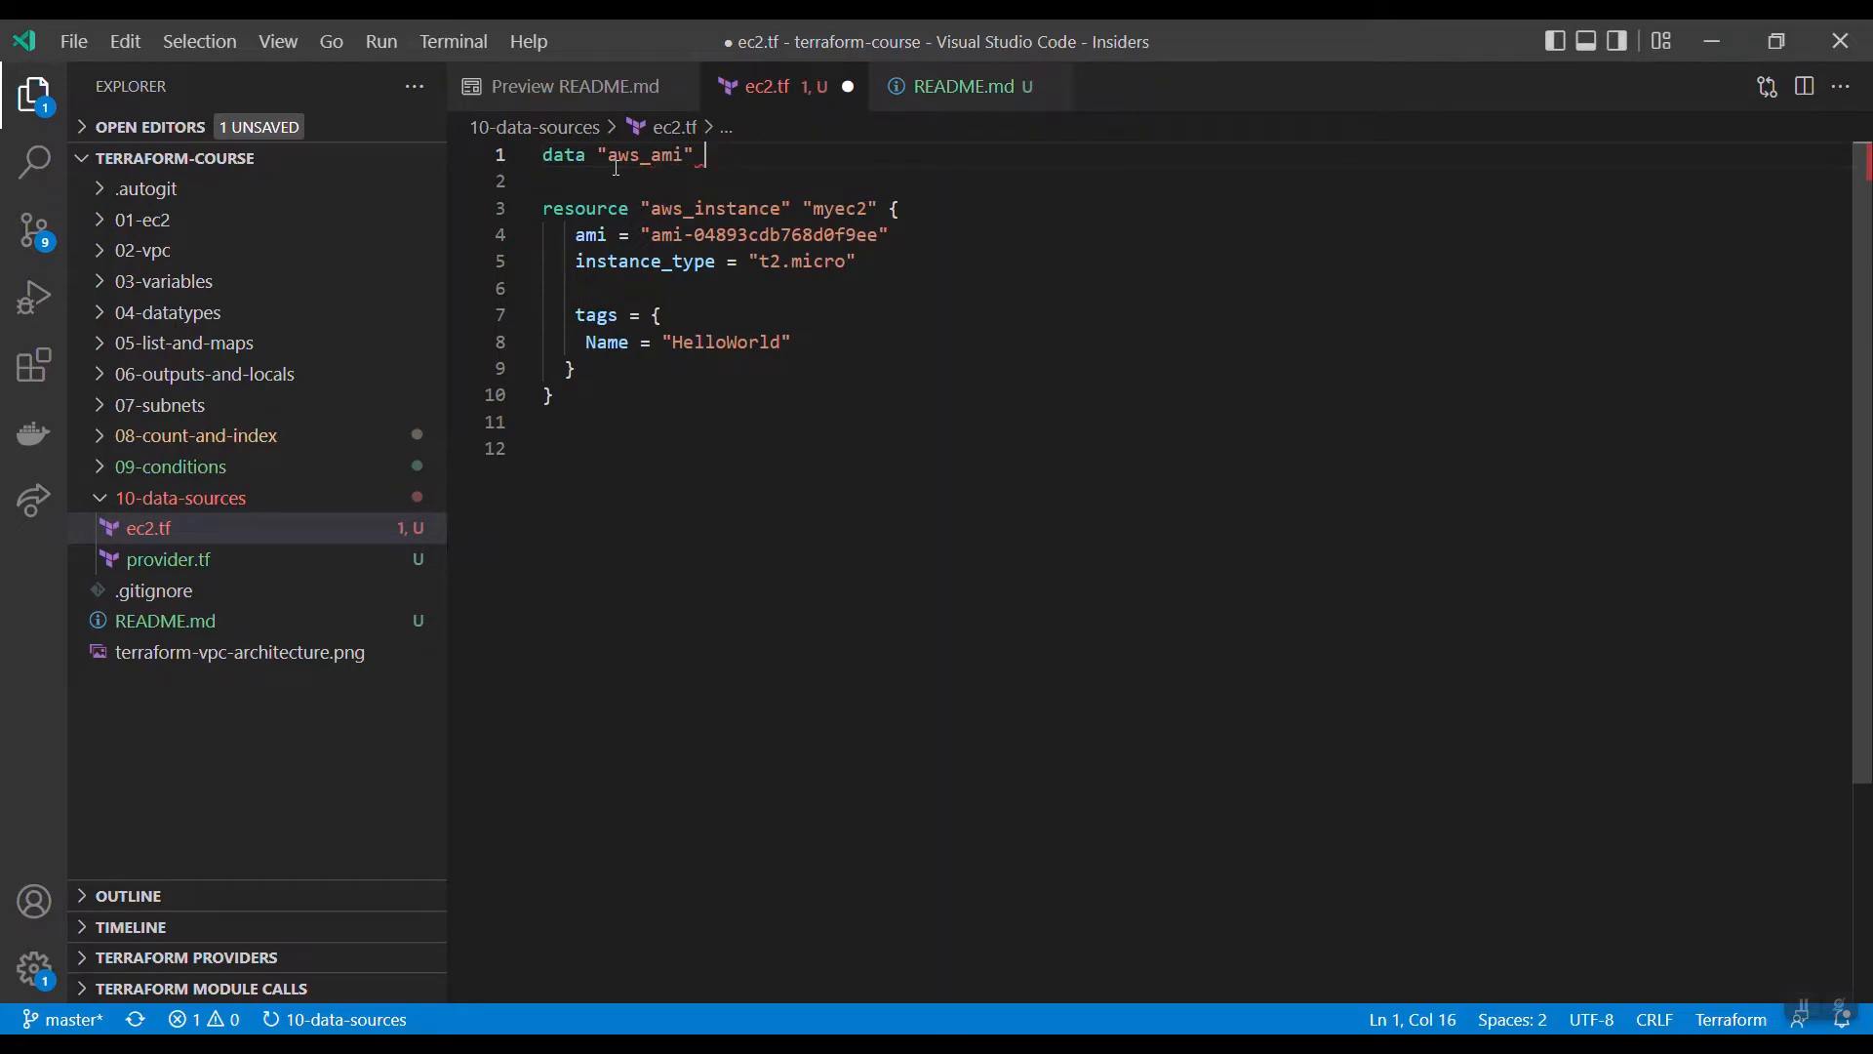
pyautogui.write('"a')
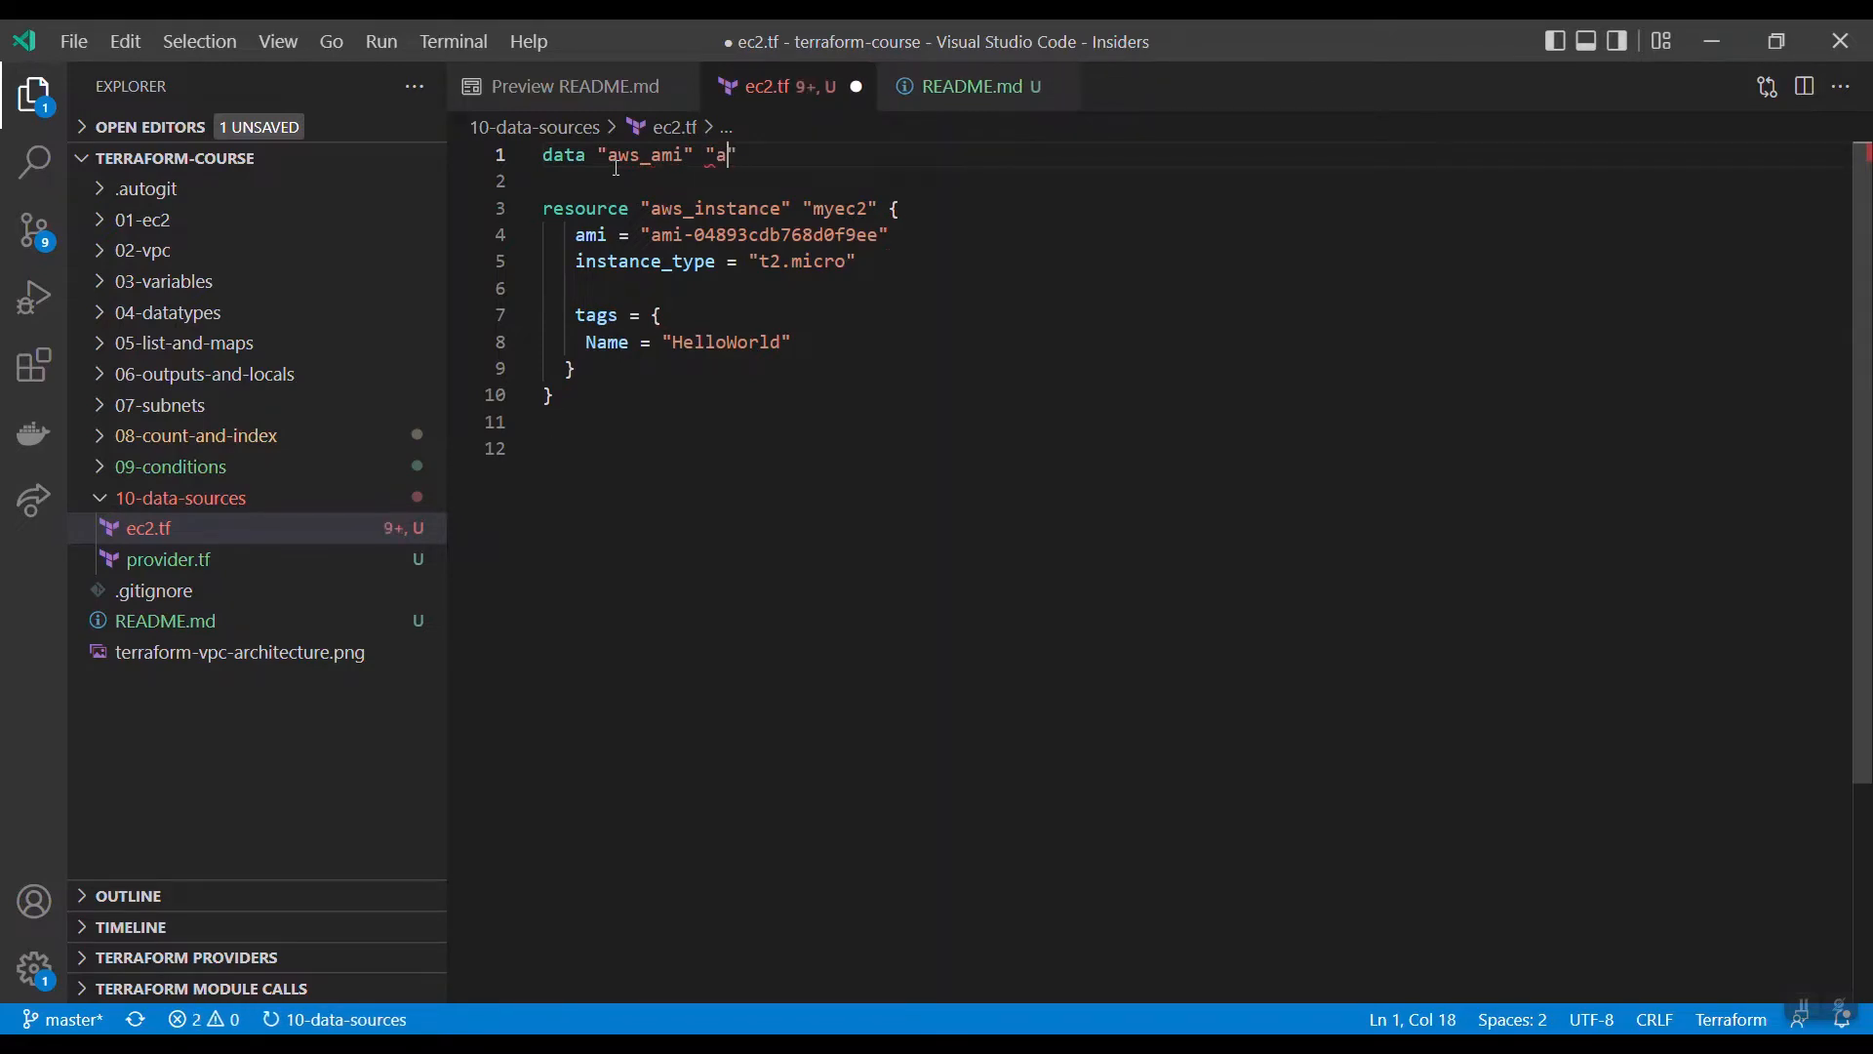
pyautogui.write('mazon-l')
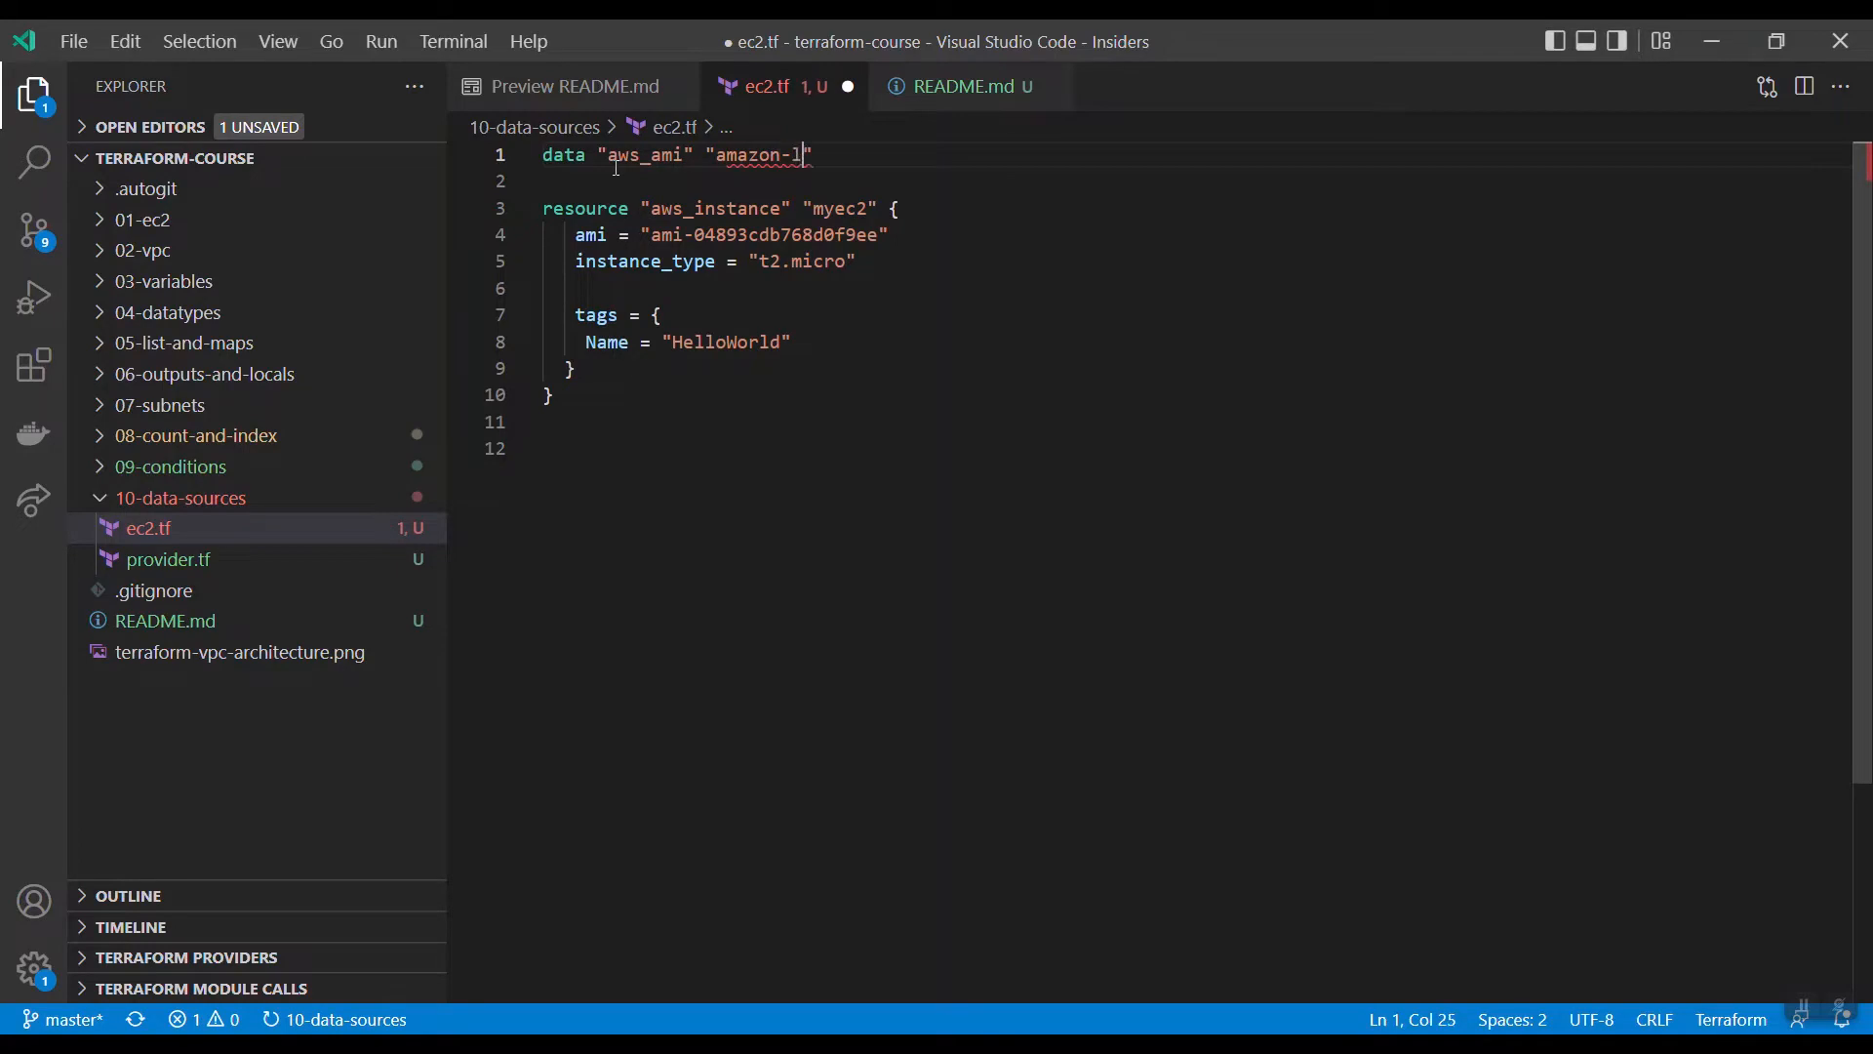
pyautogui.write('inux2')
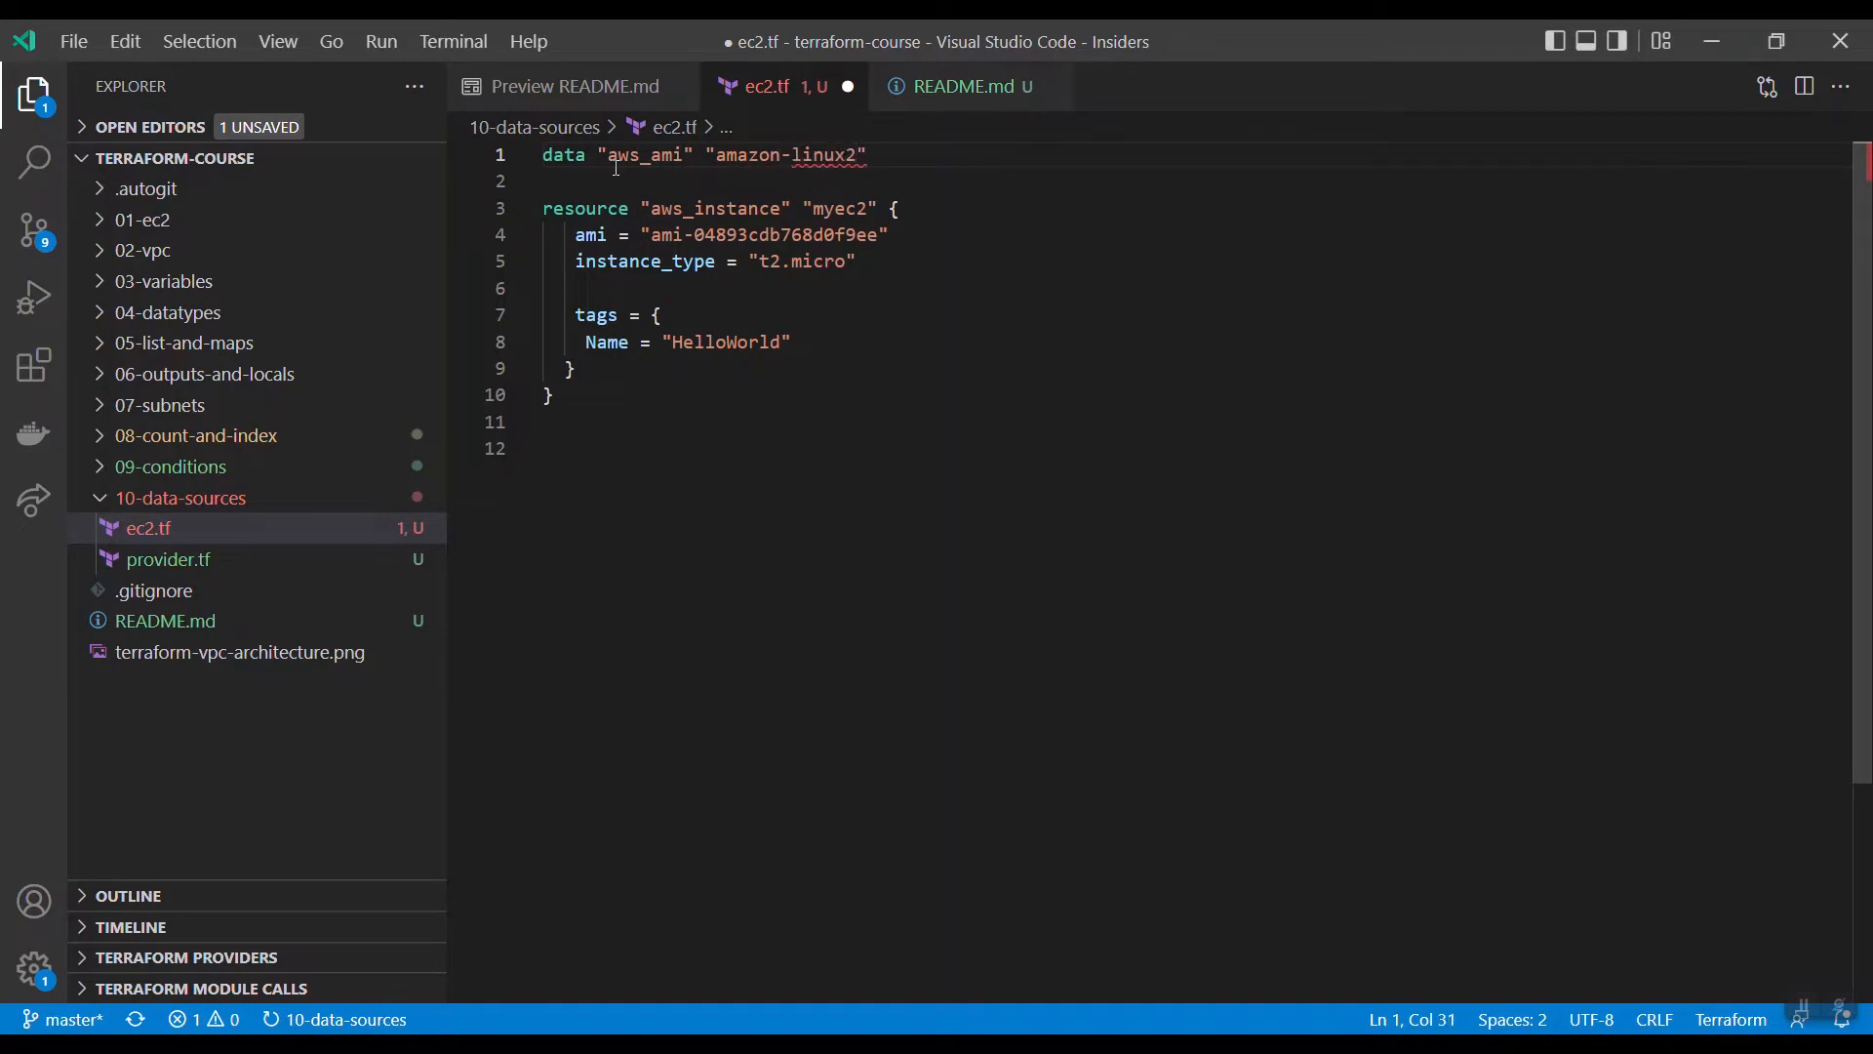
pyautogui.press('alt+tab')
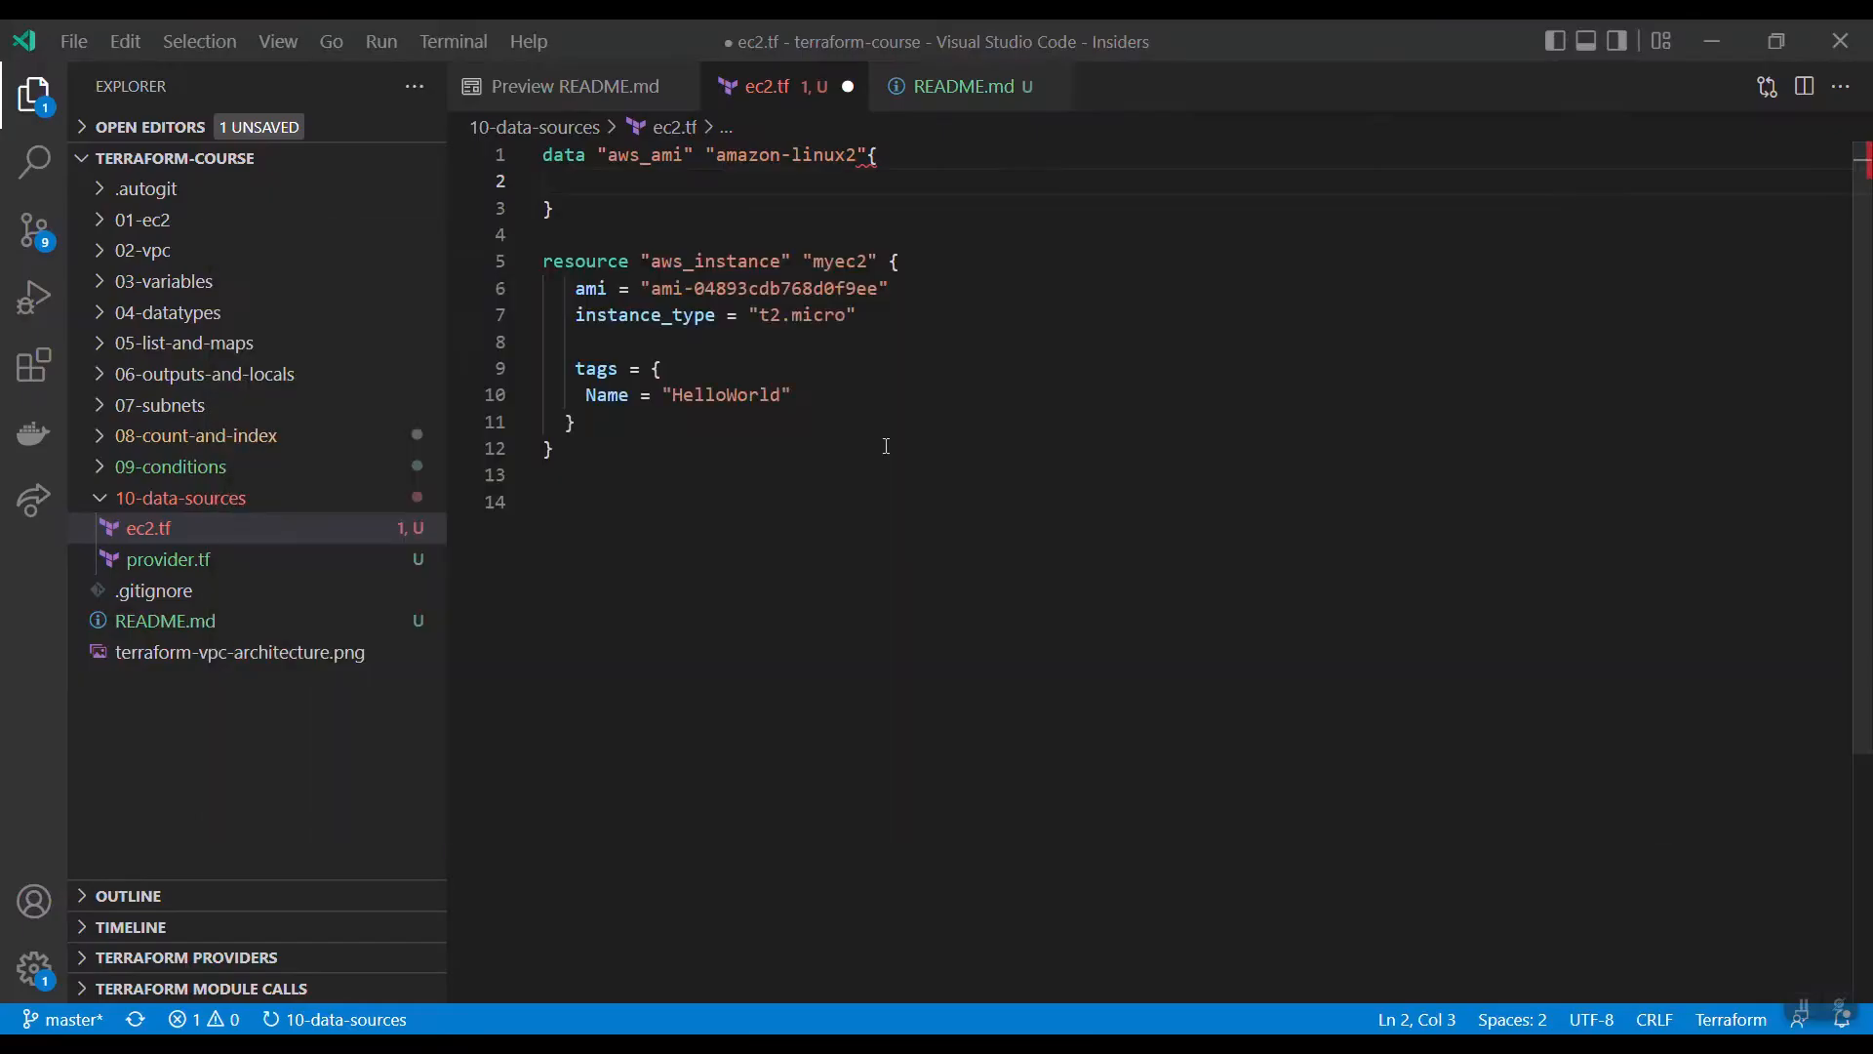
# Step: Fill the data block with most_recent = true and owners = ["amazon"] and save
pyautogui.write('most_recent = true')
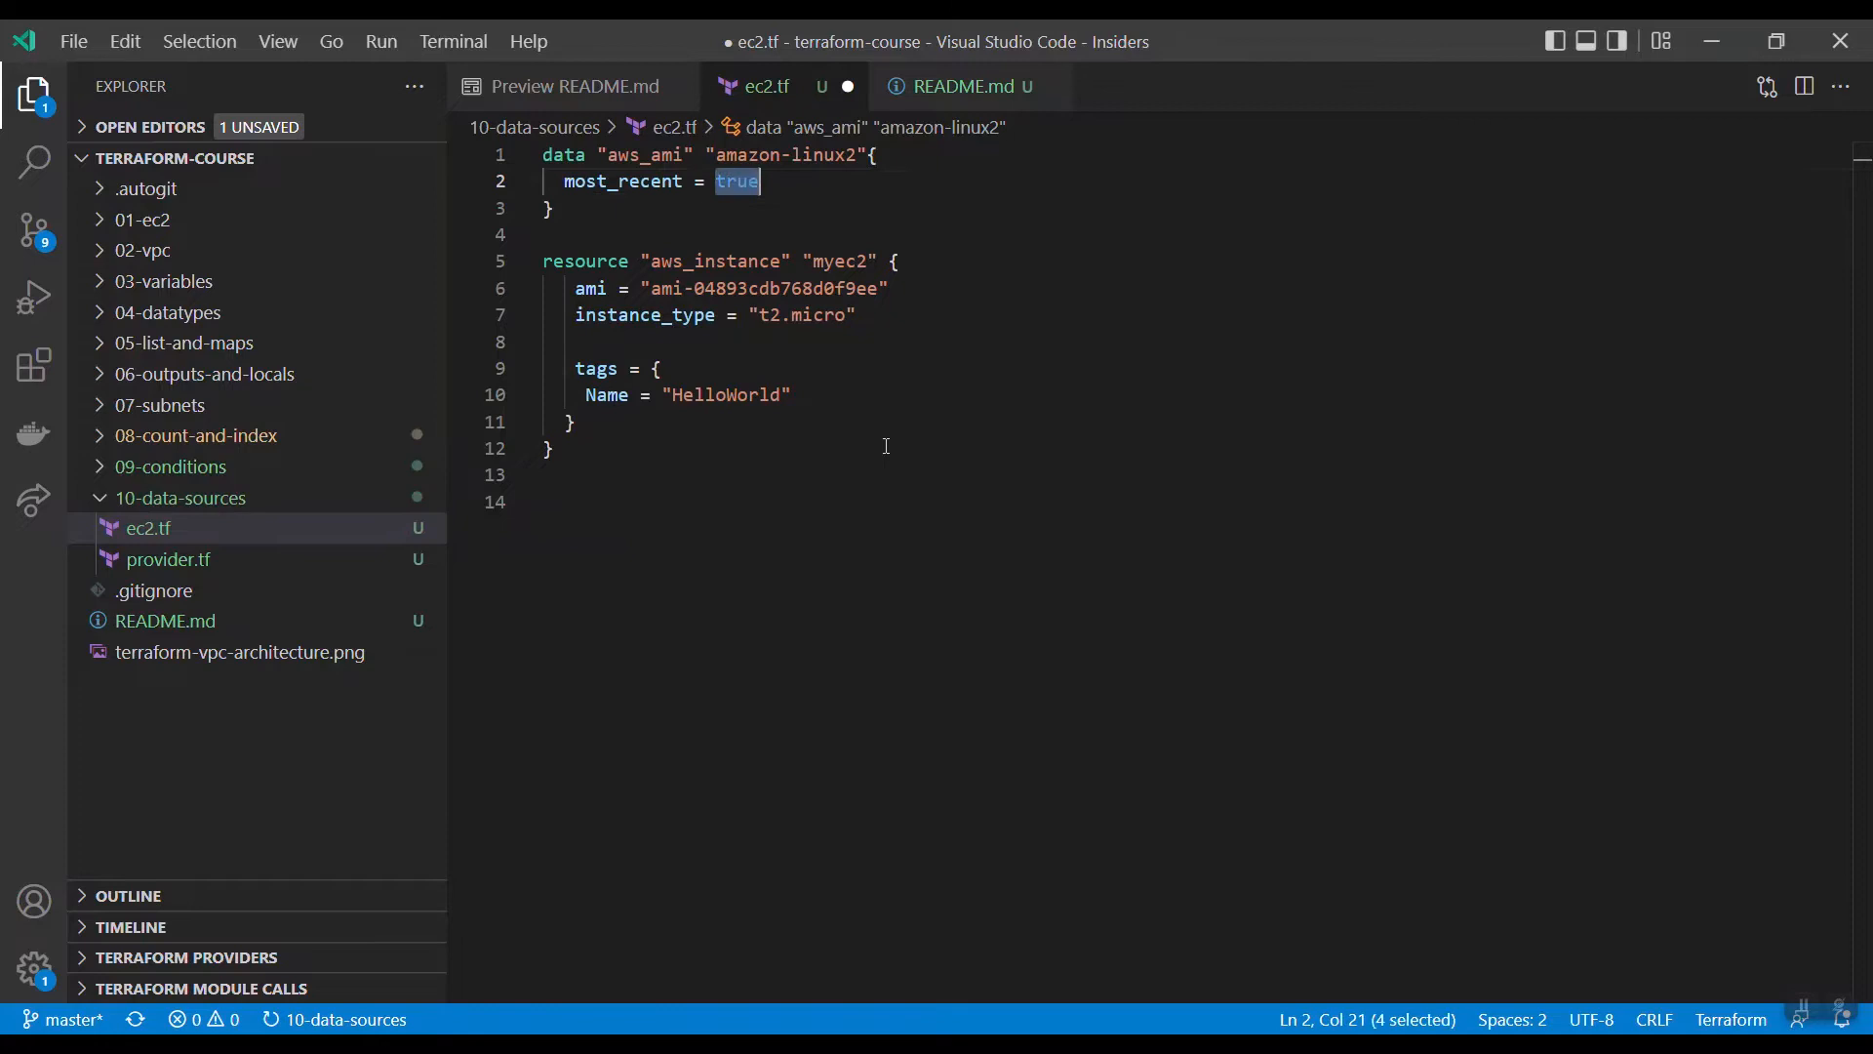
pyautogui.write('owners')
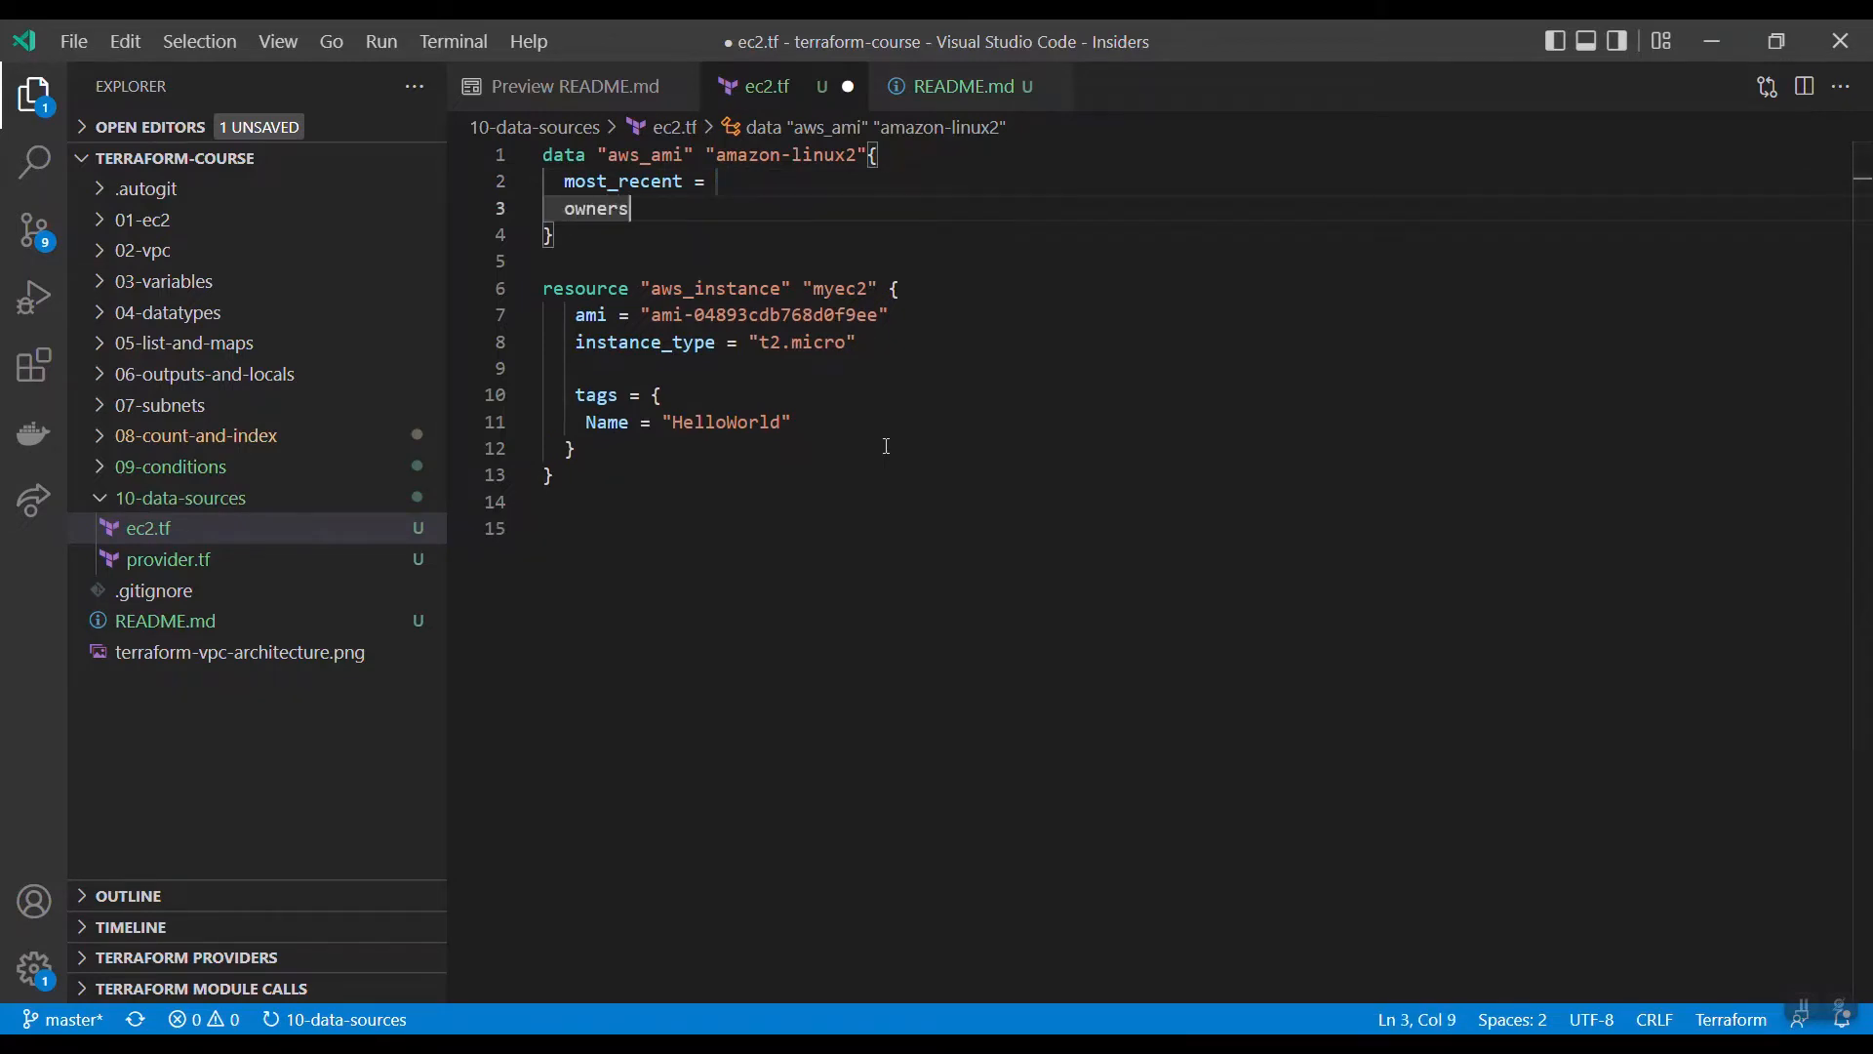
pyautogui.write('=')
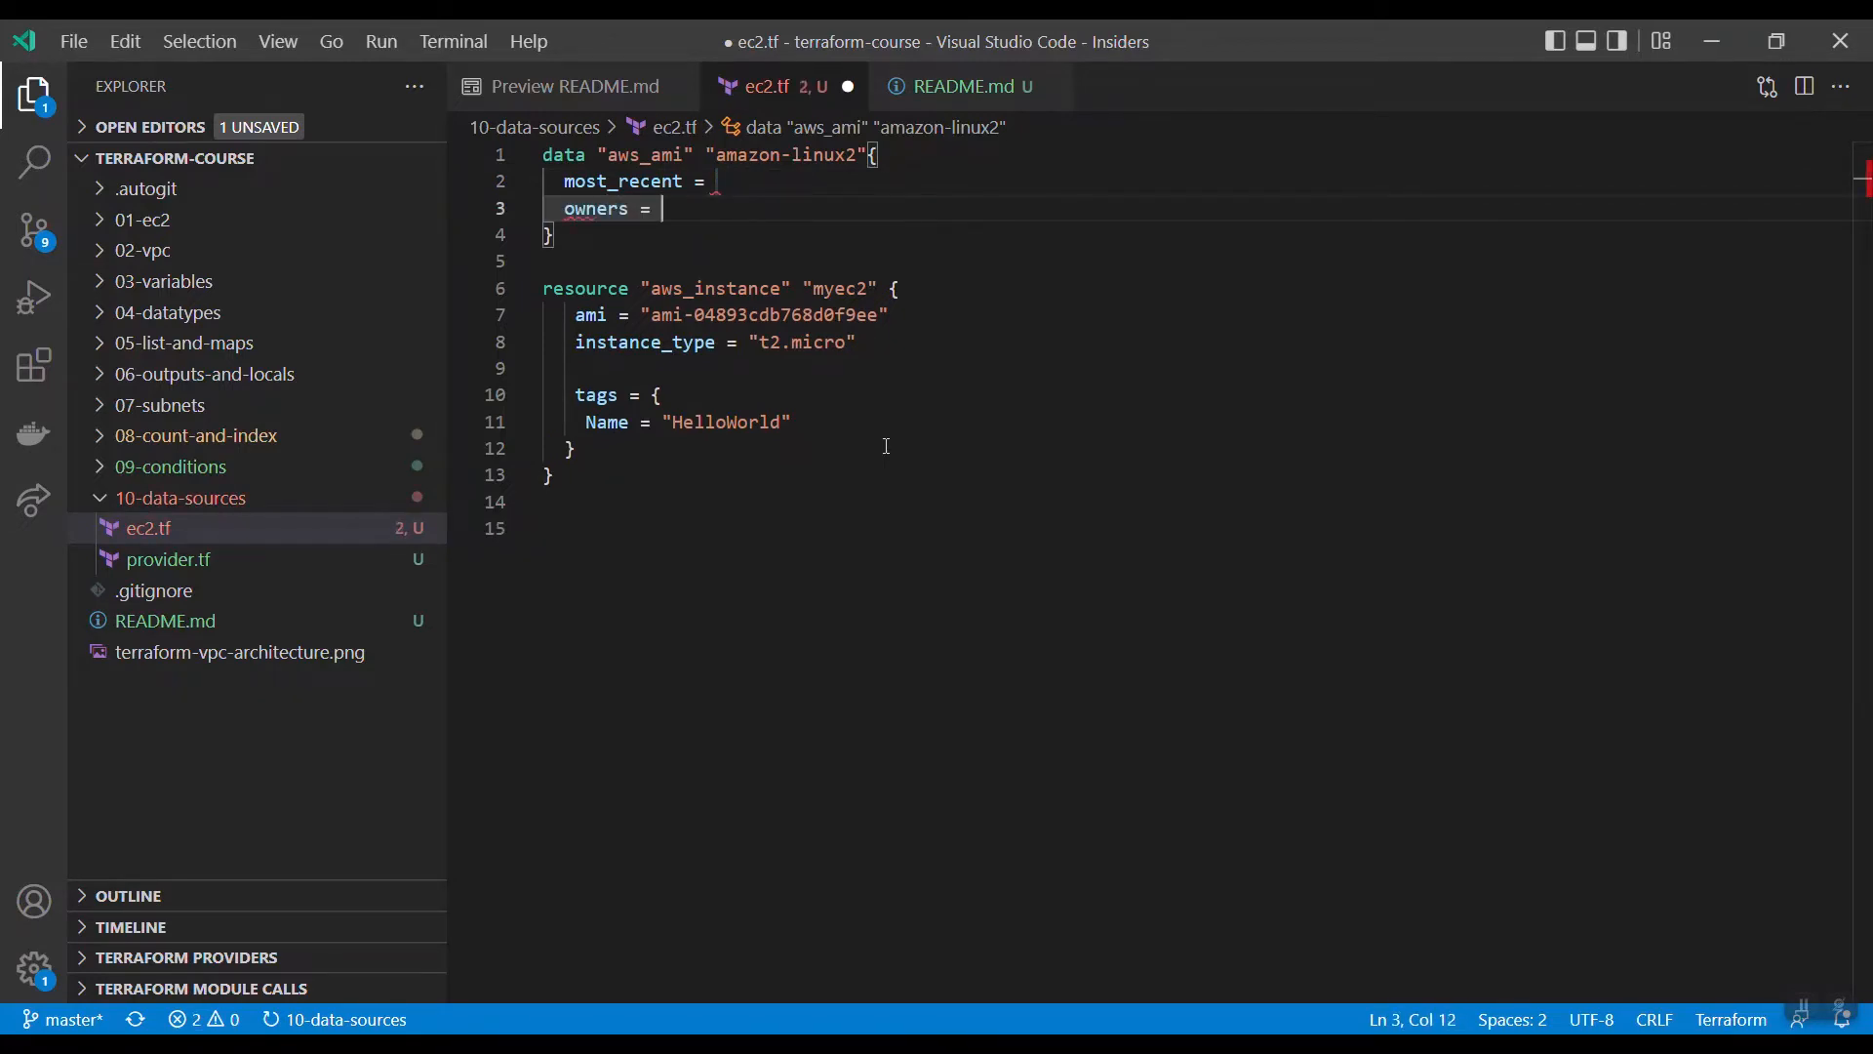
pyautogui.write('["am')
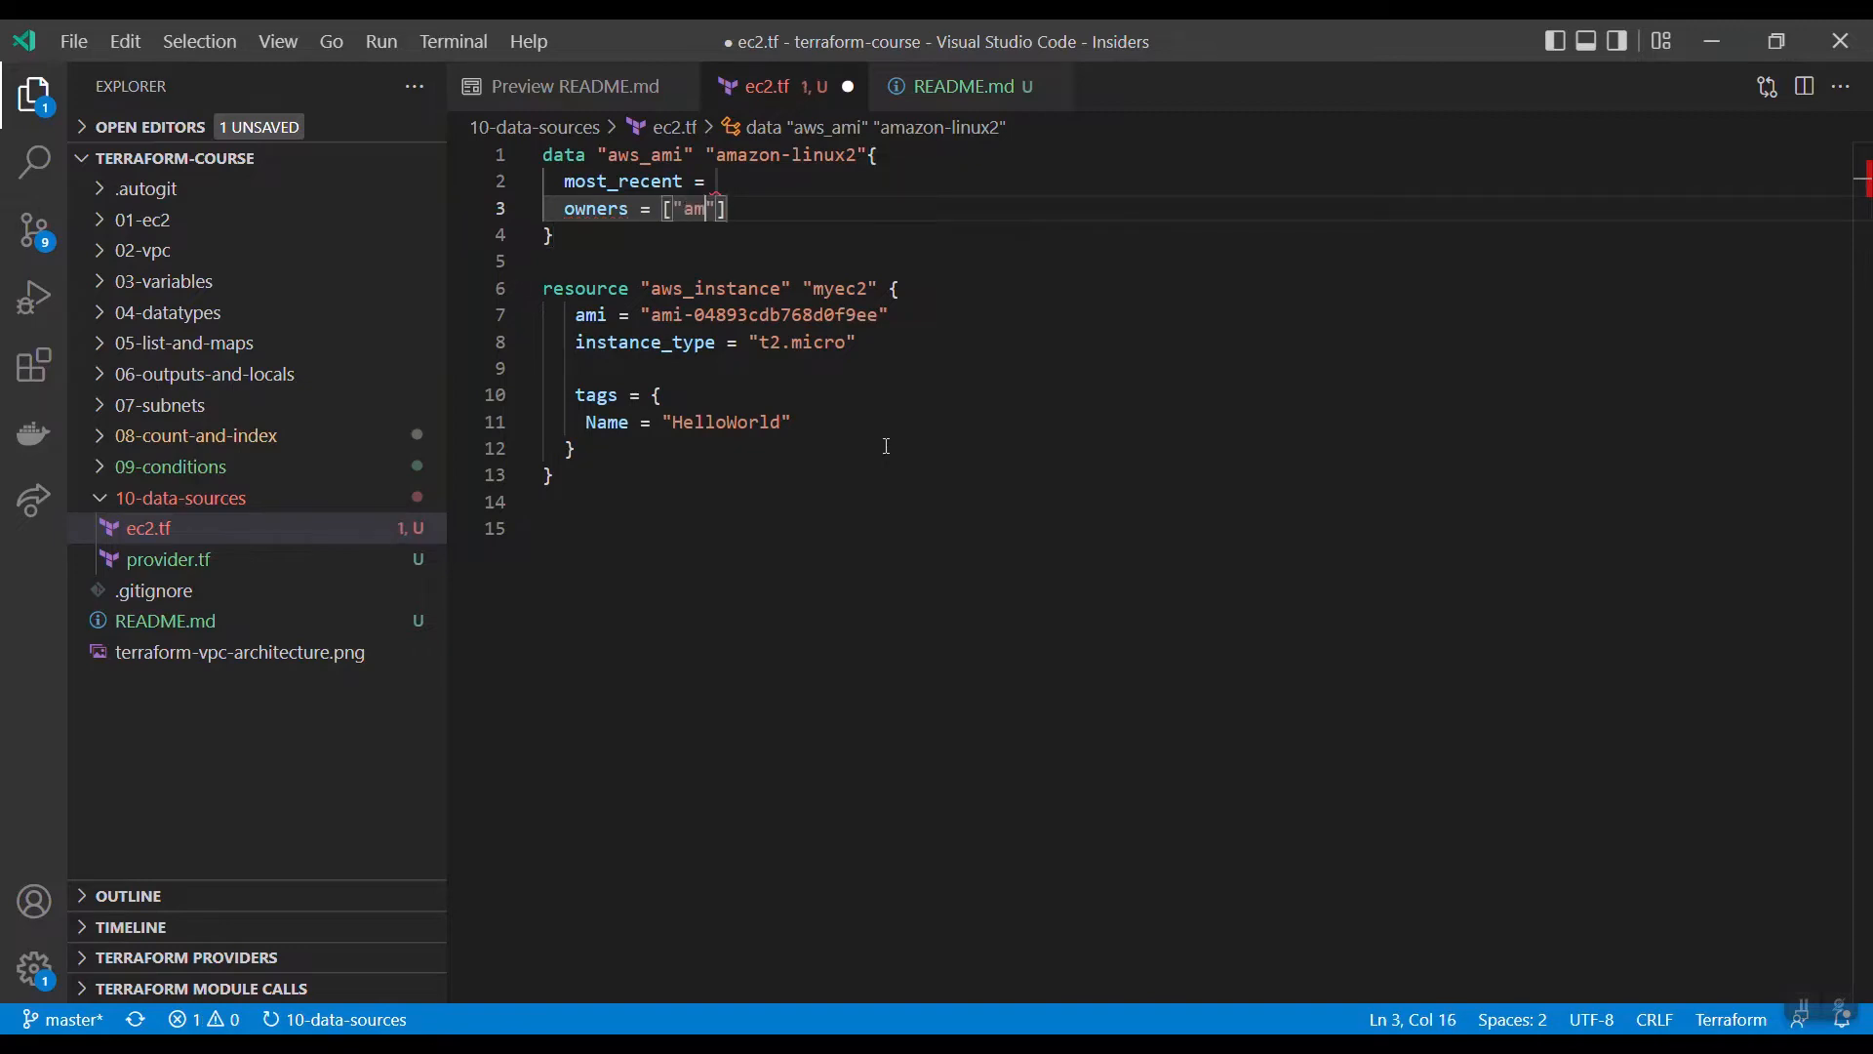
pyautogui.write('azon')
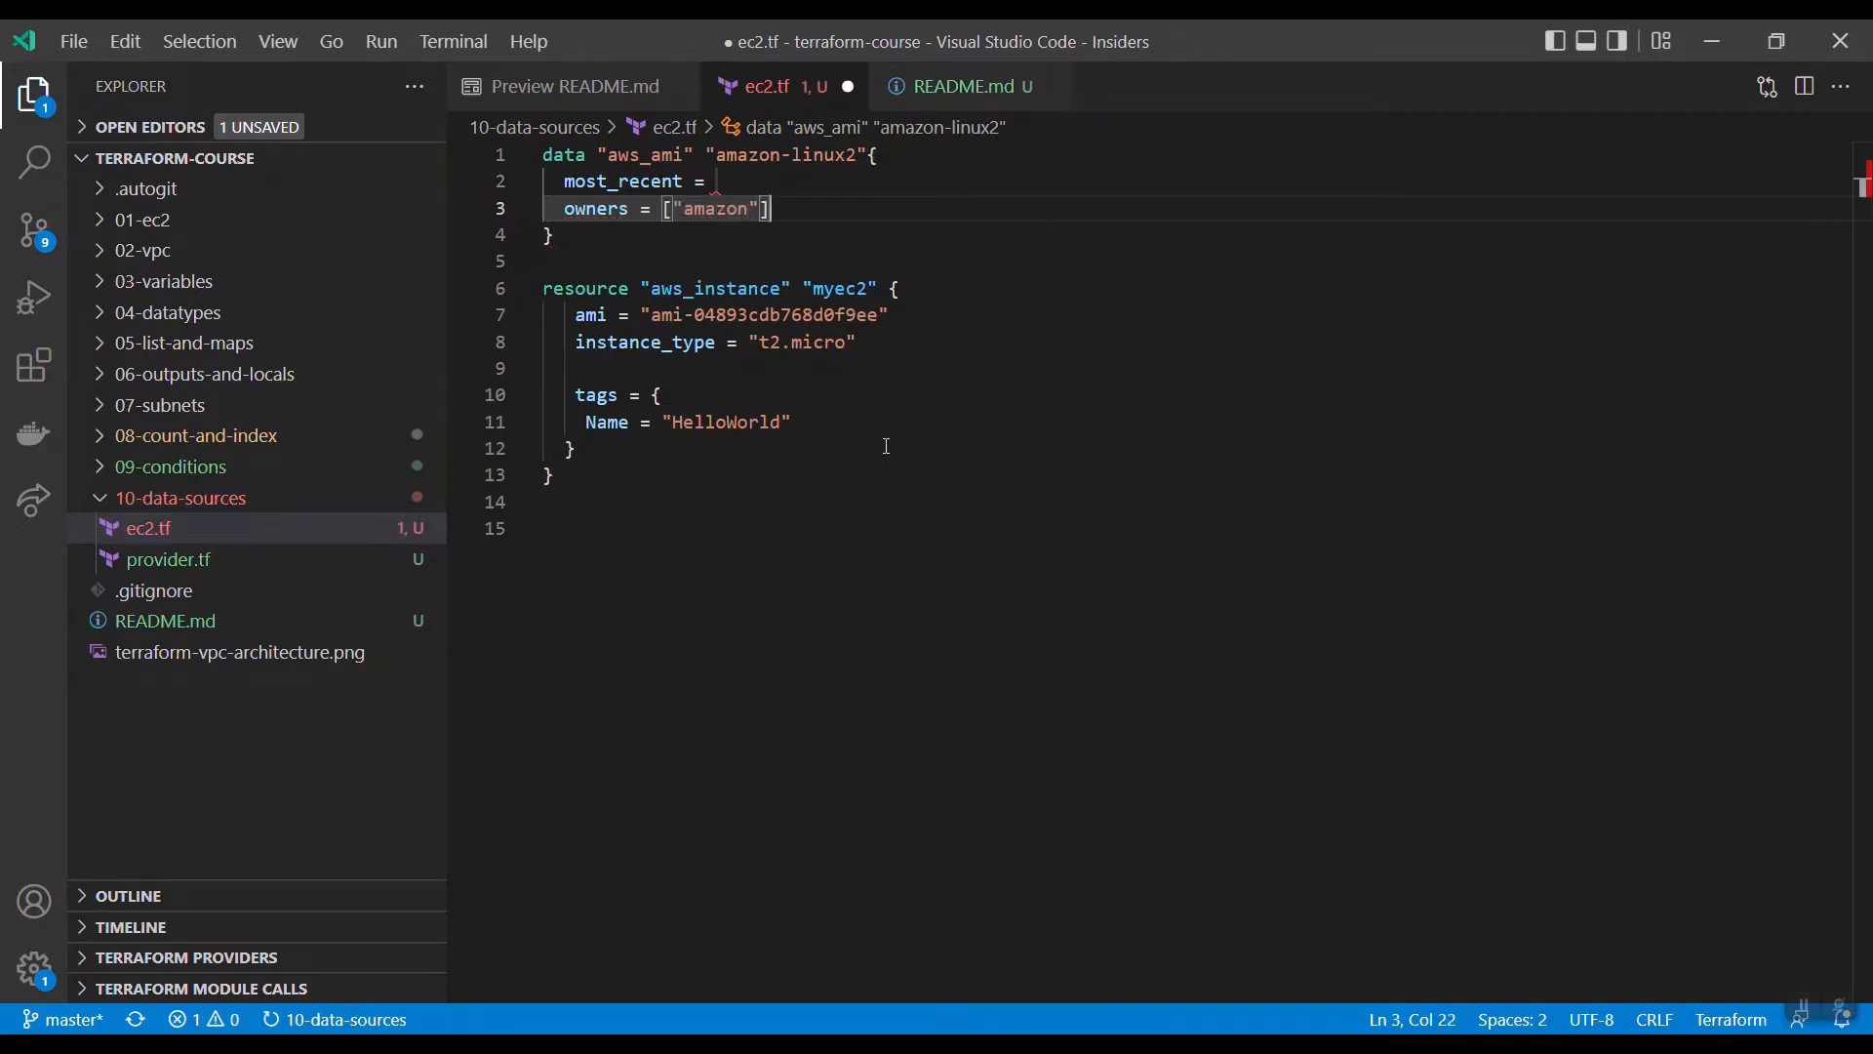
pyautogui.press('enter')
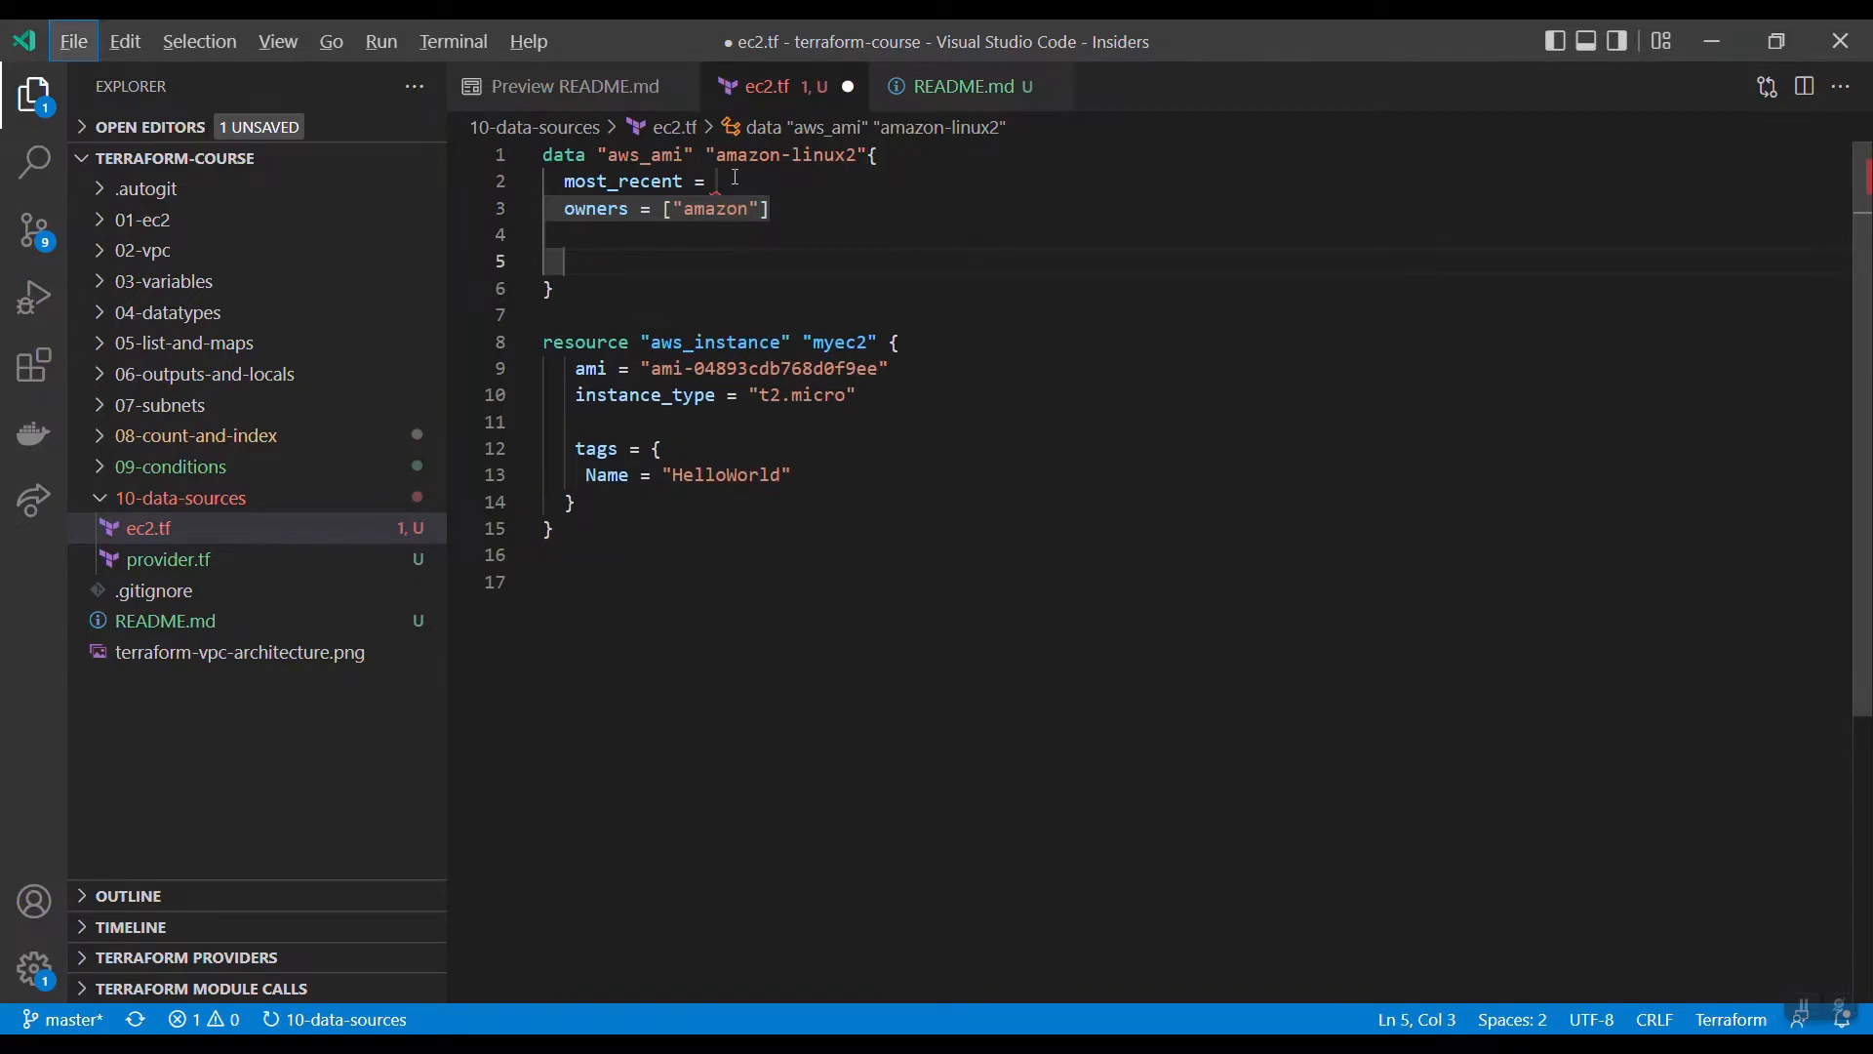
pyautogui.write('true')
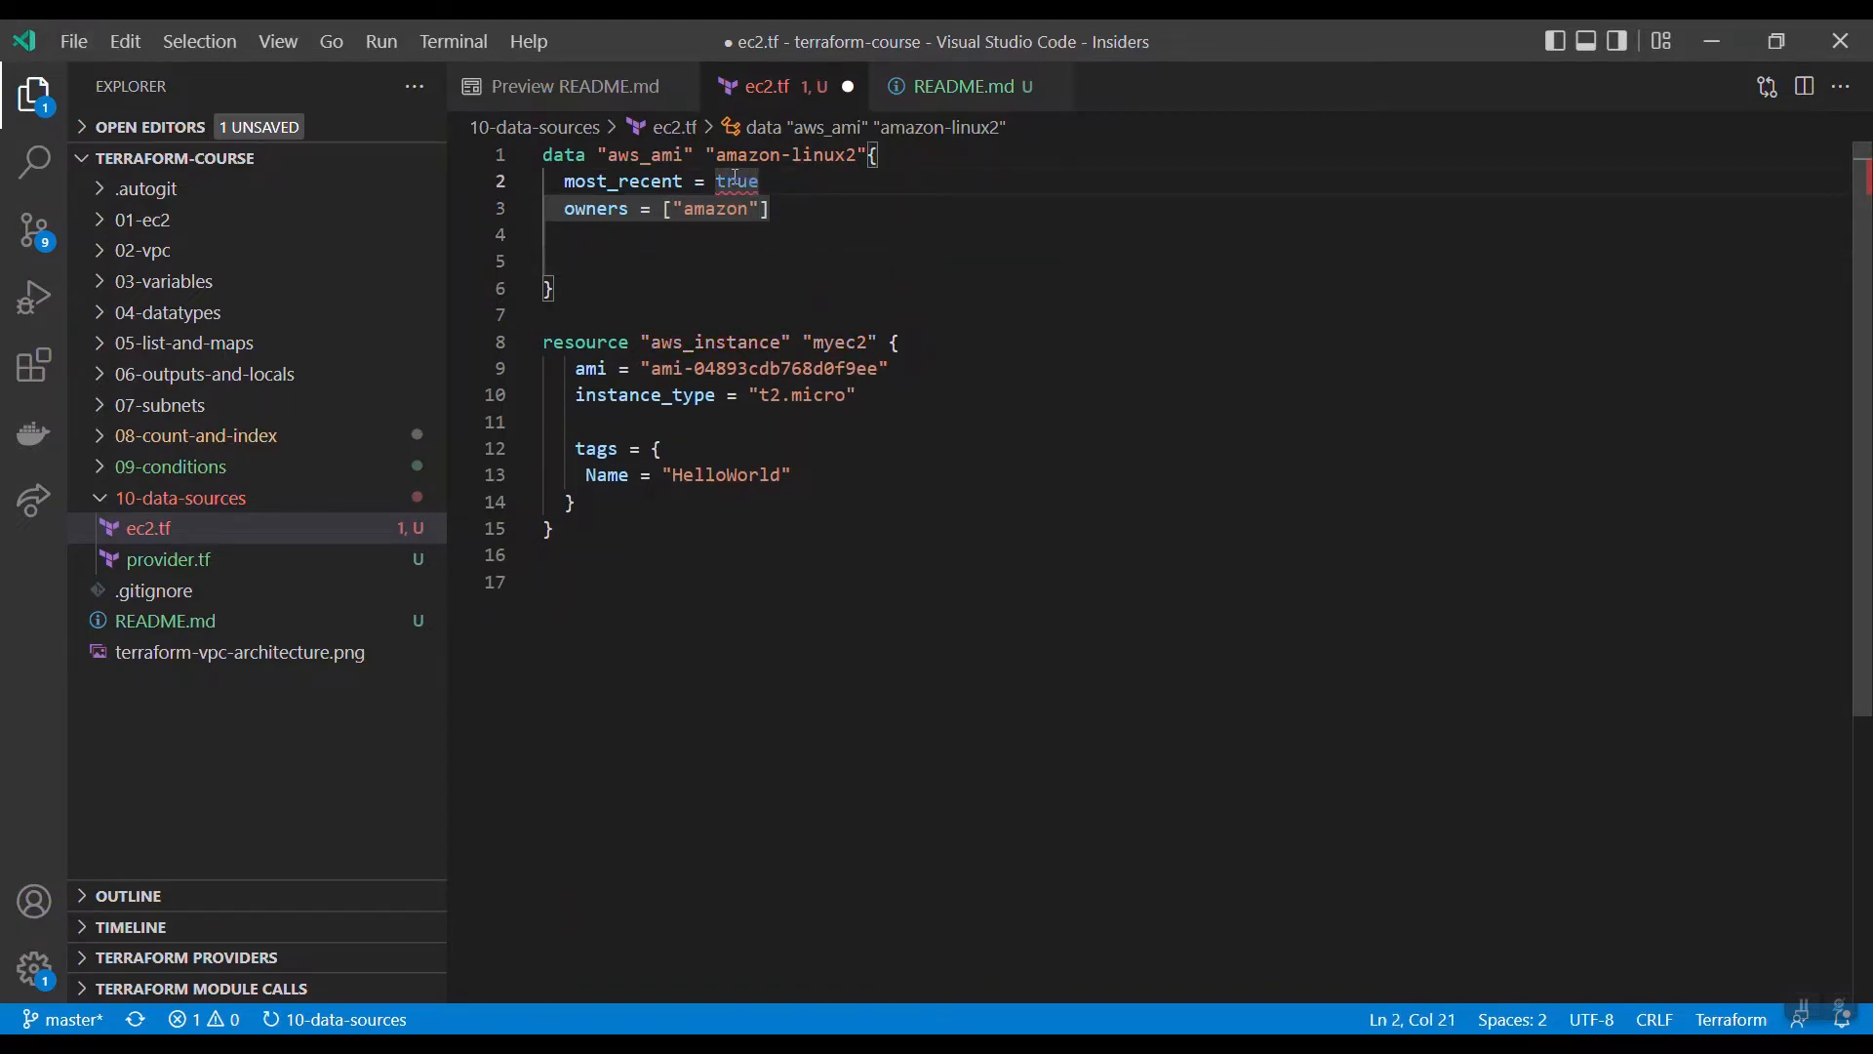
pyautogui.press('ctrl+s')
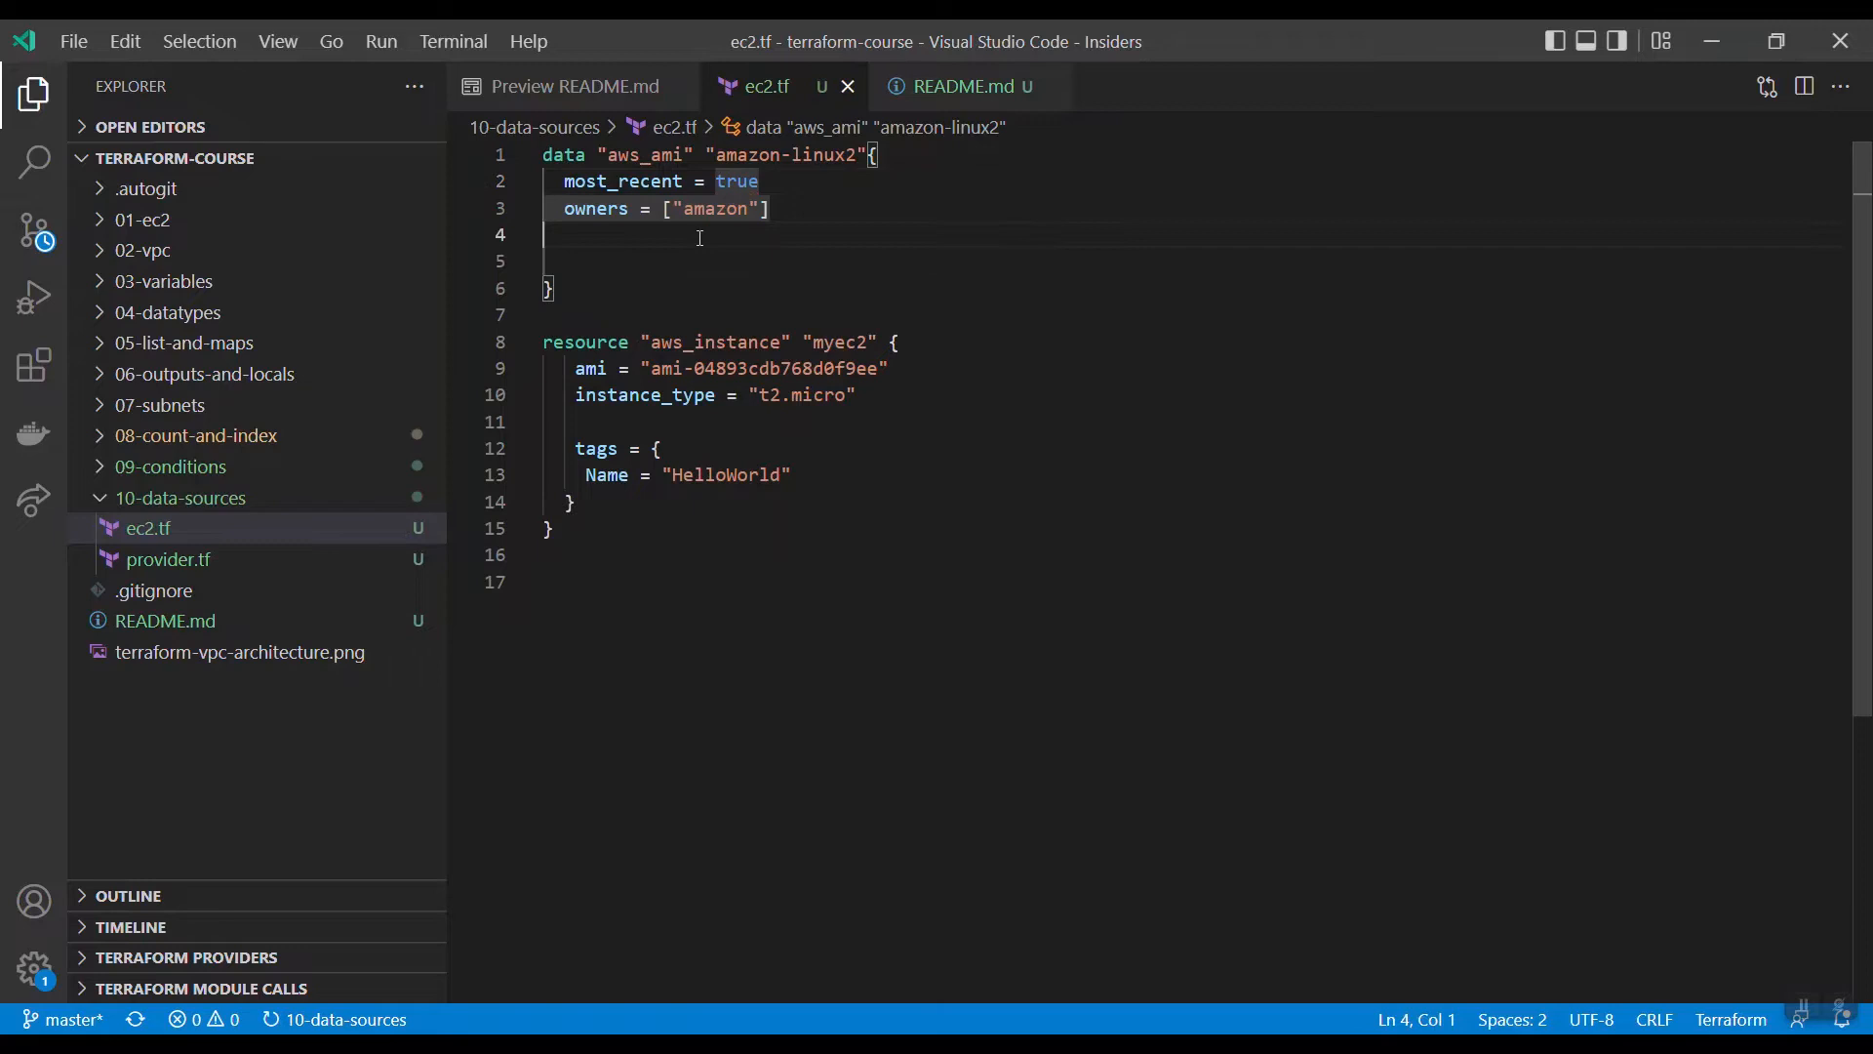
pyautogui.press('enter')
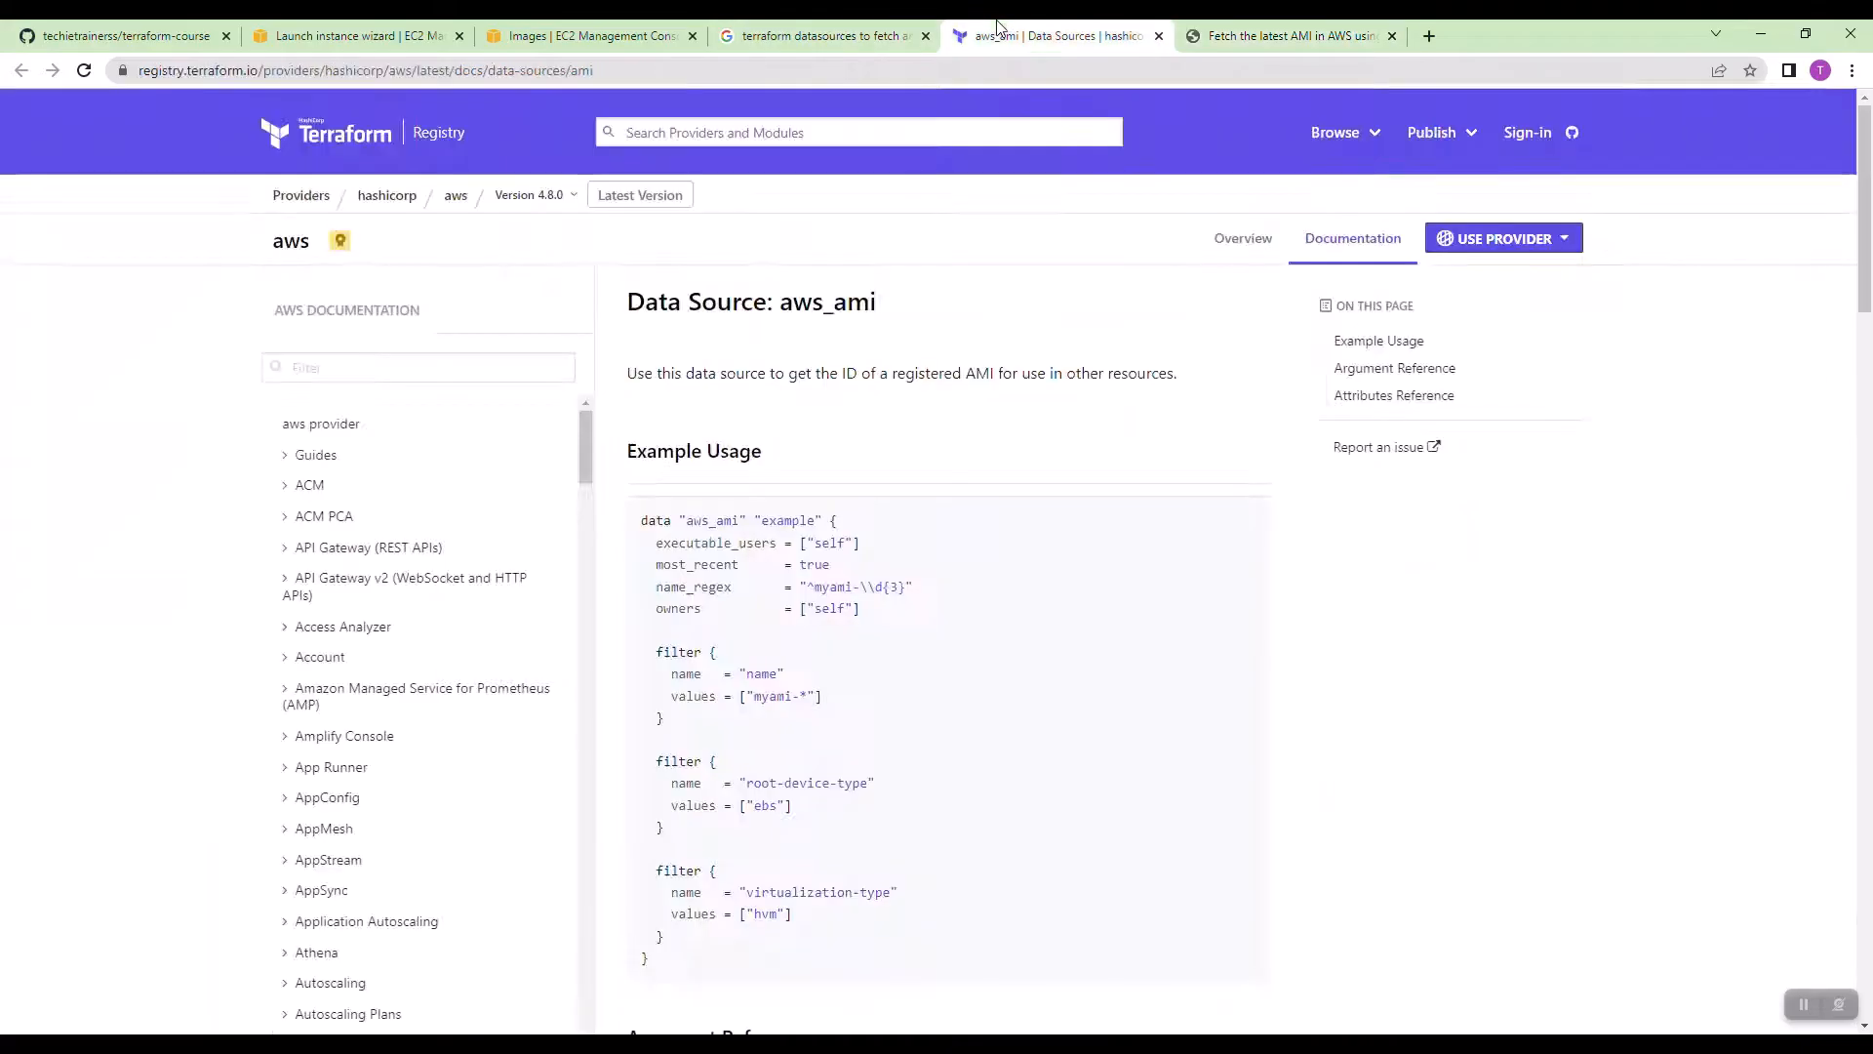
# Step: Copy the name filter block from the aws_ami registry Example Usage
pyautogui.scroll(-3)
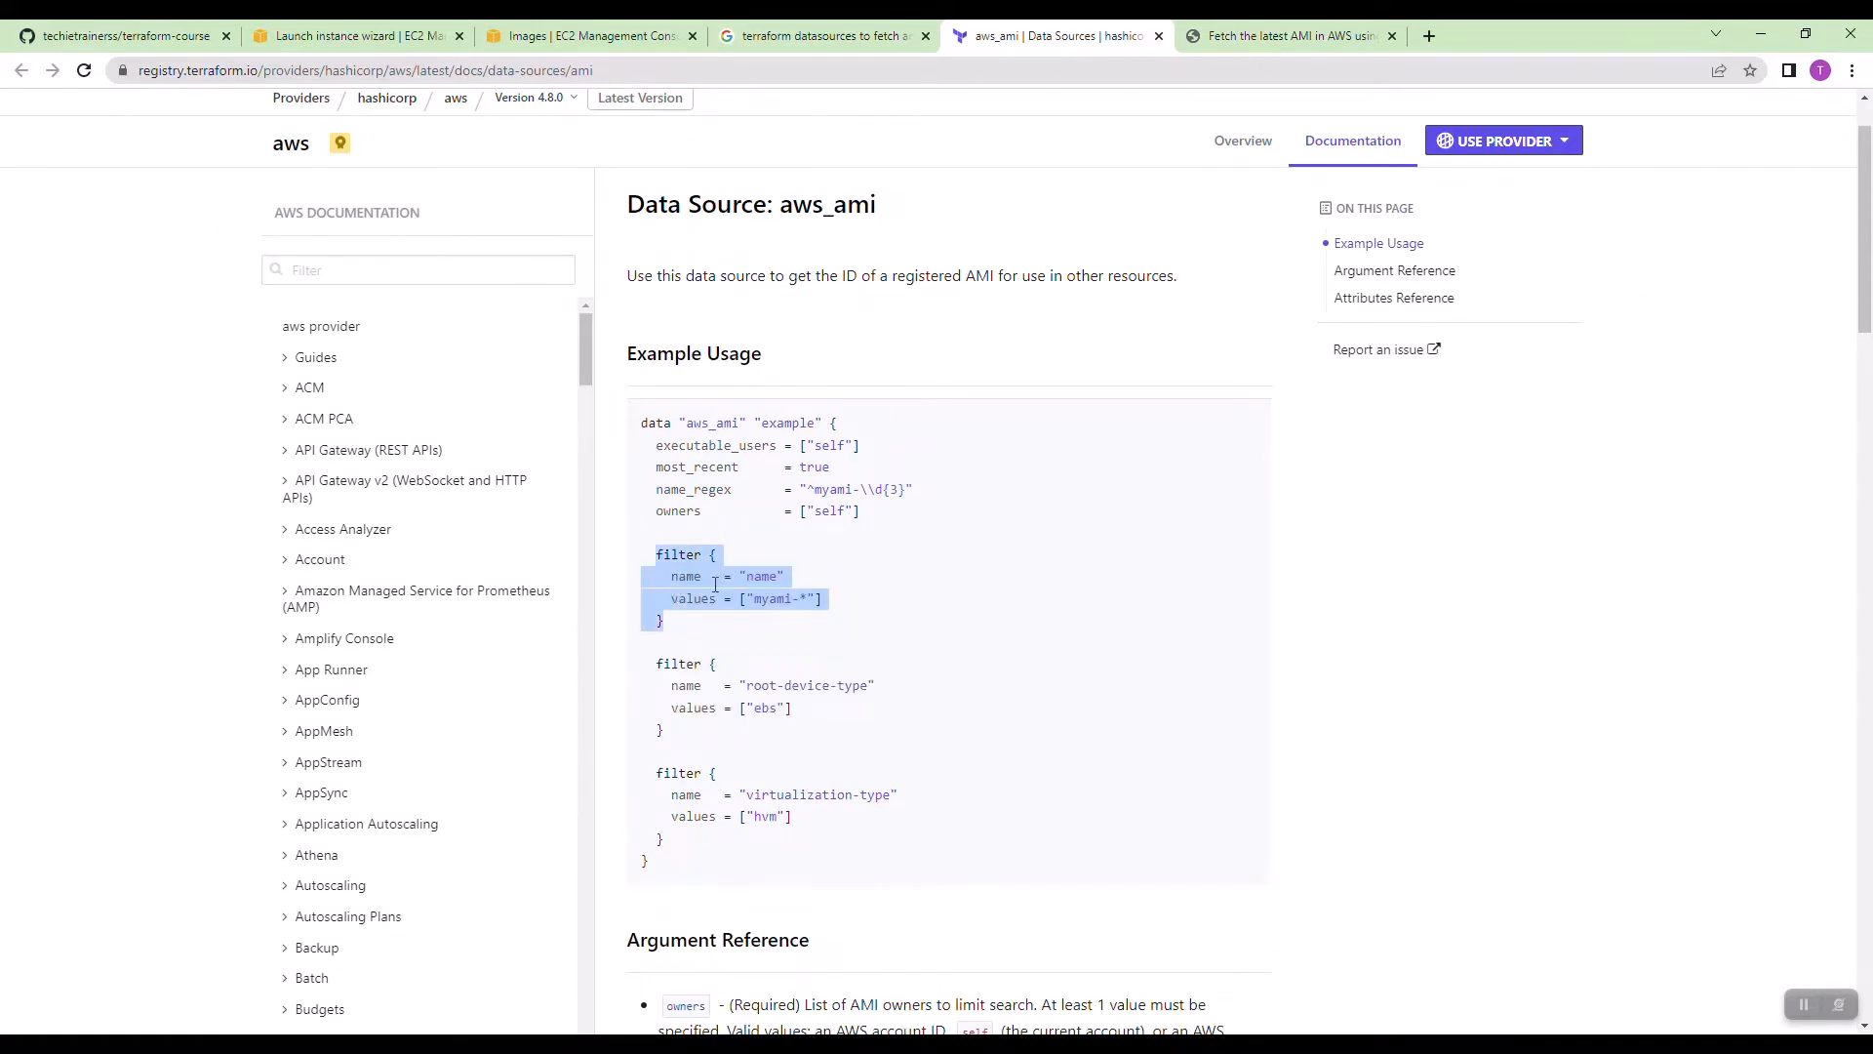
pyautogui.press('alt+tab')
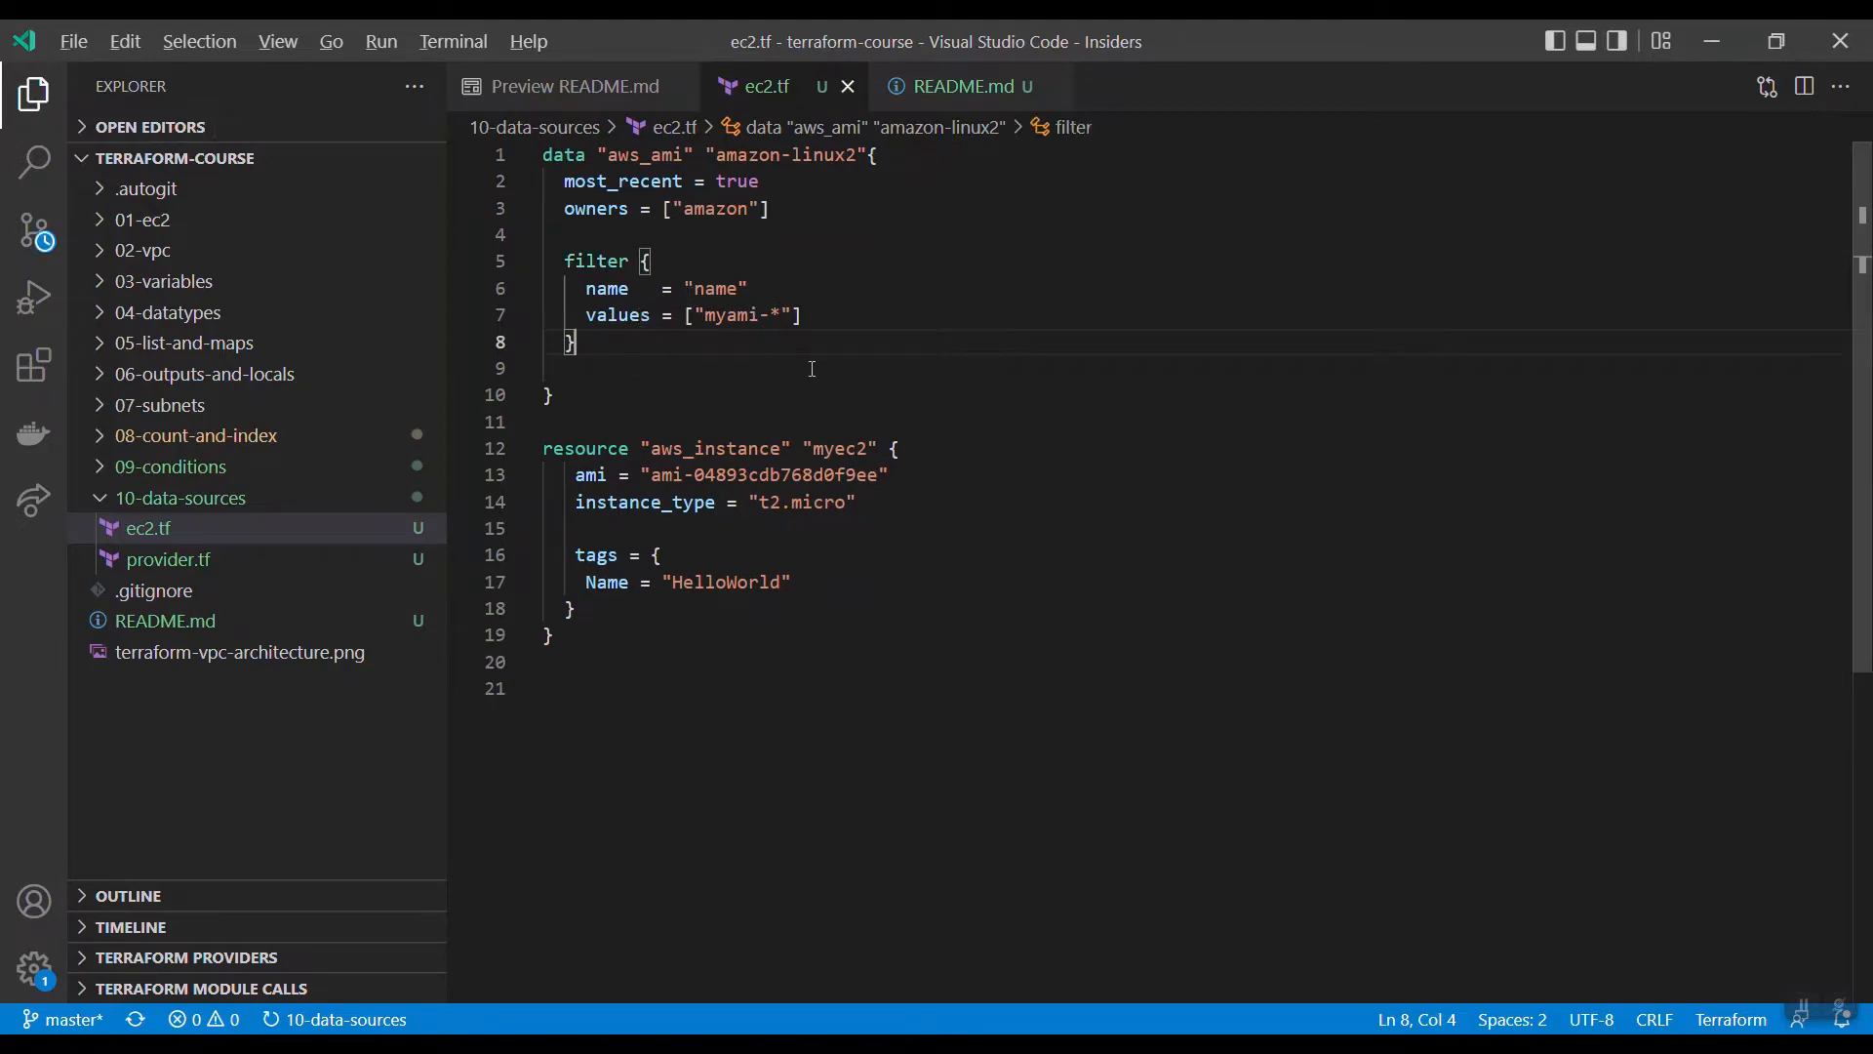
# Step: Copy ami-04893cdb768d0f9ee from the launch wizard and look it up on the AMIs page
pyautogui.click(349, 35)
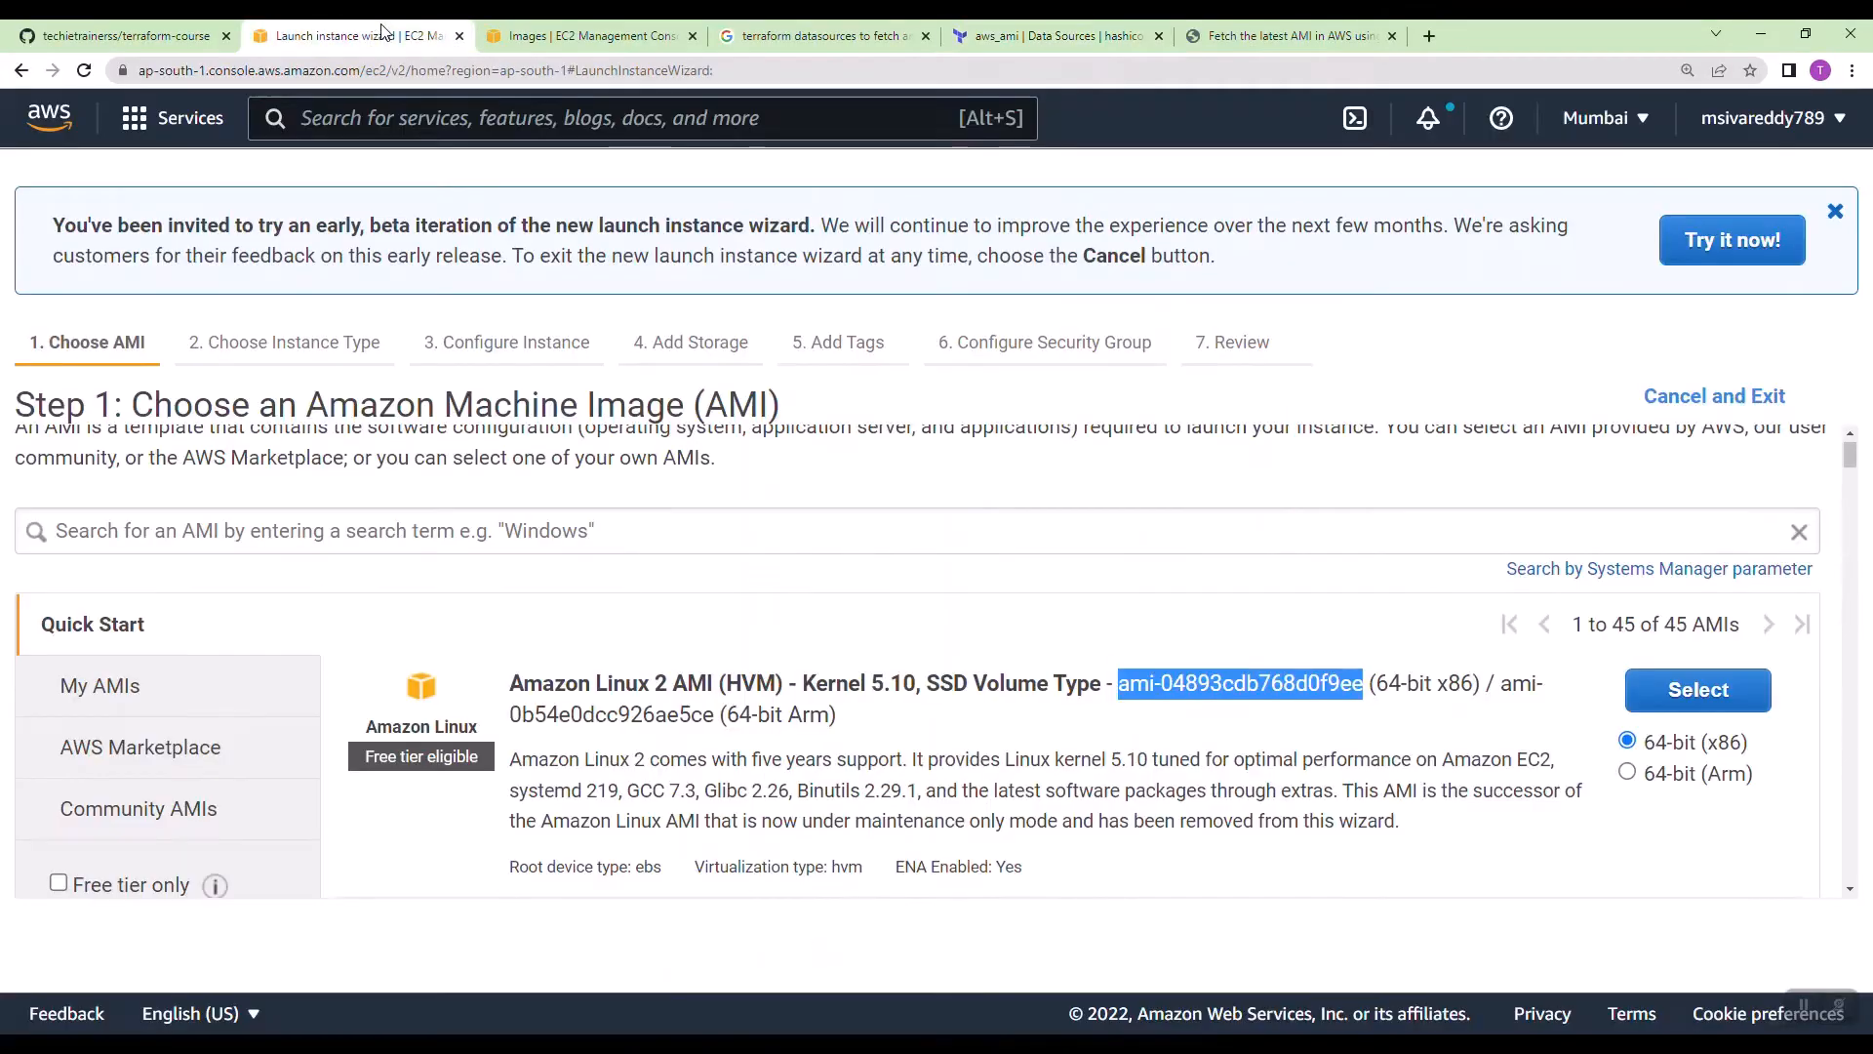
pyautogui.click(1120, 683)
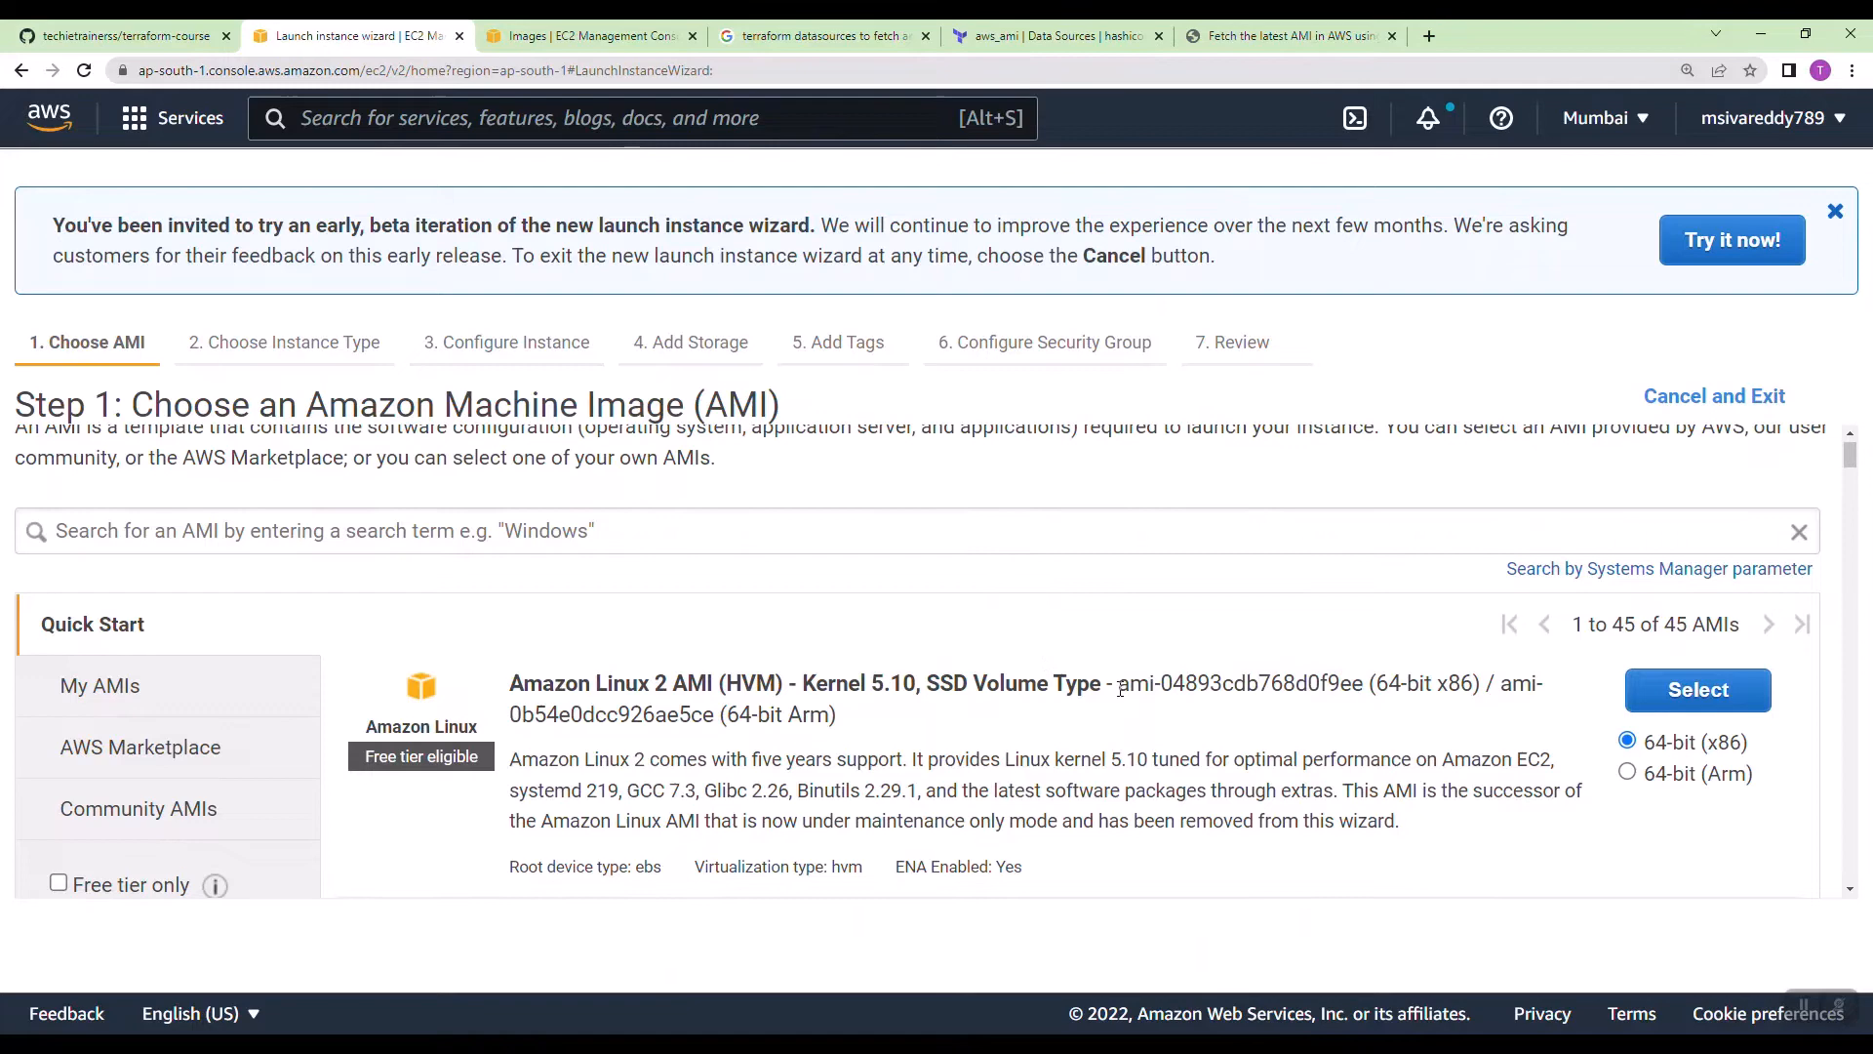
pyautogui.doubleClick(1237, 683)
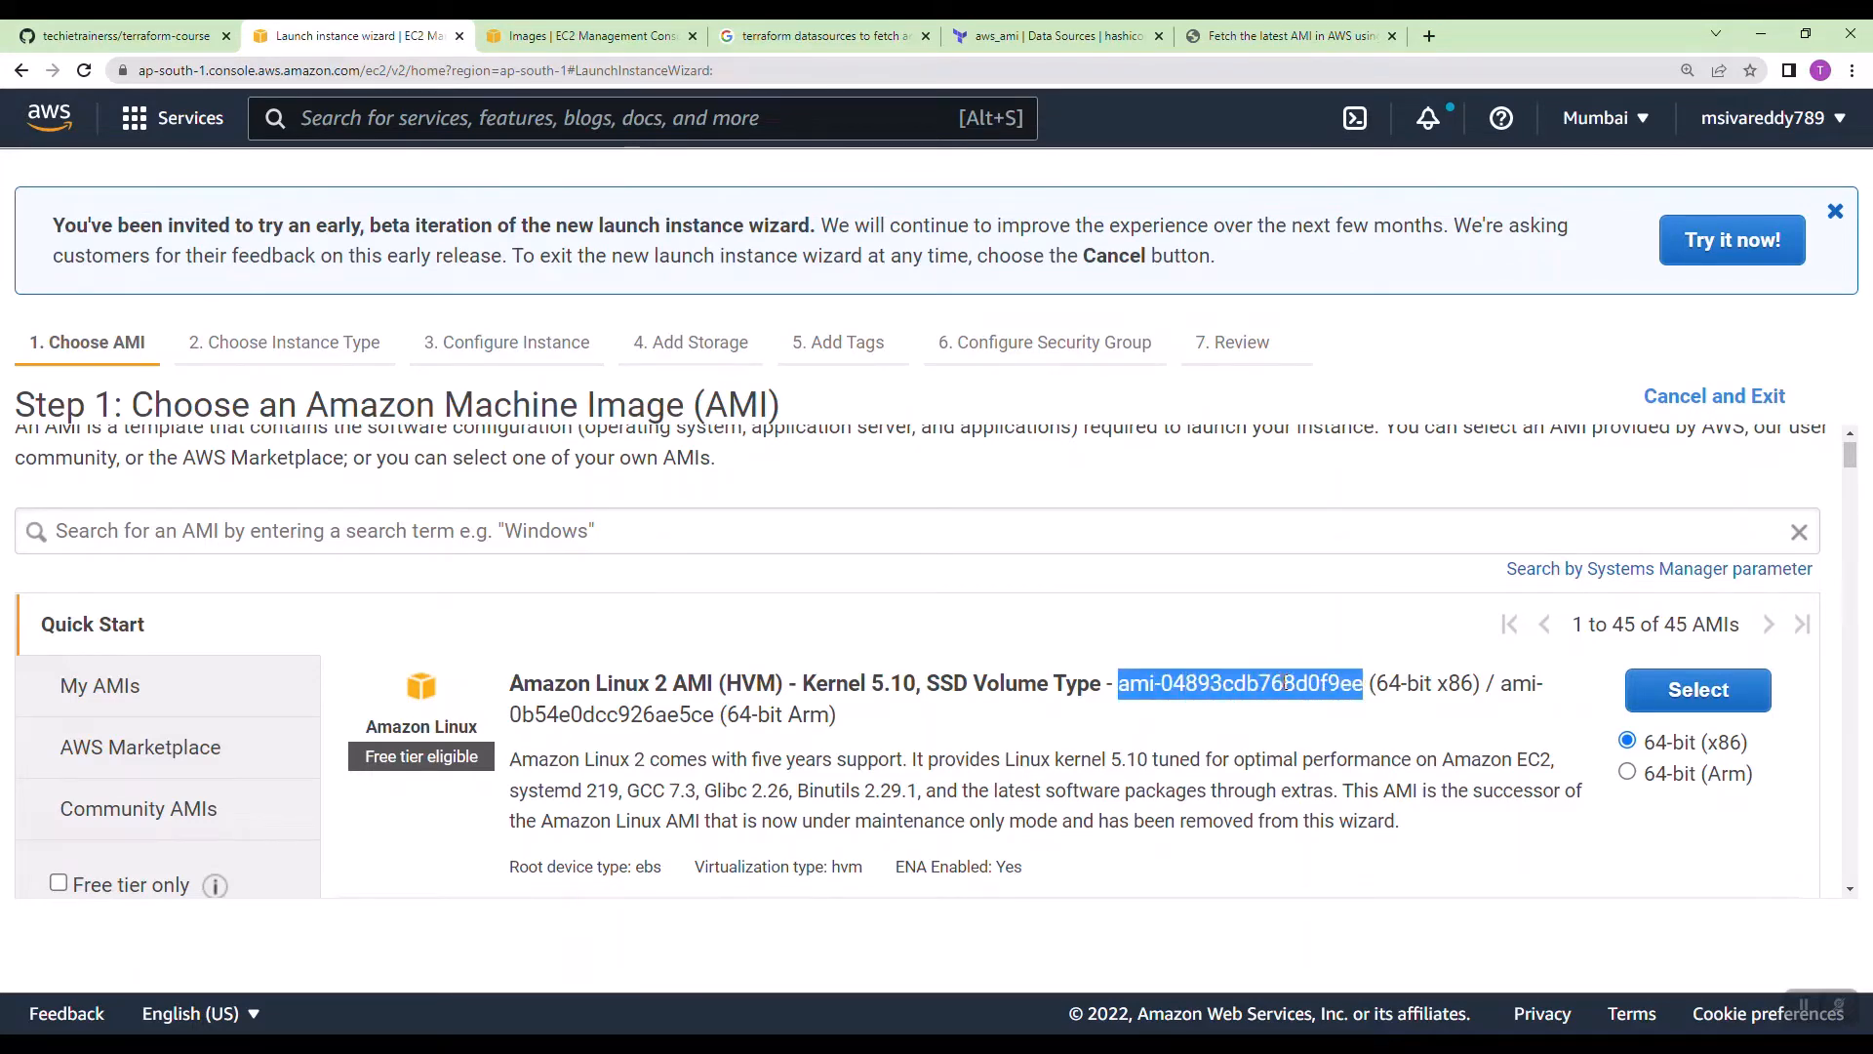
pyautogui.rightClick(1239, 683)
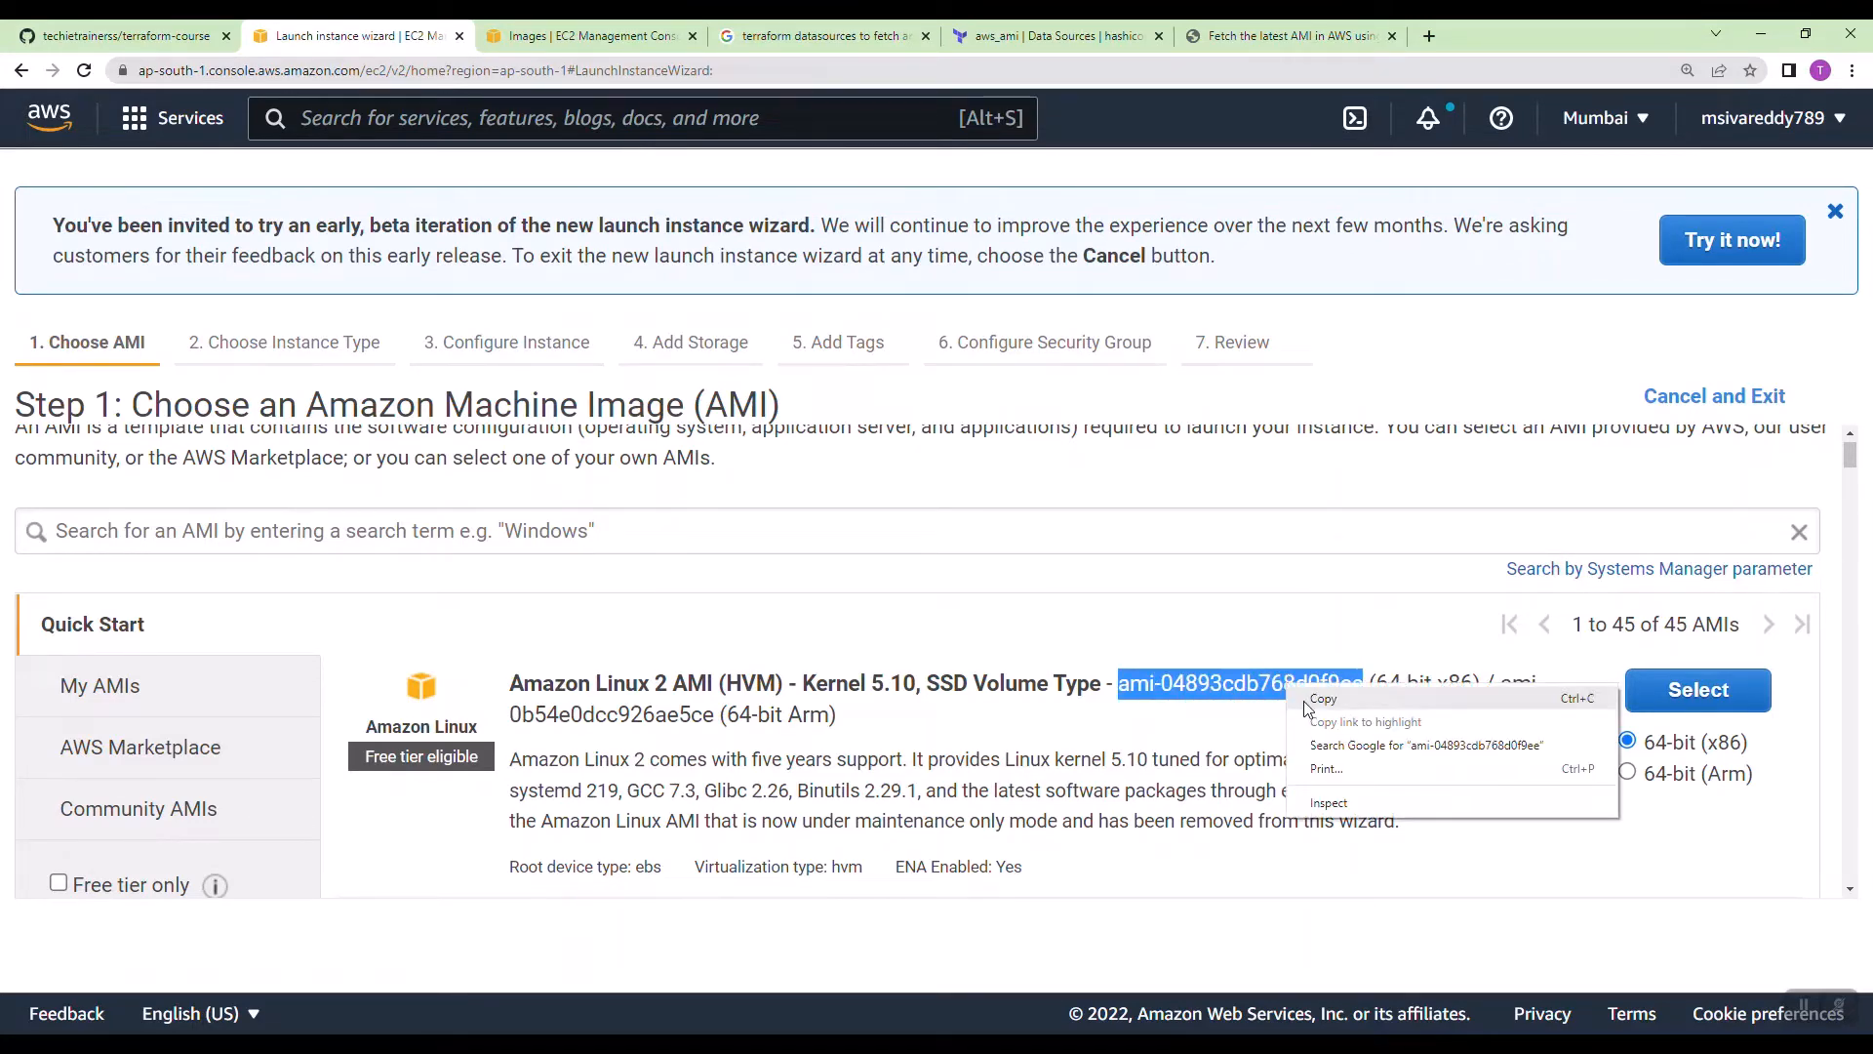
pyautogui.click(585, 35)
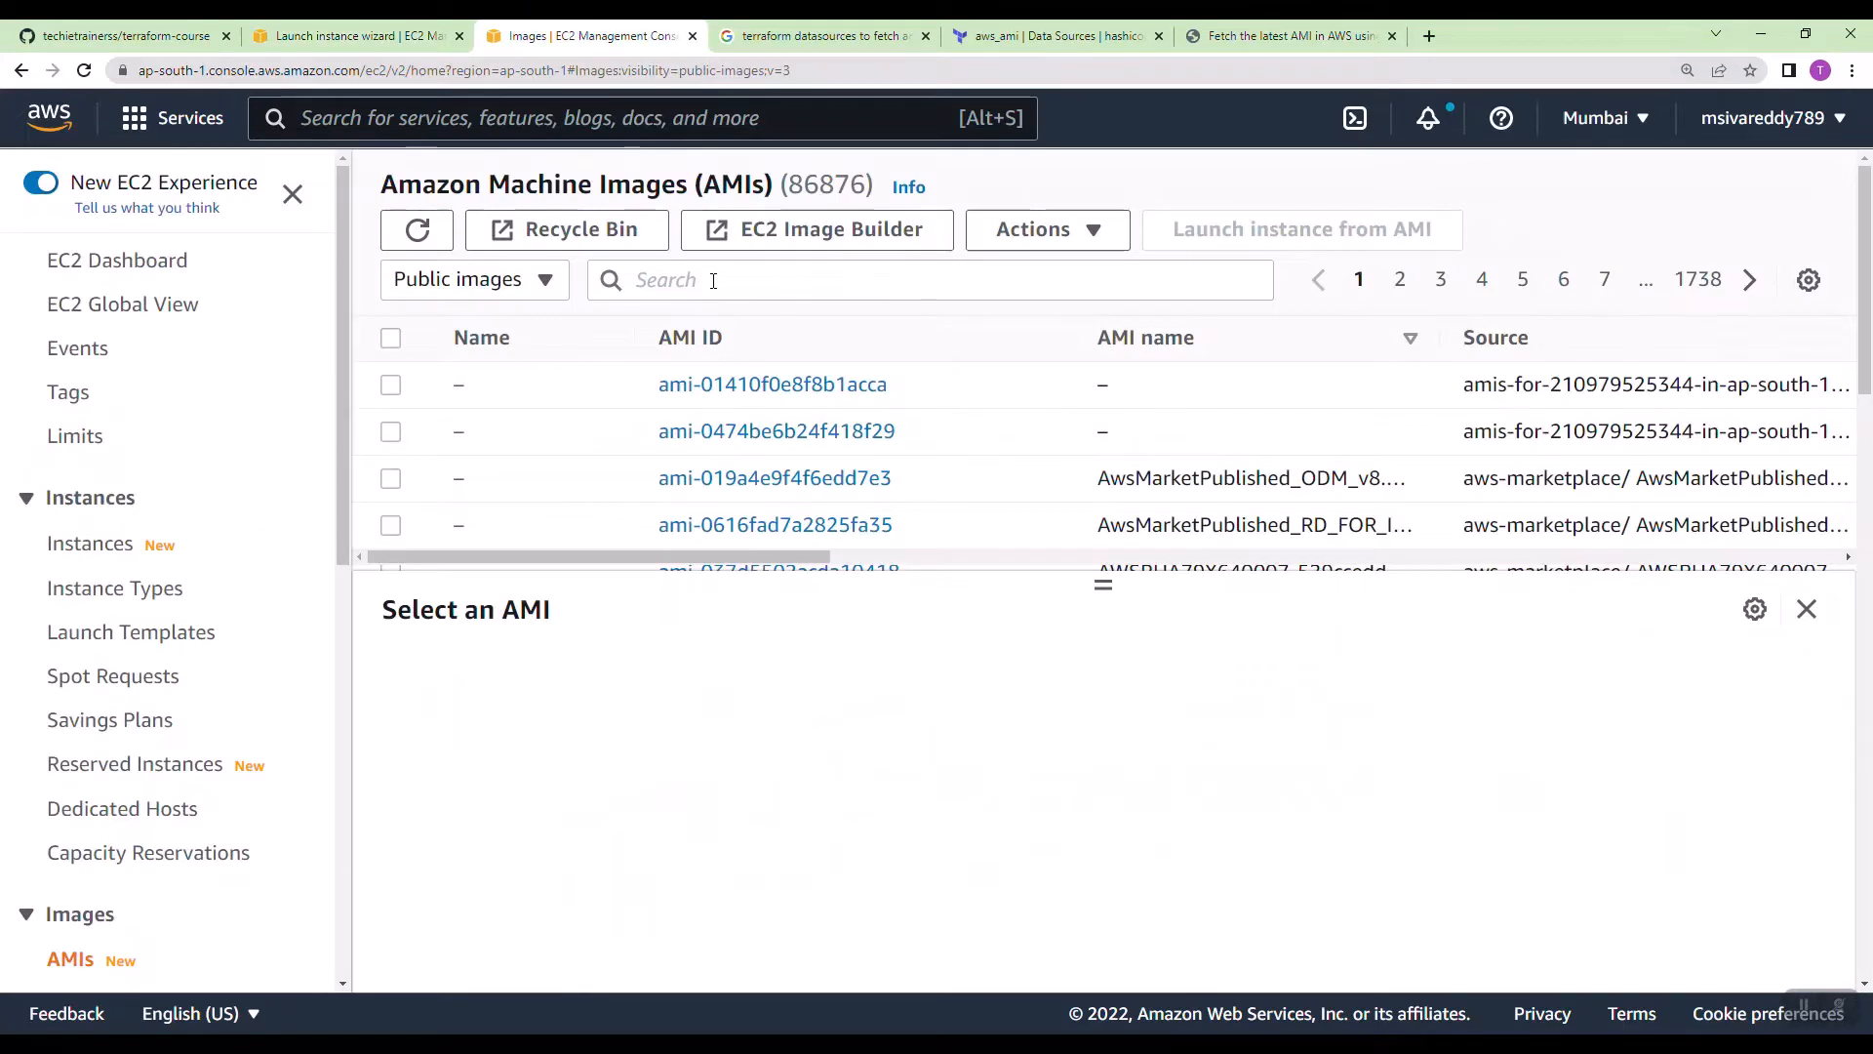
pyautogui.write('ami-04893cdb768d0f9ee')
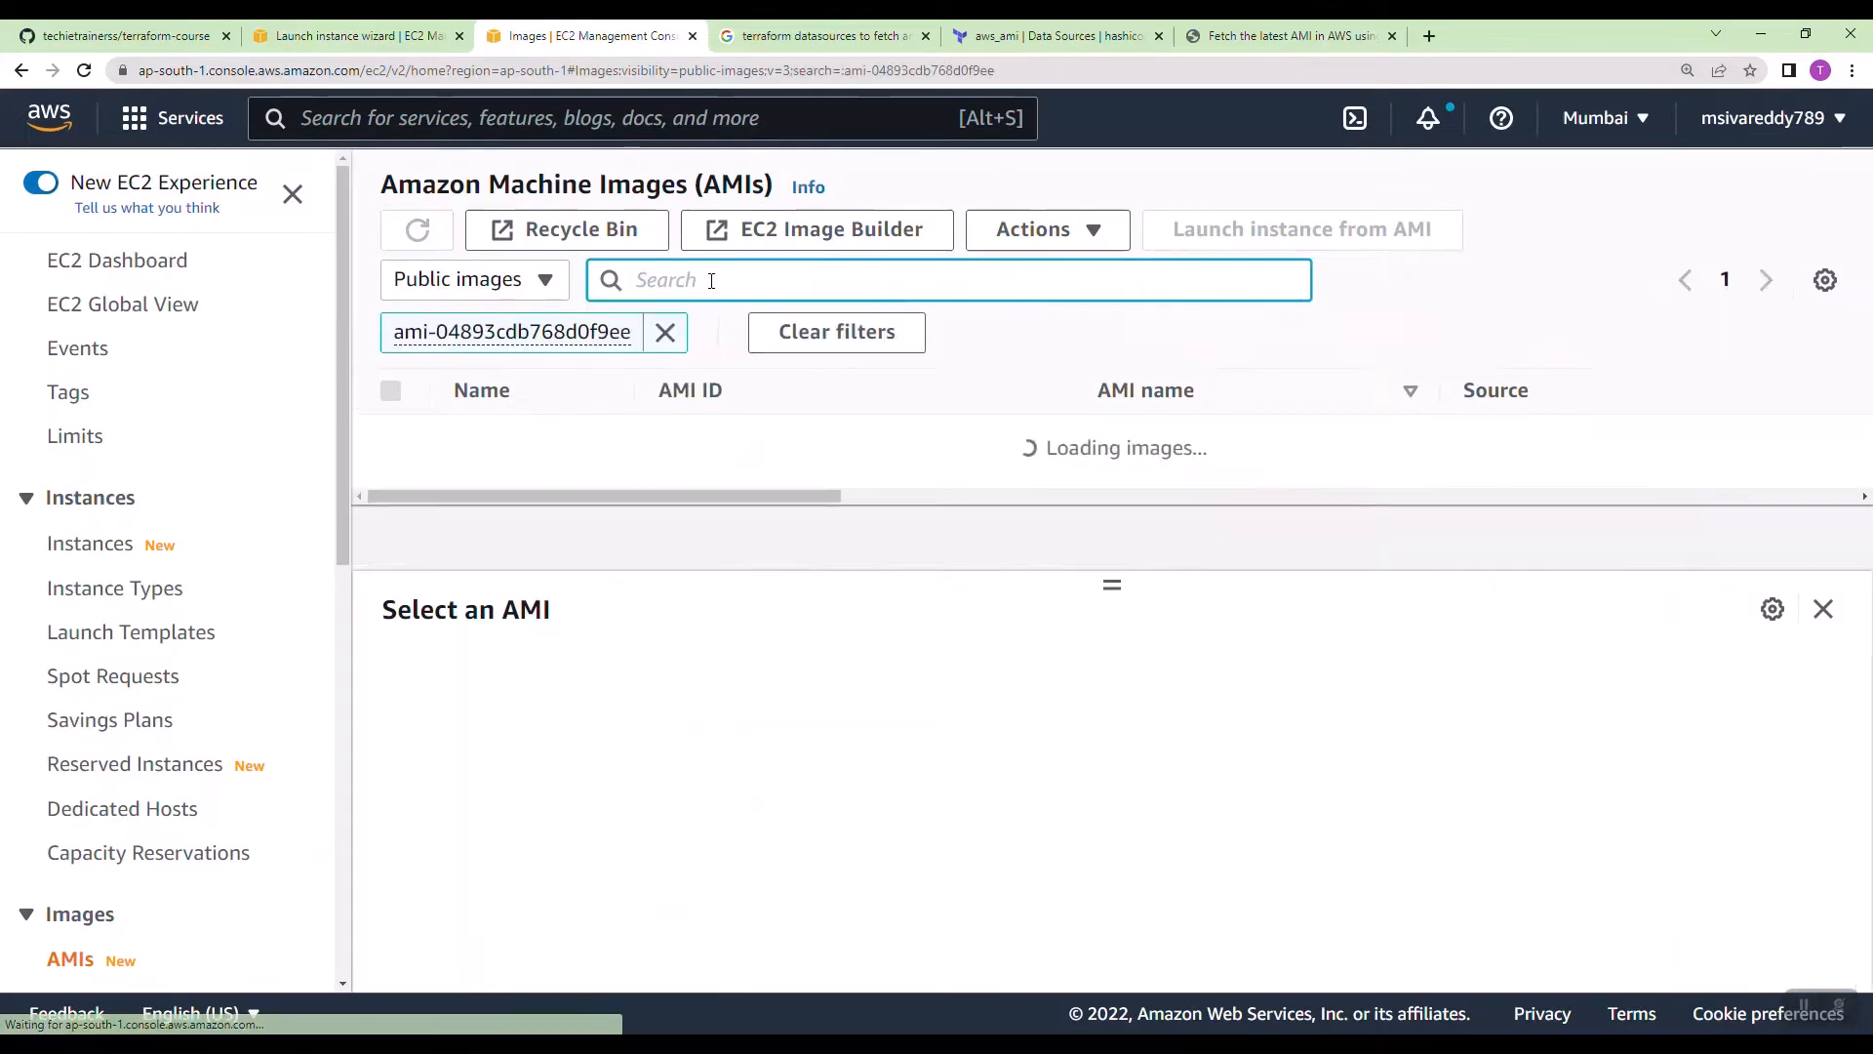
pyautogui.click(390, 435)
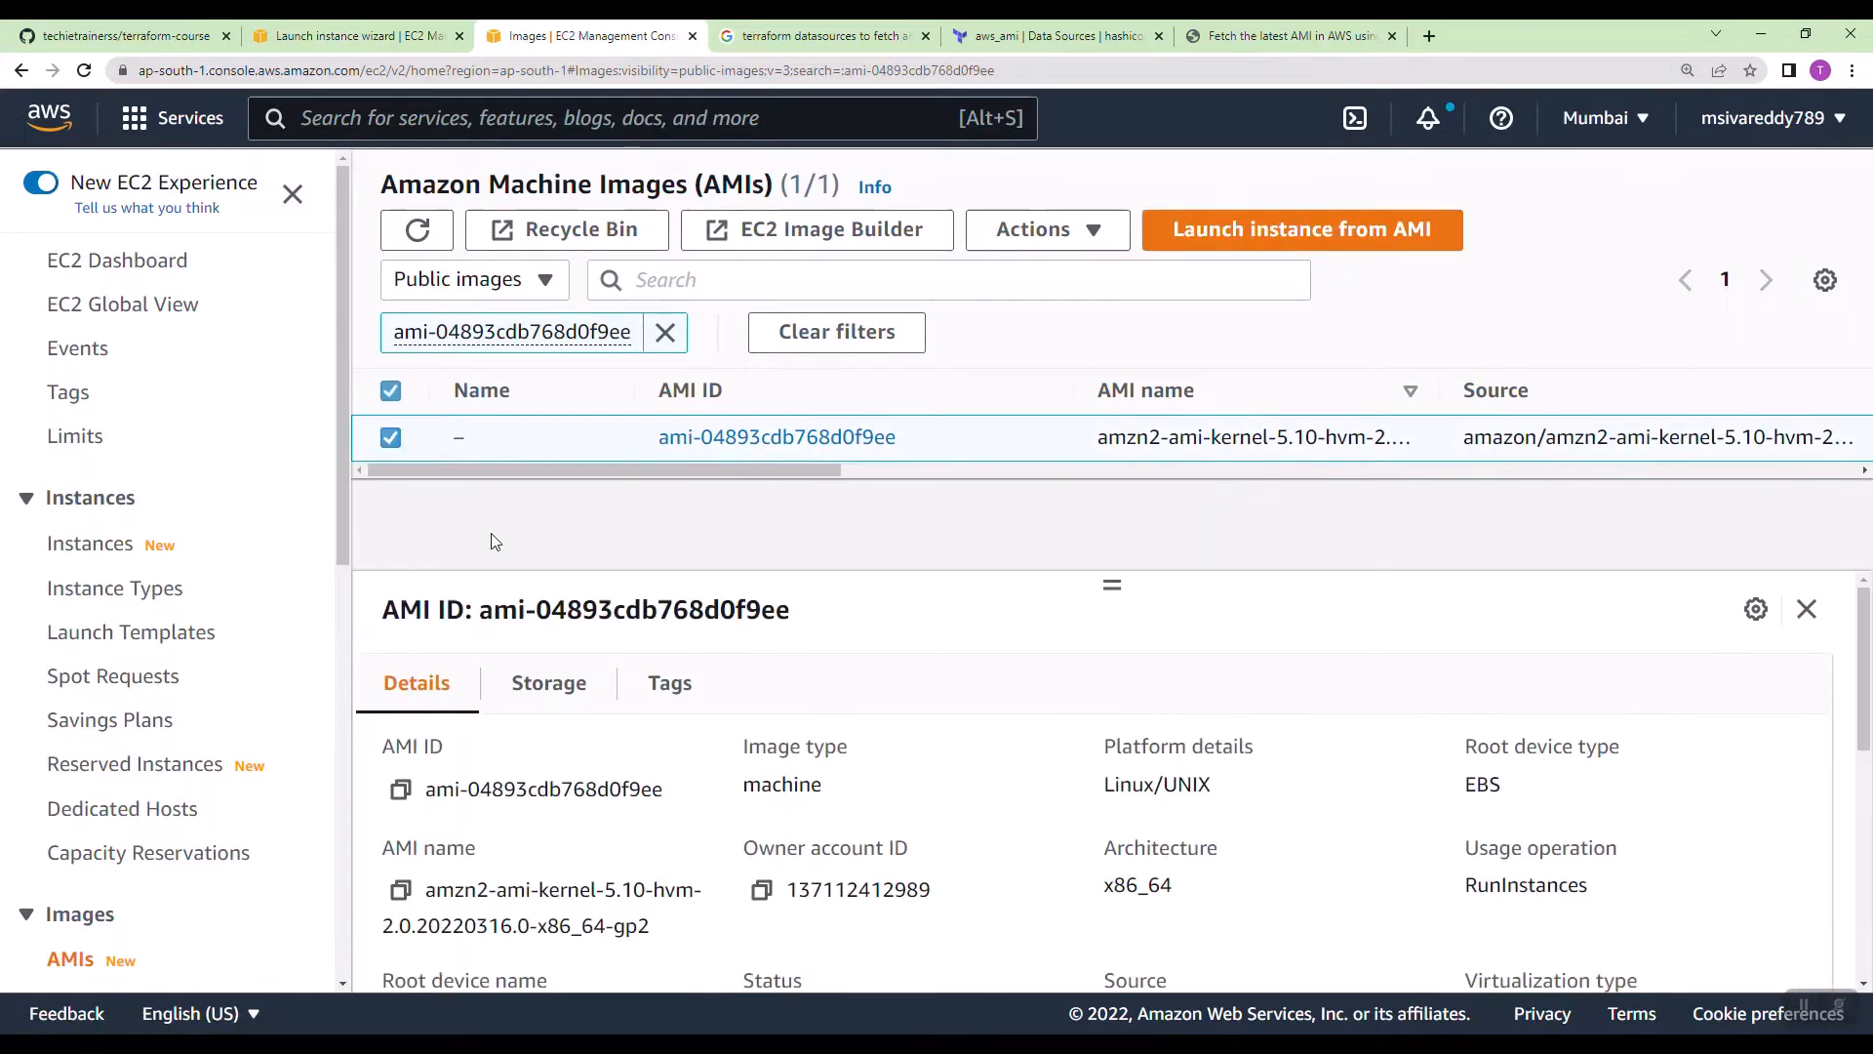
# Step: Copy the amzn2-ami-kernel-5.10-hvm prefix from the AMI's Details and return to the editor
pyautogui.scroll(-3)
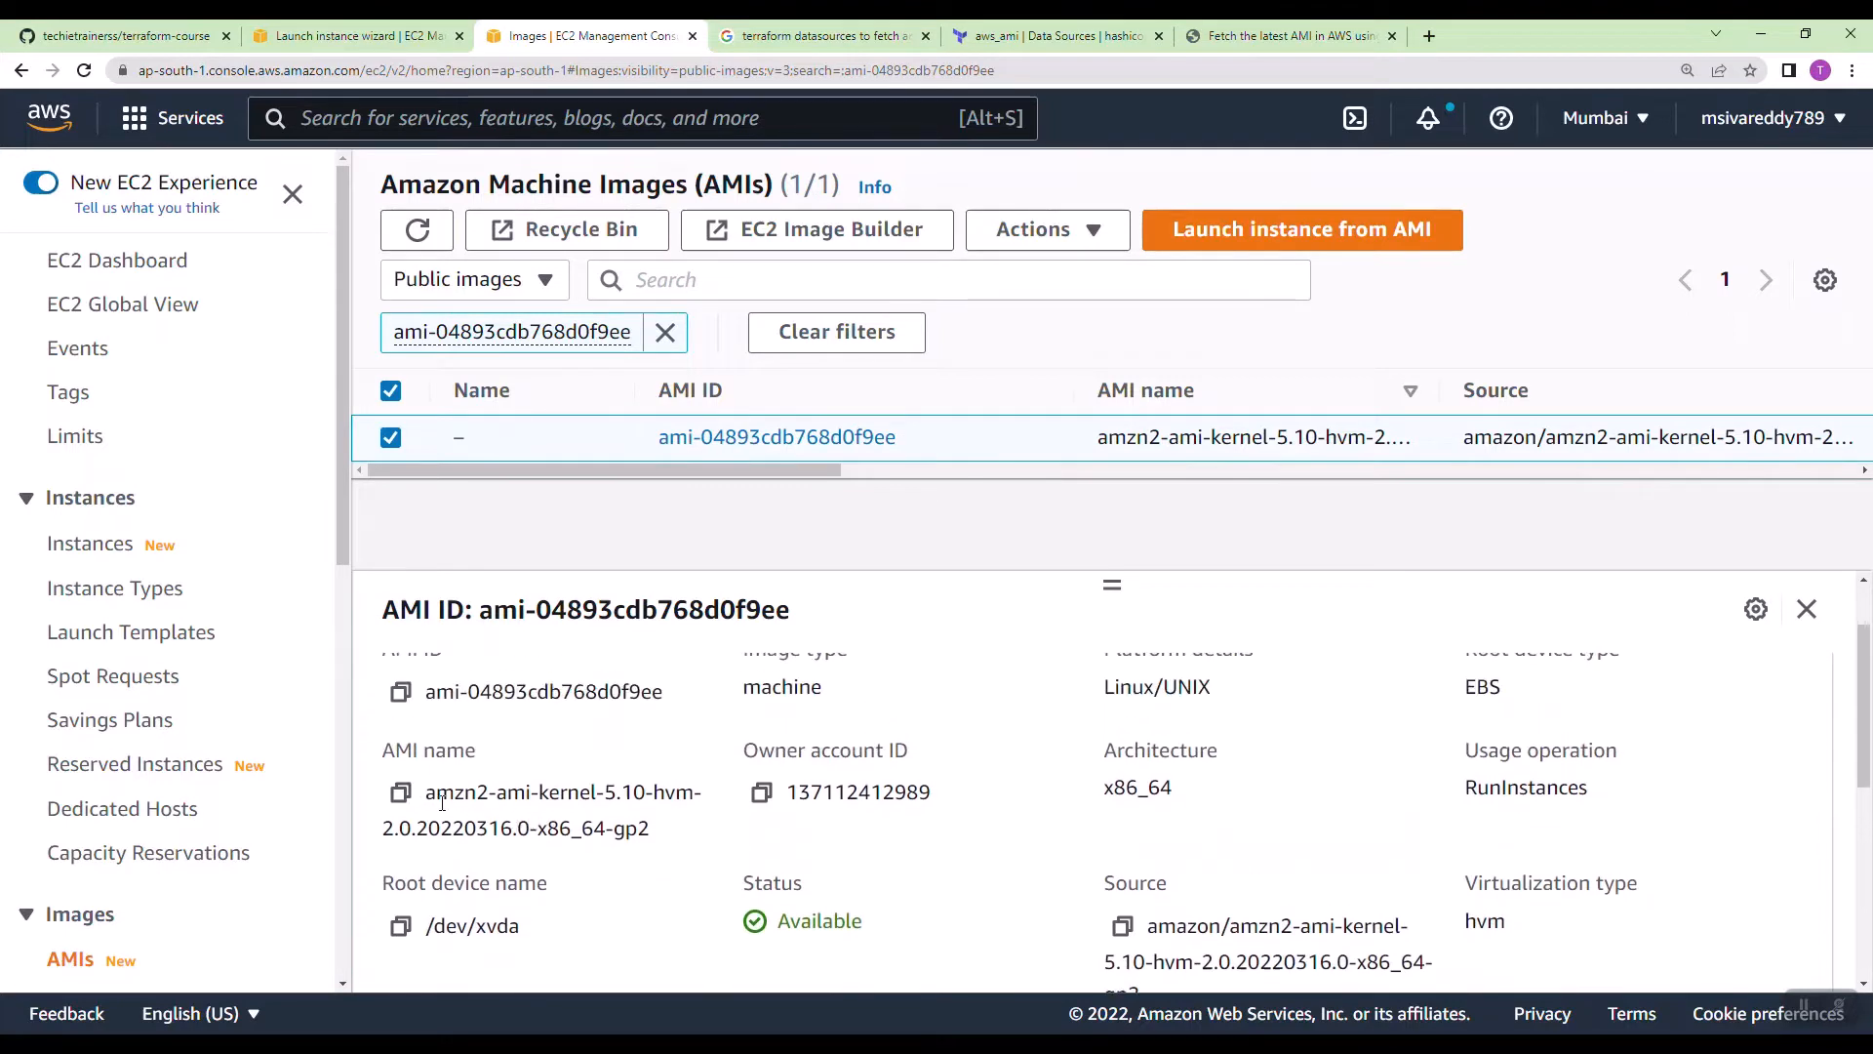
pyautogui.moveTo(935, 792)
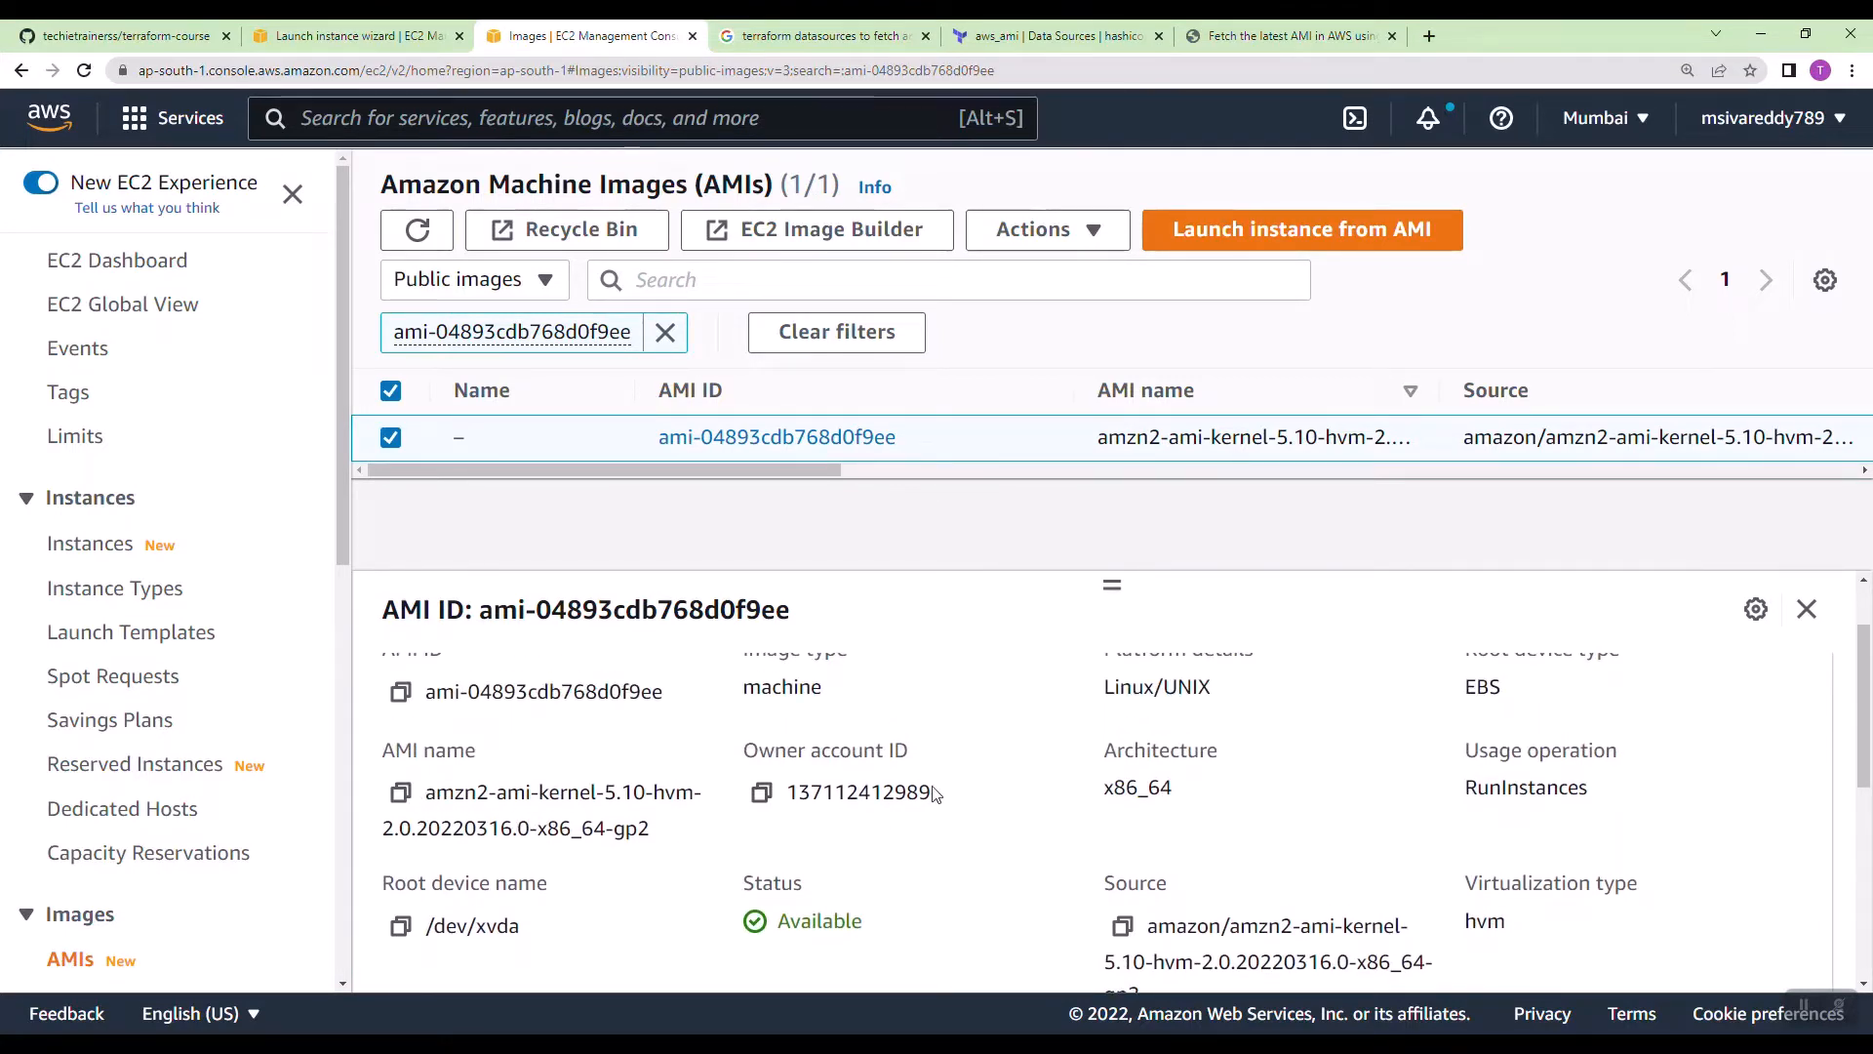
pyautogui.scroll(3)
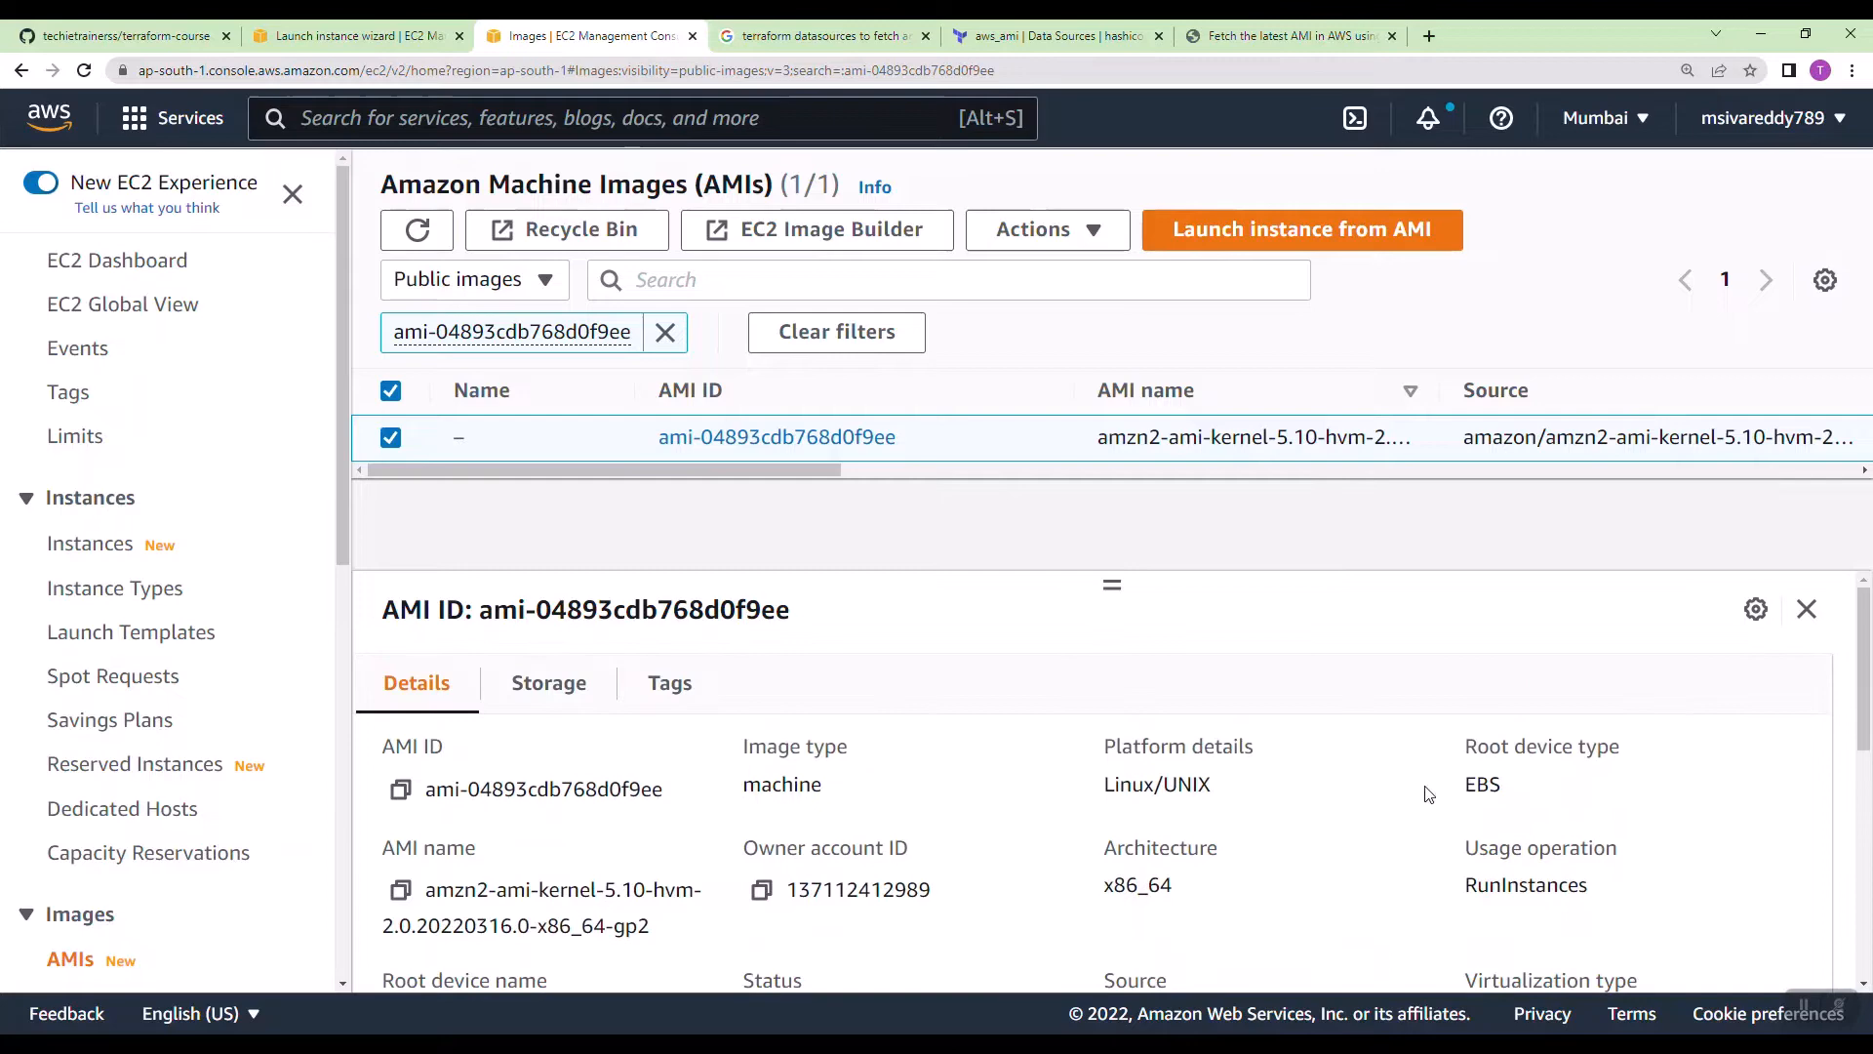
pyautogui.moveTo(1198, 874)
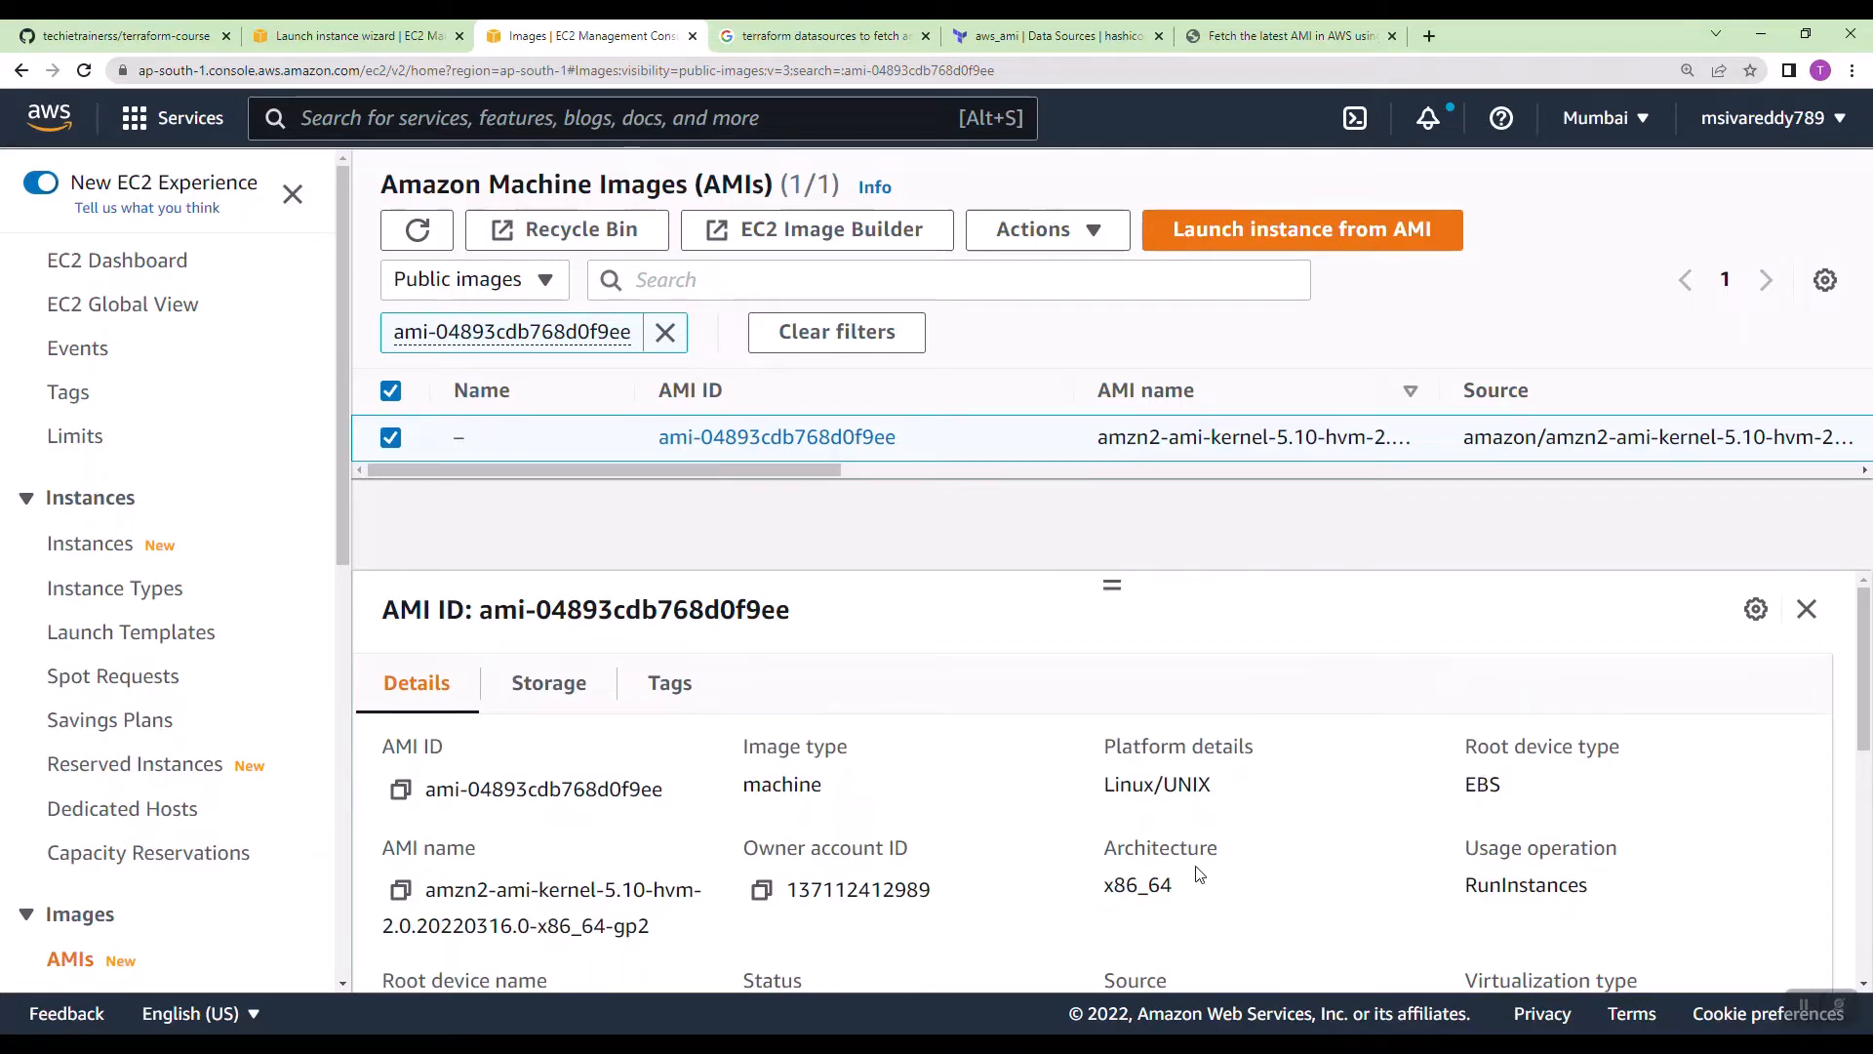
pyautogui.scroll(-3)
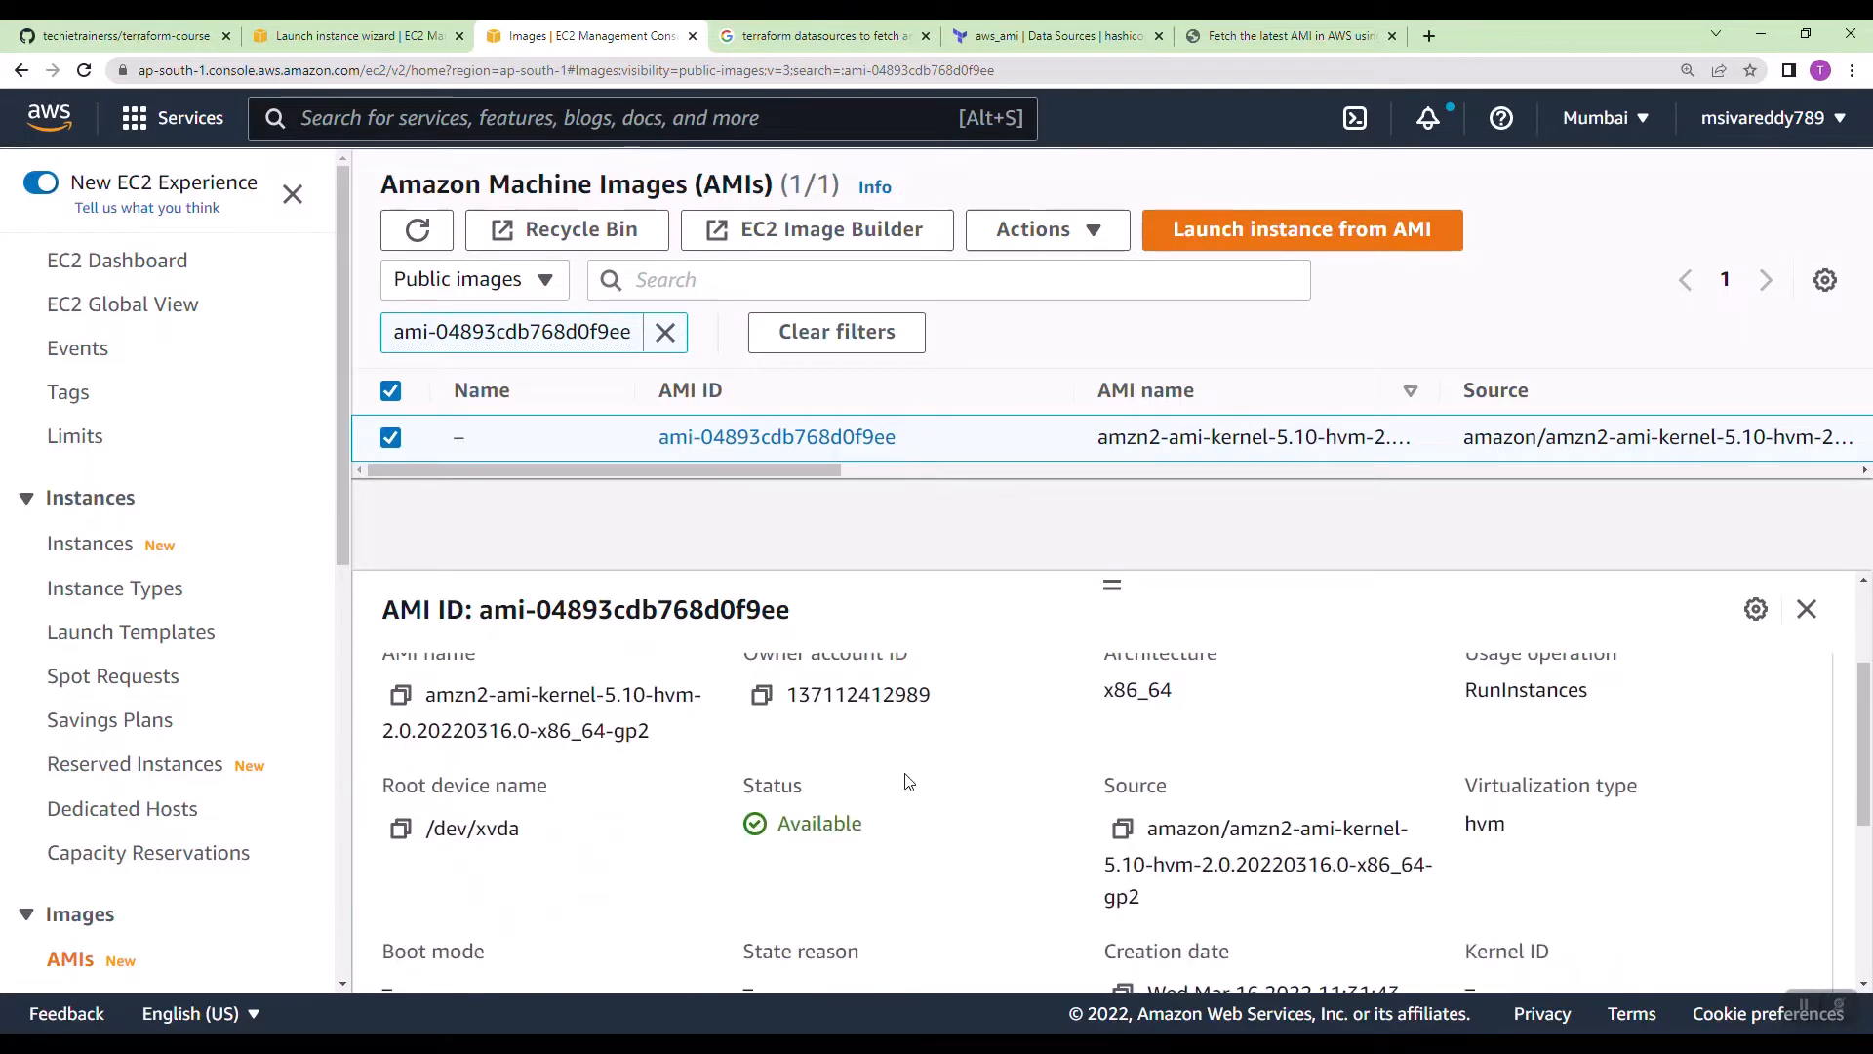
pyautogui.moveTo(669, 878)
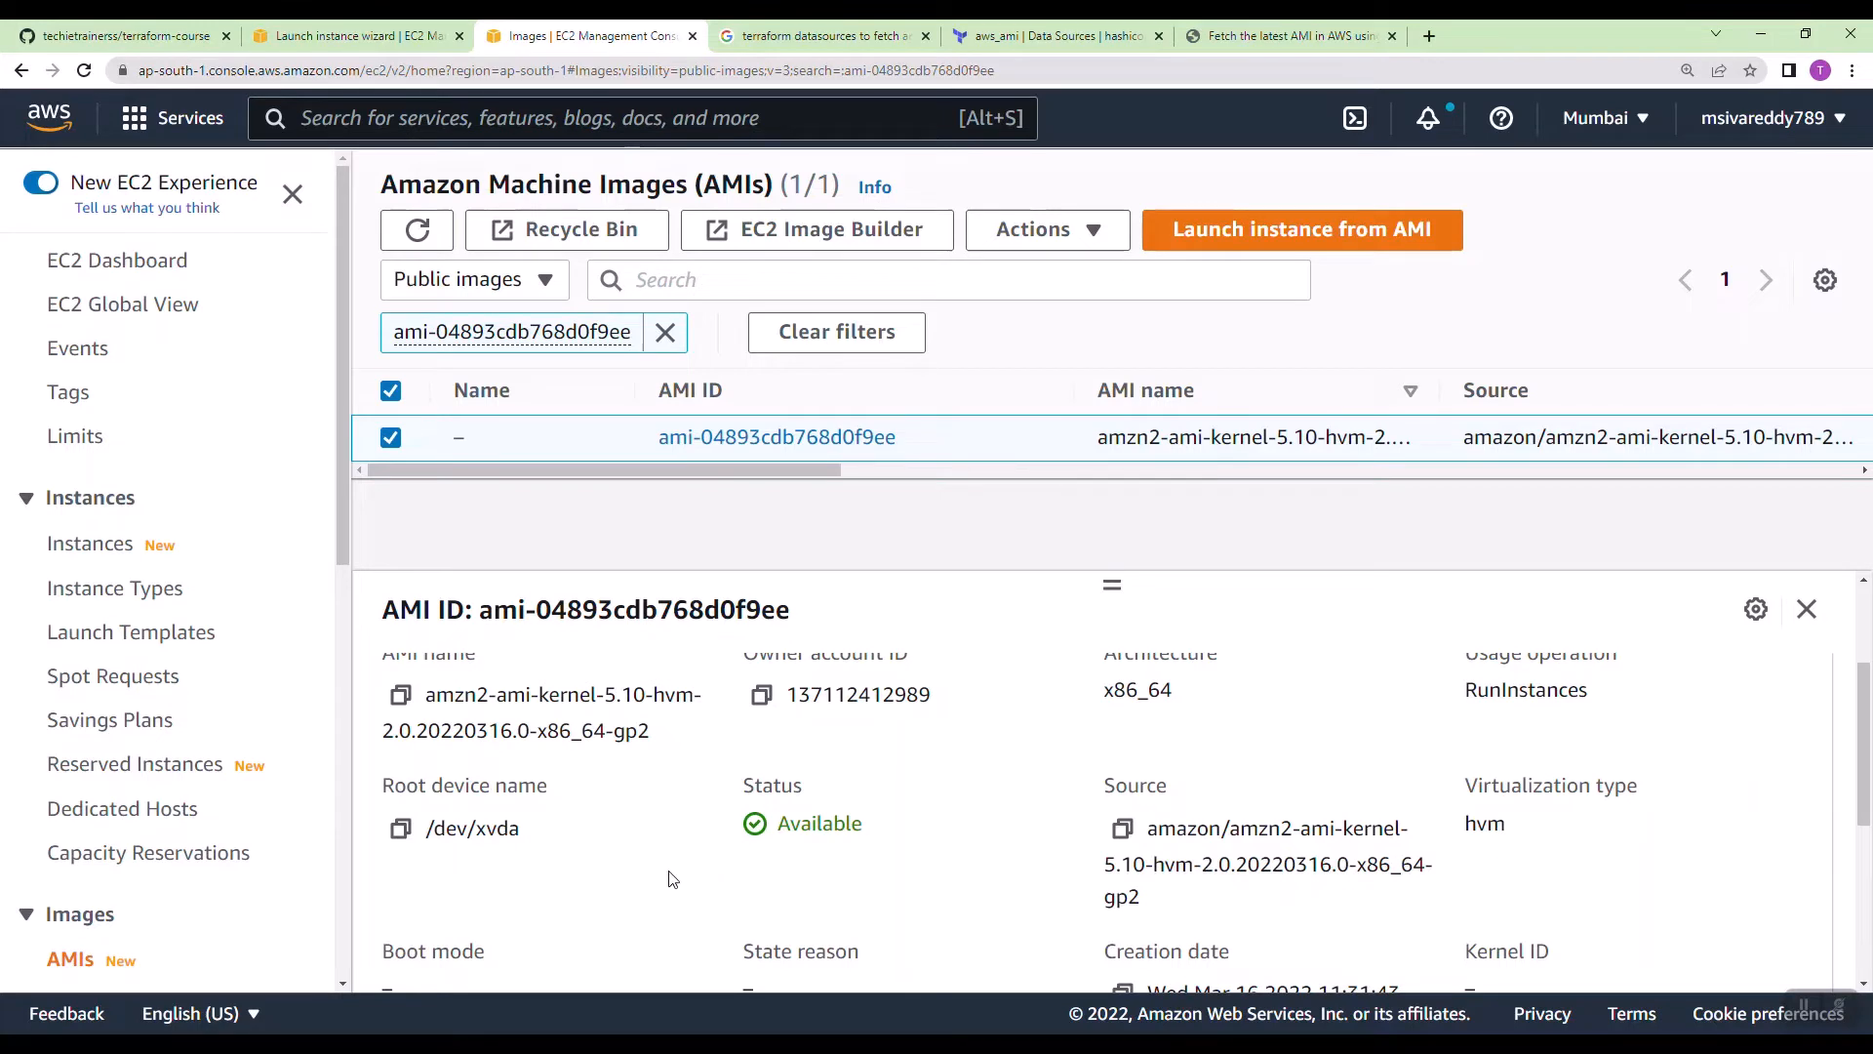
pyautogui.scroll(3)
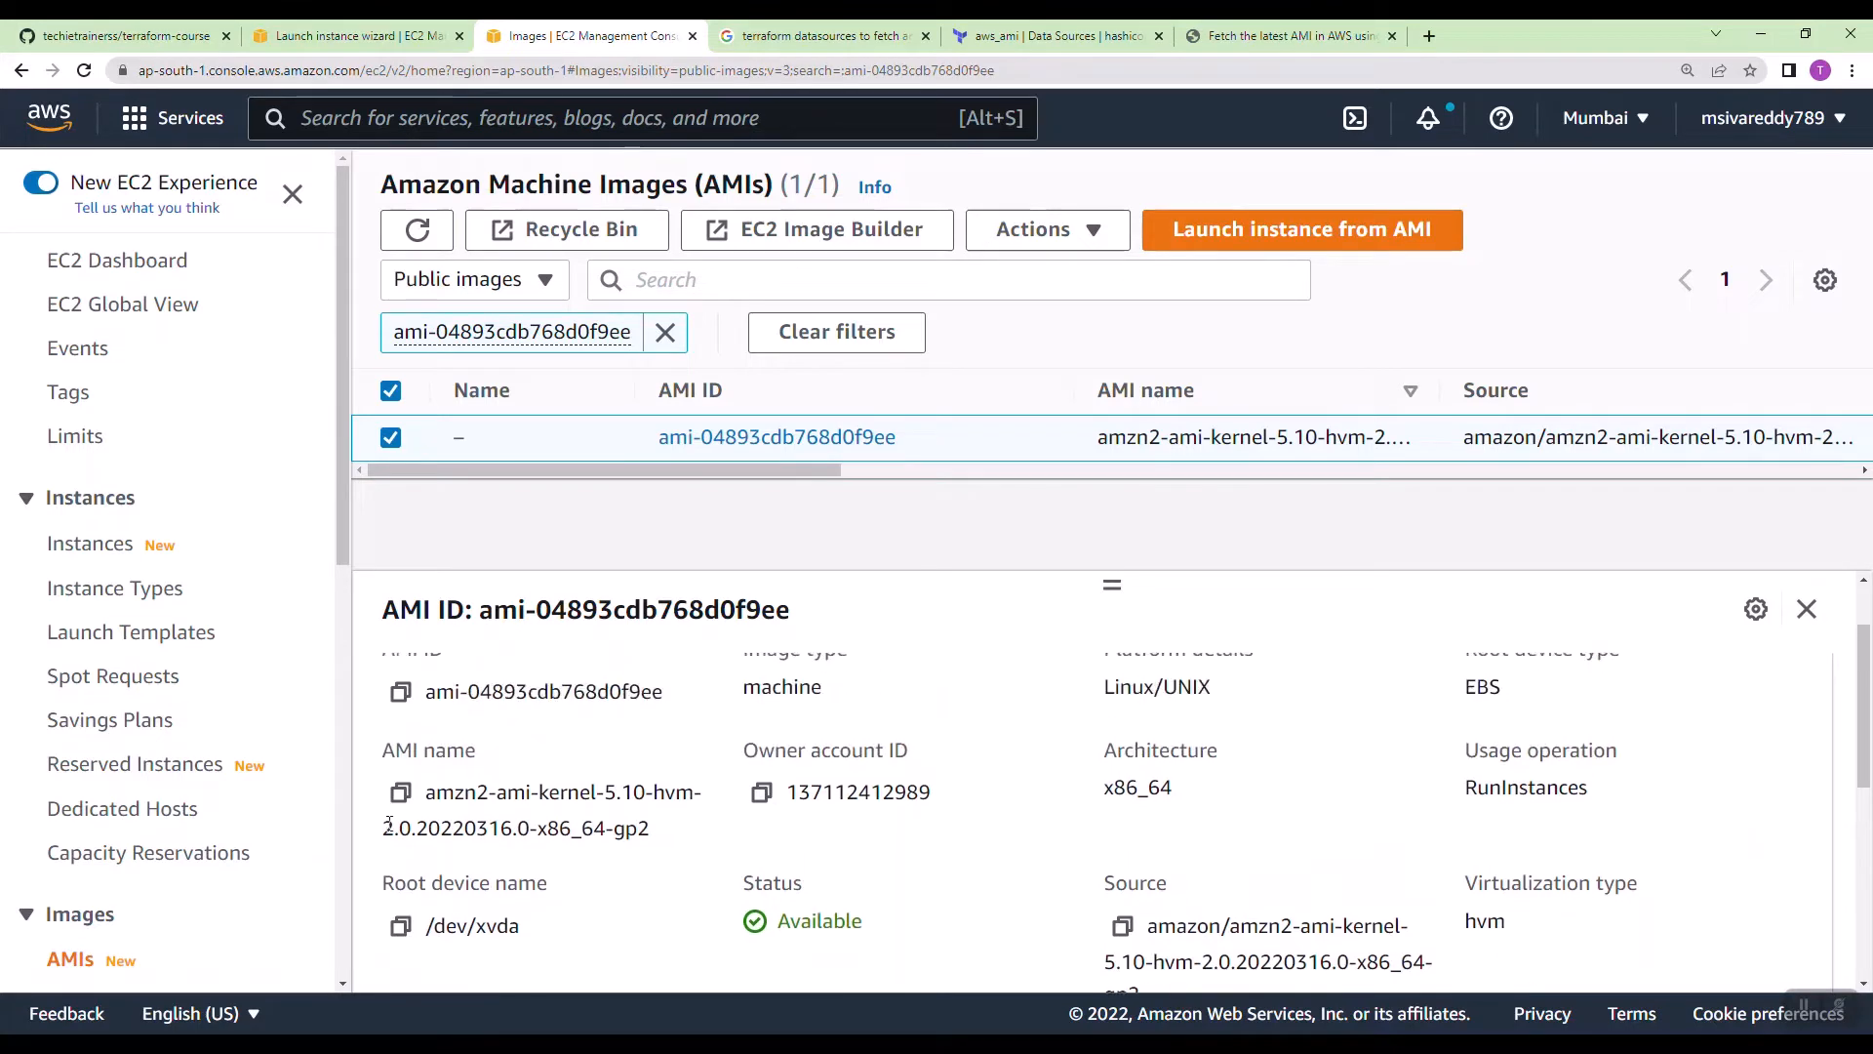
pyautogui.doubleClick(511, 792)
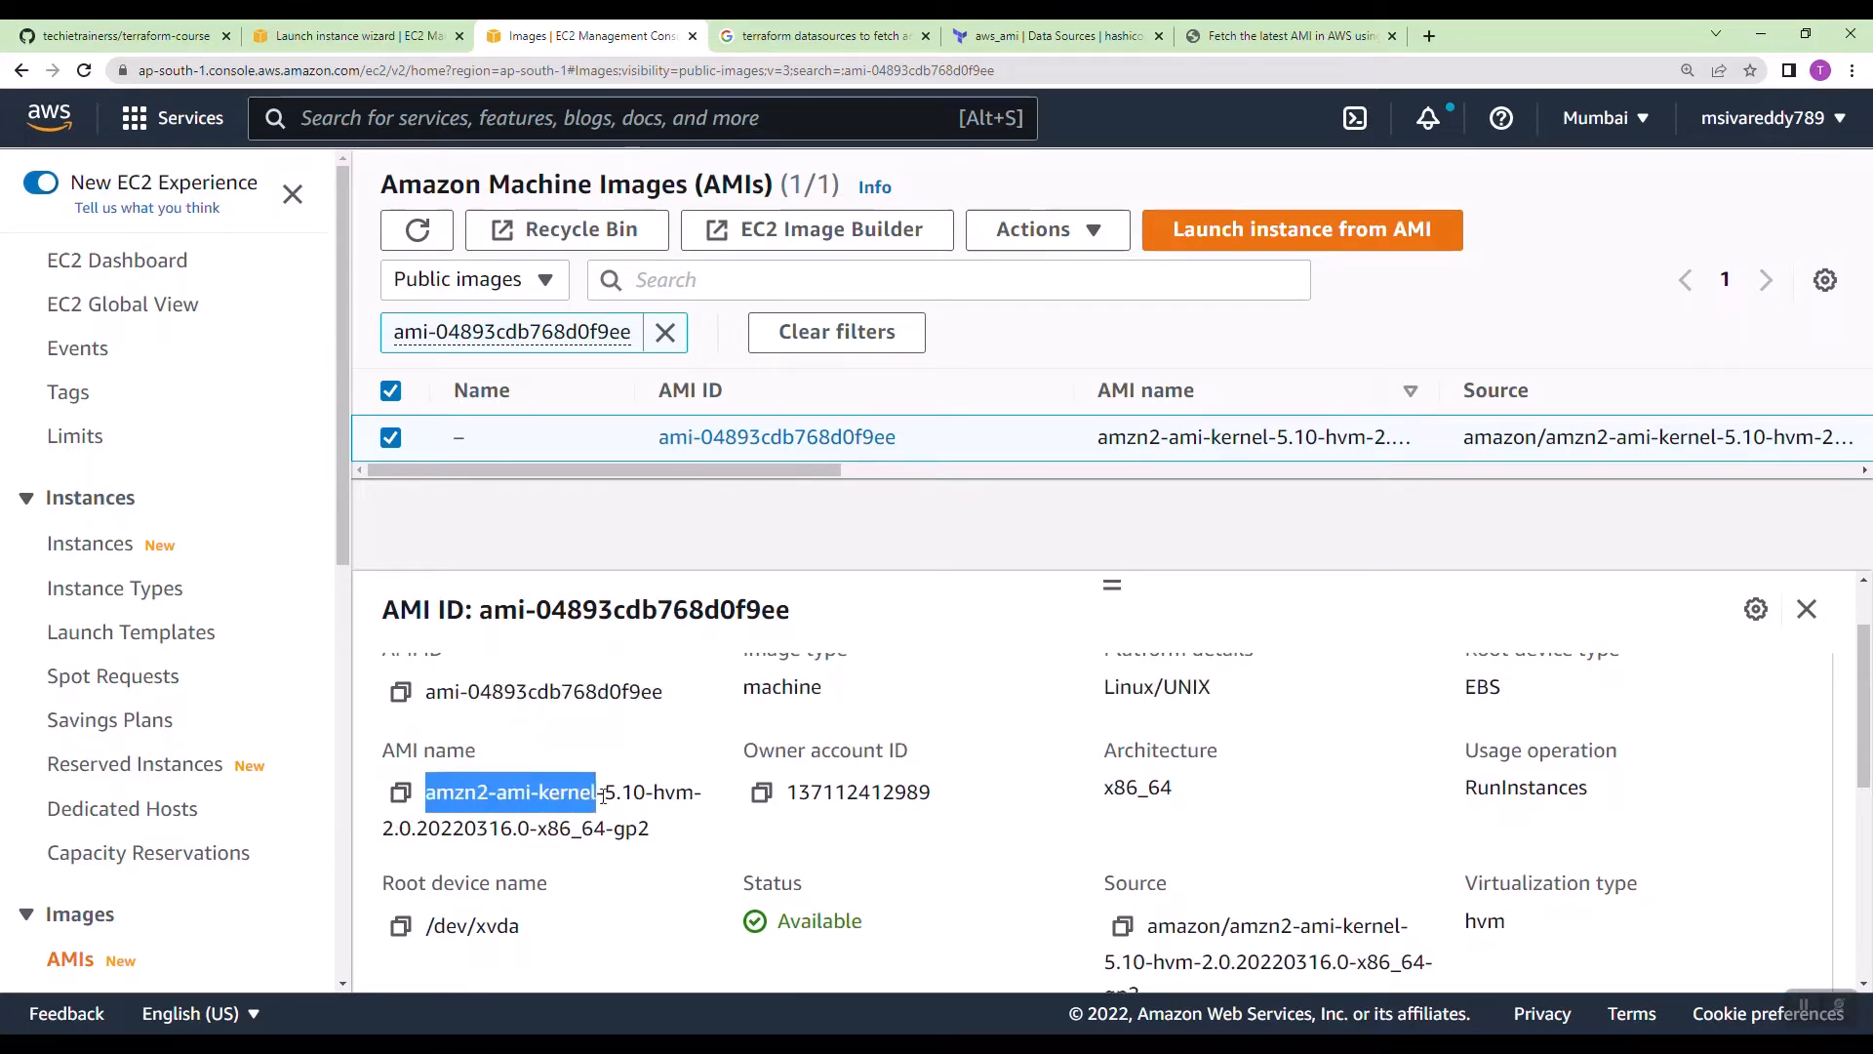
pyautogui.rightClick(558, 792)
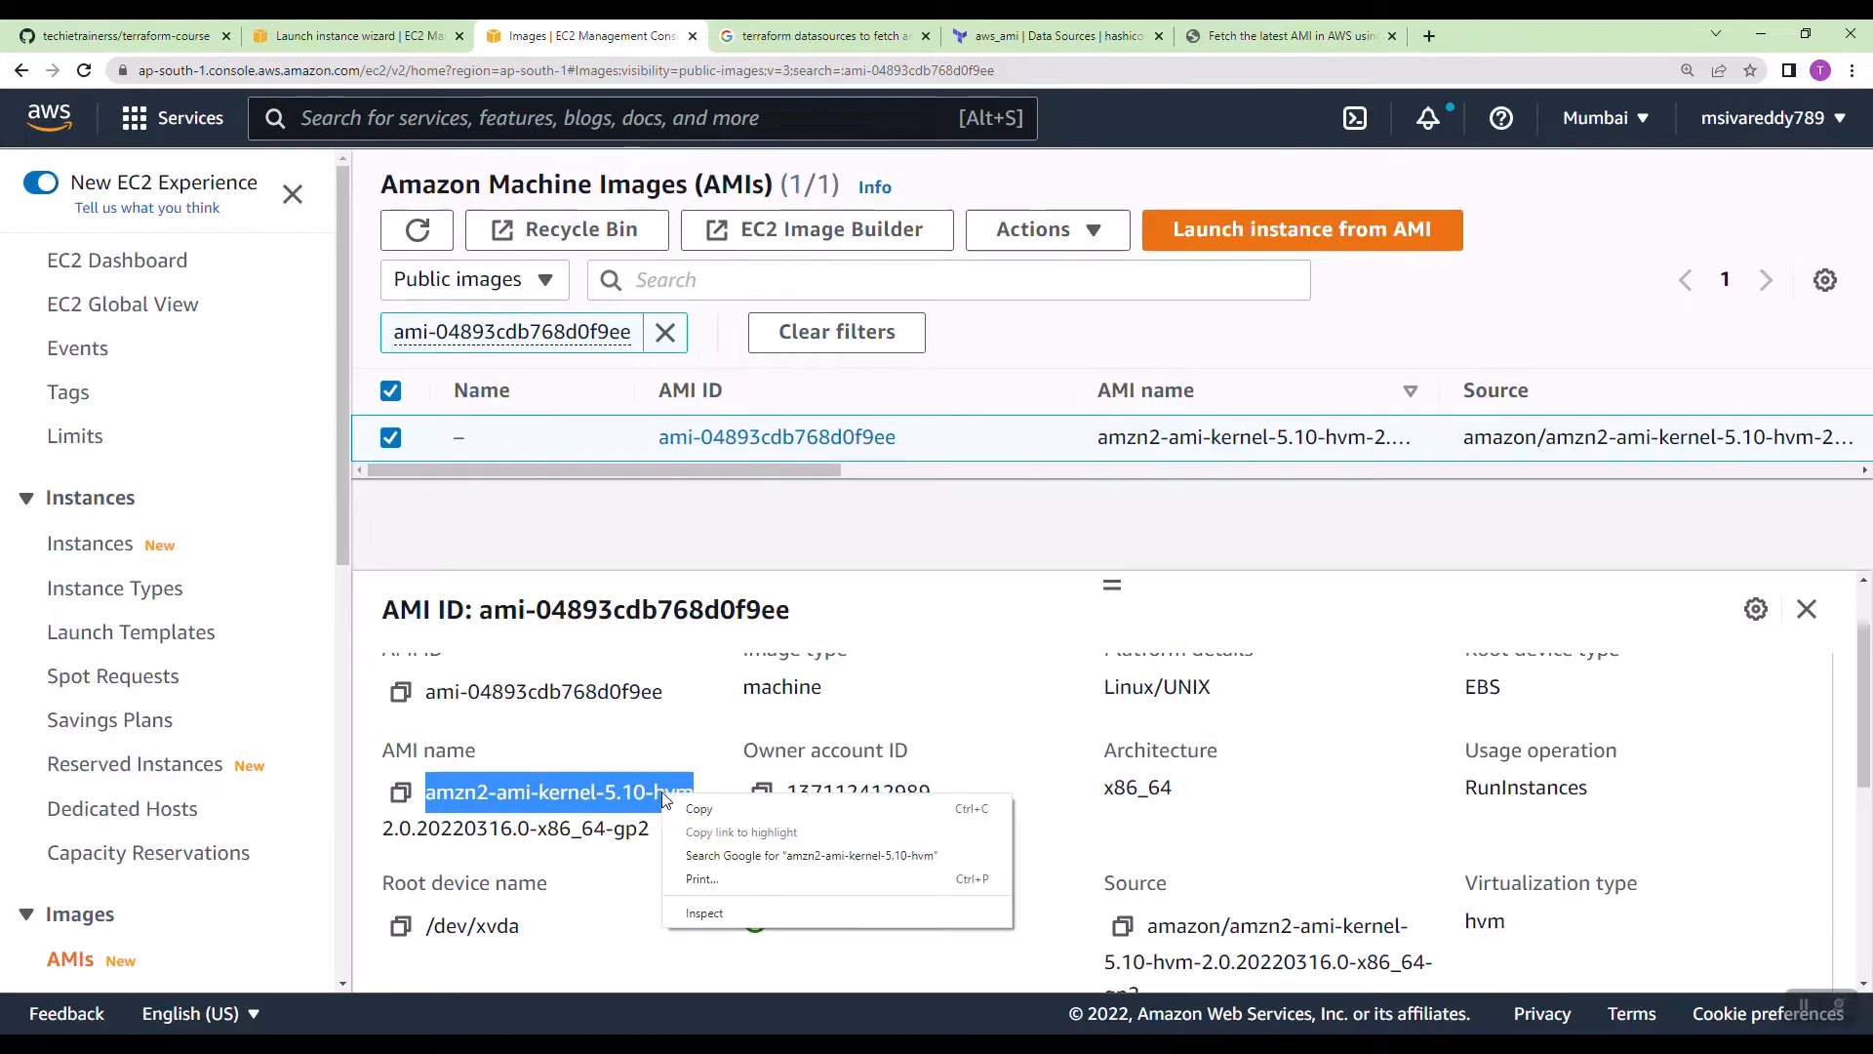
pyautogui.press('alt+tab')
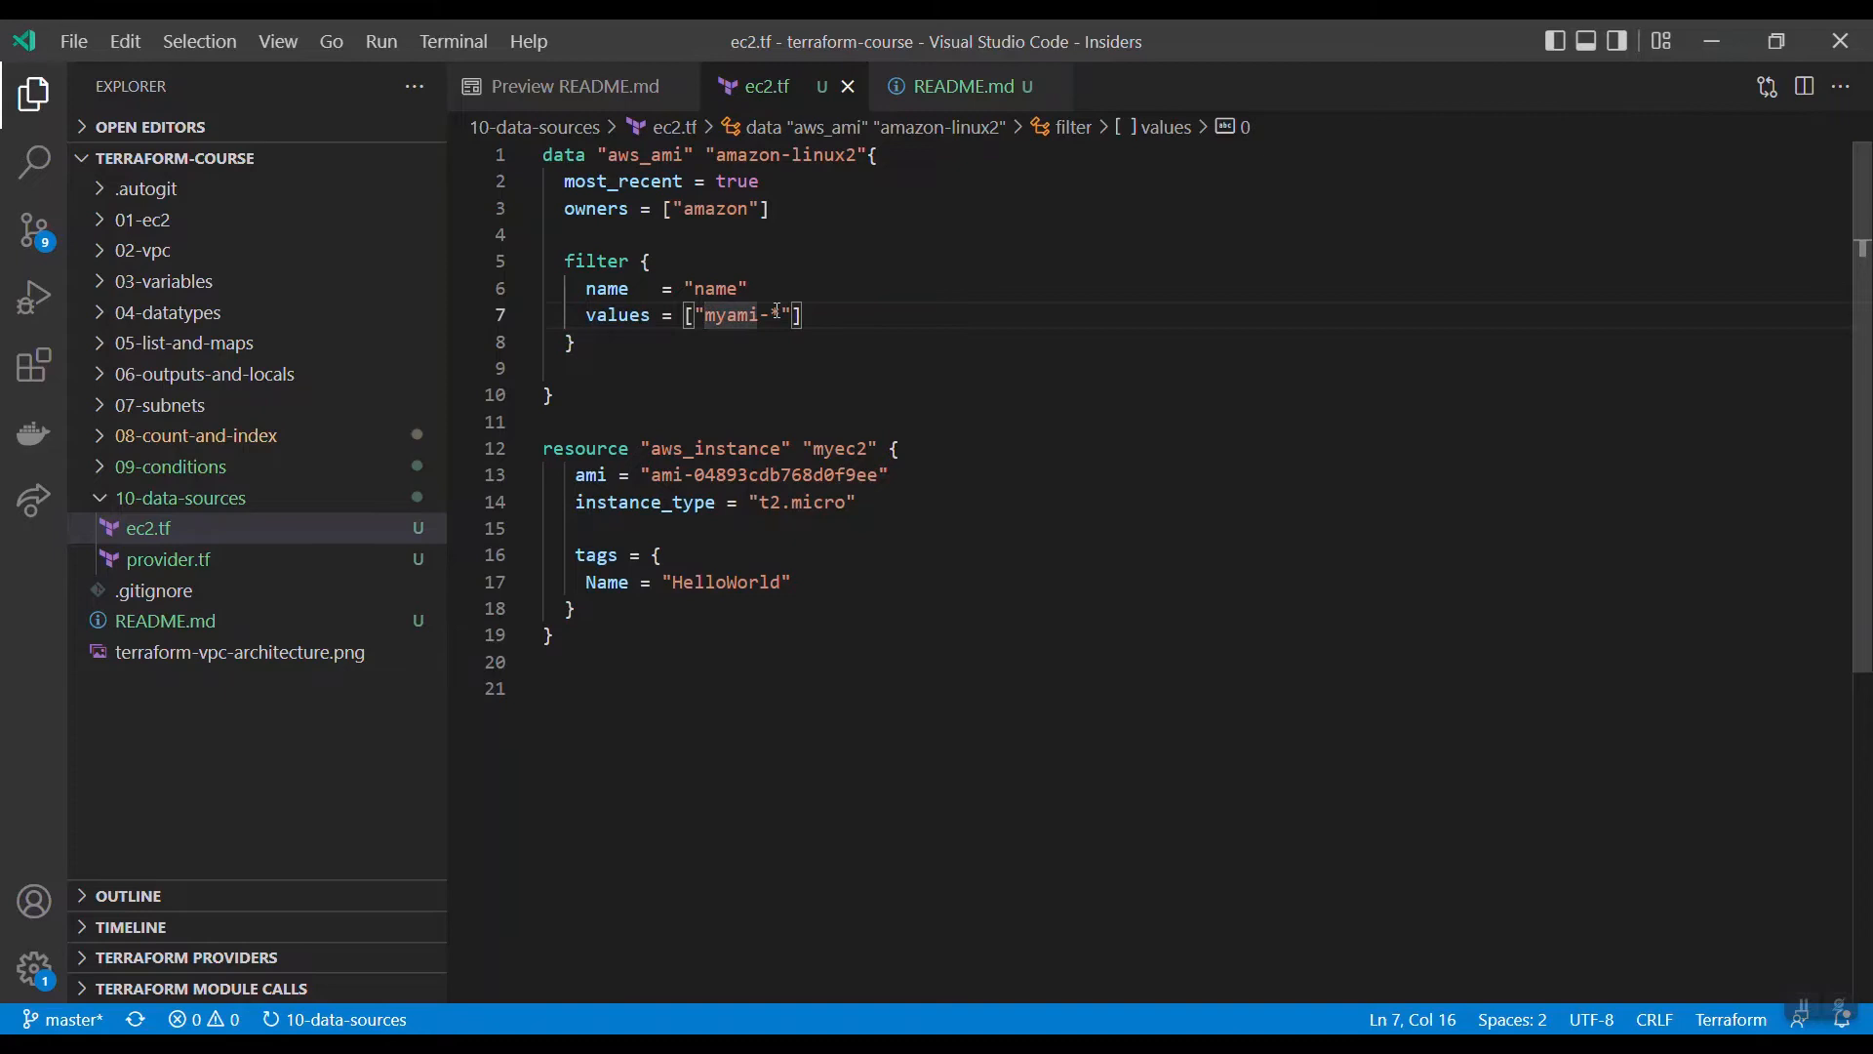
# Step: Replace the myami-* filter value with amzn2-ami-kernel-5.10-hvm taken from the console
pyautogui.doubleClick(735, 314)
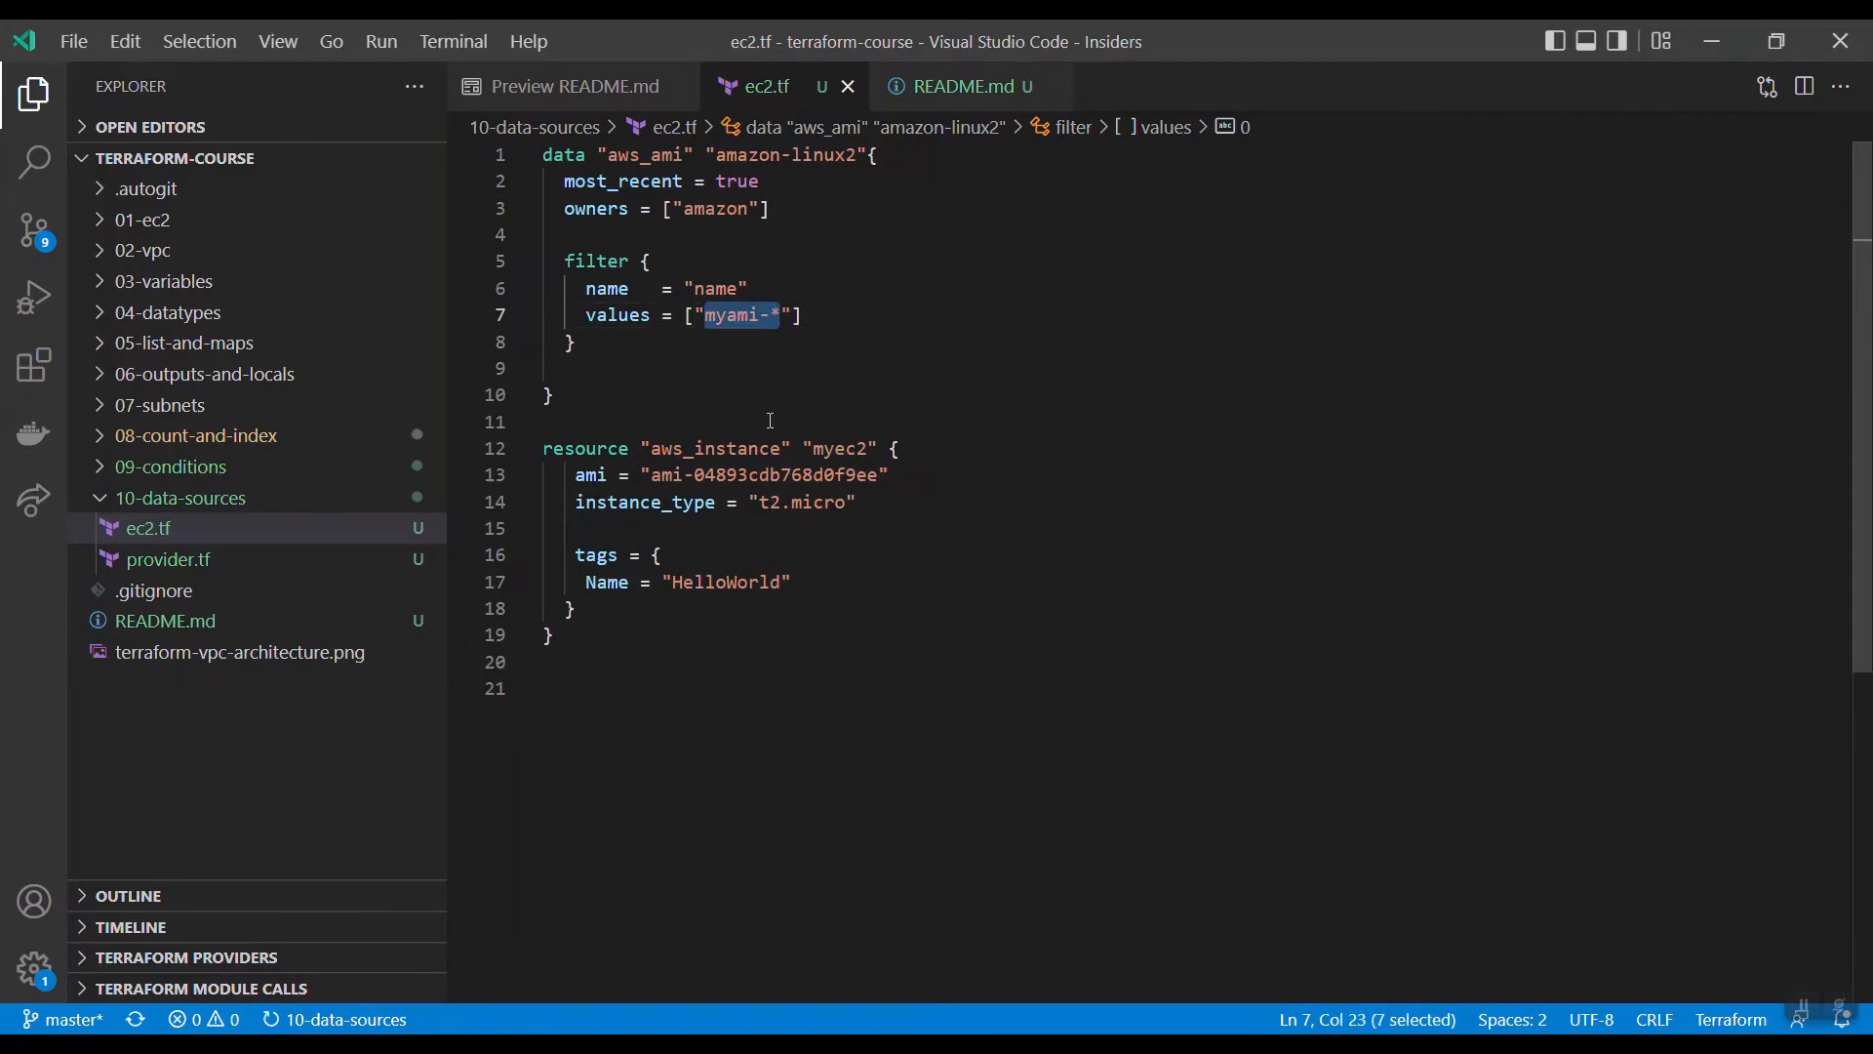
pyautogui.press('alt+tab')
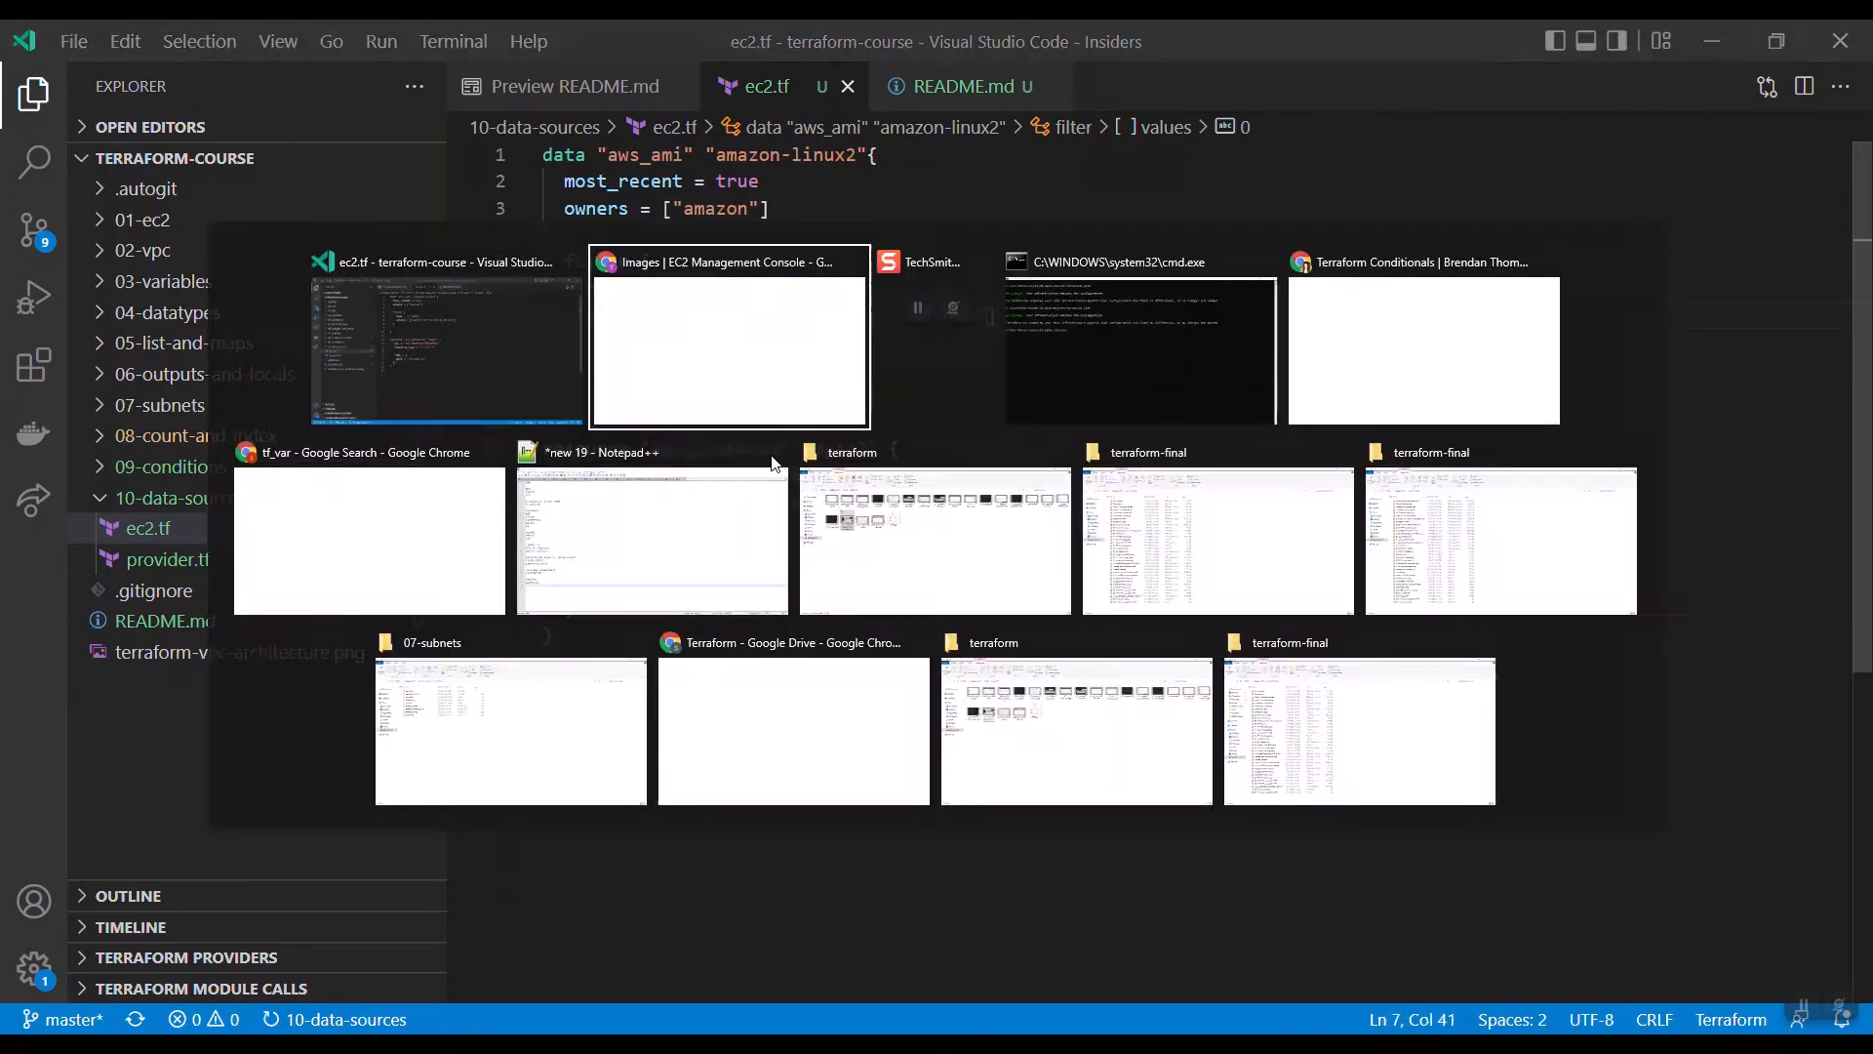
pyautogui.click(728, 334)
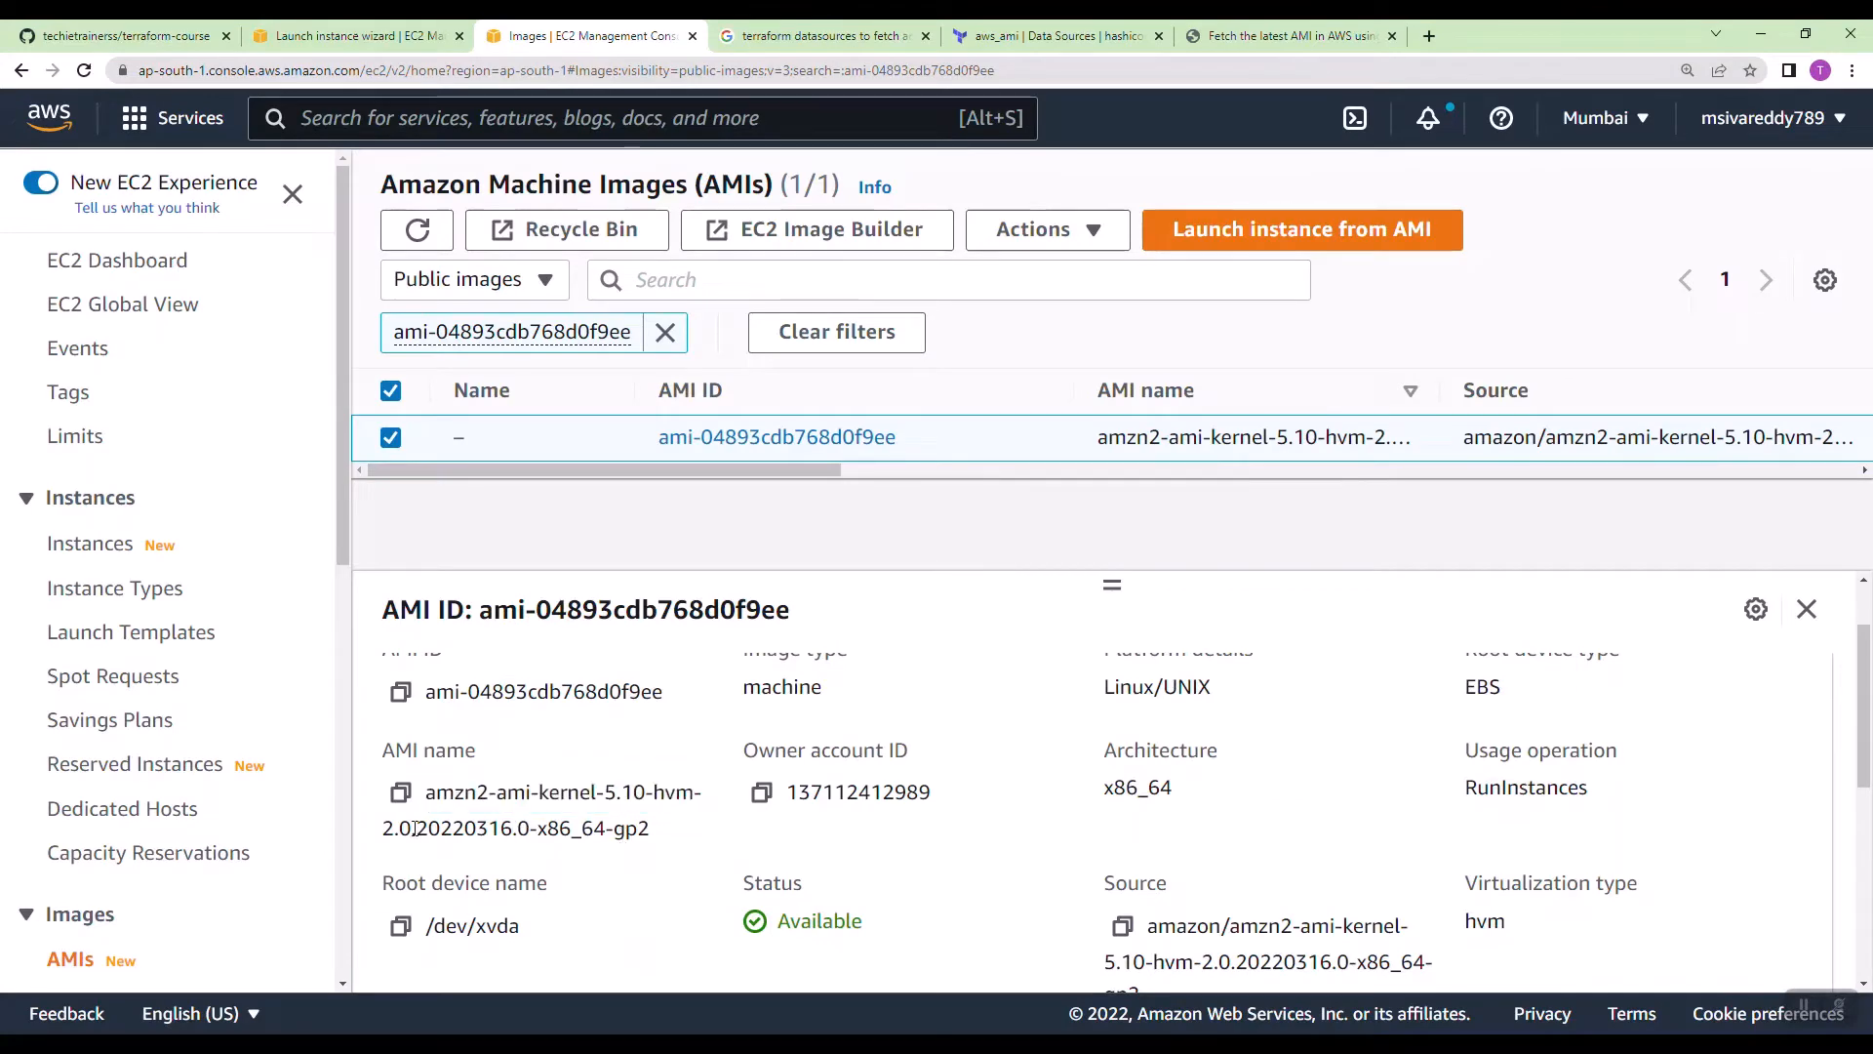
pyautogui.doubleClick(513, 827)
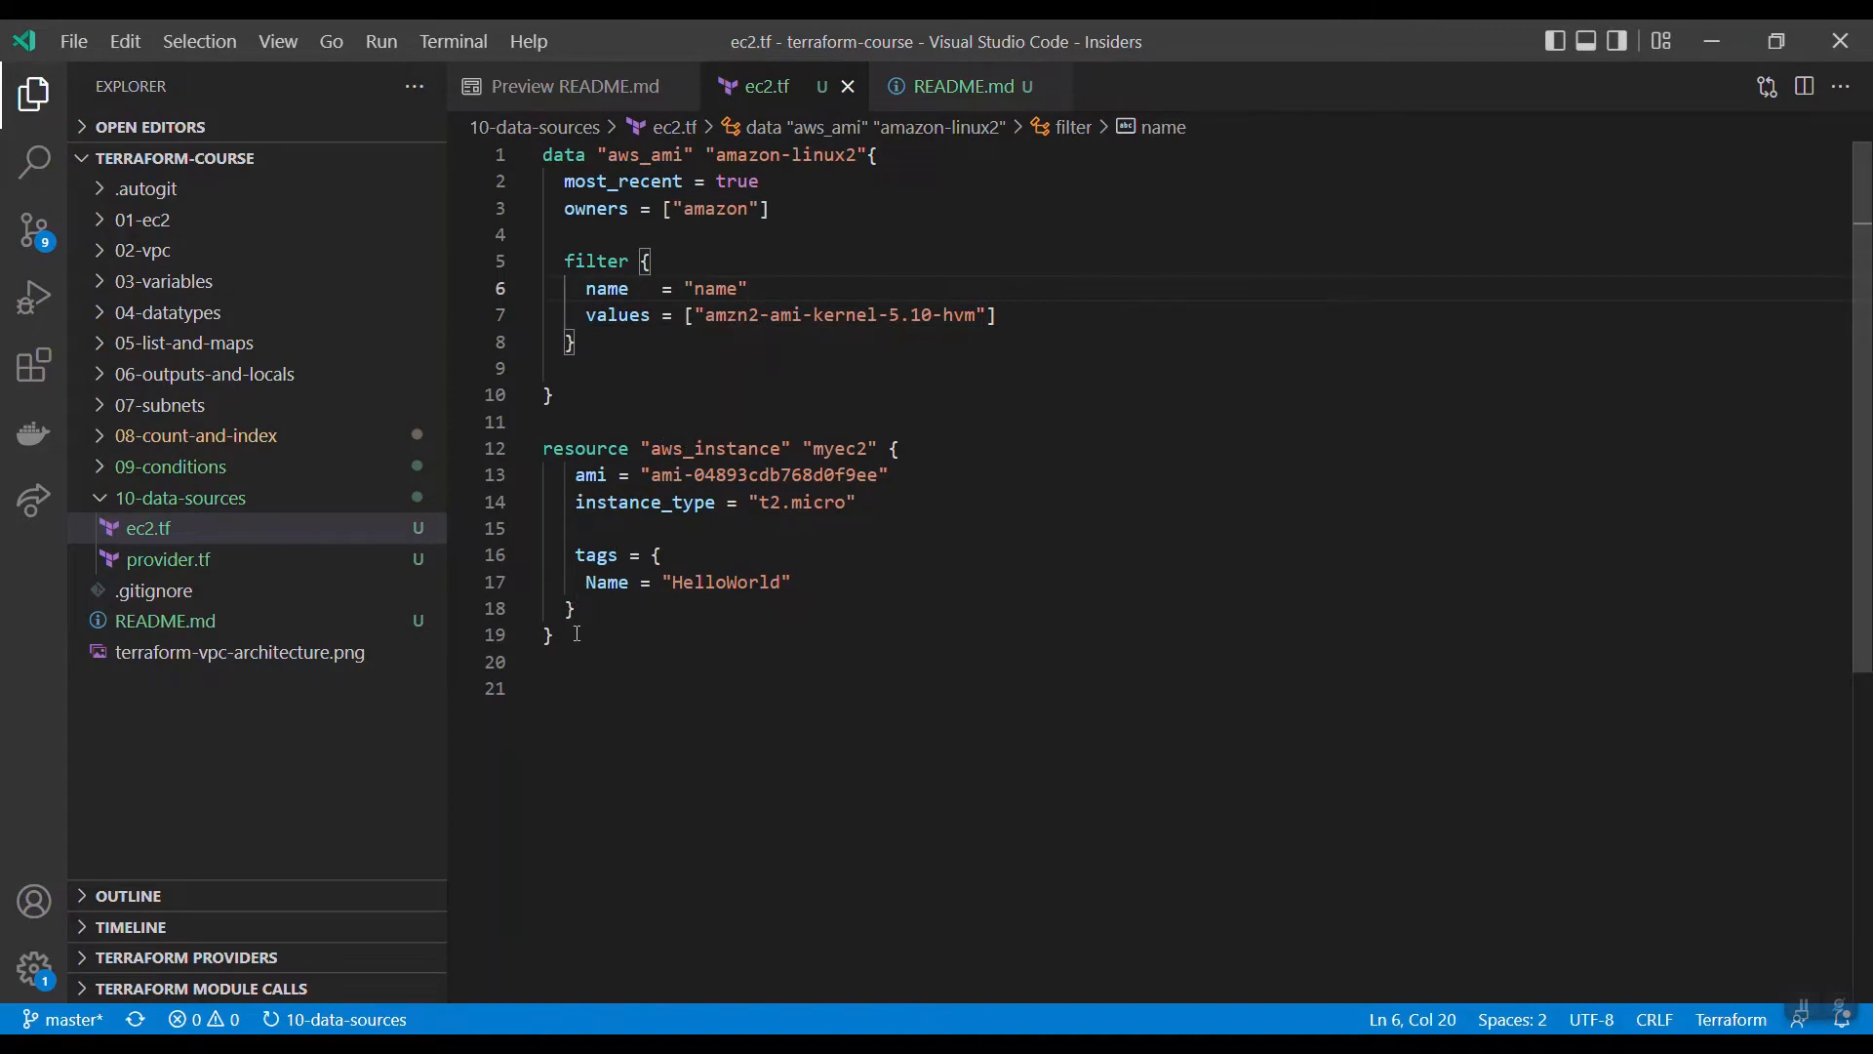
# Step: Comment out the aws_instance resource and start an output "ami-ID" block
pyautogui.click(125, 41)
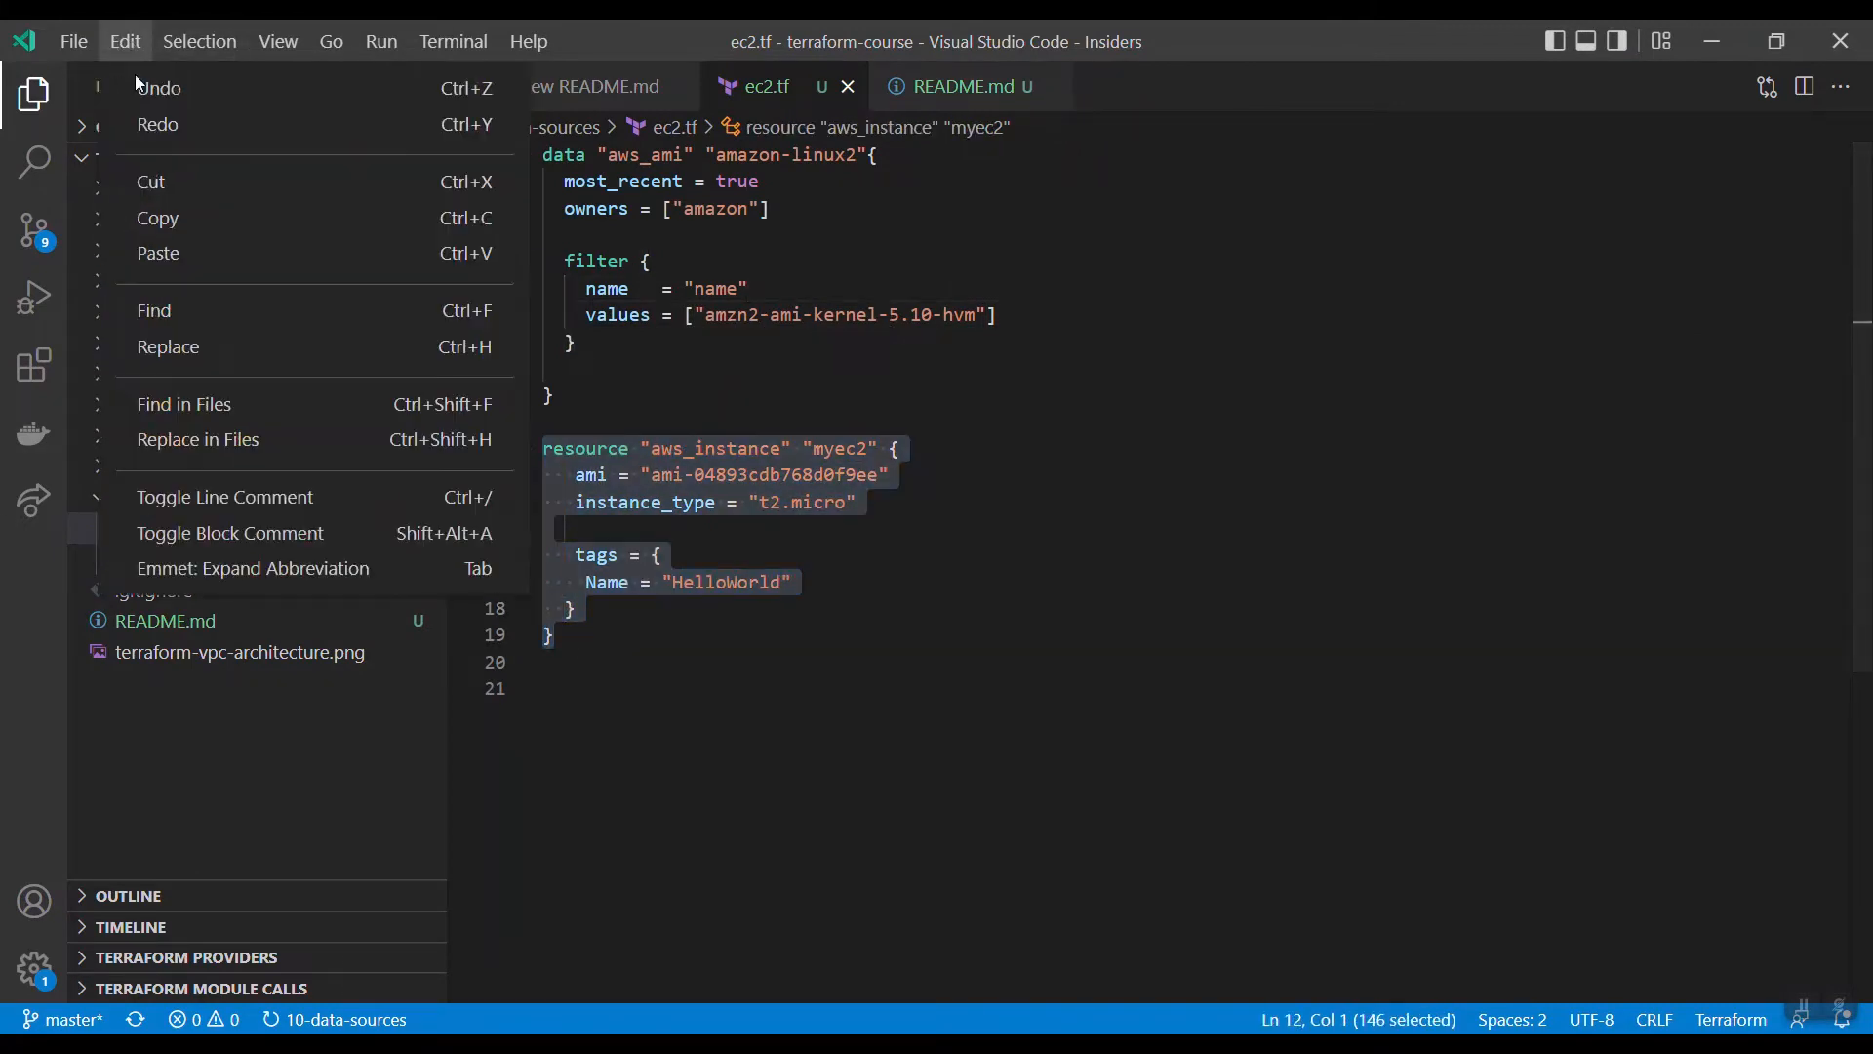
pyautogui.click(230, 533)
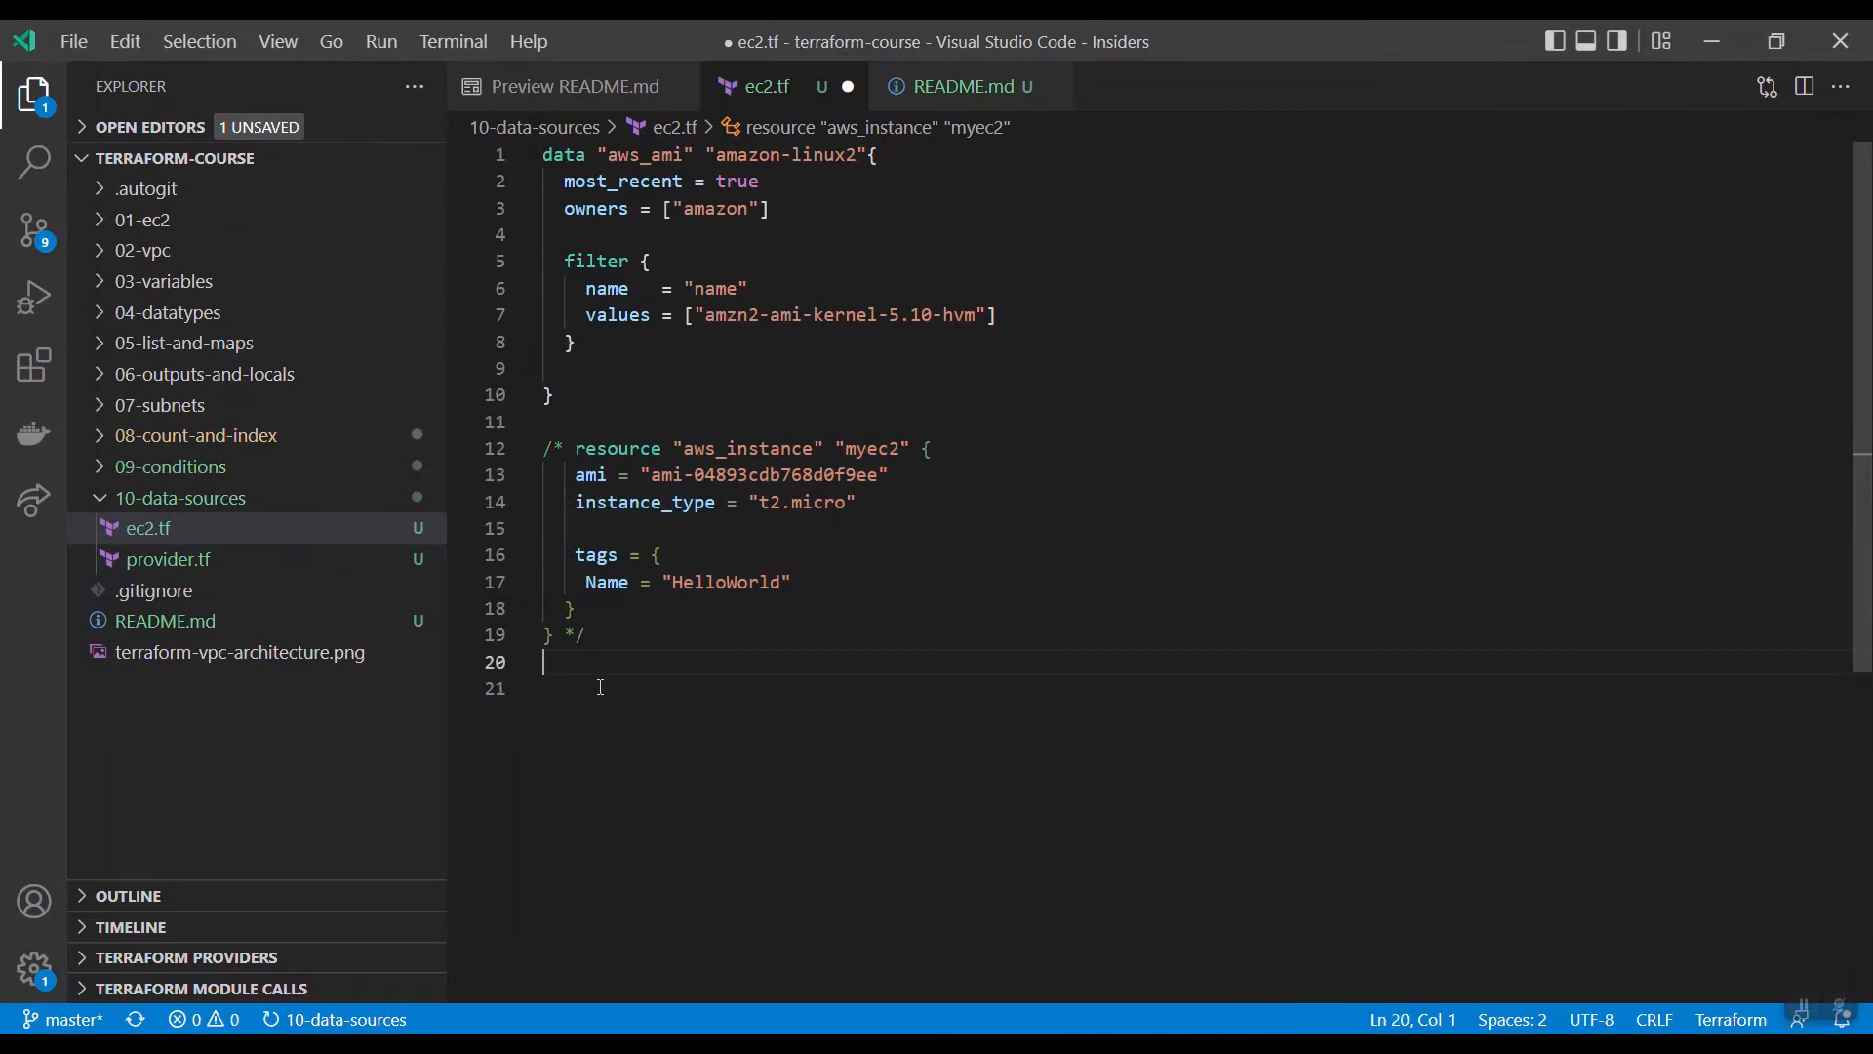
pyautogui.write('output "am" {')
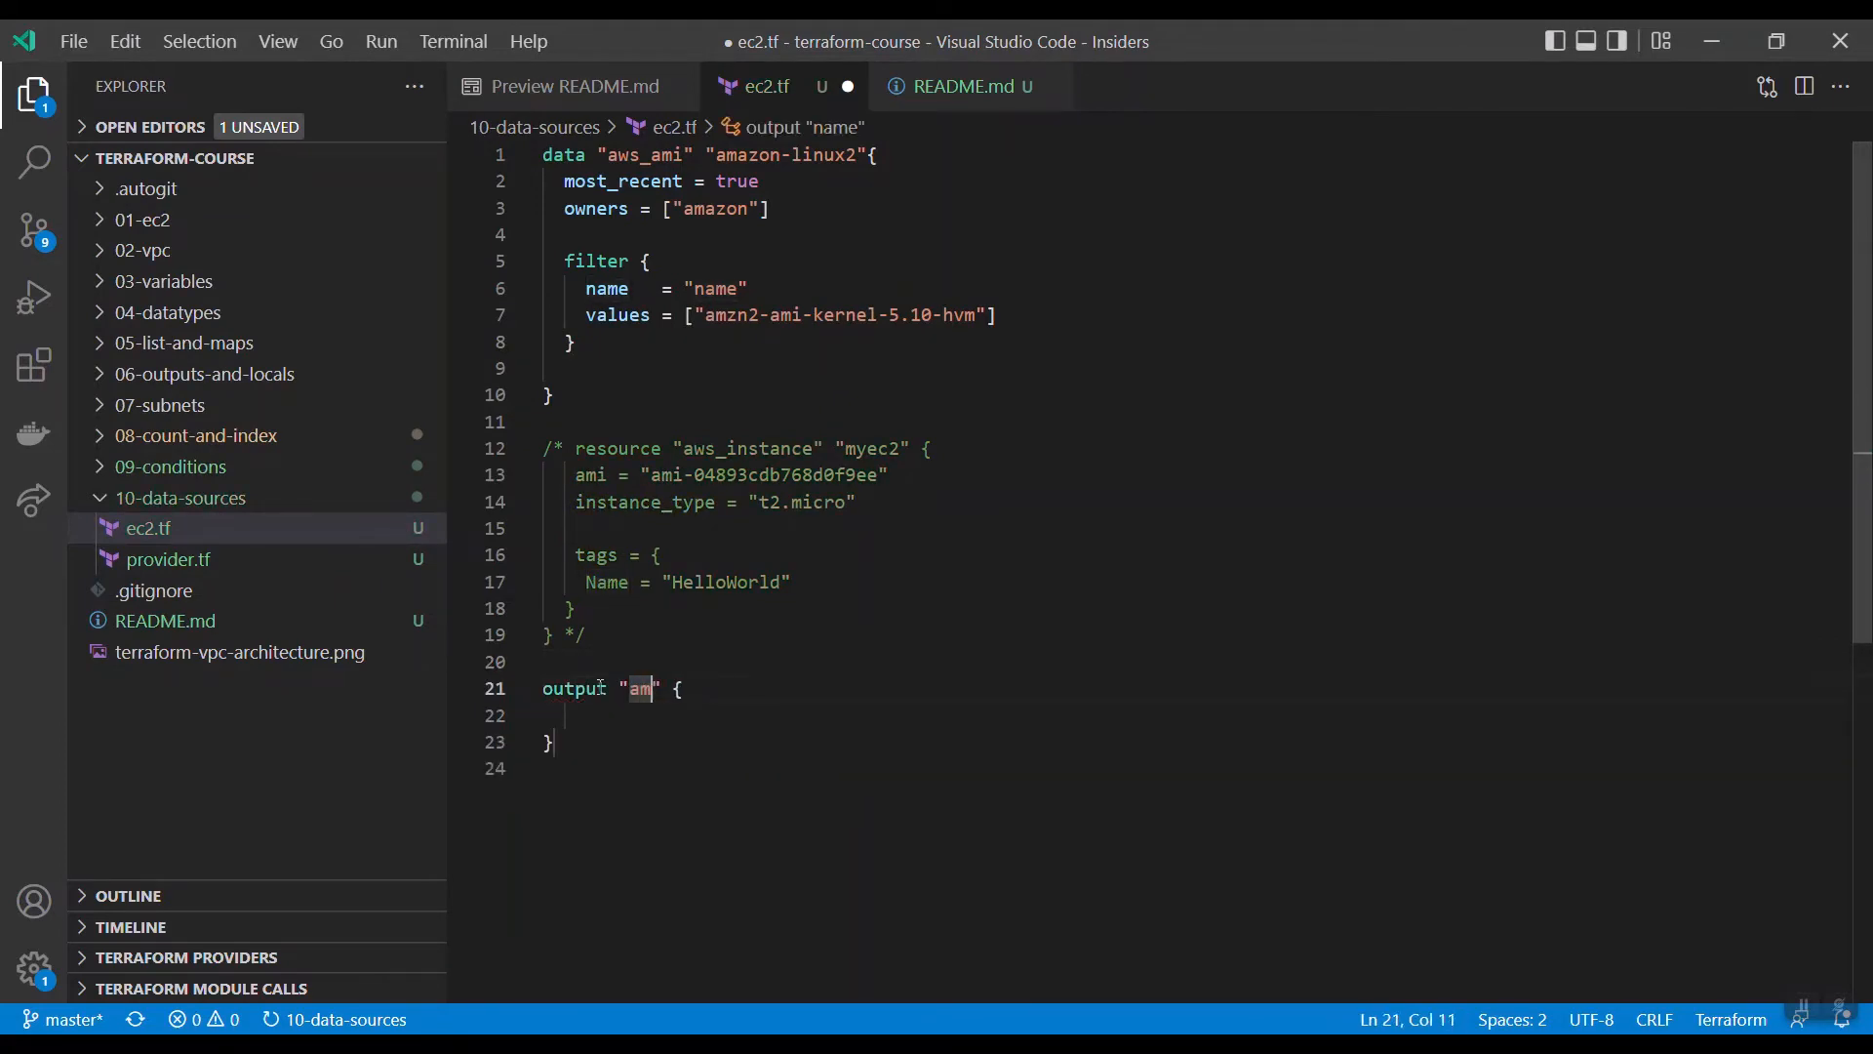
pyautogui.write('-ID')
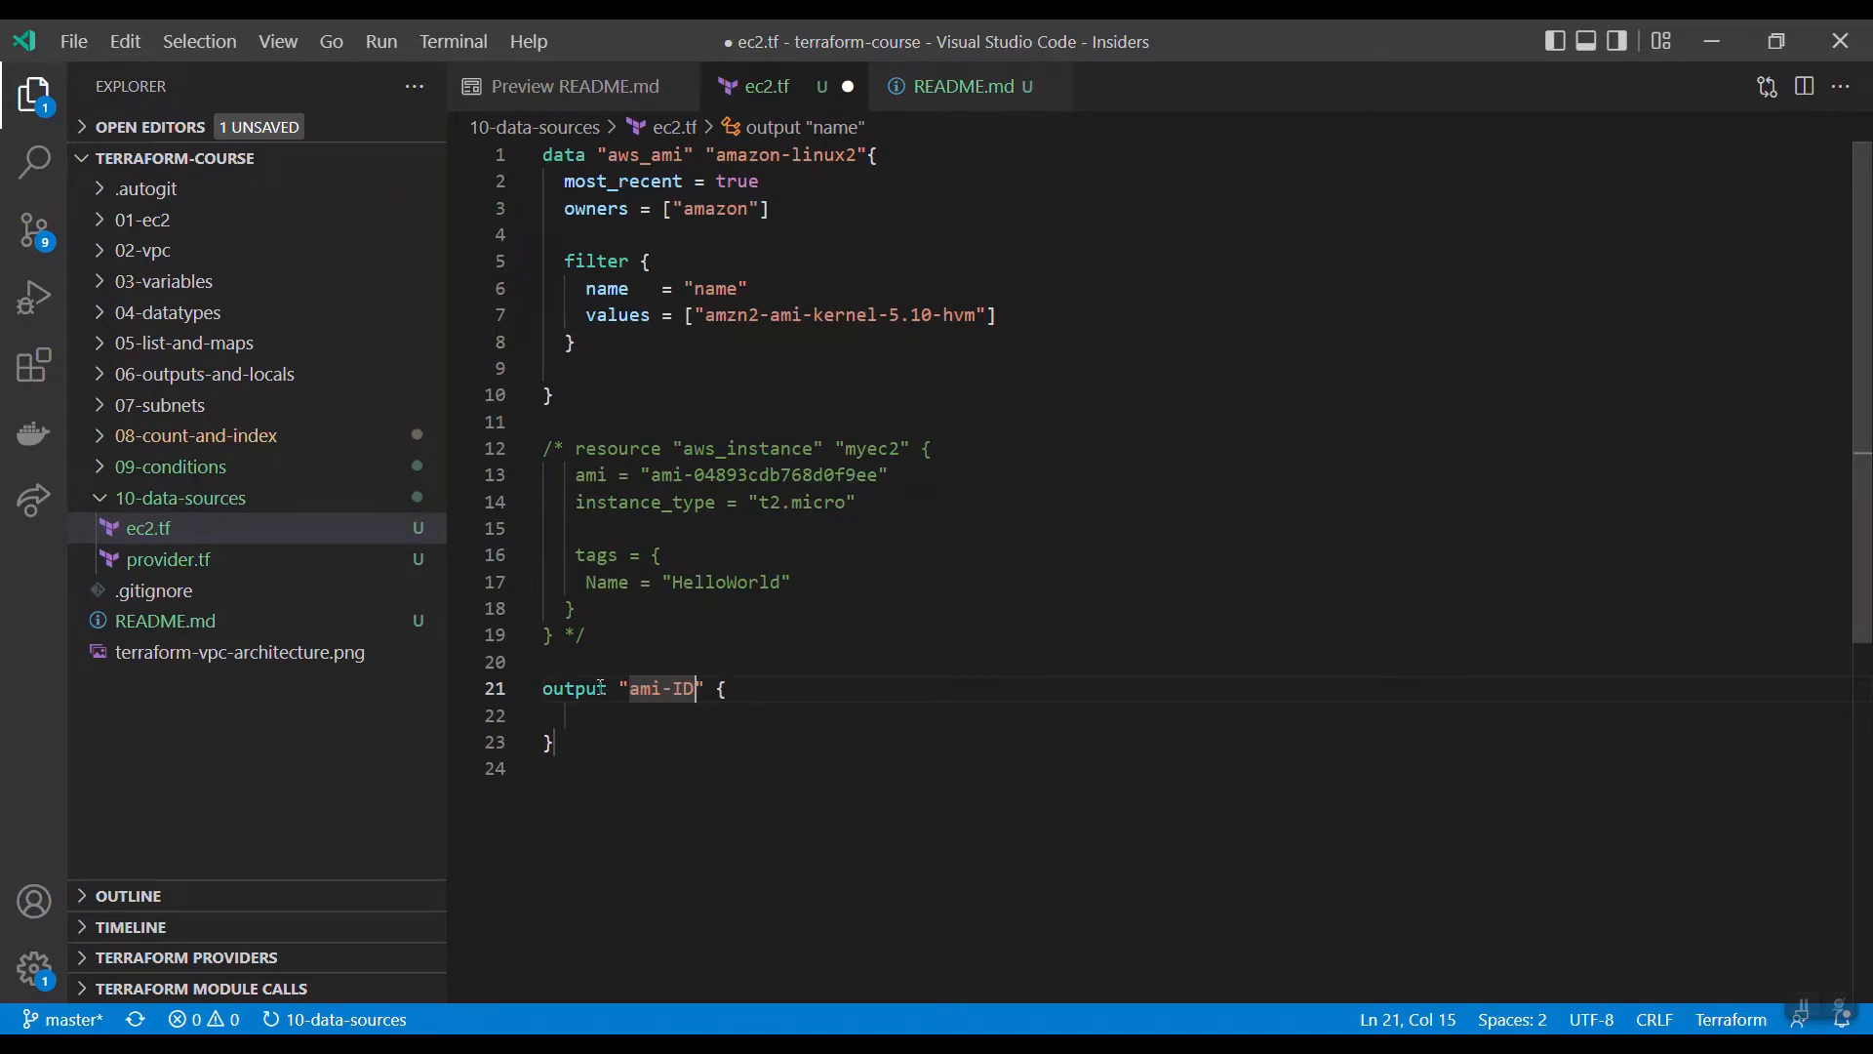
pyautogui.write('value =')
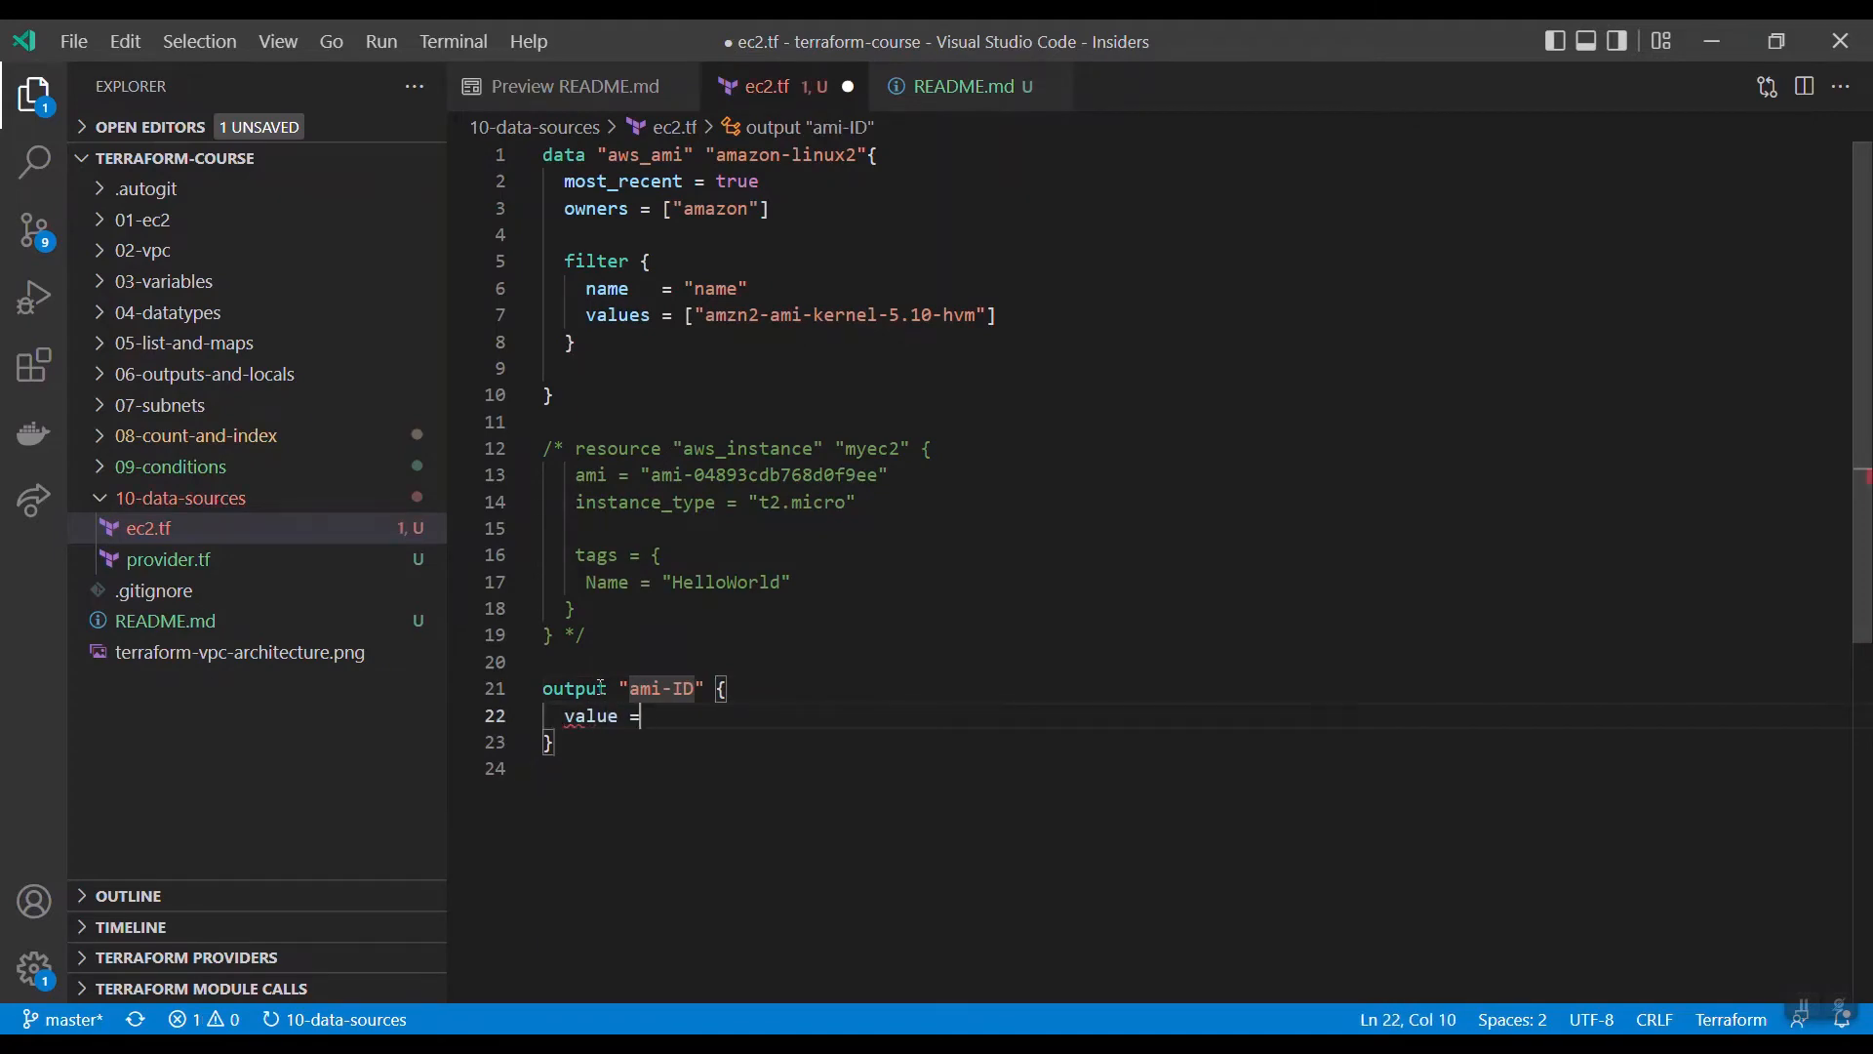
# Step: Set the output value to data.aws_ami.amazon-linux2.id
pyautogui.write('data.')
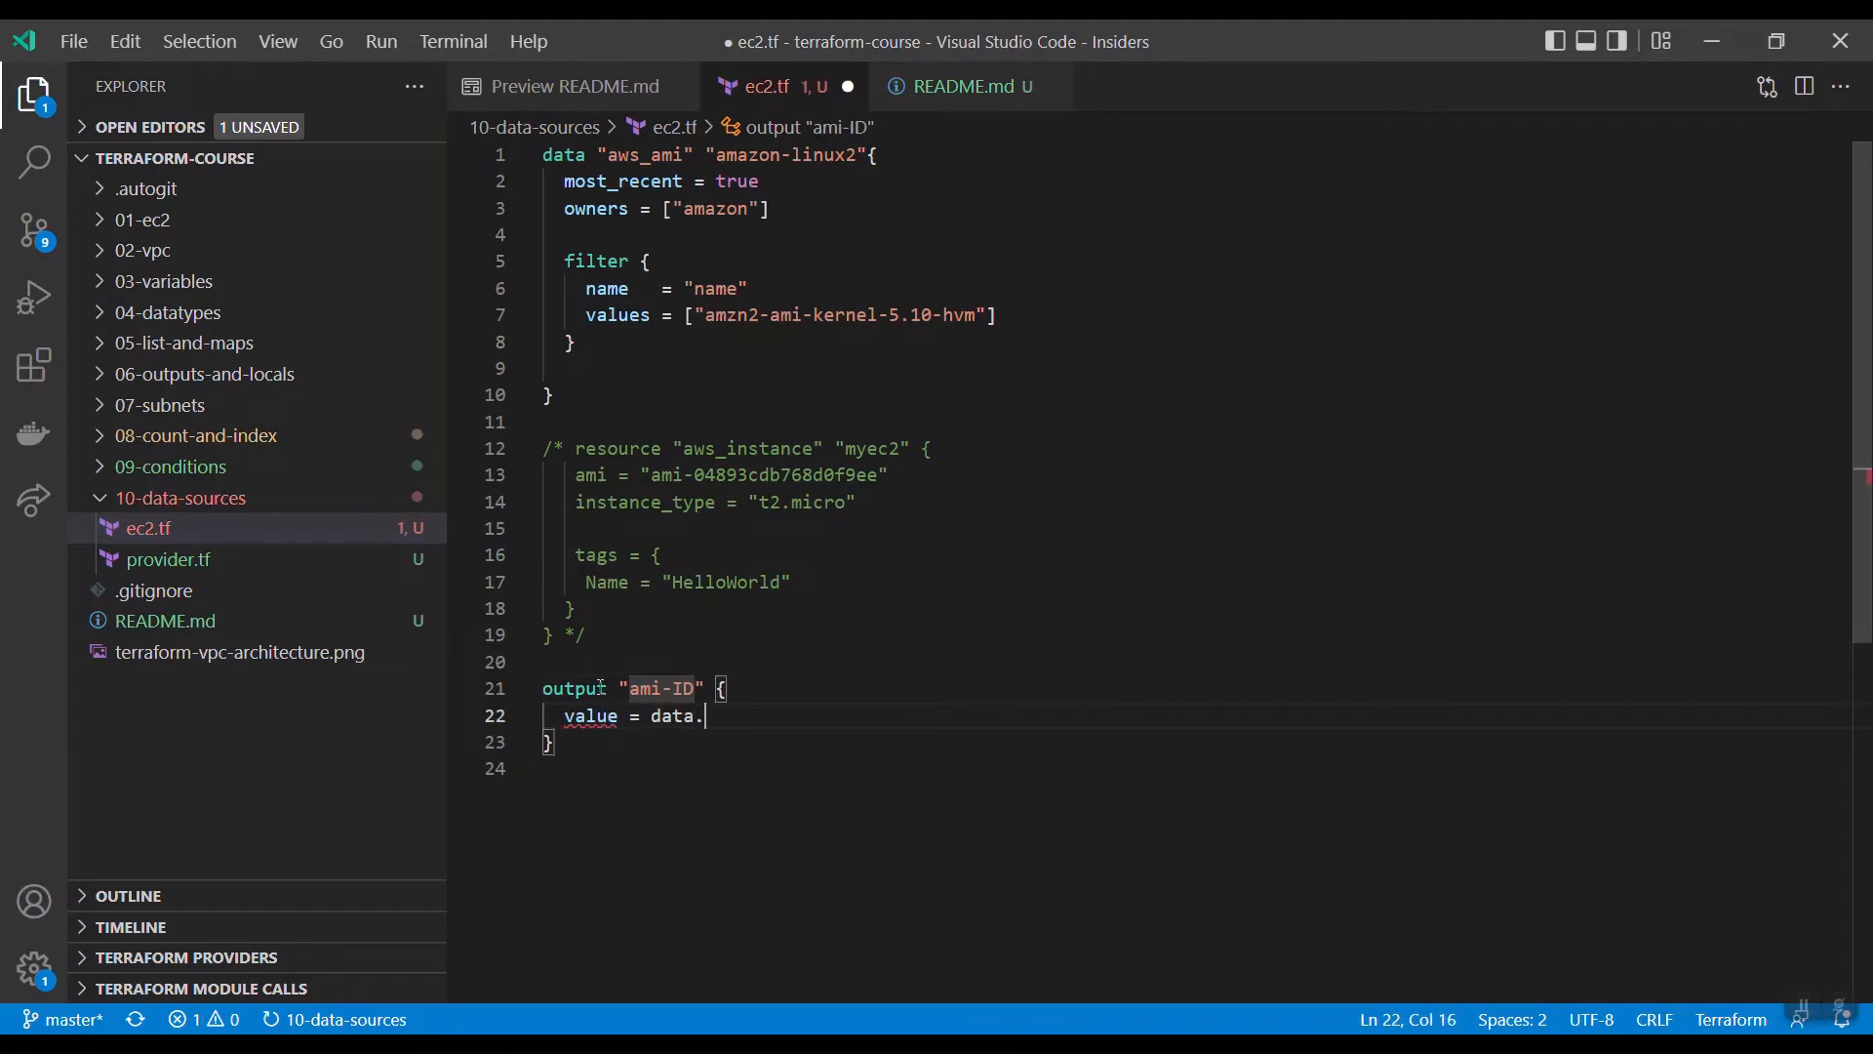
pyautogui.write('a')
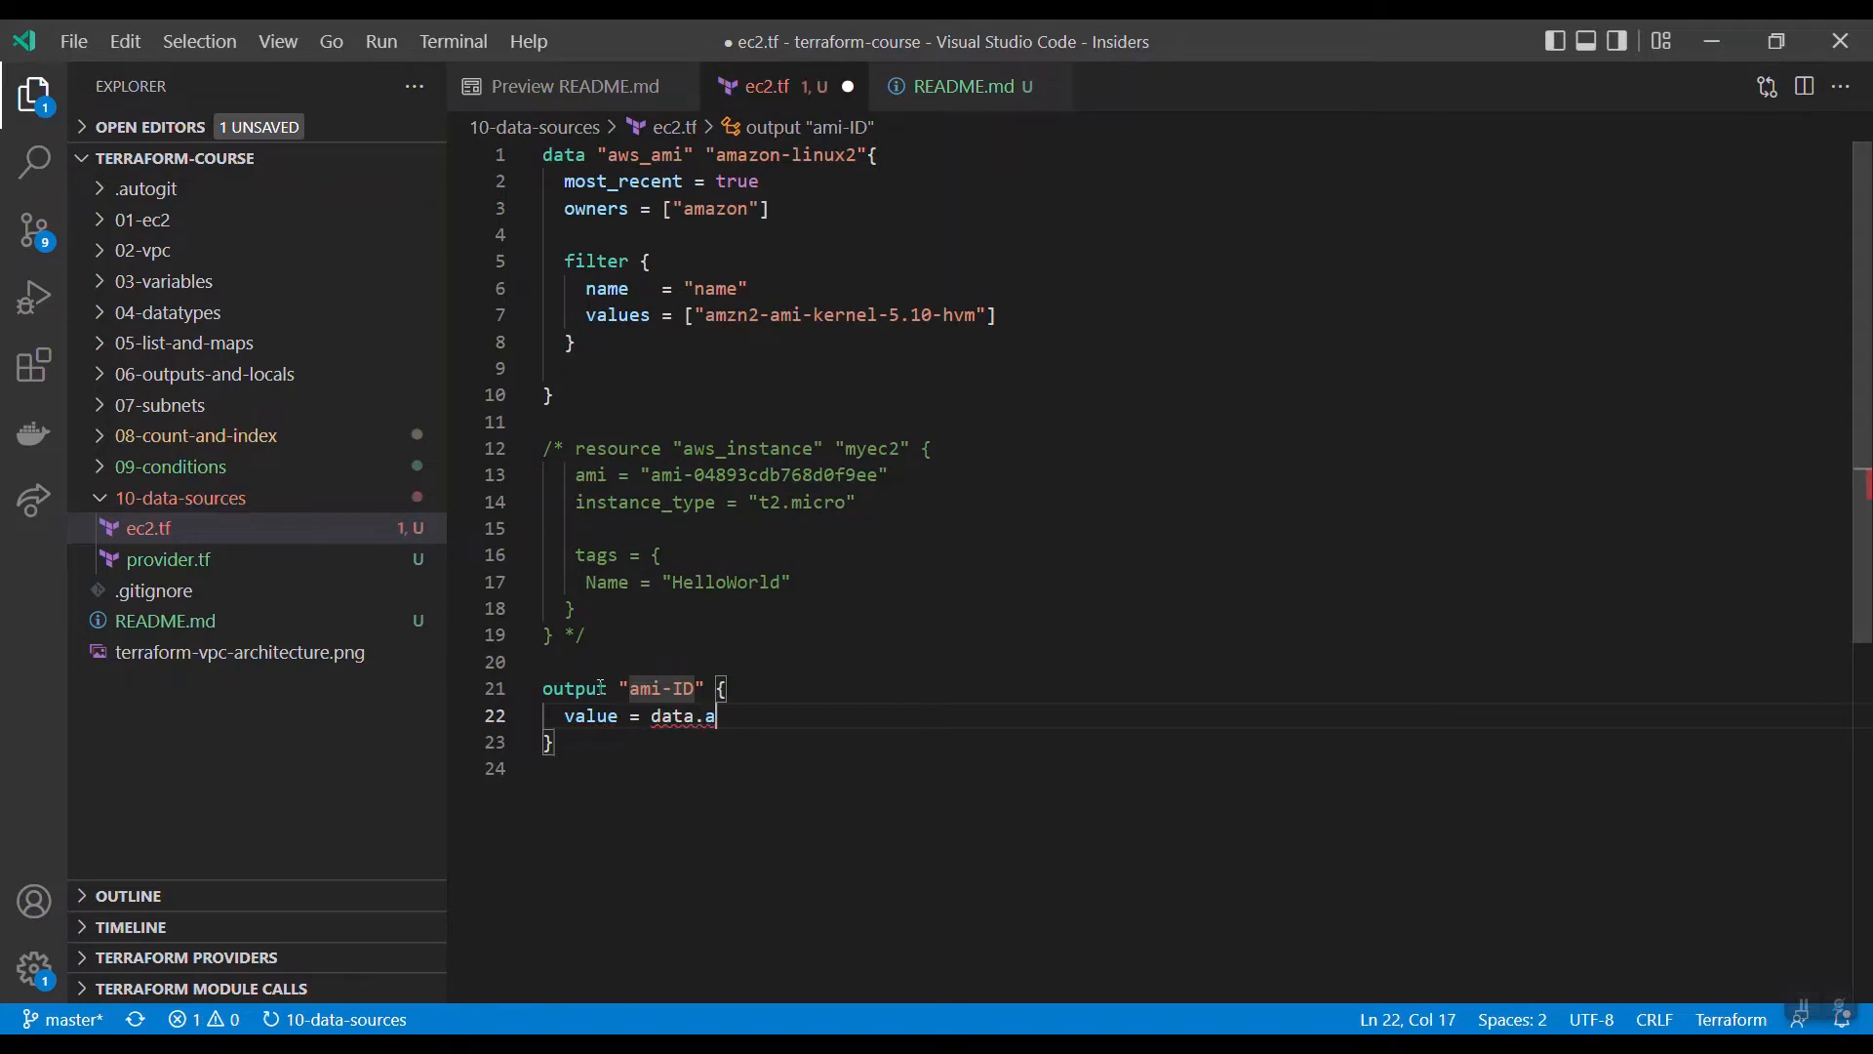
pyautogui.write('maz')
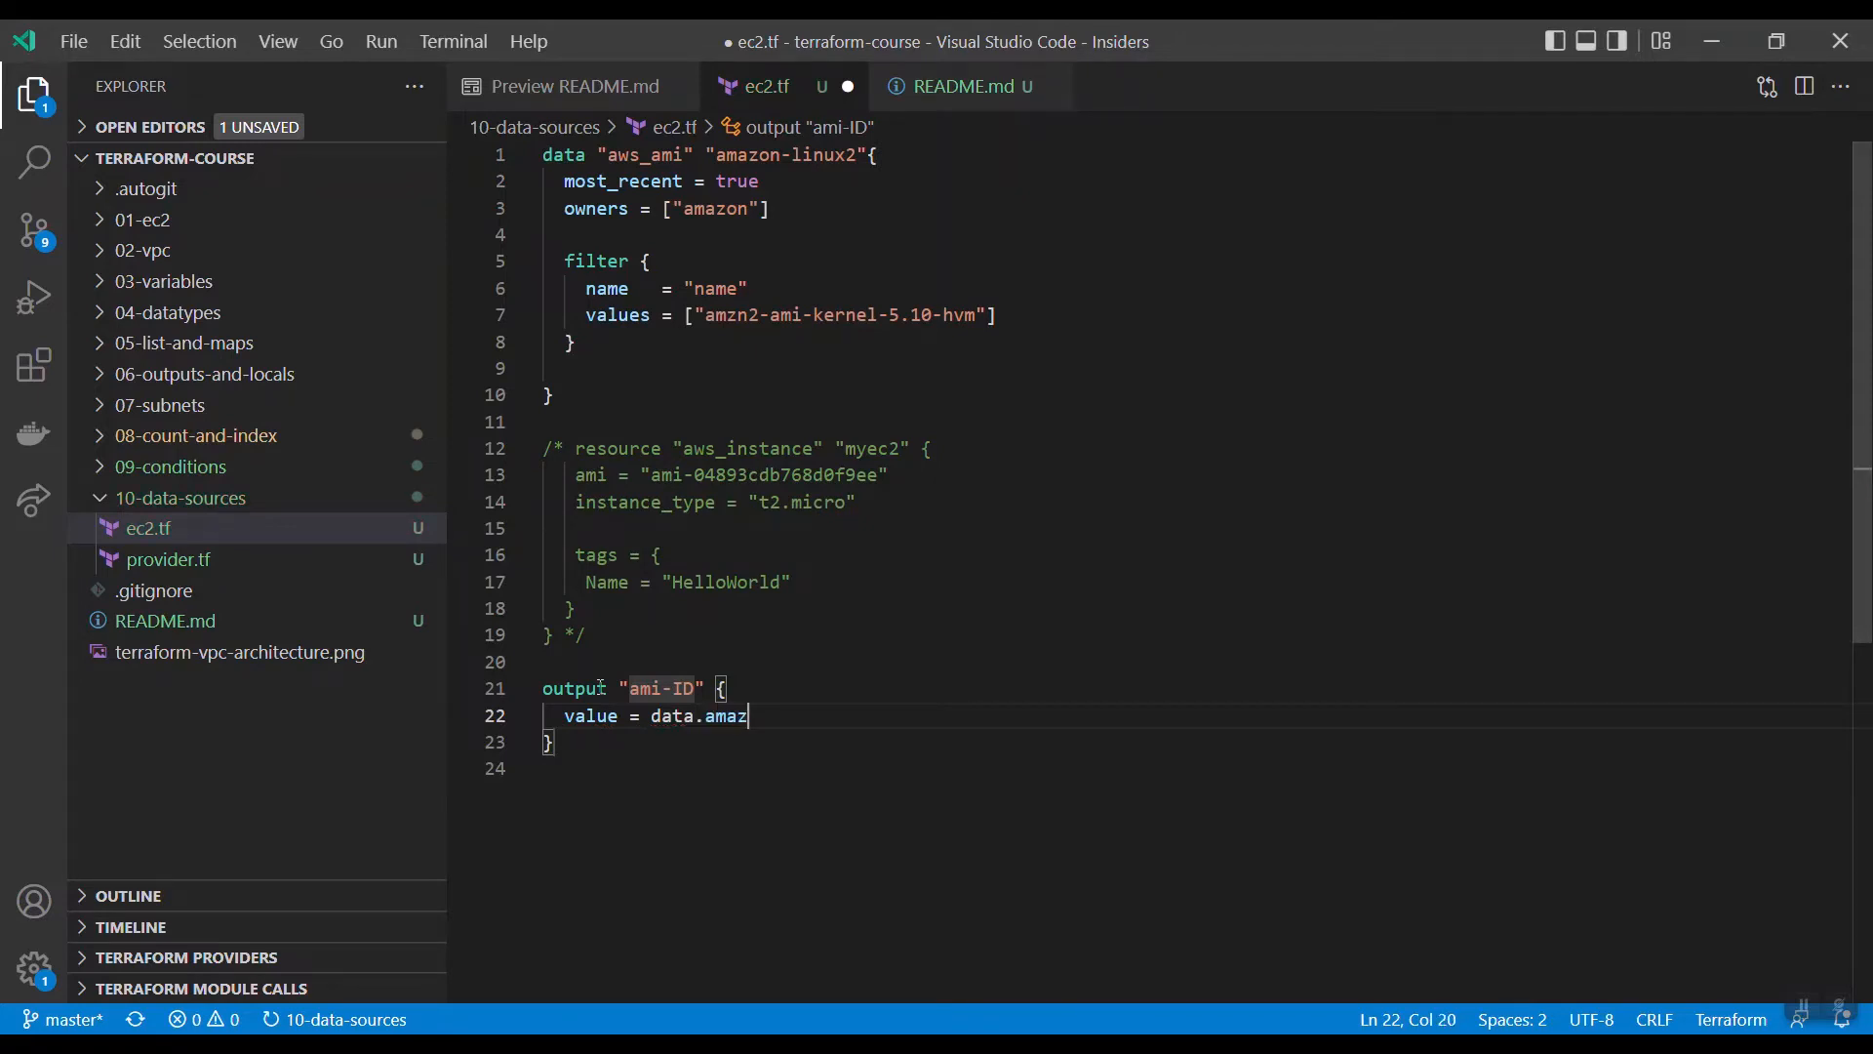
pyautogui.write('_ami.amazon-linux2')
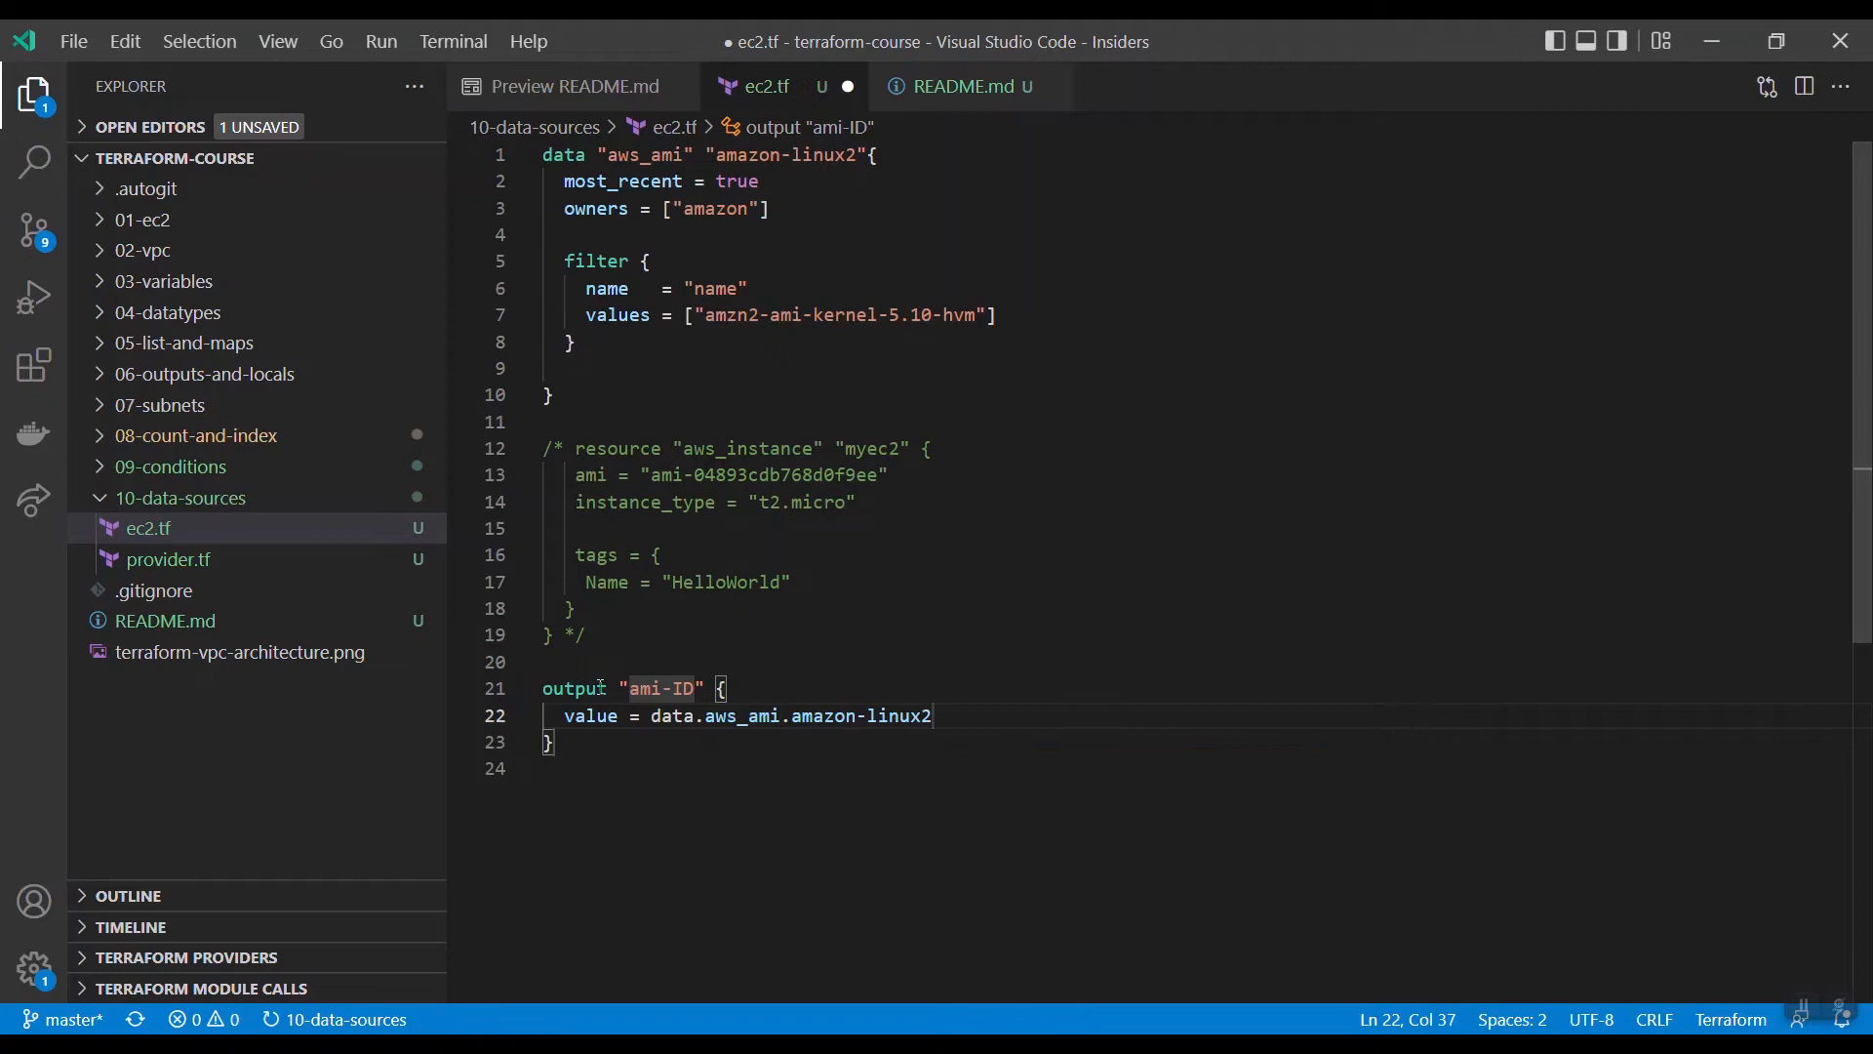
pyautogui.write('.id')
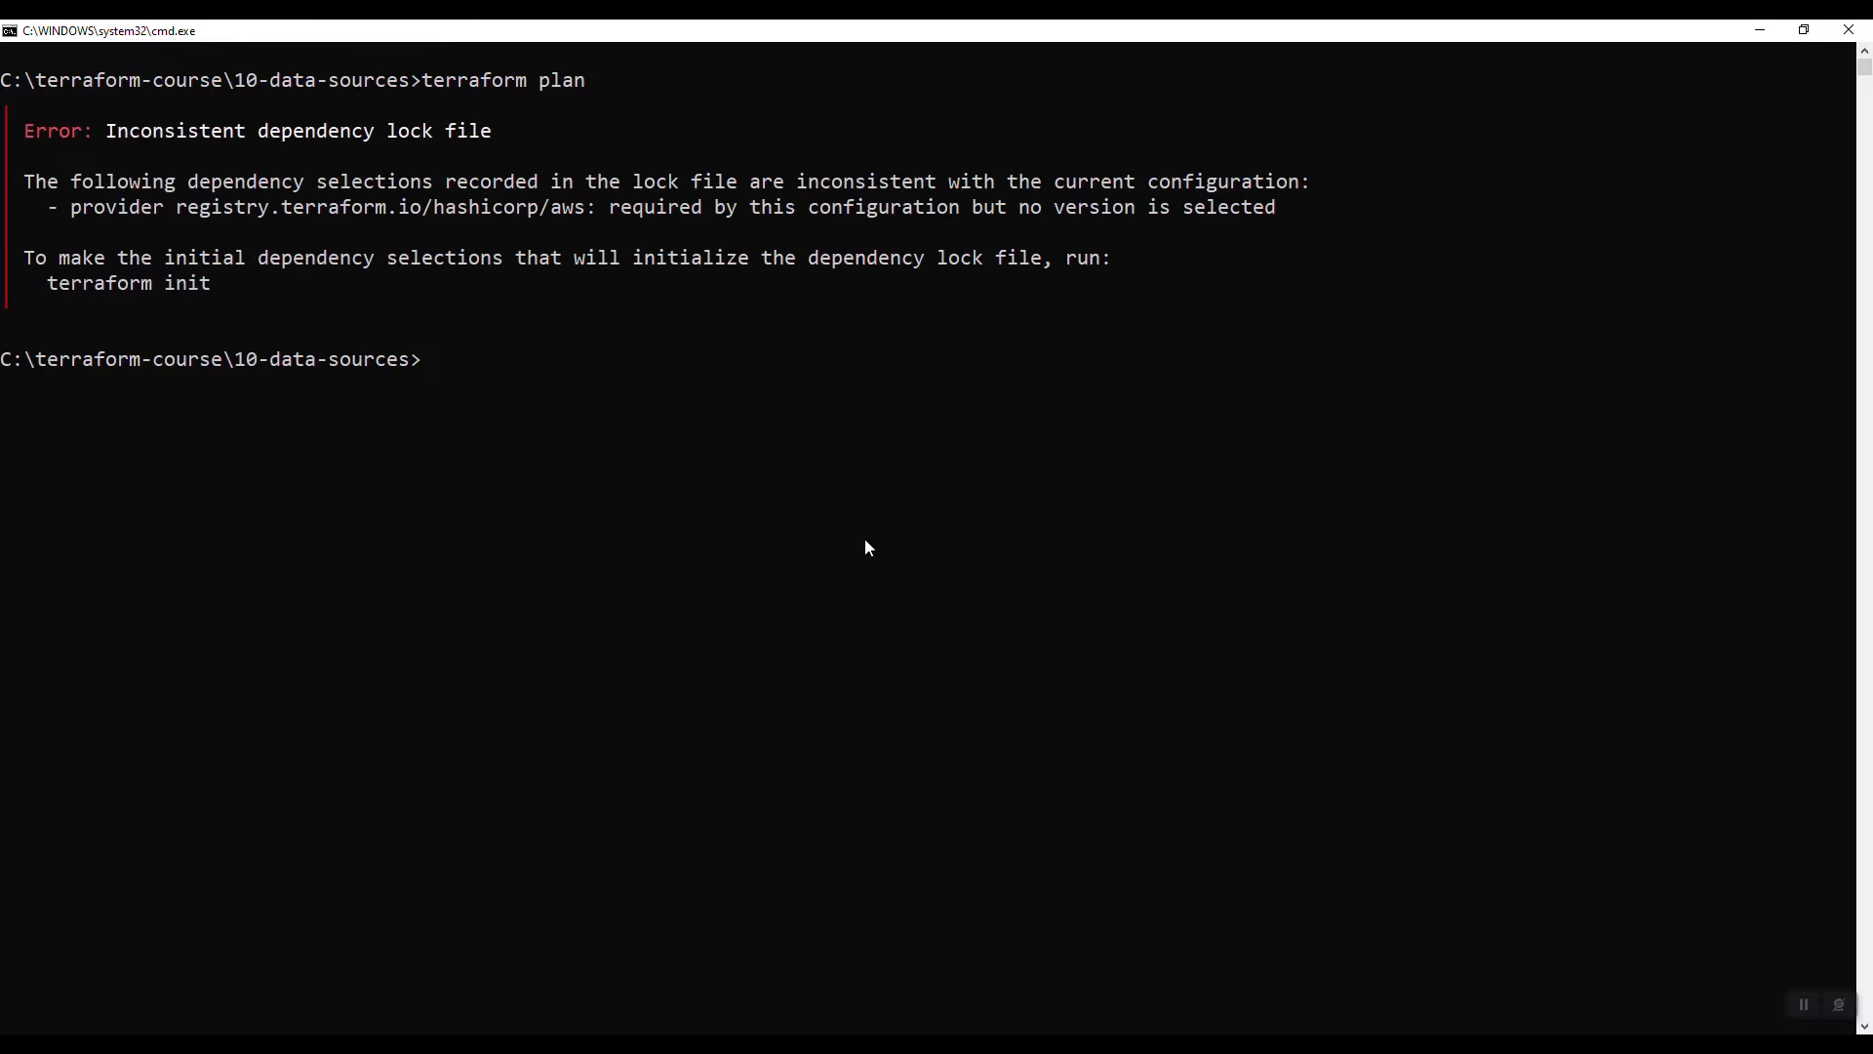
# Step: Run terraform init then terraform plan, which errors that the AMI query returned no results
pyautogui.write('terraform ini')
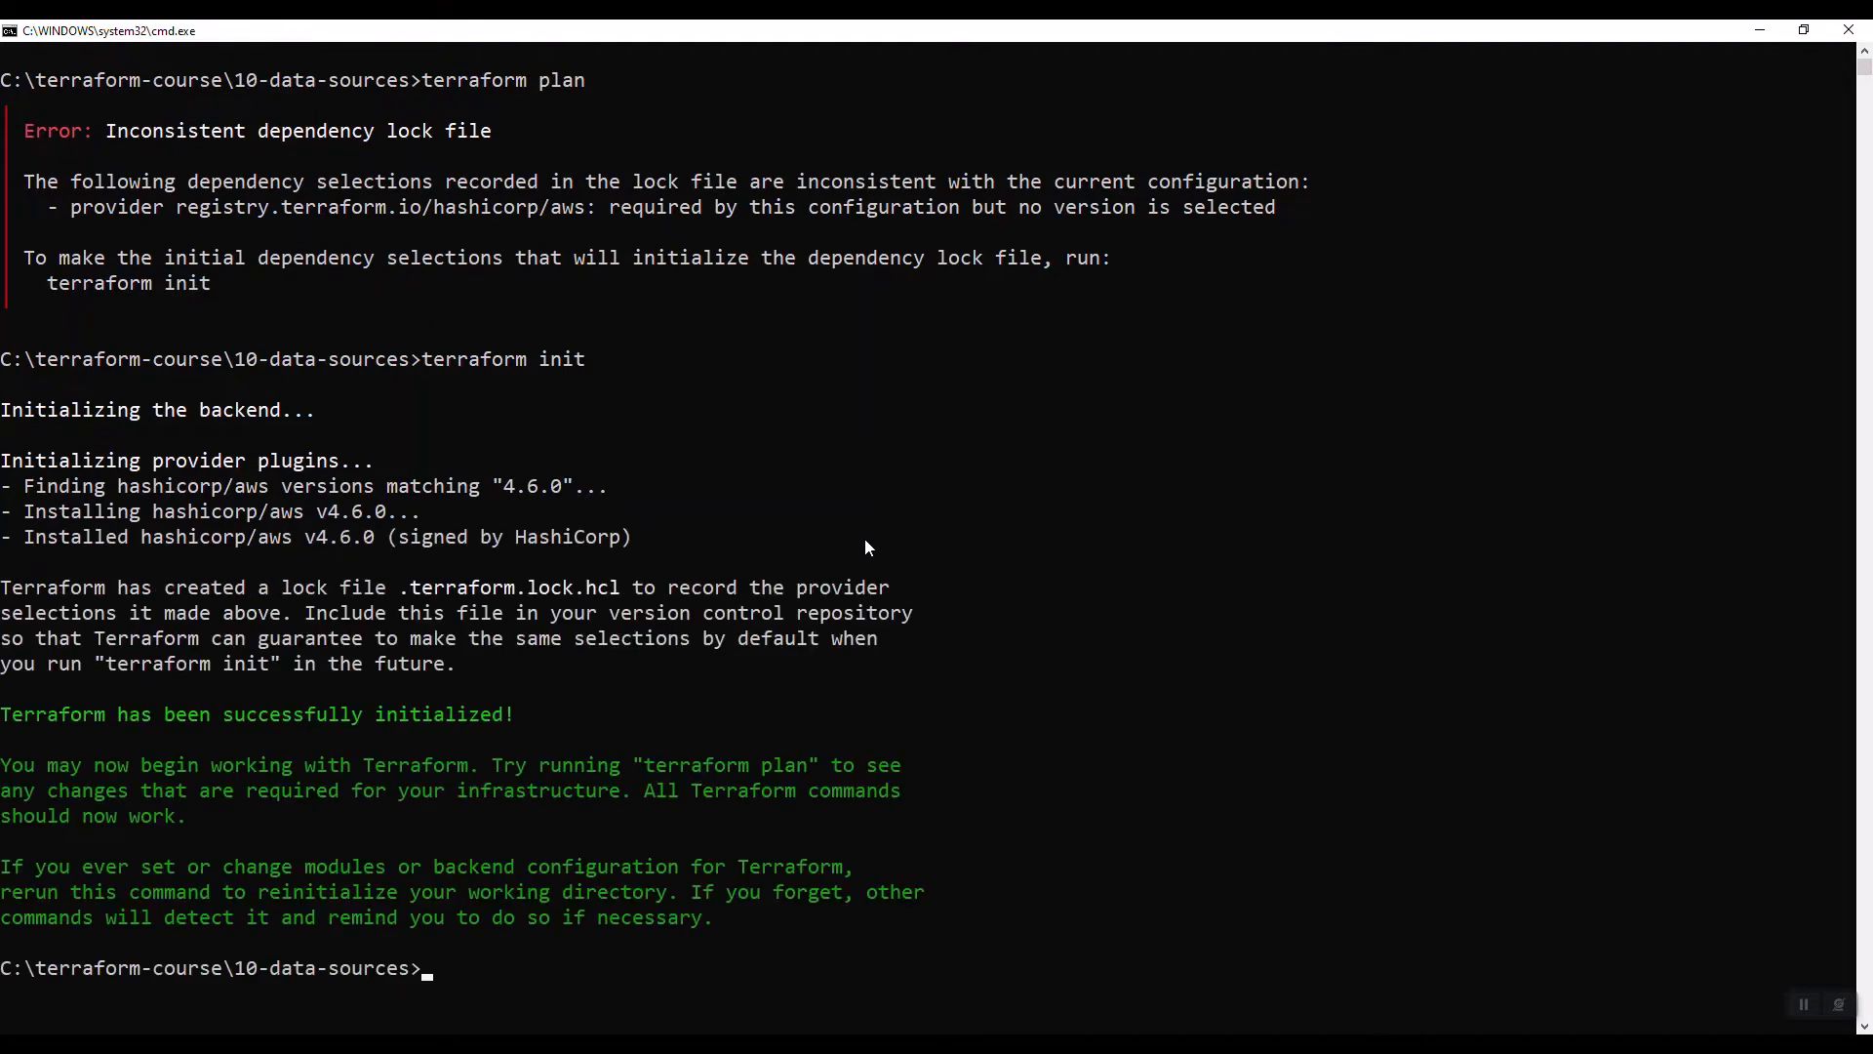
pyautogui.write('terraform plan')
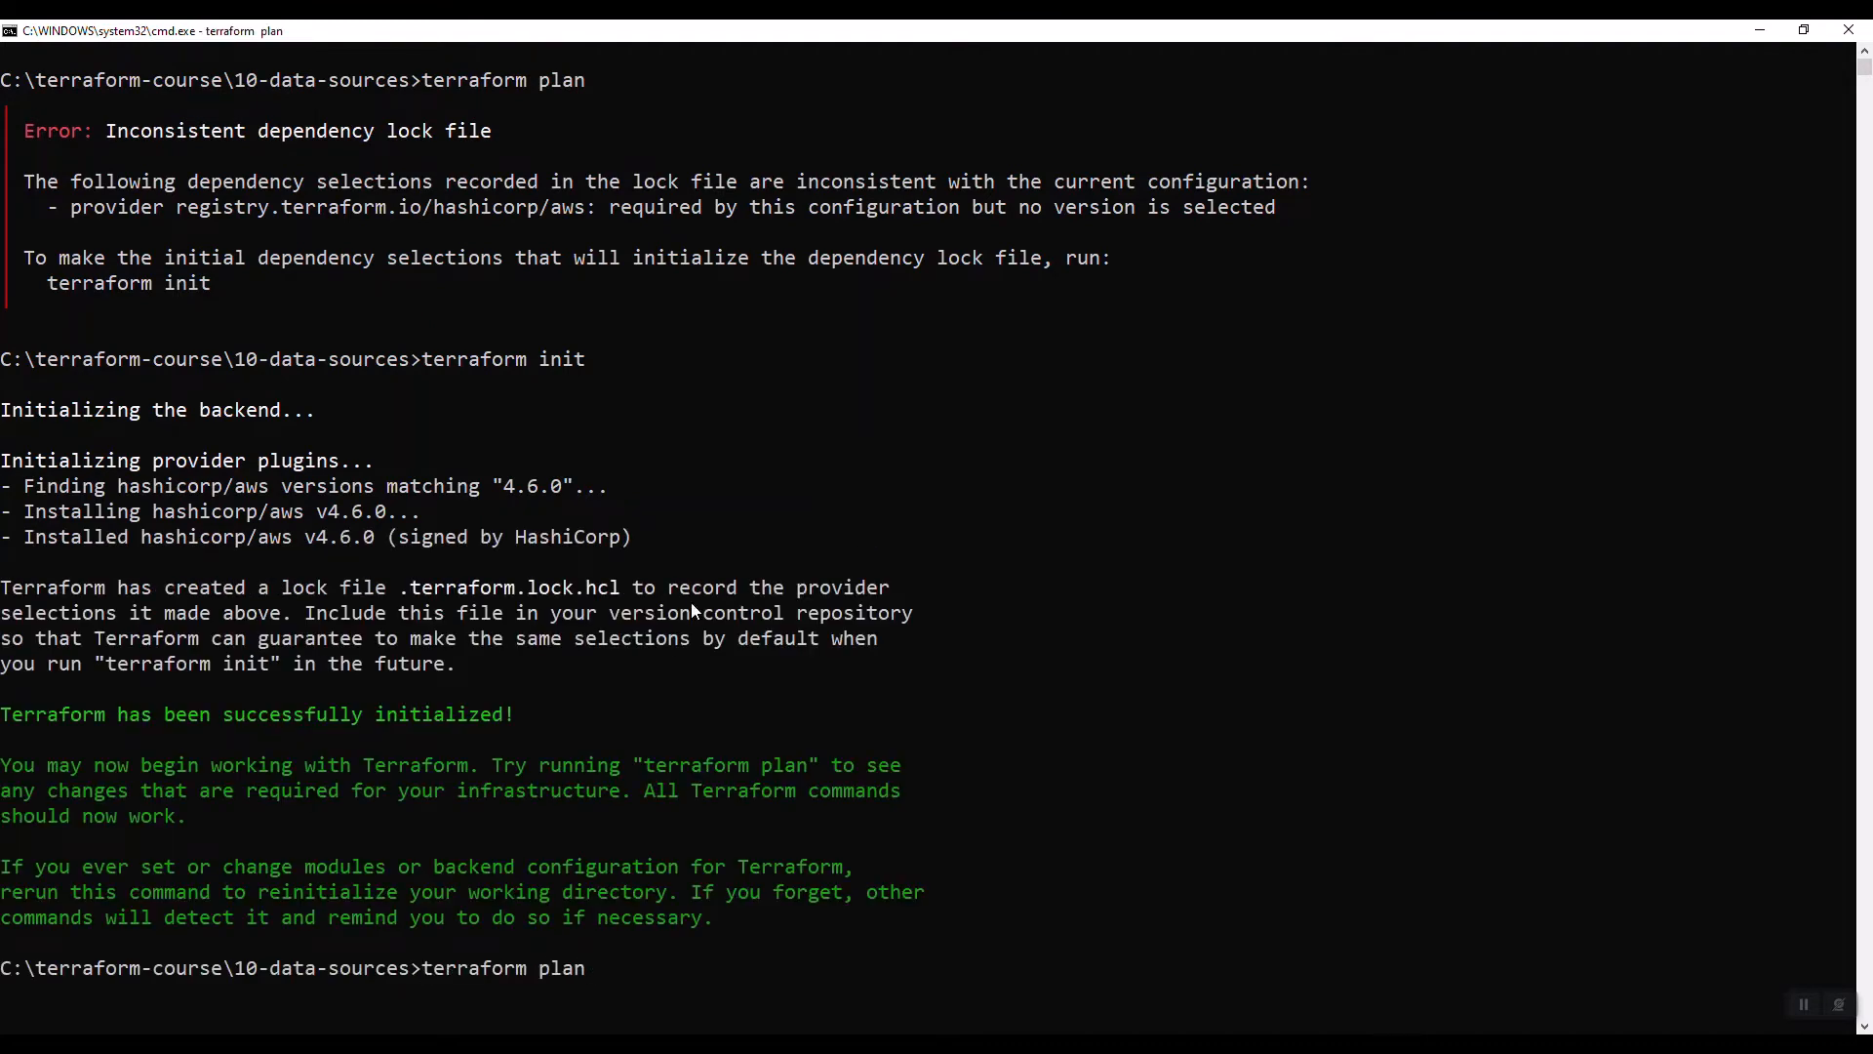
pyautogui.moveTo(523, 798)
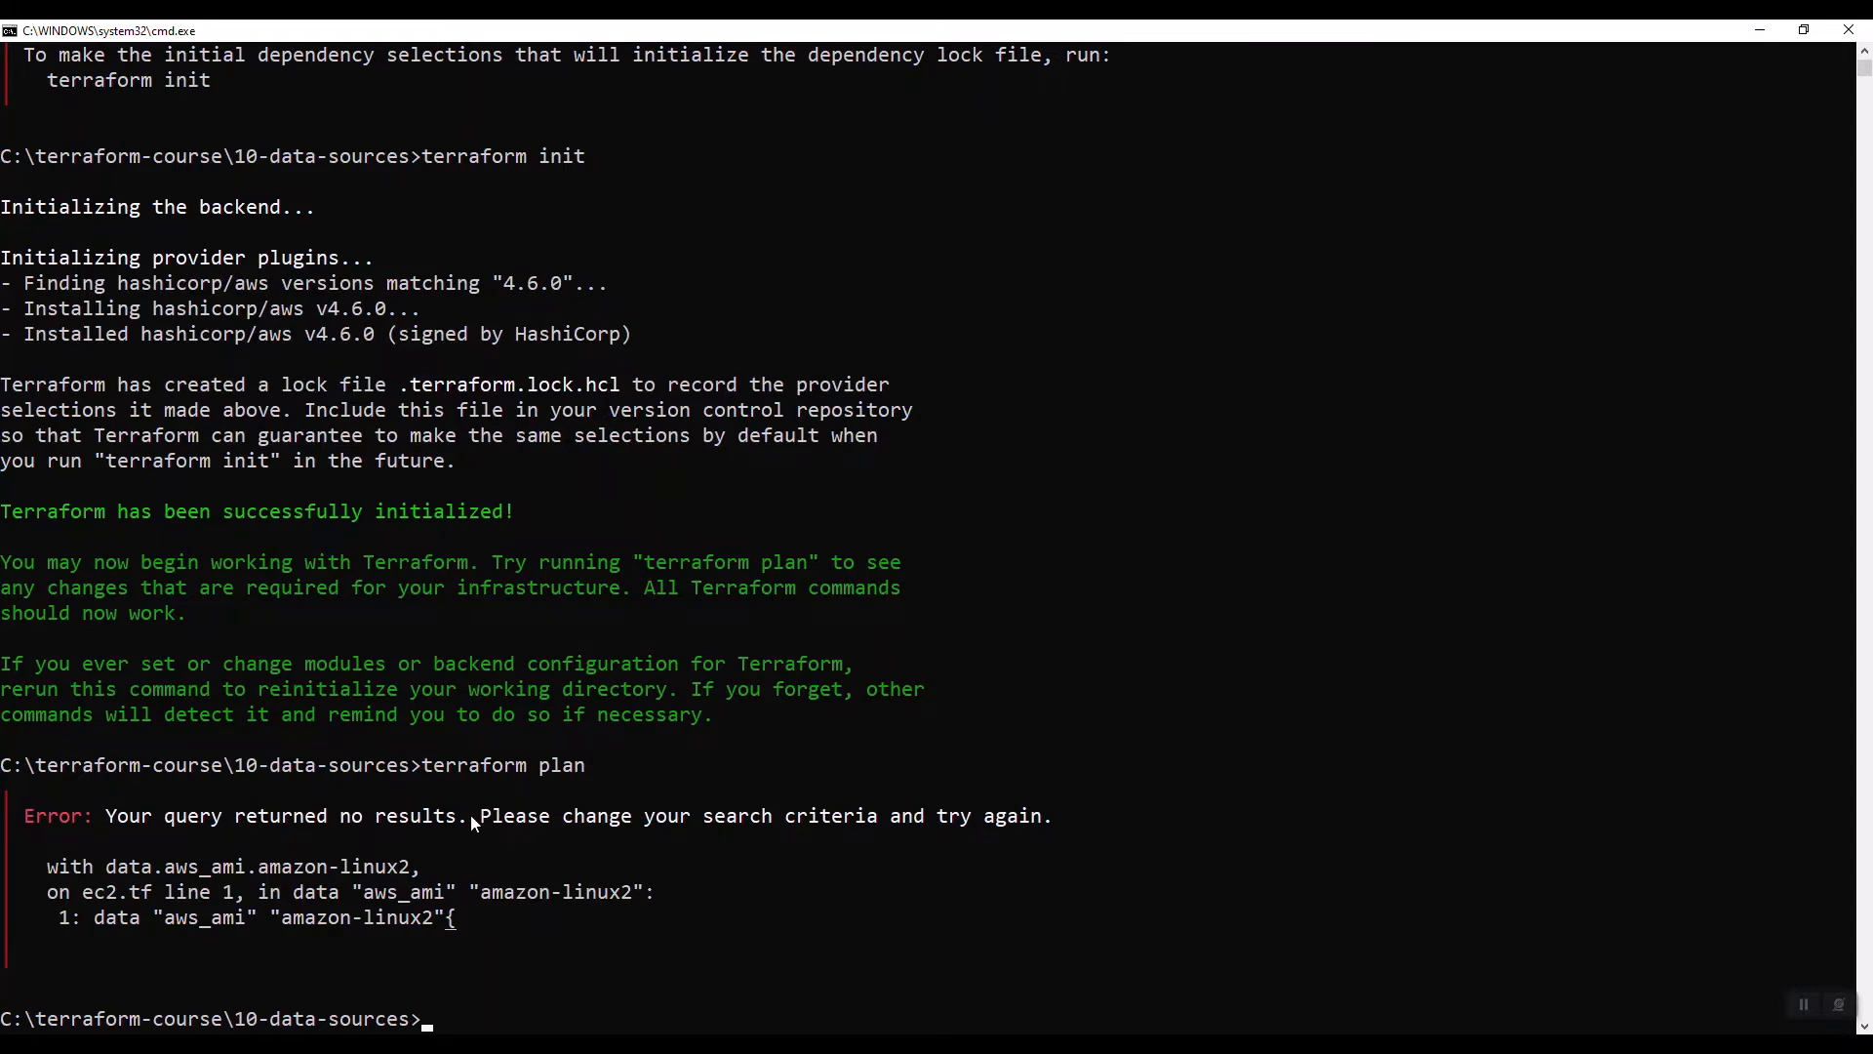
pyautogui.press('alt+tab')
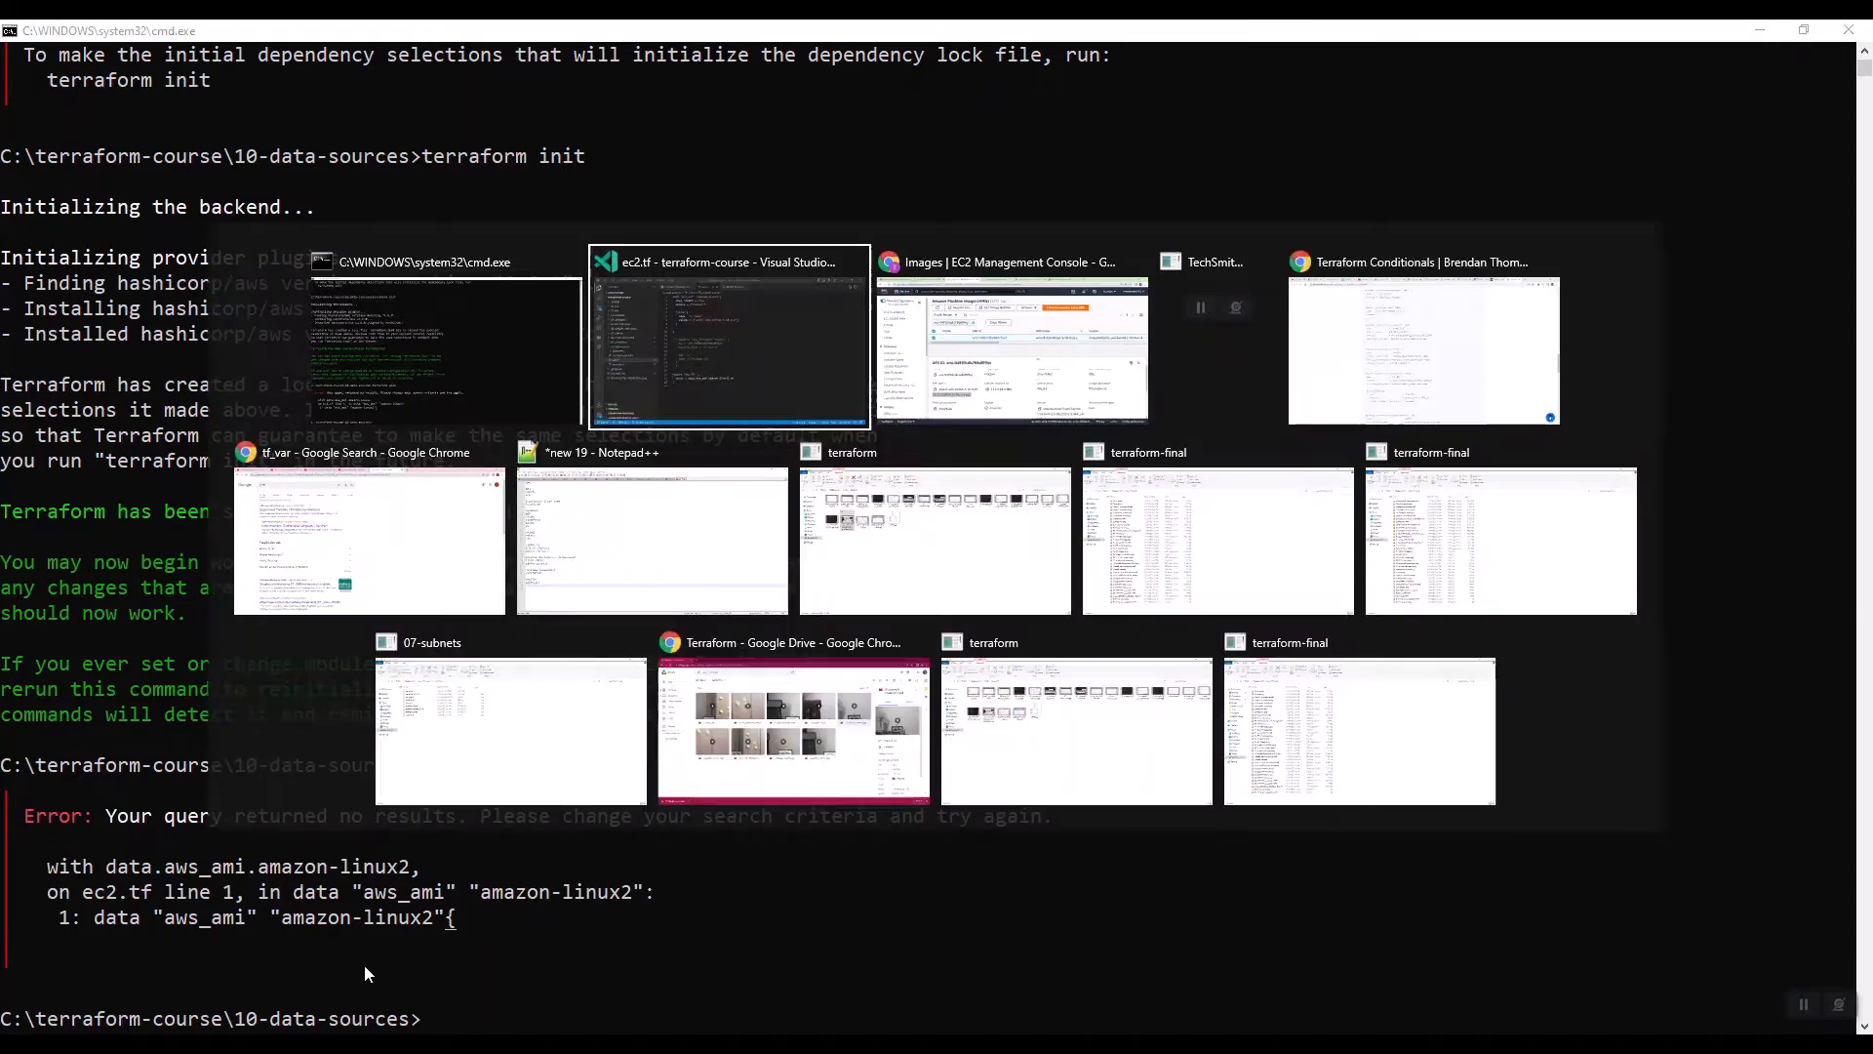
# Step: Append * so the filter value reads amzn2-ami-kernel-5.10-hvm*
pyautogui.click(728, 339)
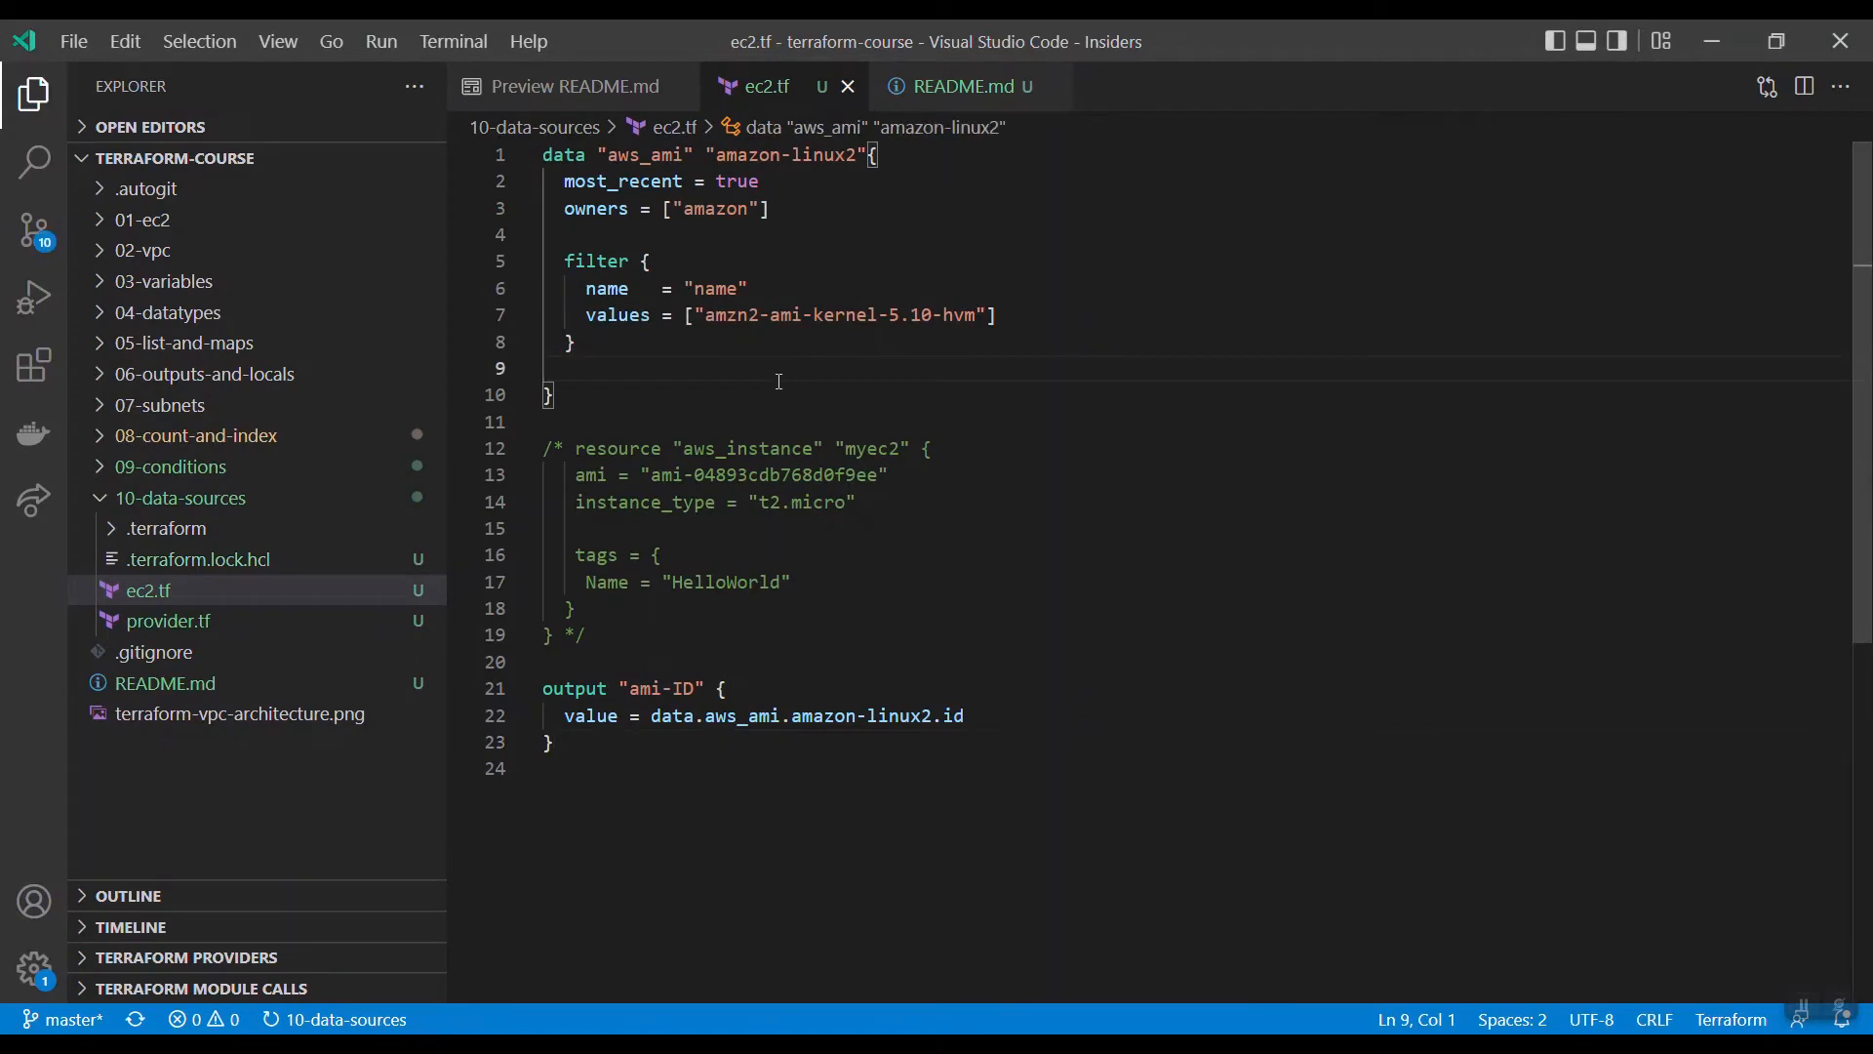
pyautogui.moveTo(982, 310)
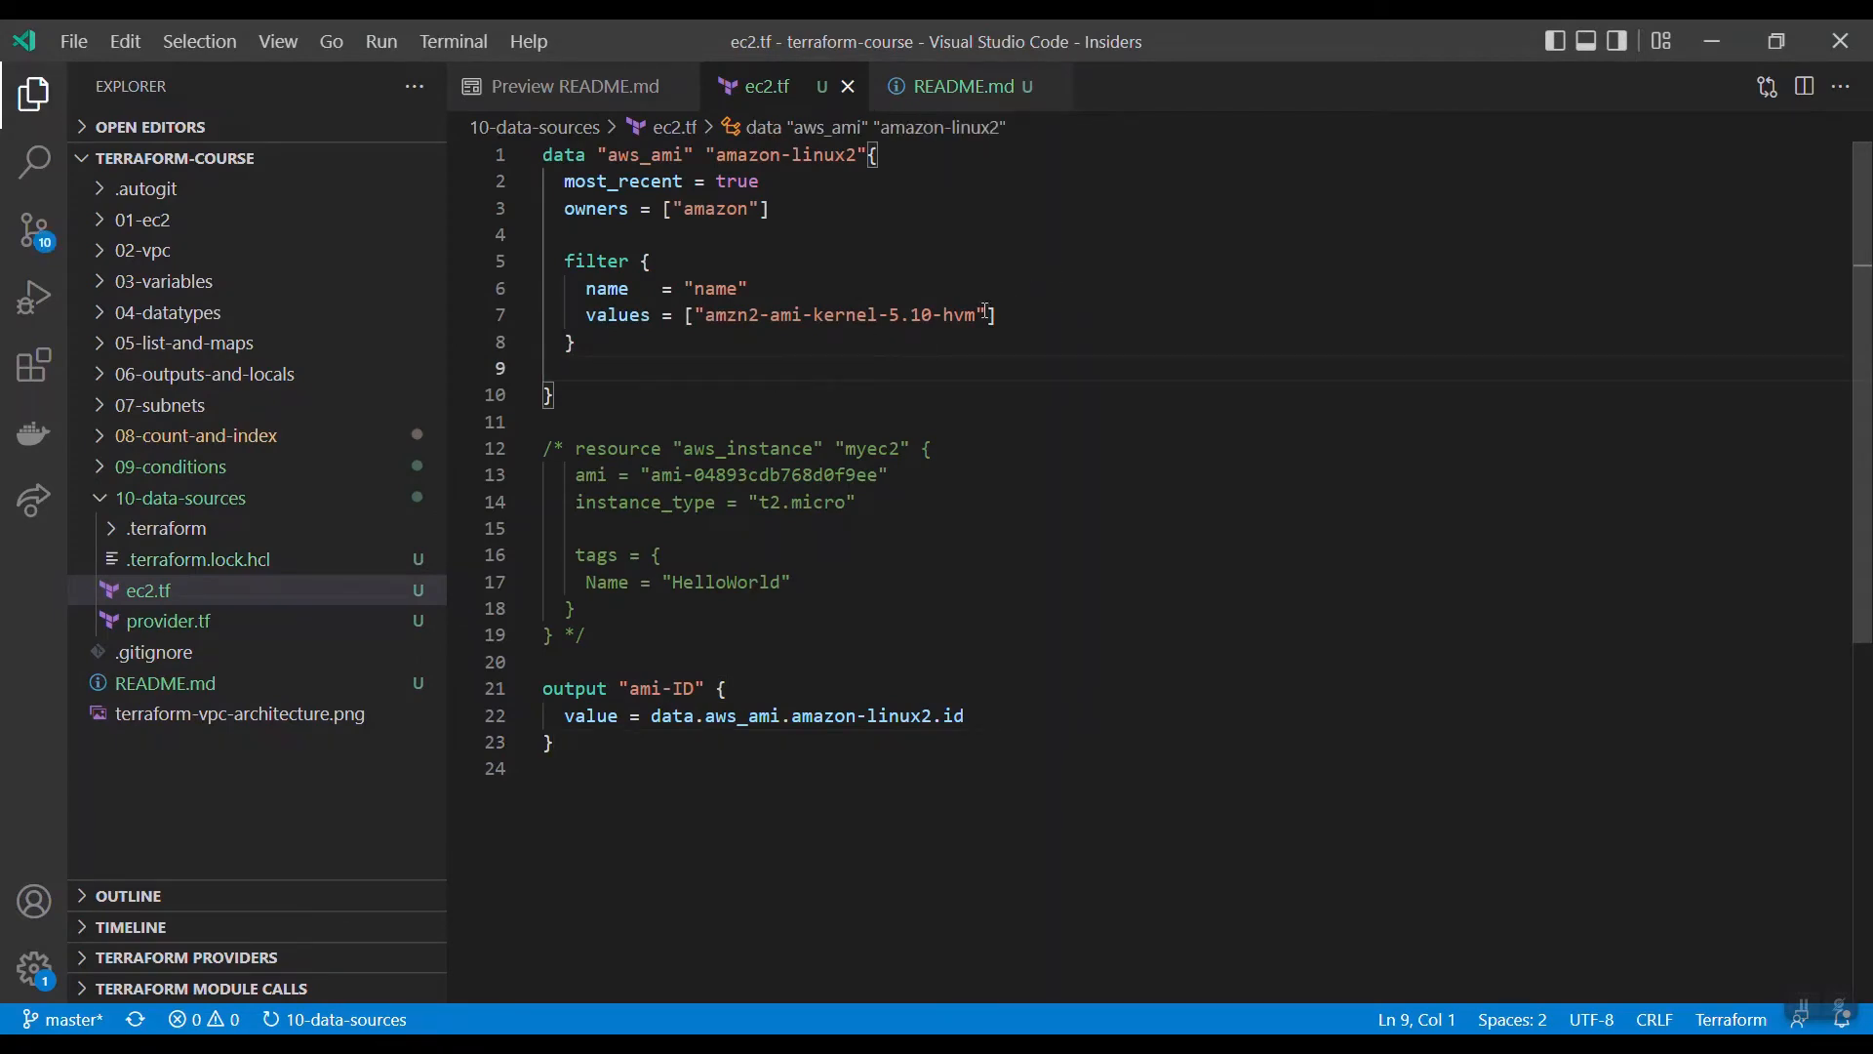
pyautogui.write('*')
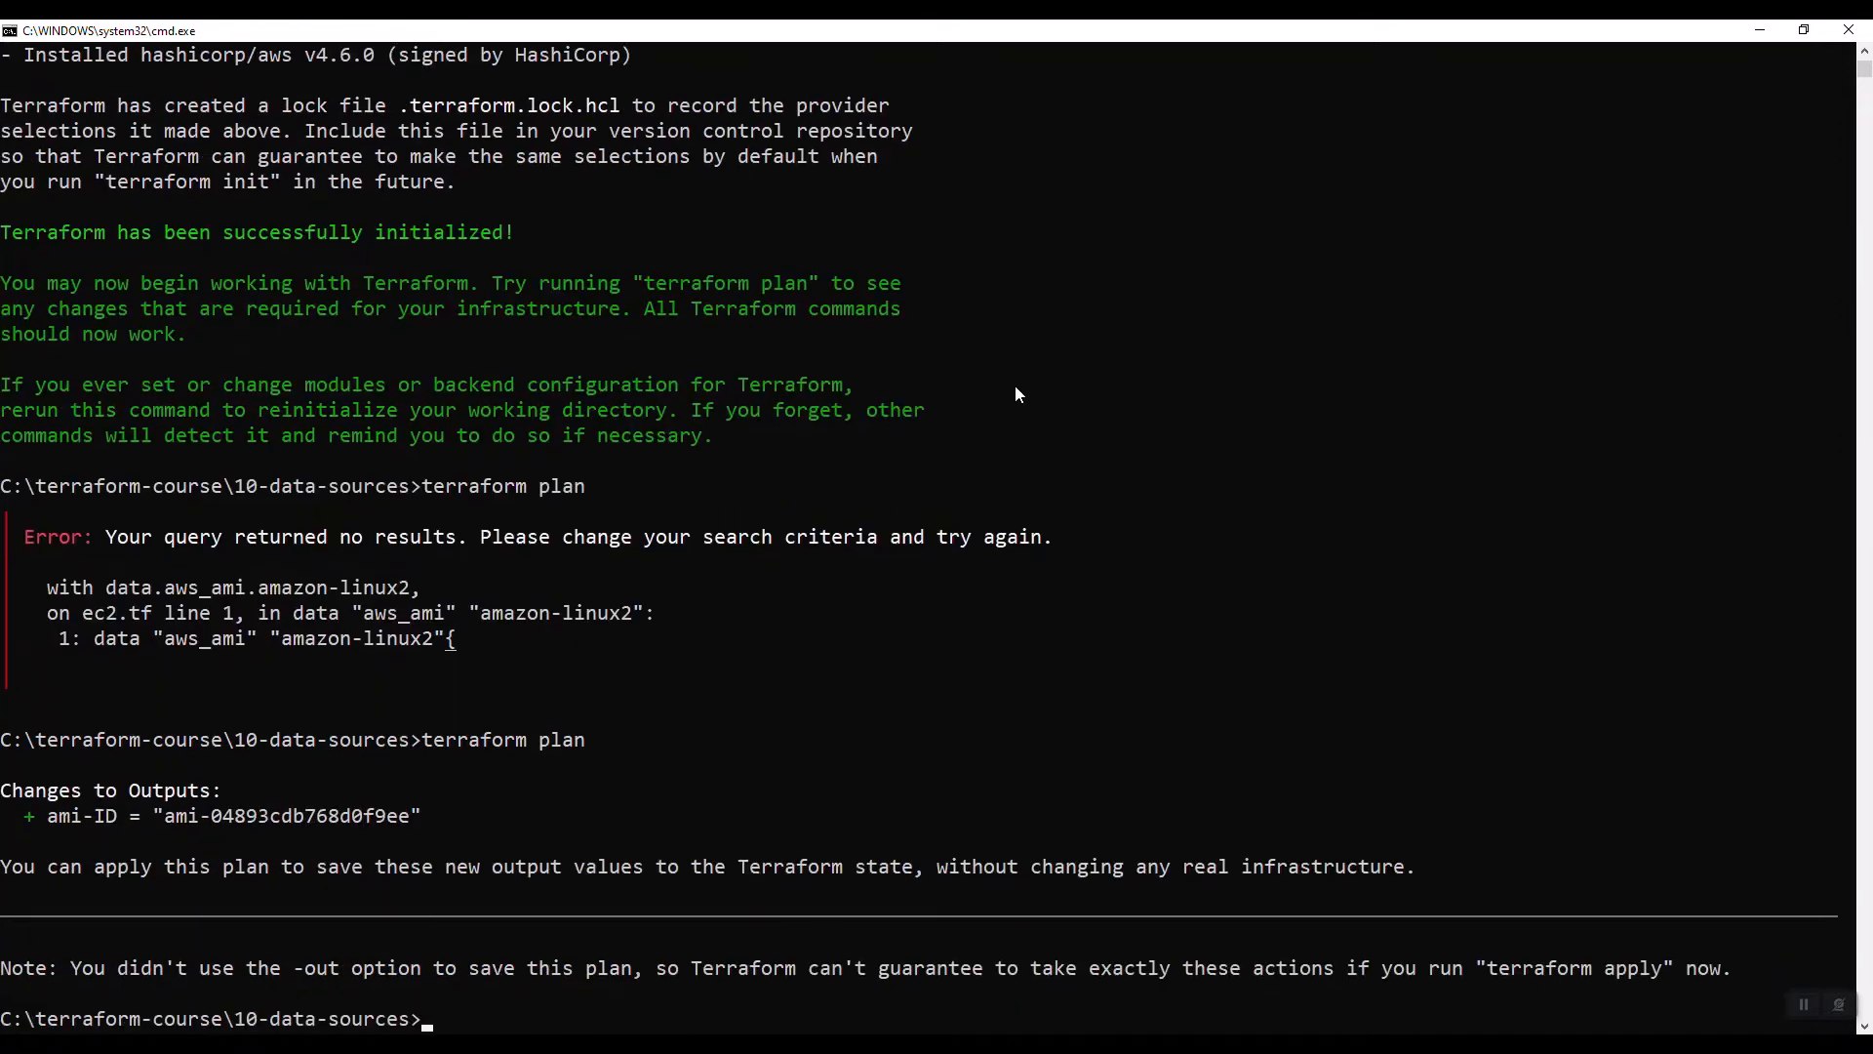
pyautogui.moveTo(232, 823)
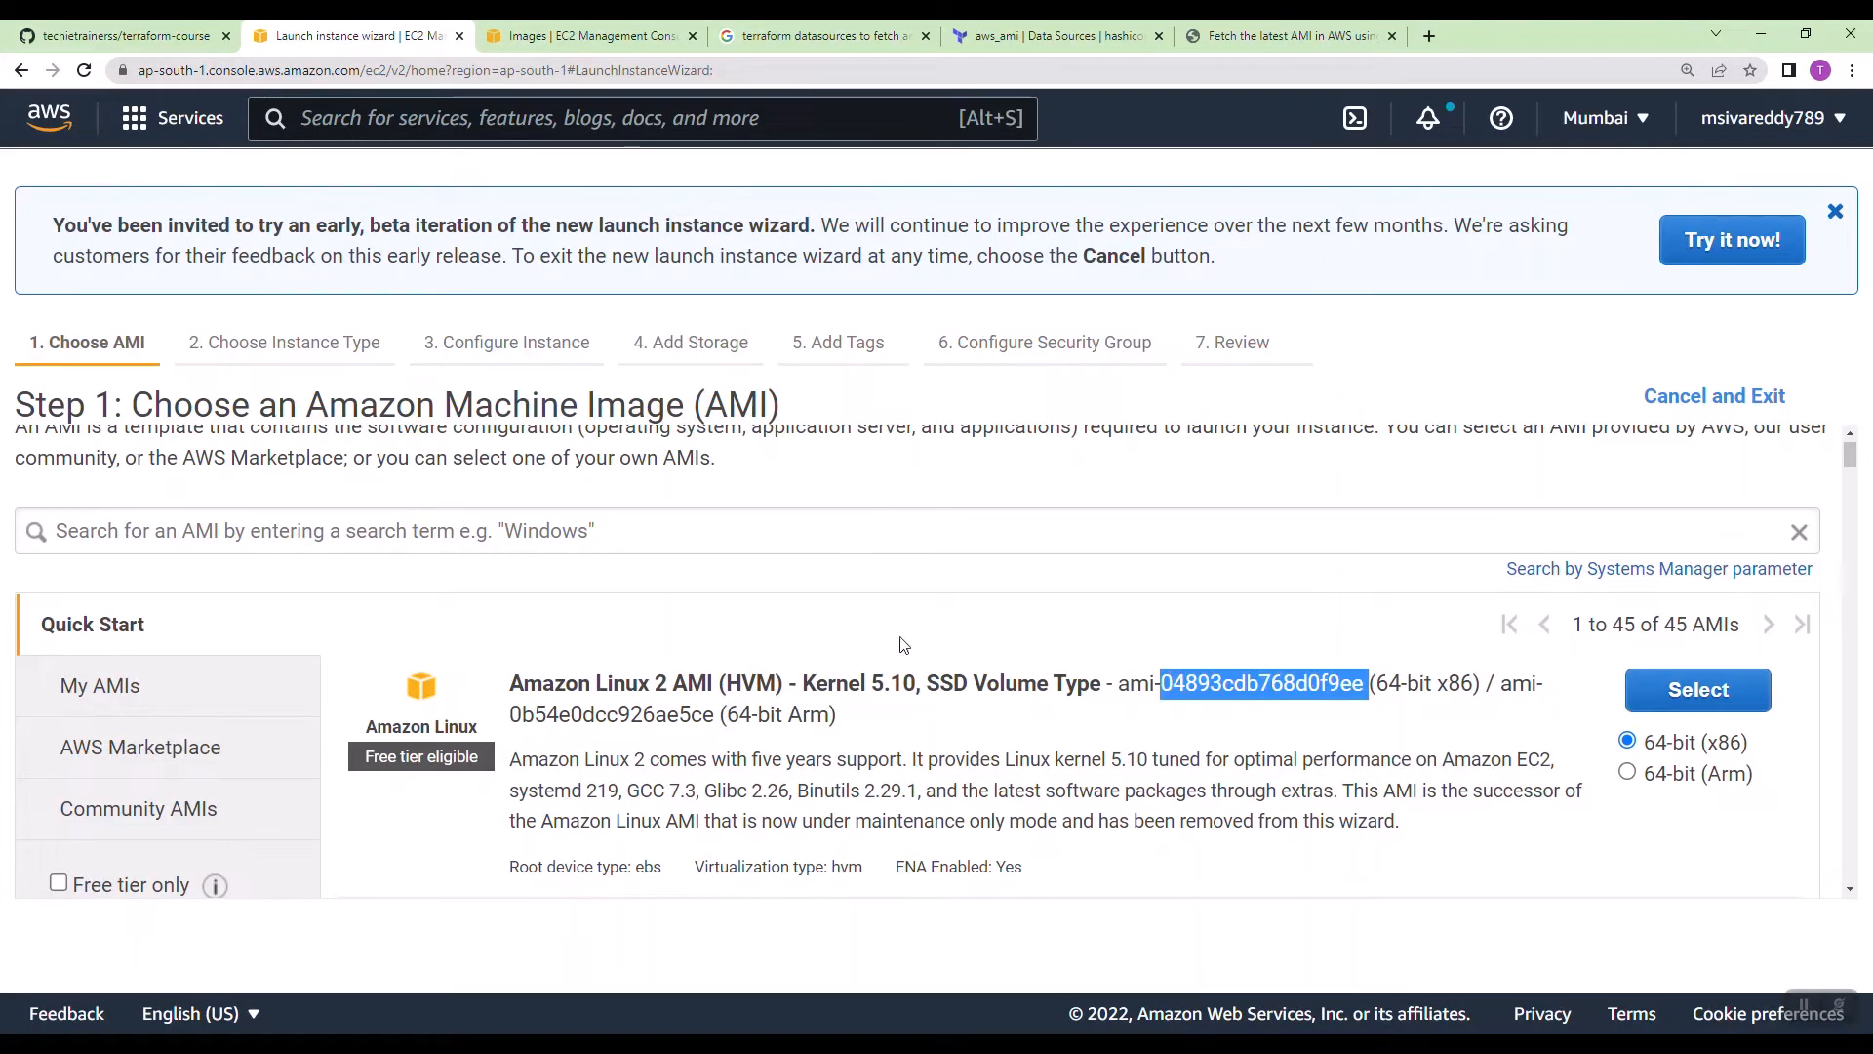
# Step: Switch from Command Prompt to the Visual Studio Code window
pyautogui.press('alt+tab')
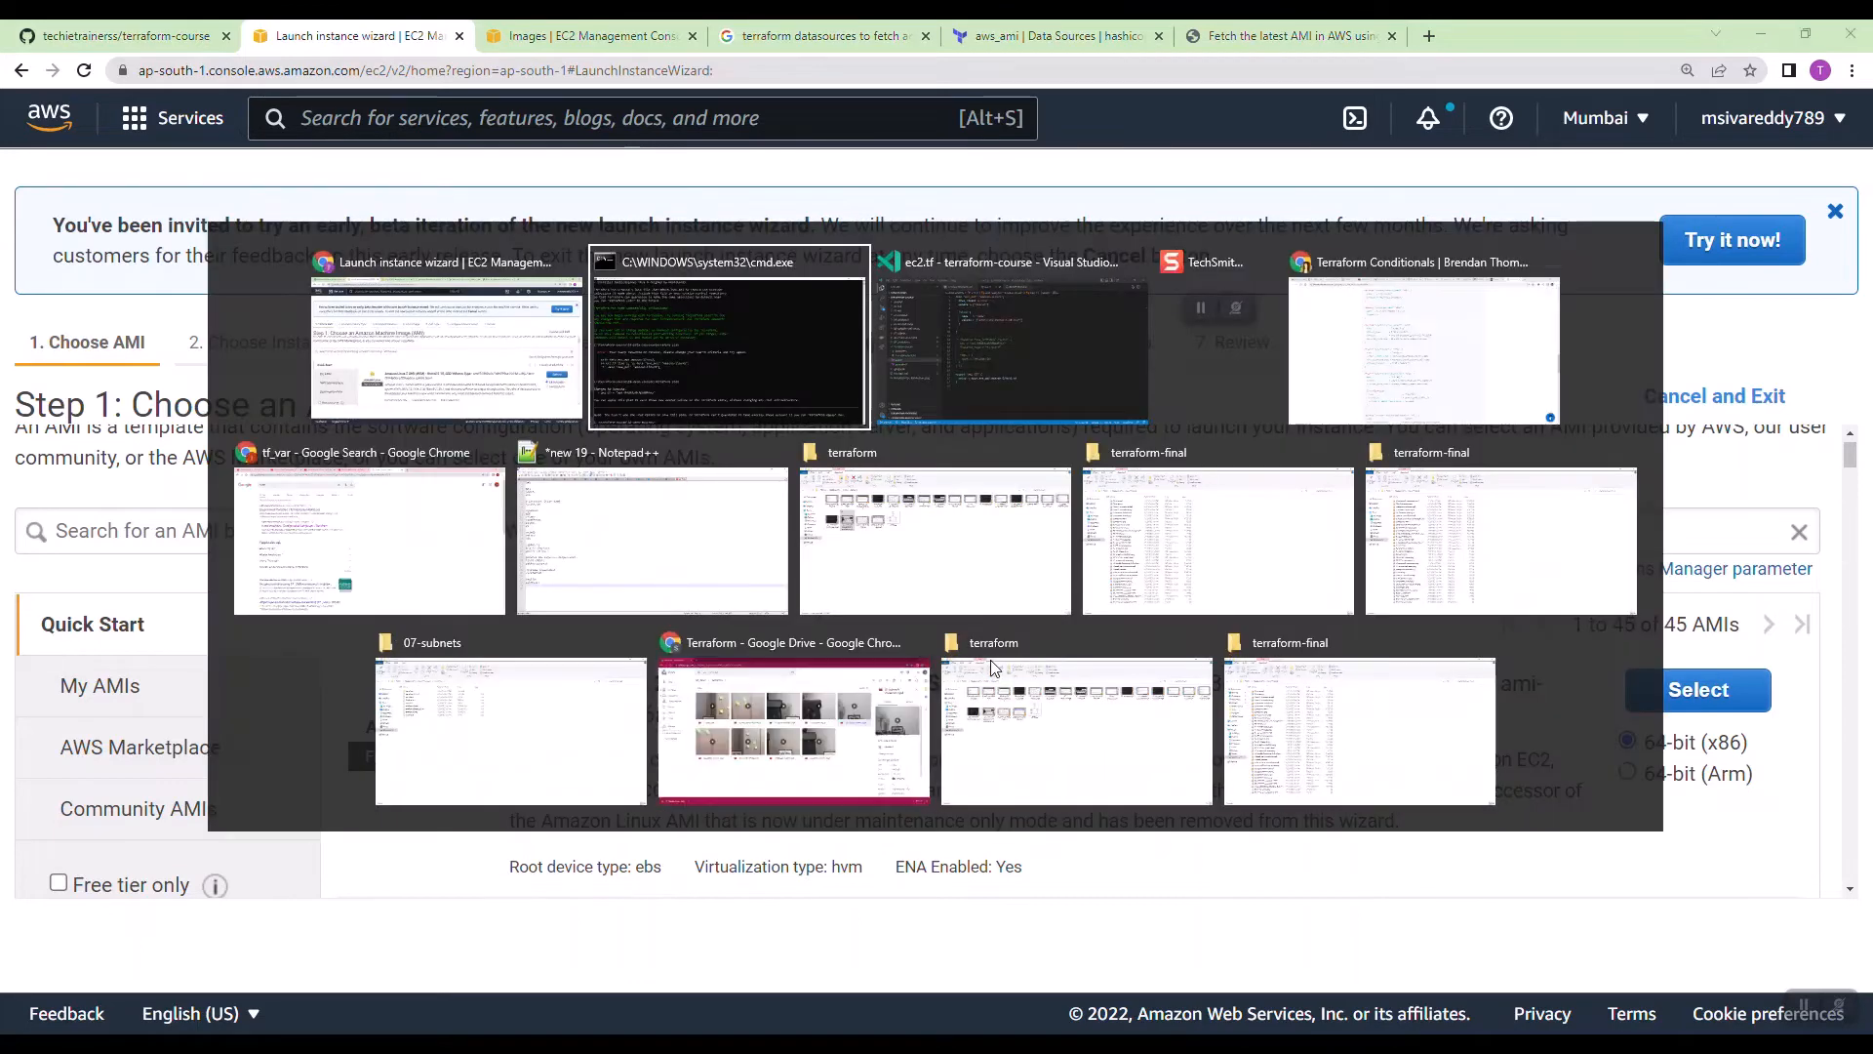
pyautogui.click(1009, 347)
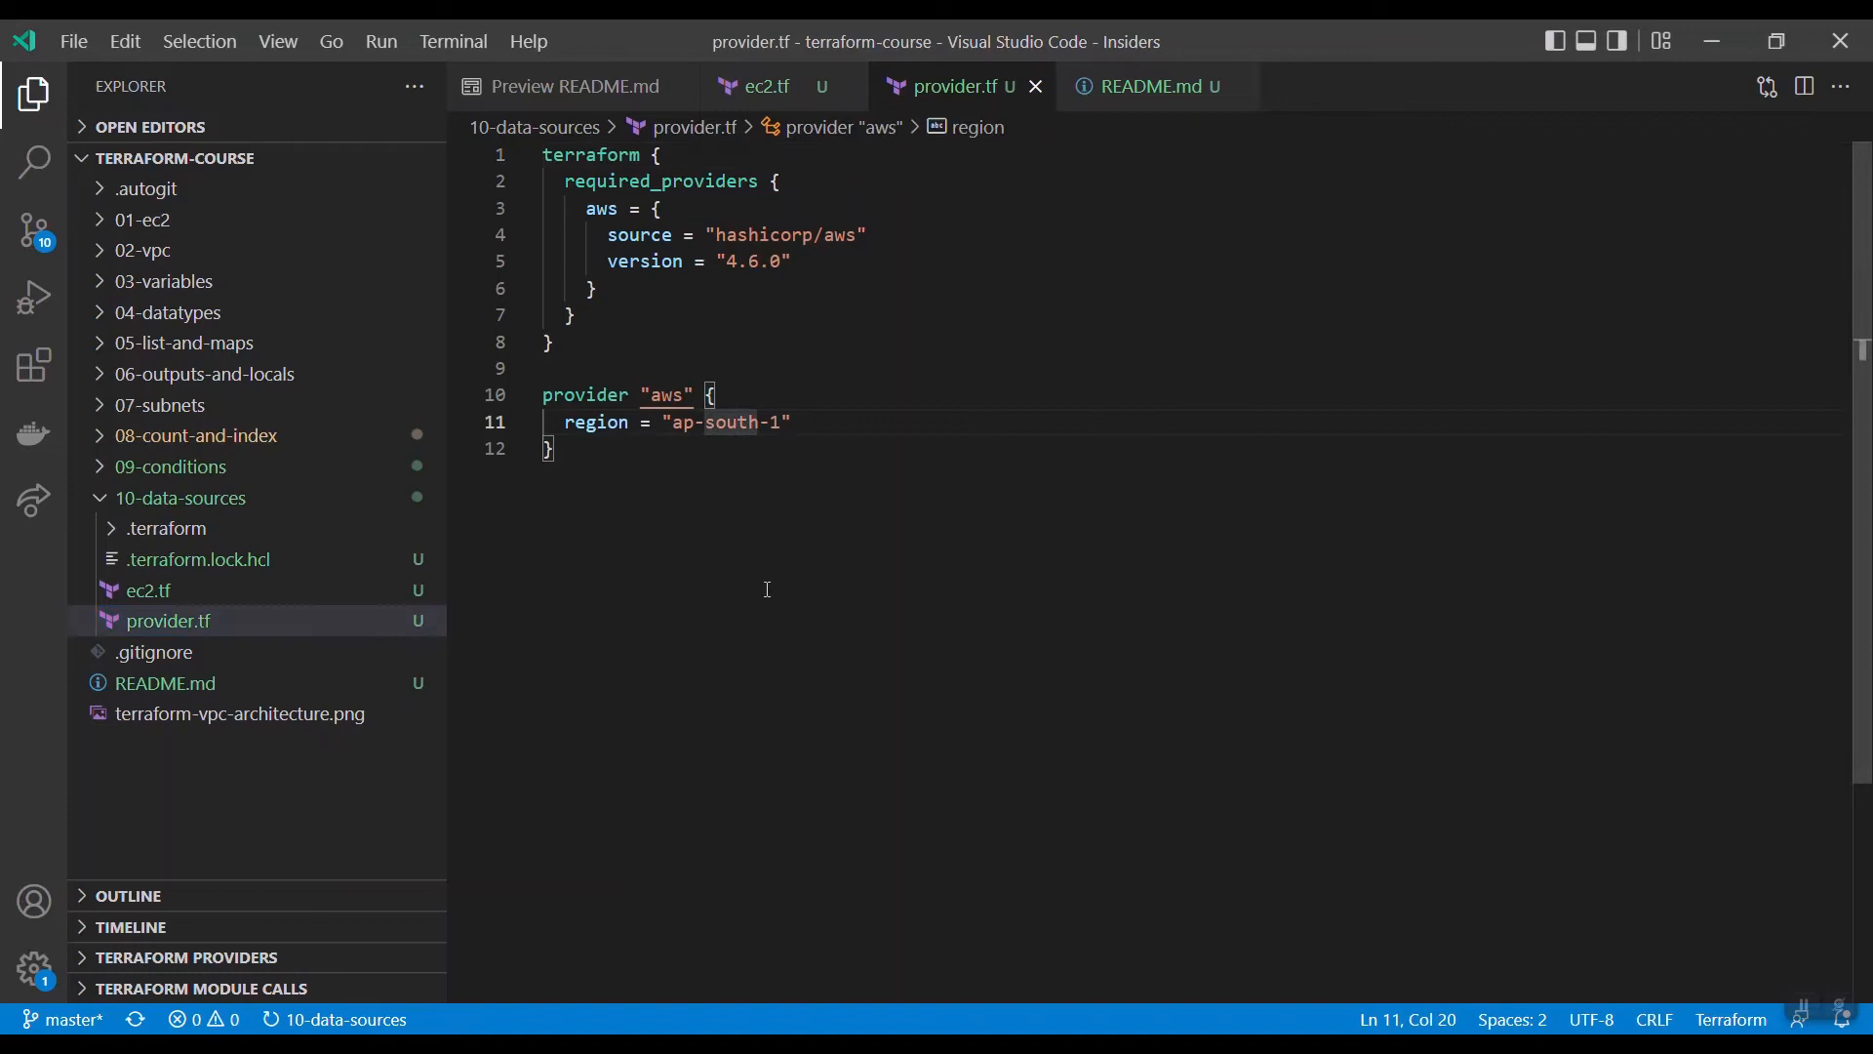
# Step: Edit provider.tf so the region reads "ap-southeast-1"
pyautogui.write('east')
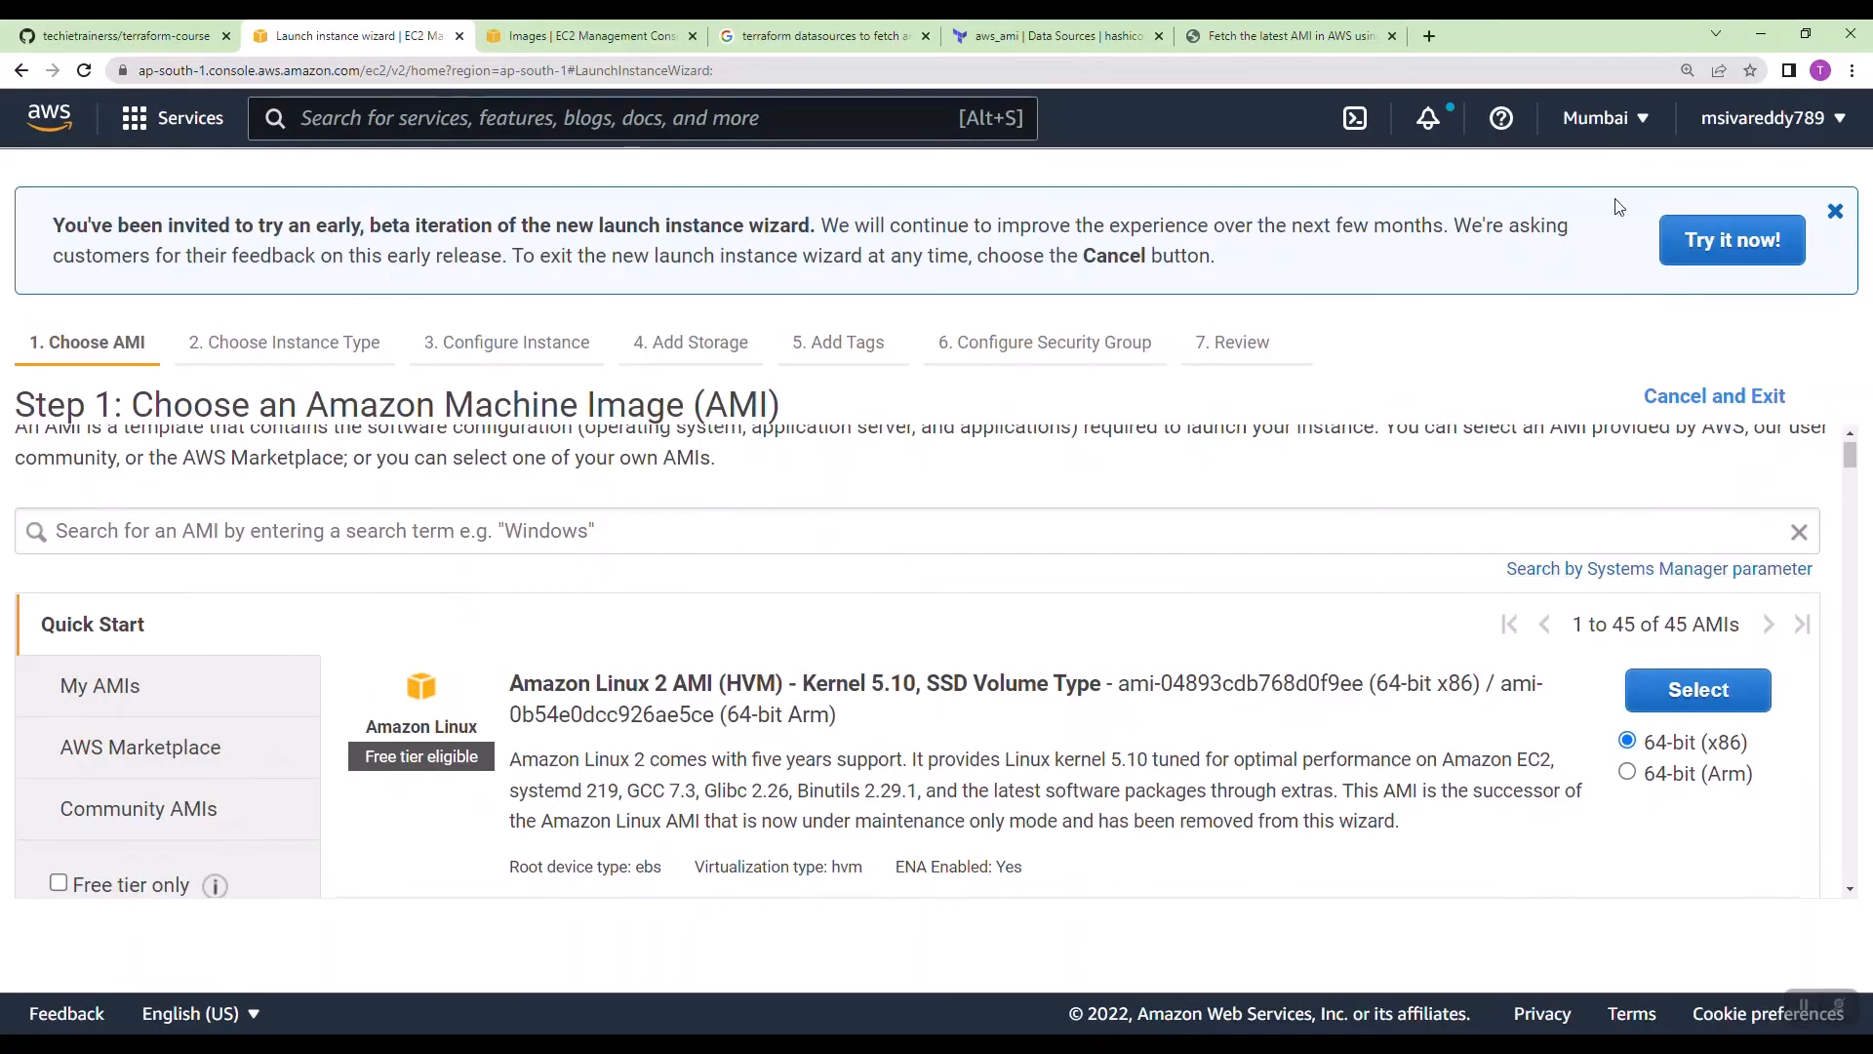
# Step: Switch the AWS console to the Asia Pacific (Singapore) region
pyautogui.click(1604, 118)
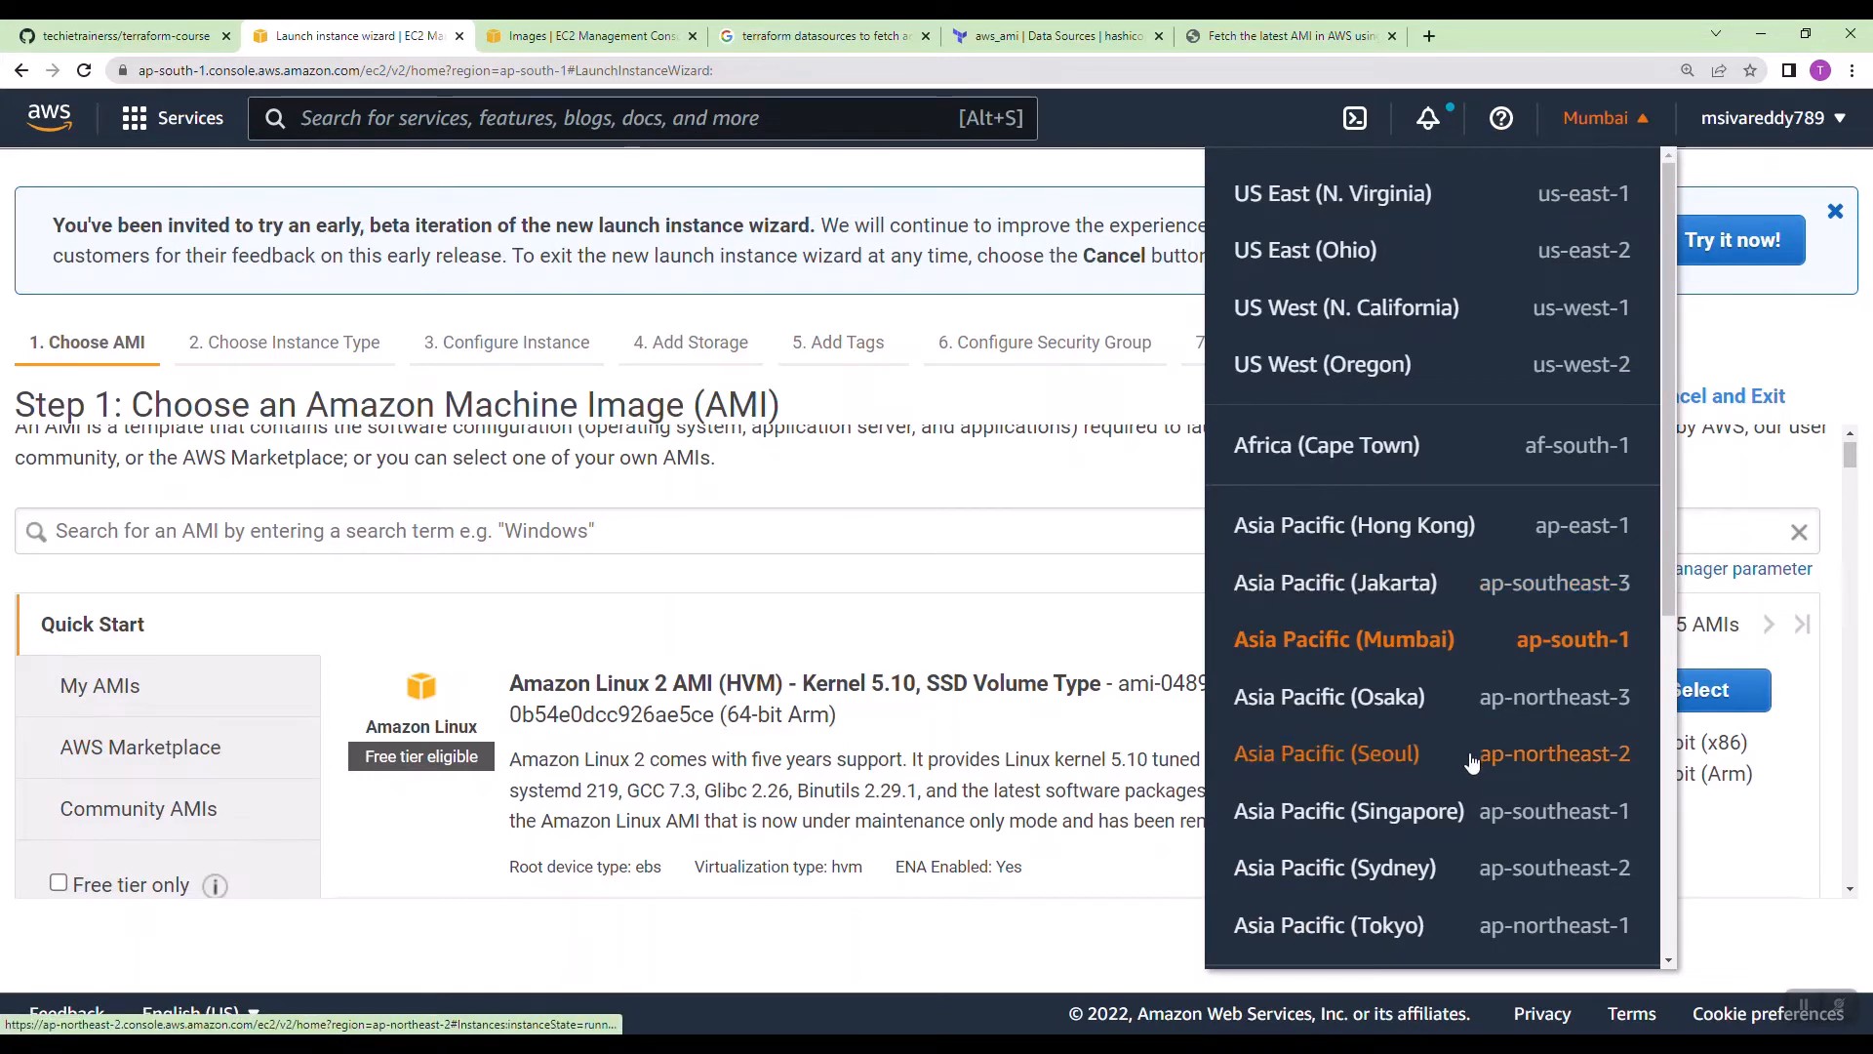
pyautogui.scroll(-3)
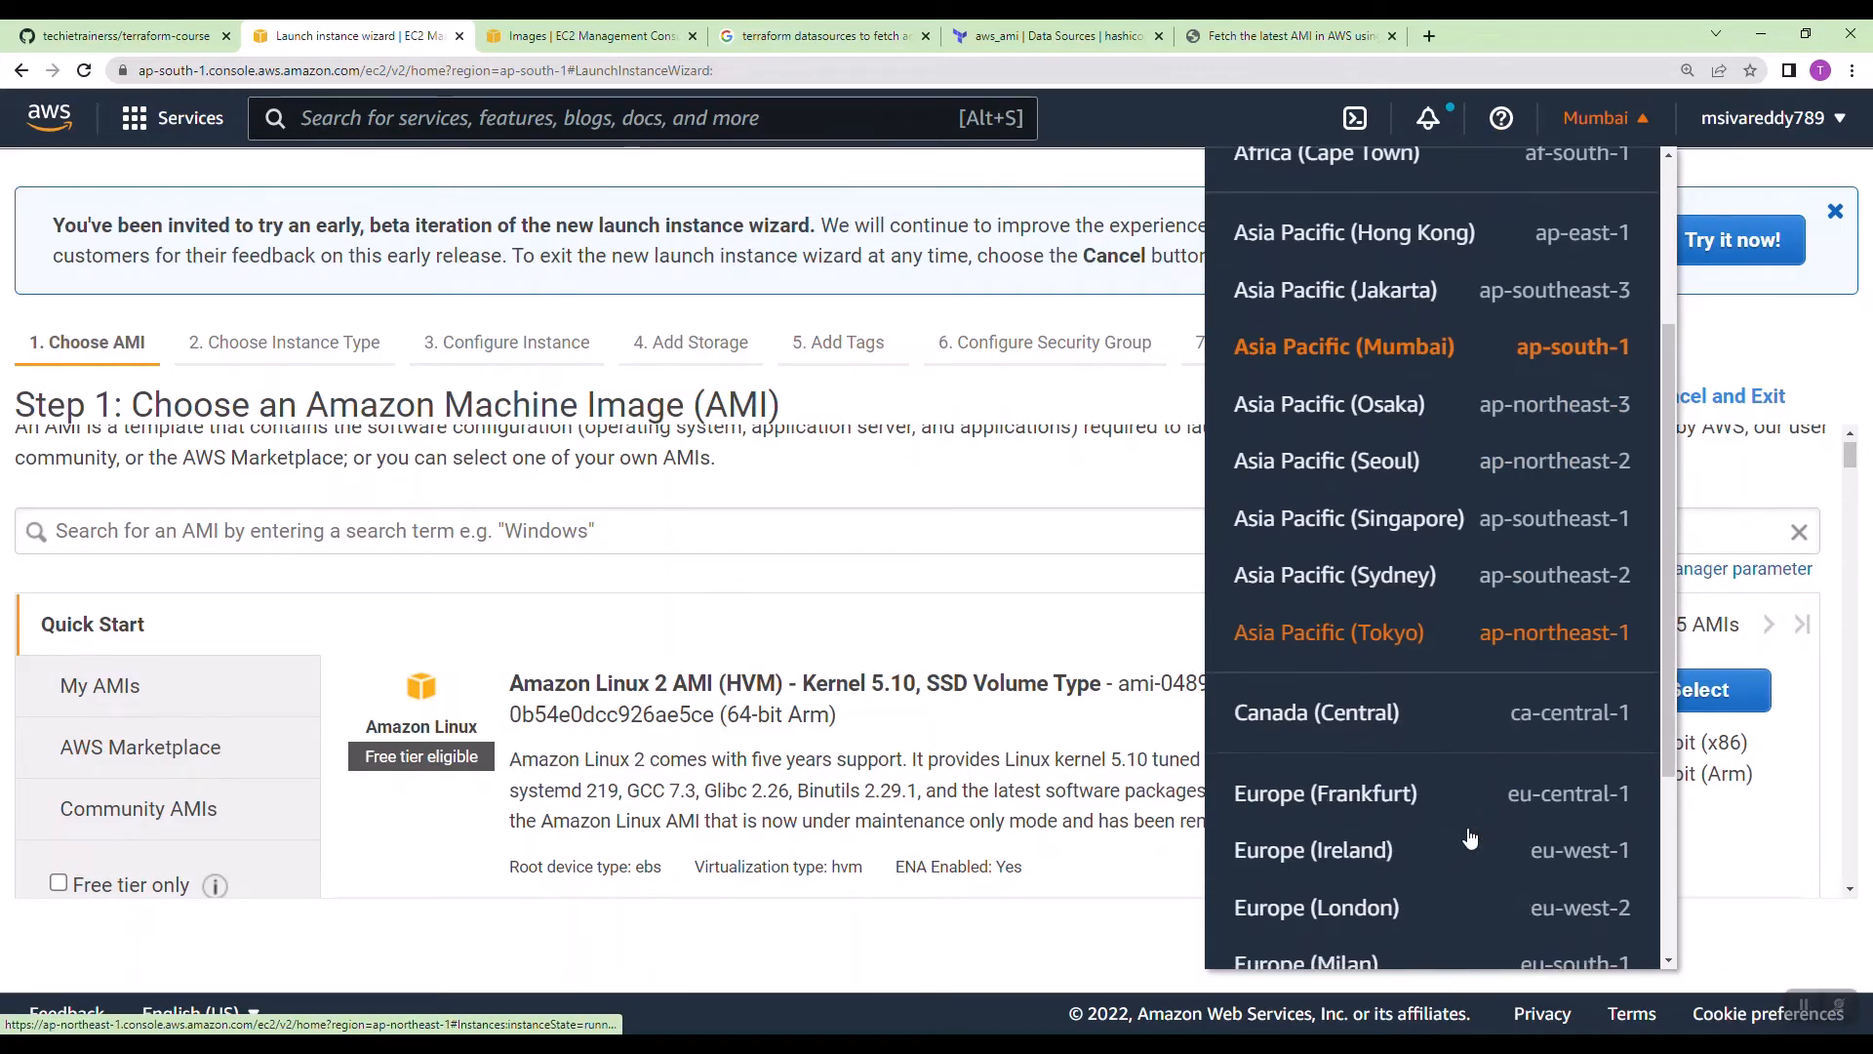
pyautogui.scroll(3)
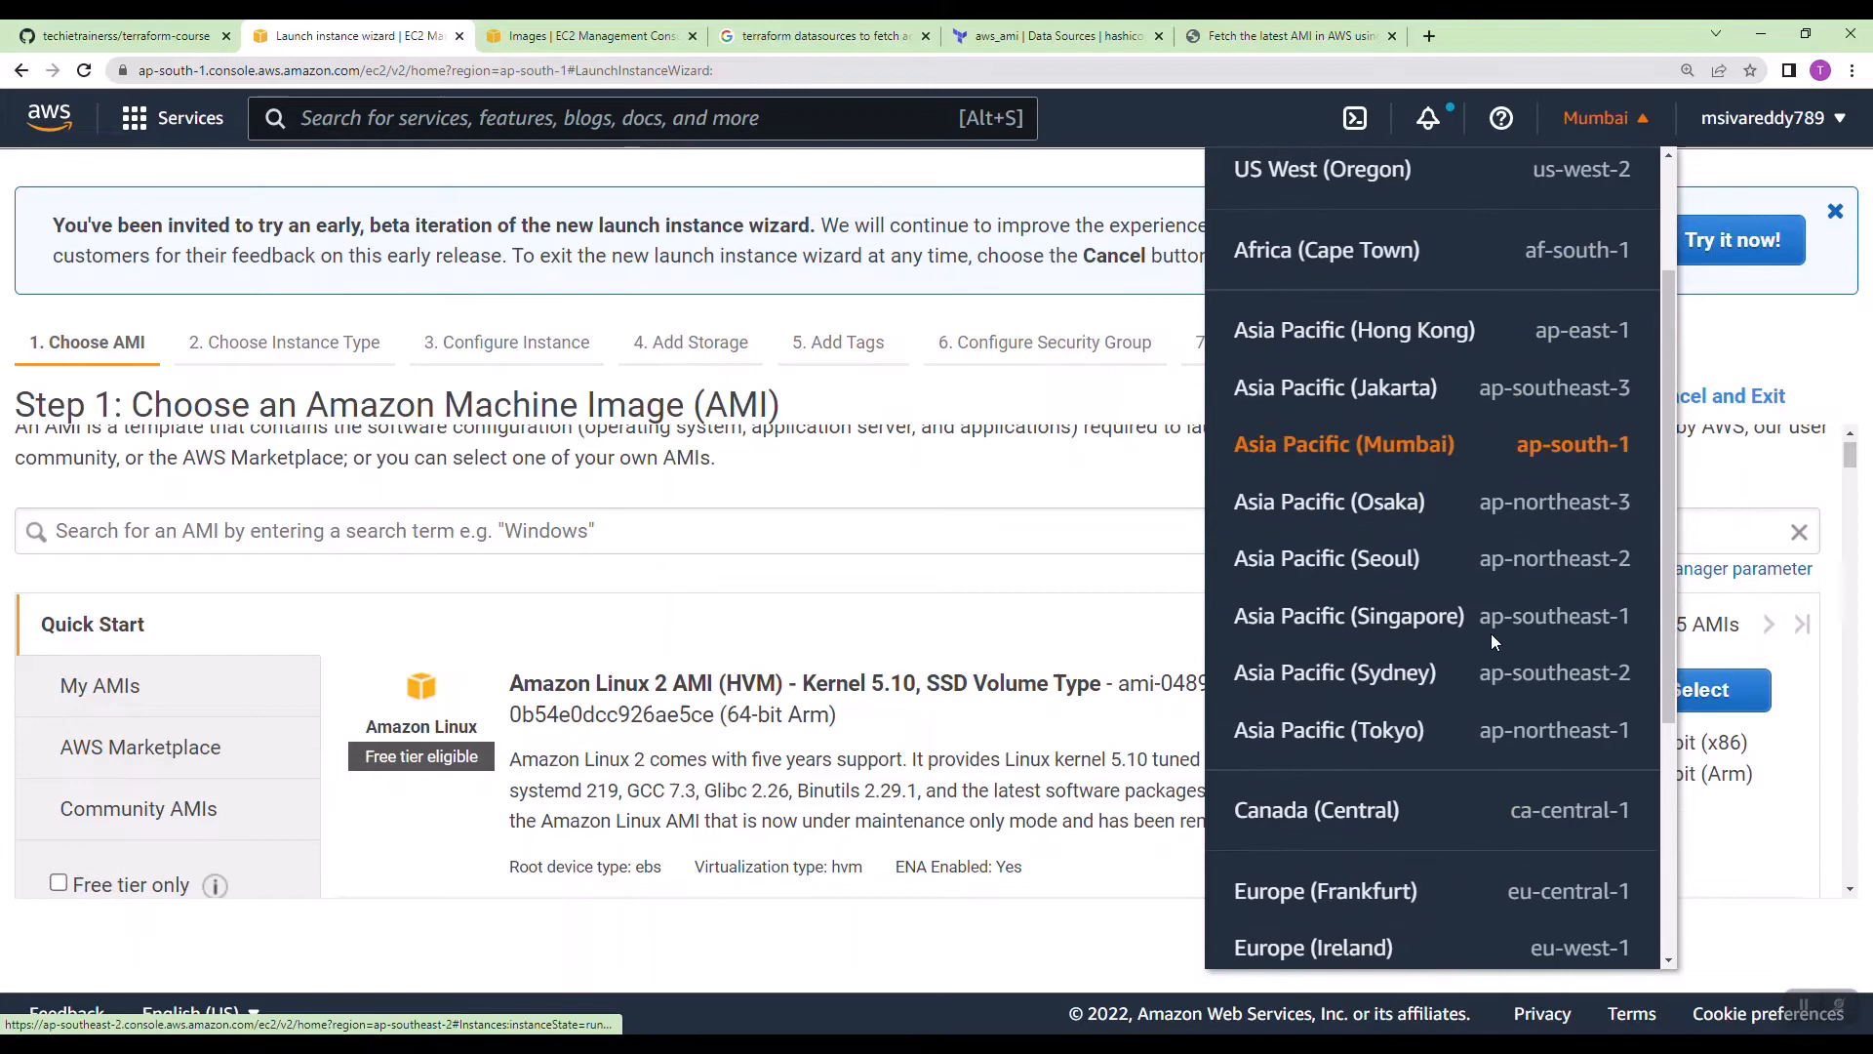
pyautogui.click(1349, 615)
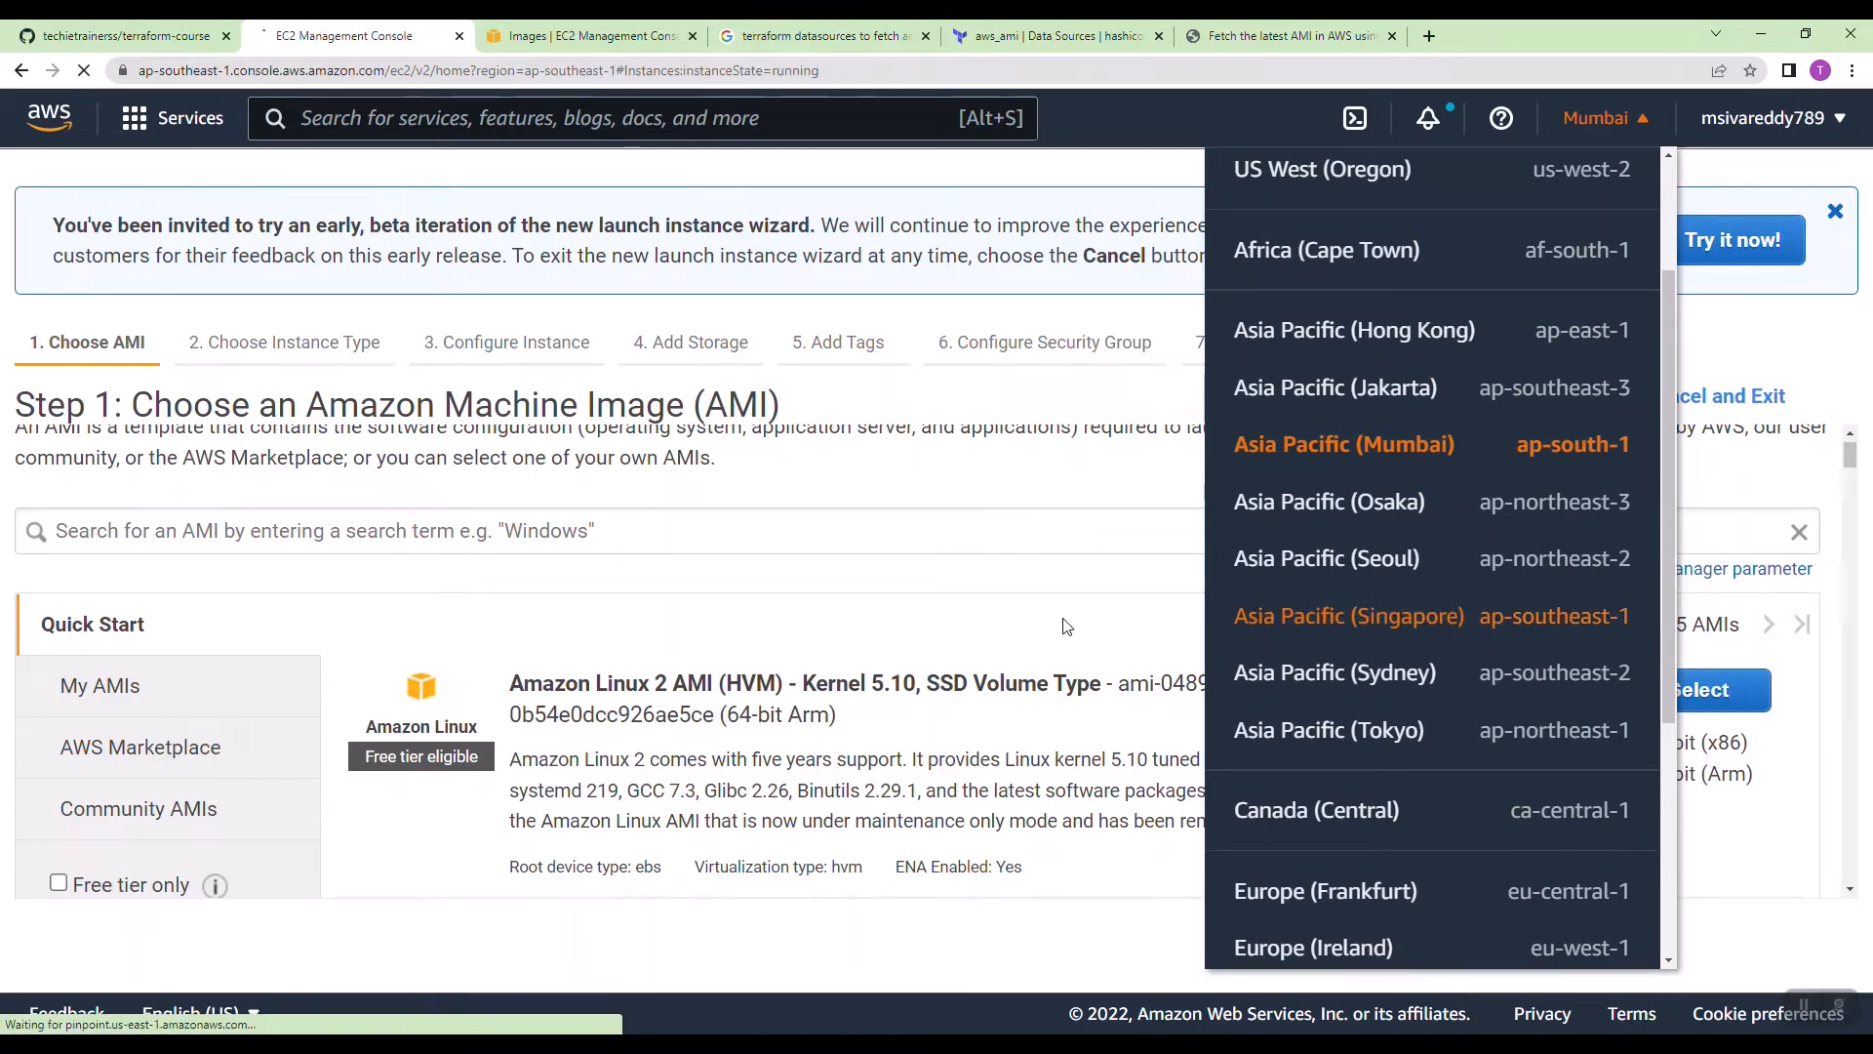
pyautogui.click(1348, 615)
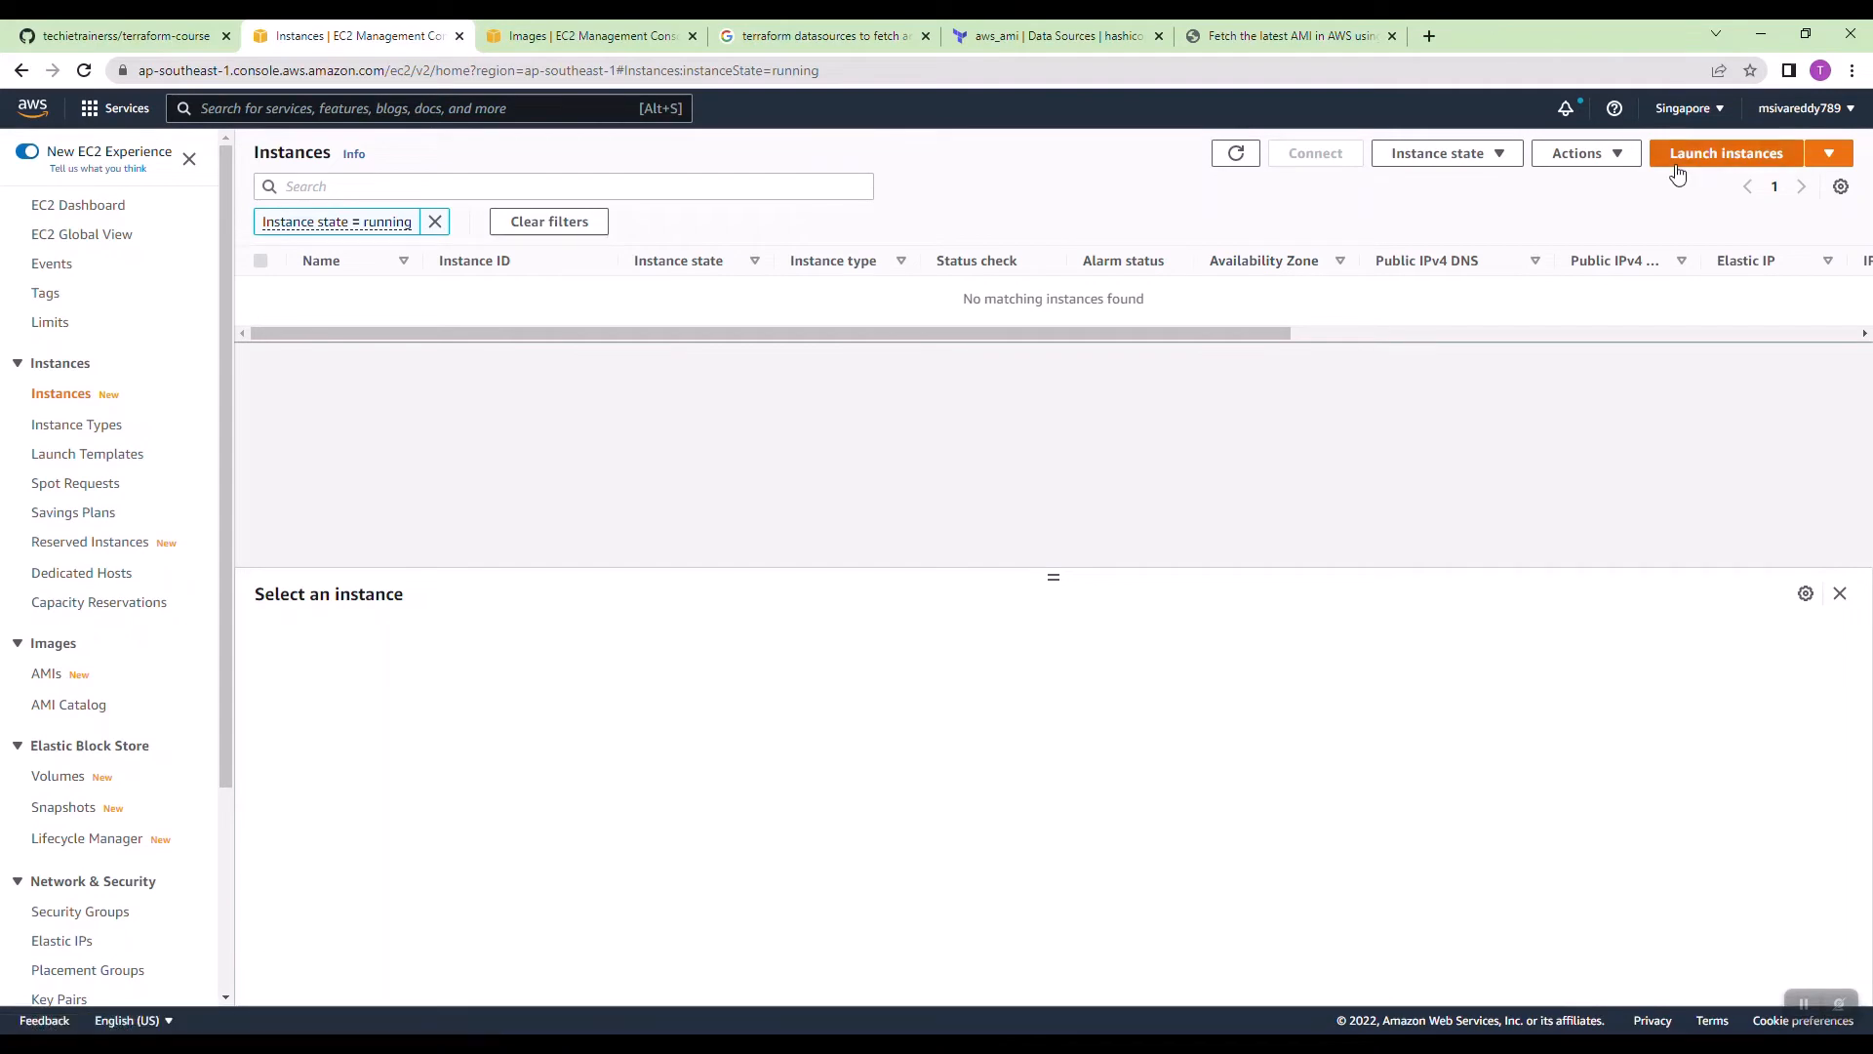
# Step: Start Launch instances and select the Singapore Amazon Linux 2 AMI id
pyautogui.click(1723, 152)
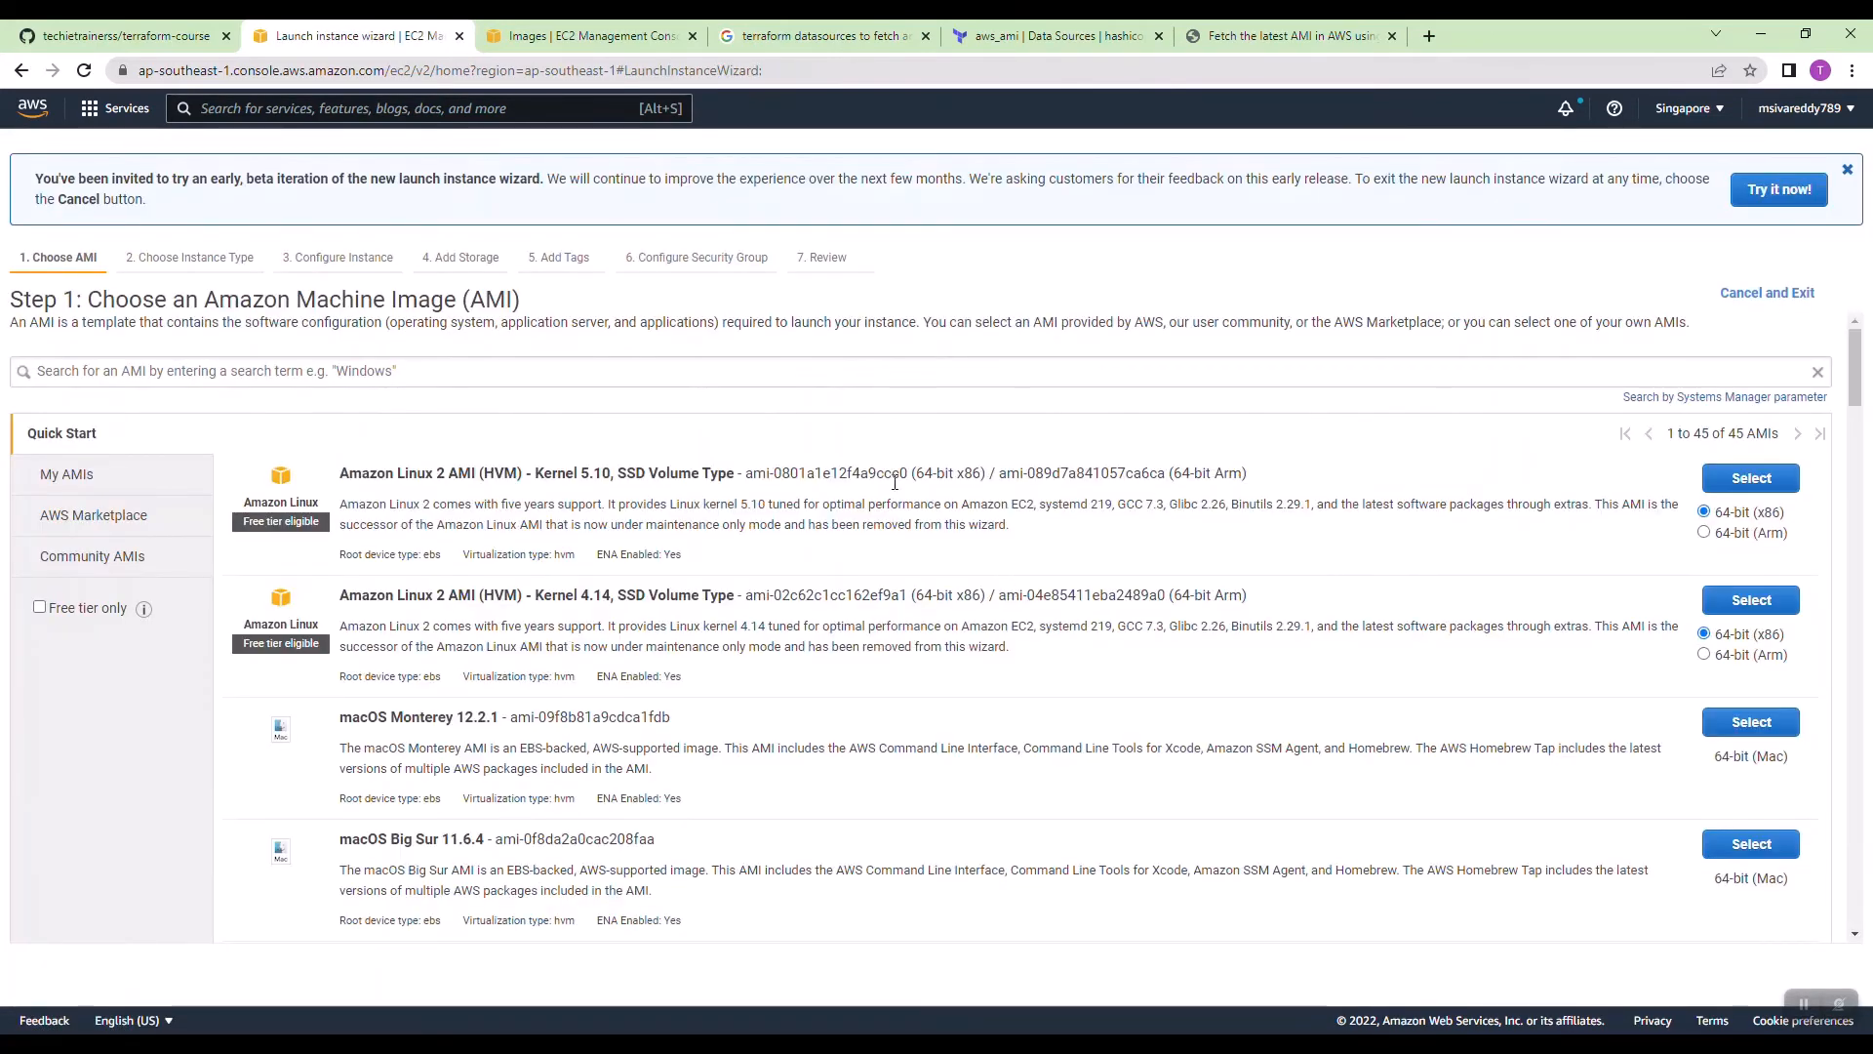
pyautogui.doubleClick(890, 472)
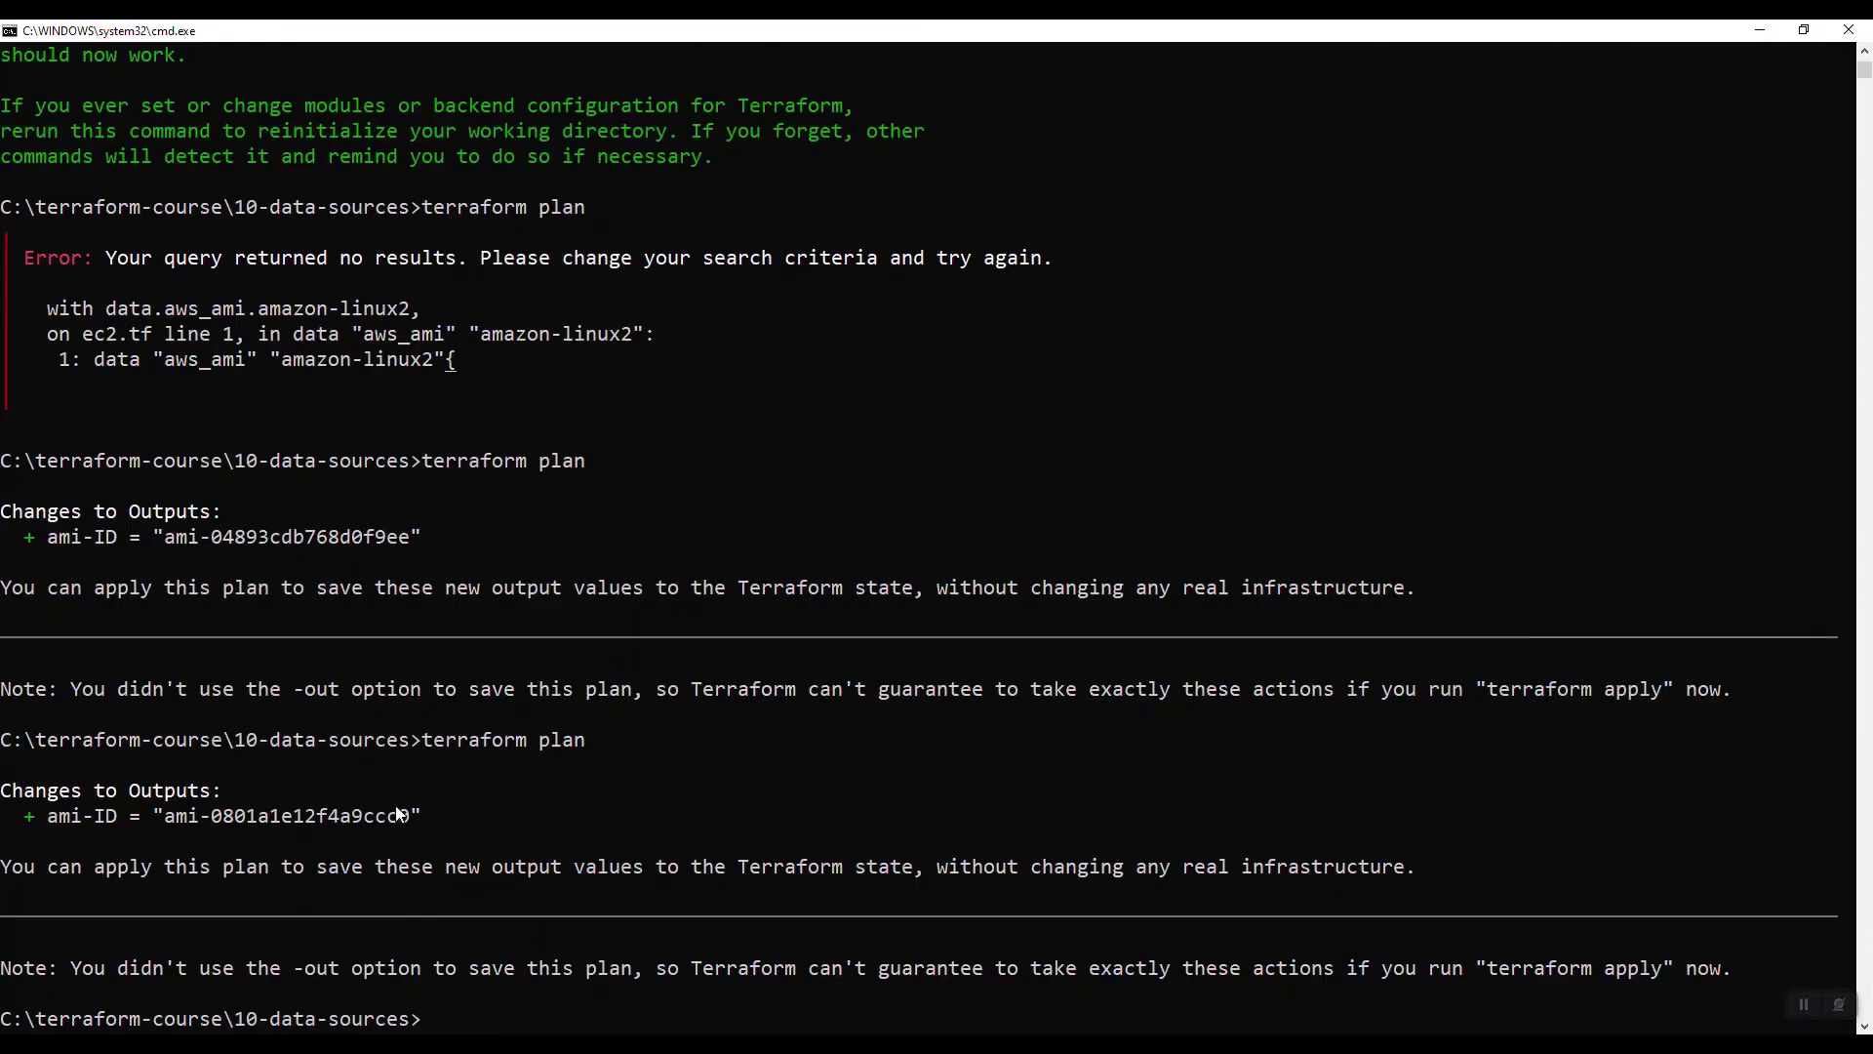
pyautogui.moveTo(328, 800)
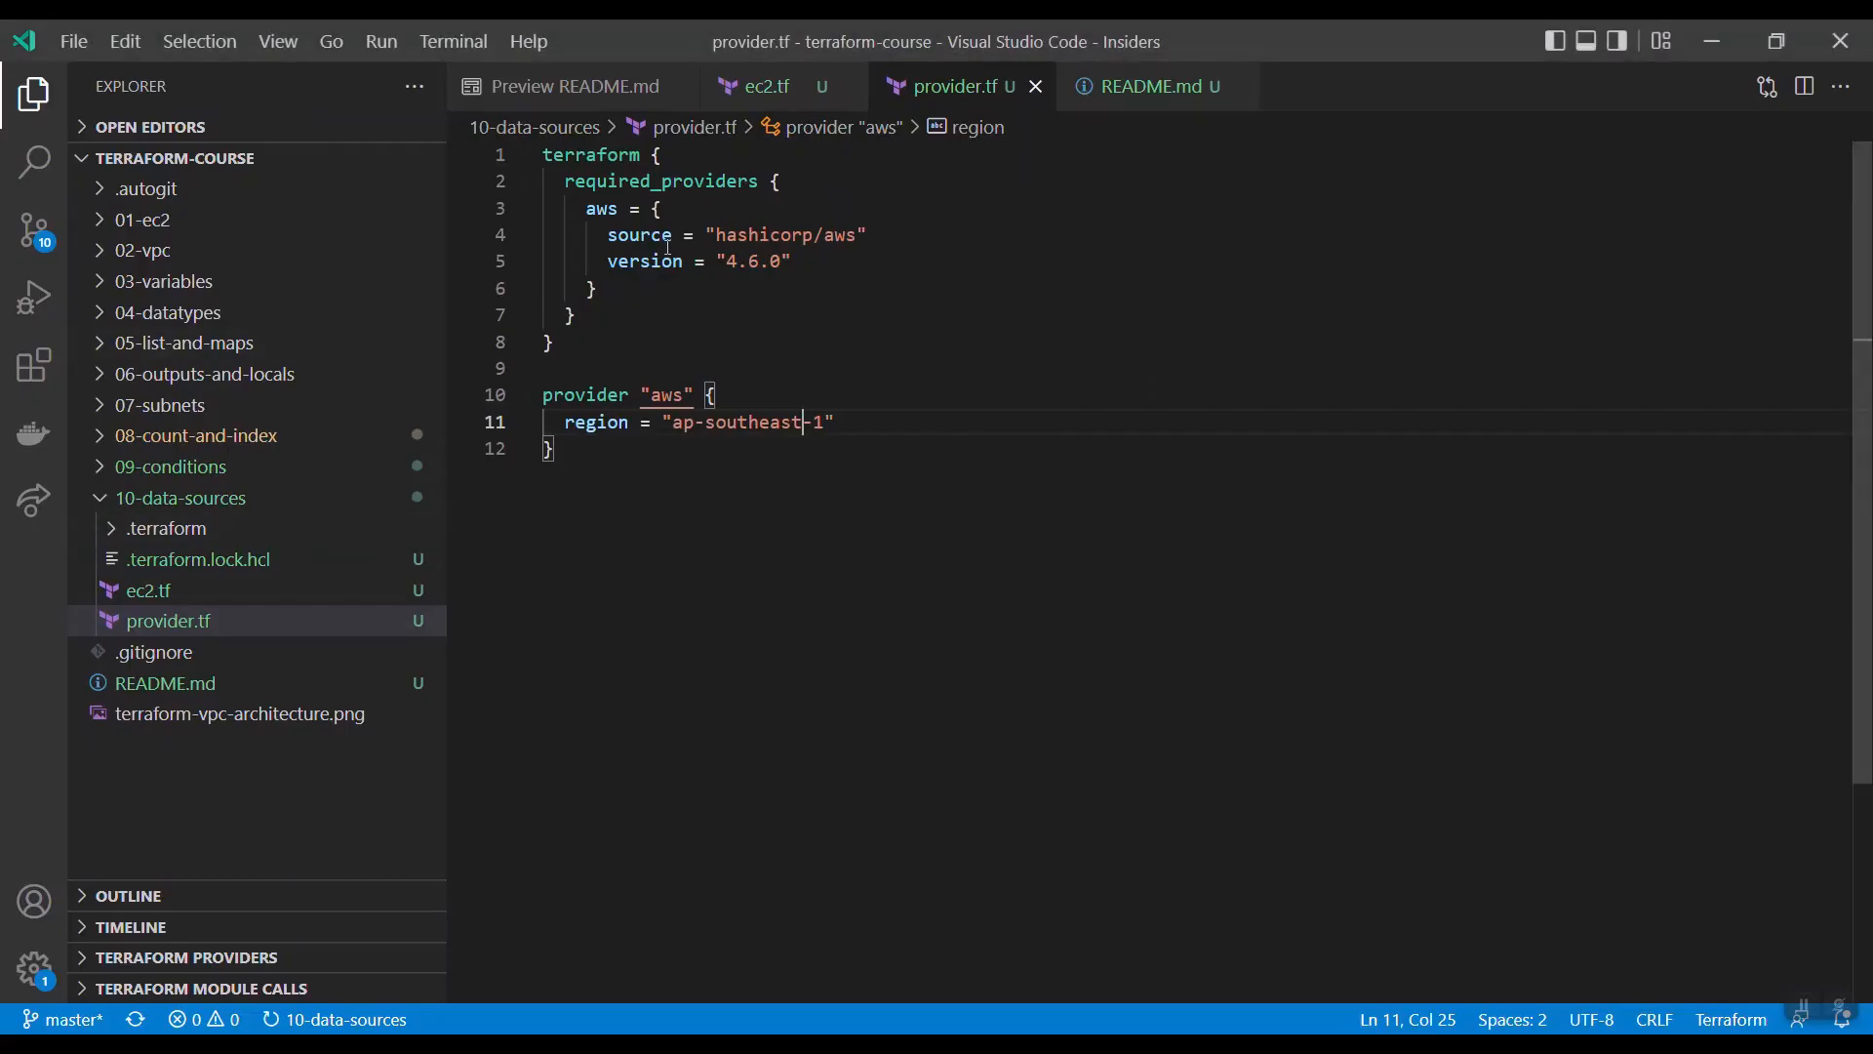
# Step: Add an empty line in ec2.tf and view provider.tf to confirm region ap-southeast-1
pyautogui.click(761, 86)
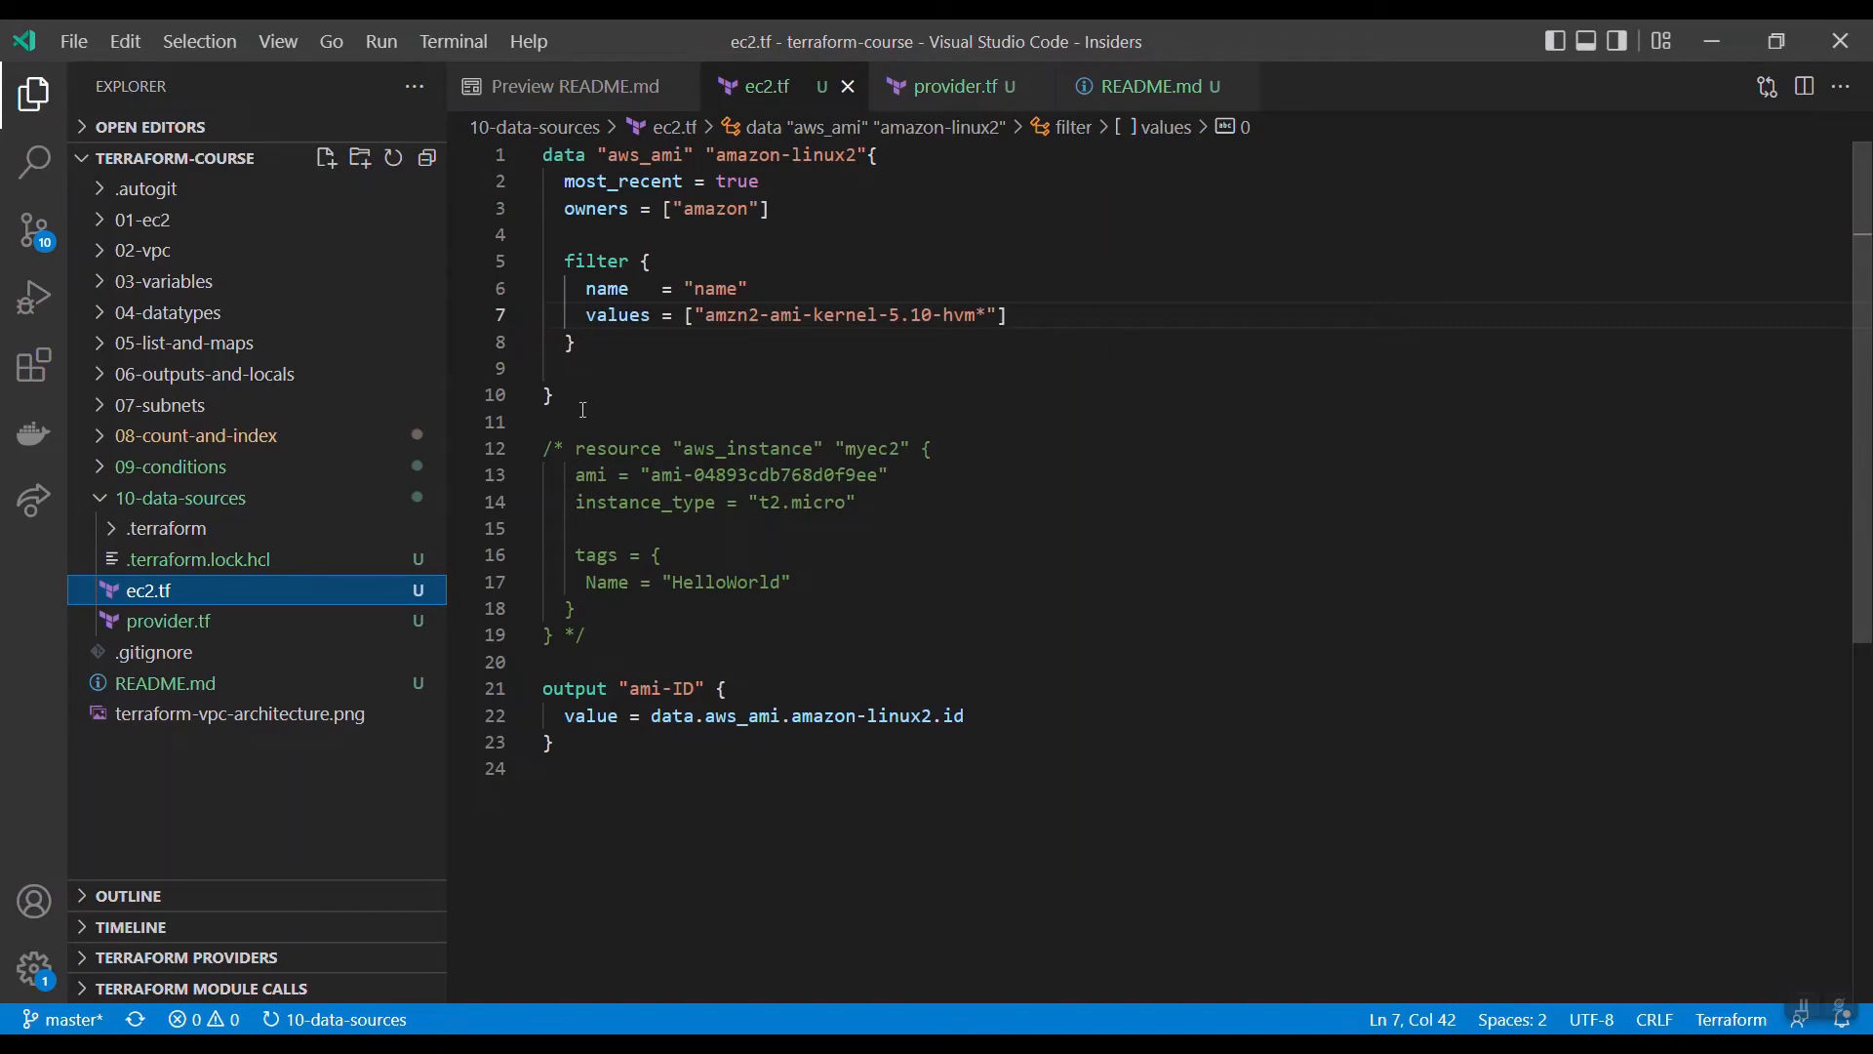
pyautogui.press('Enter')
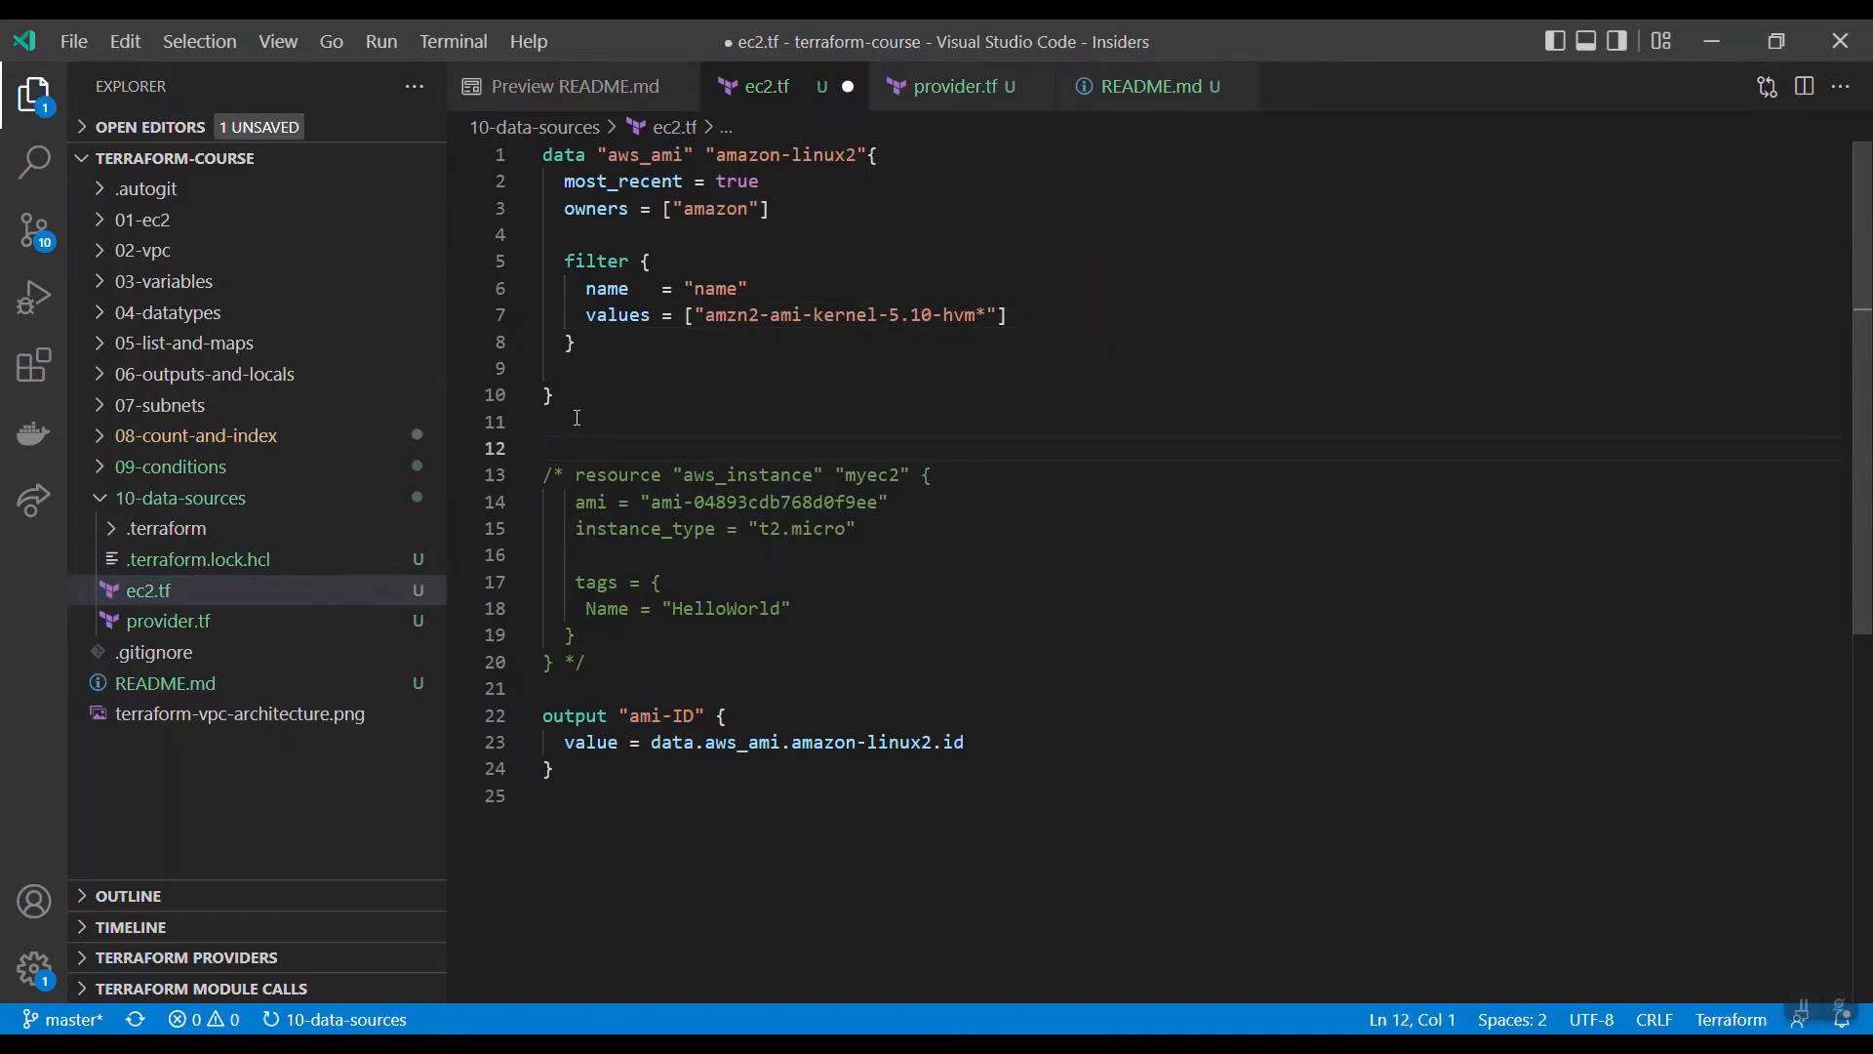
pyautogui.click(544, 447)
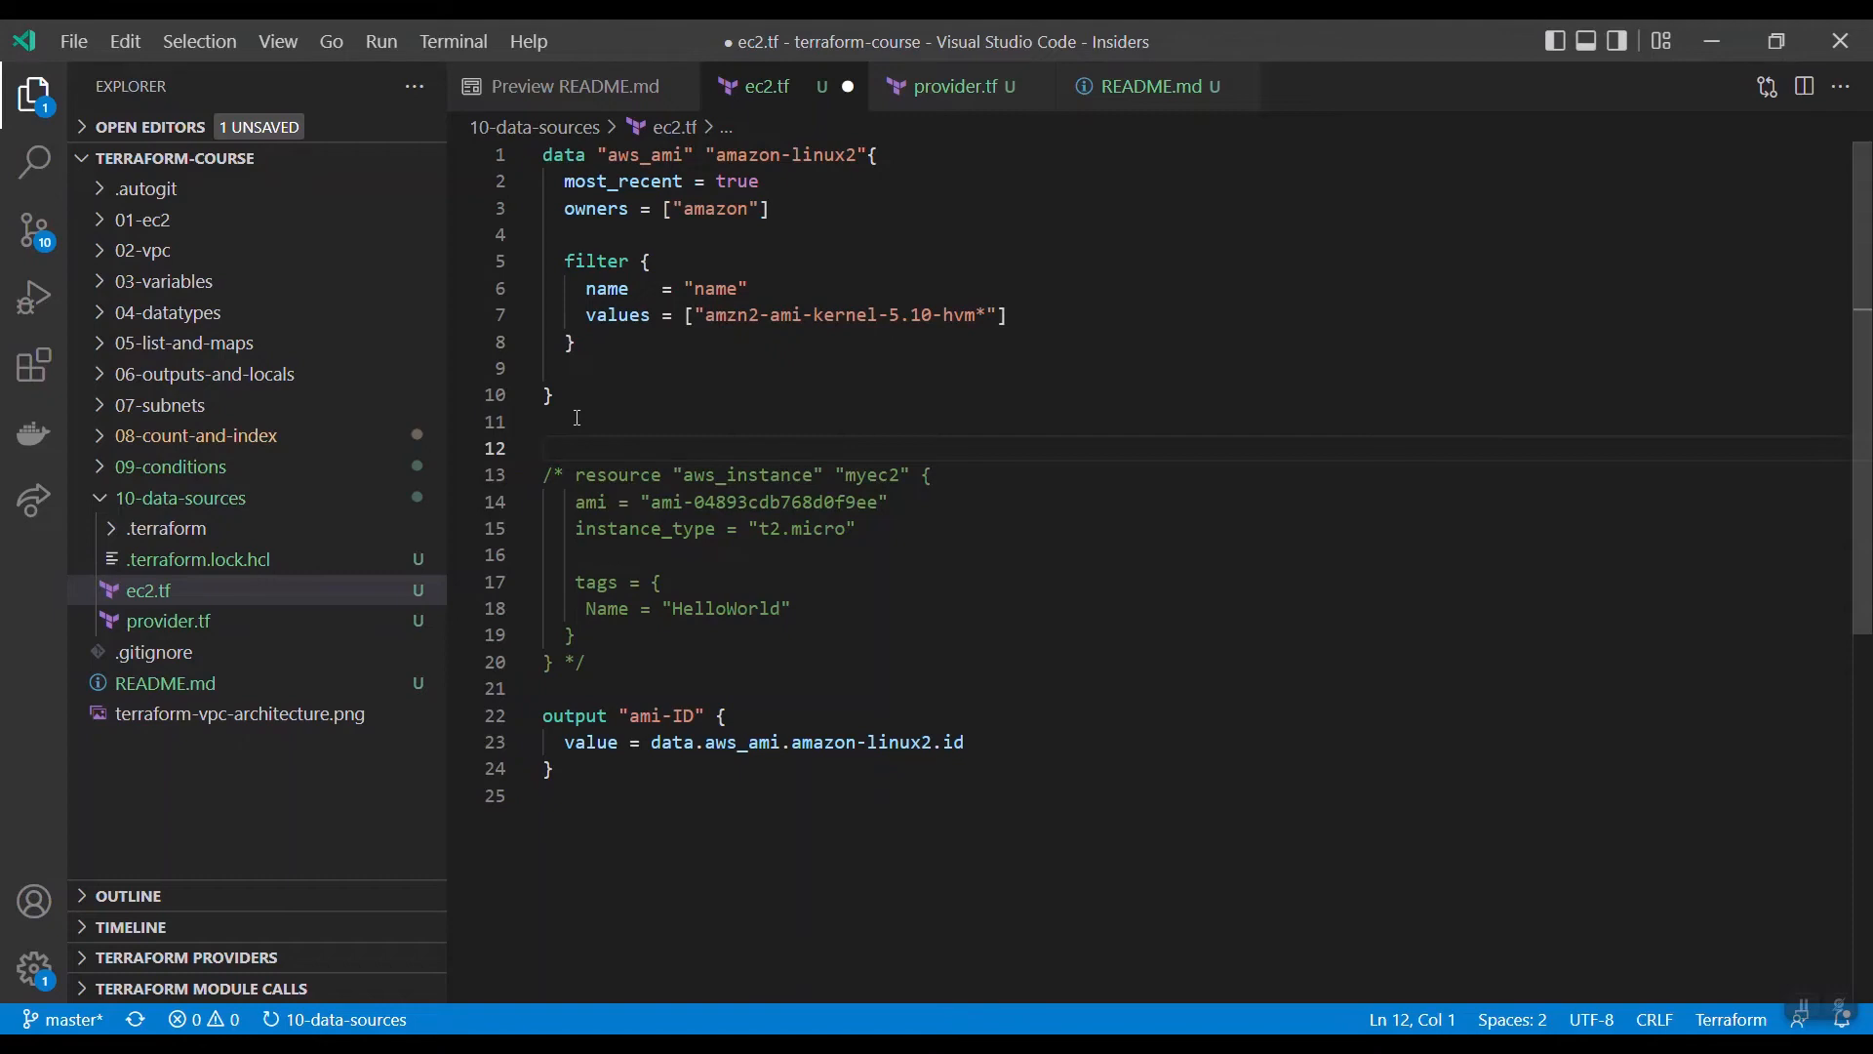
pyautogui.moveTo(203, 621)
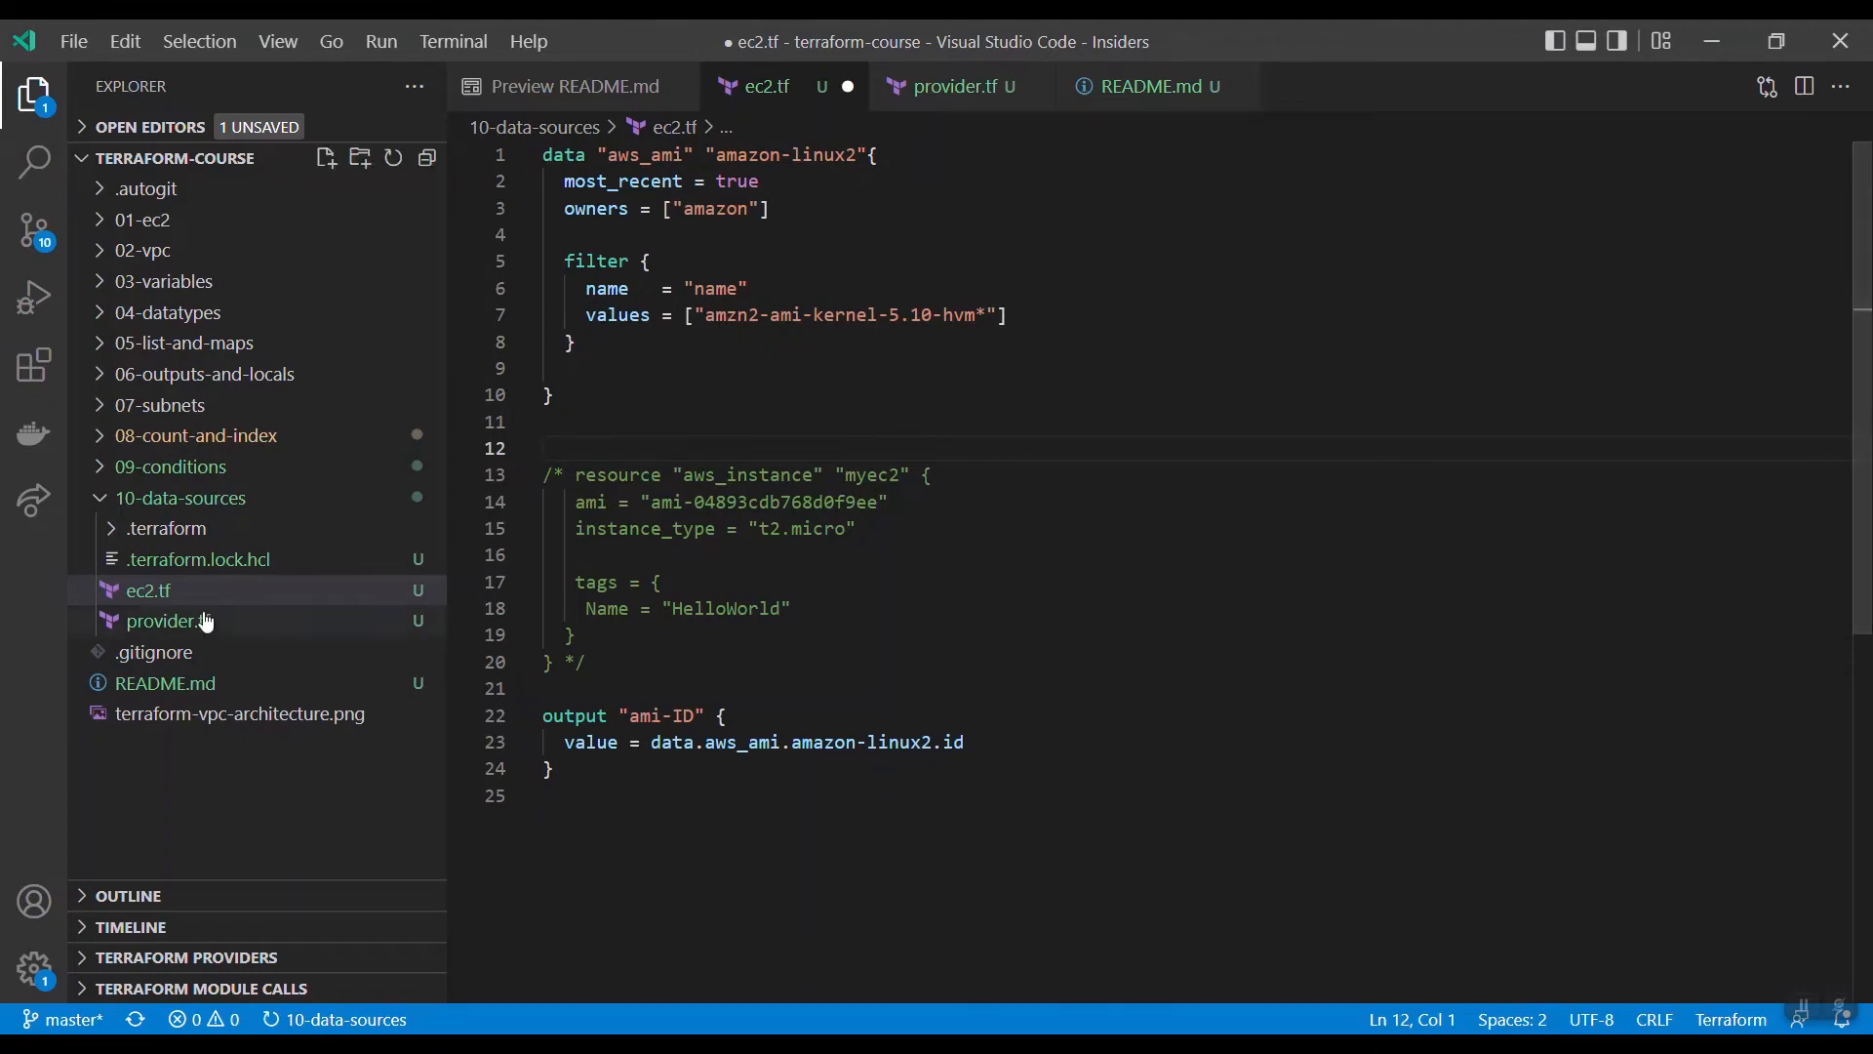
pyautogui.click(168, 621)
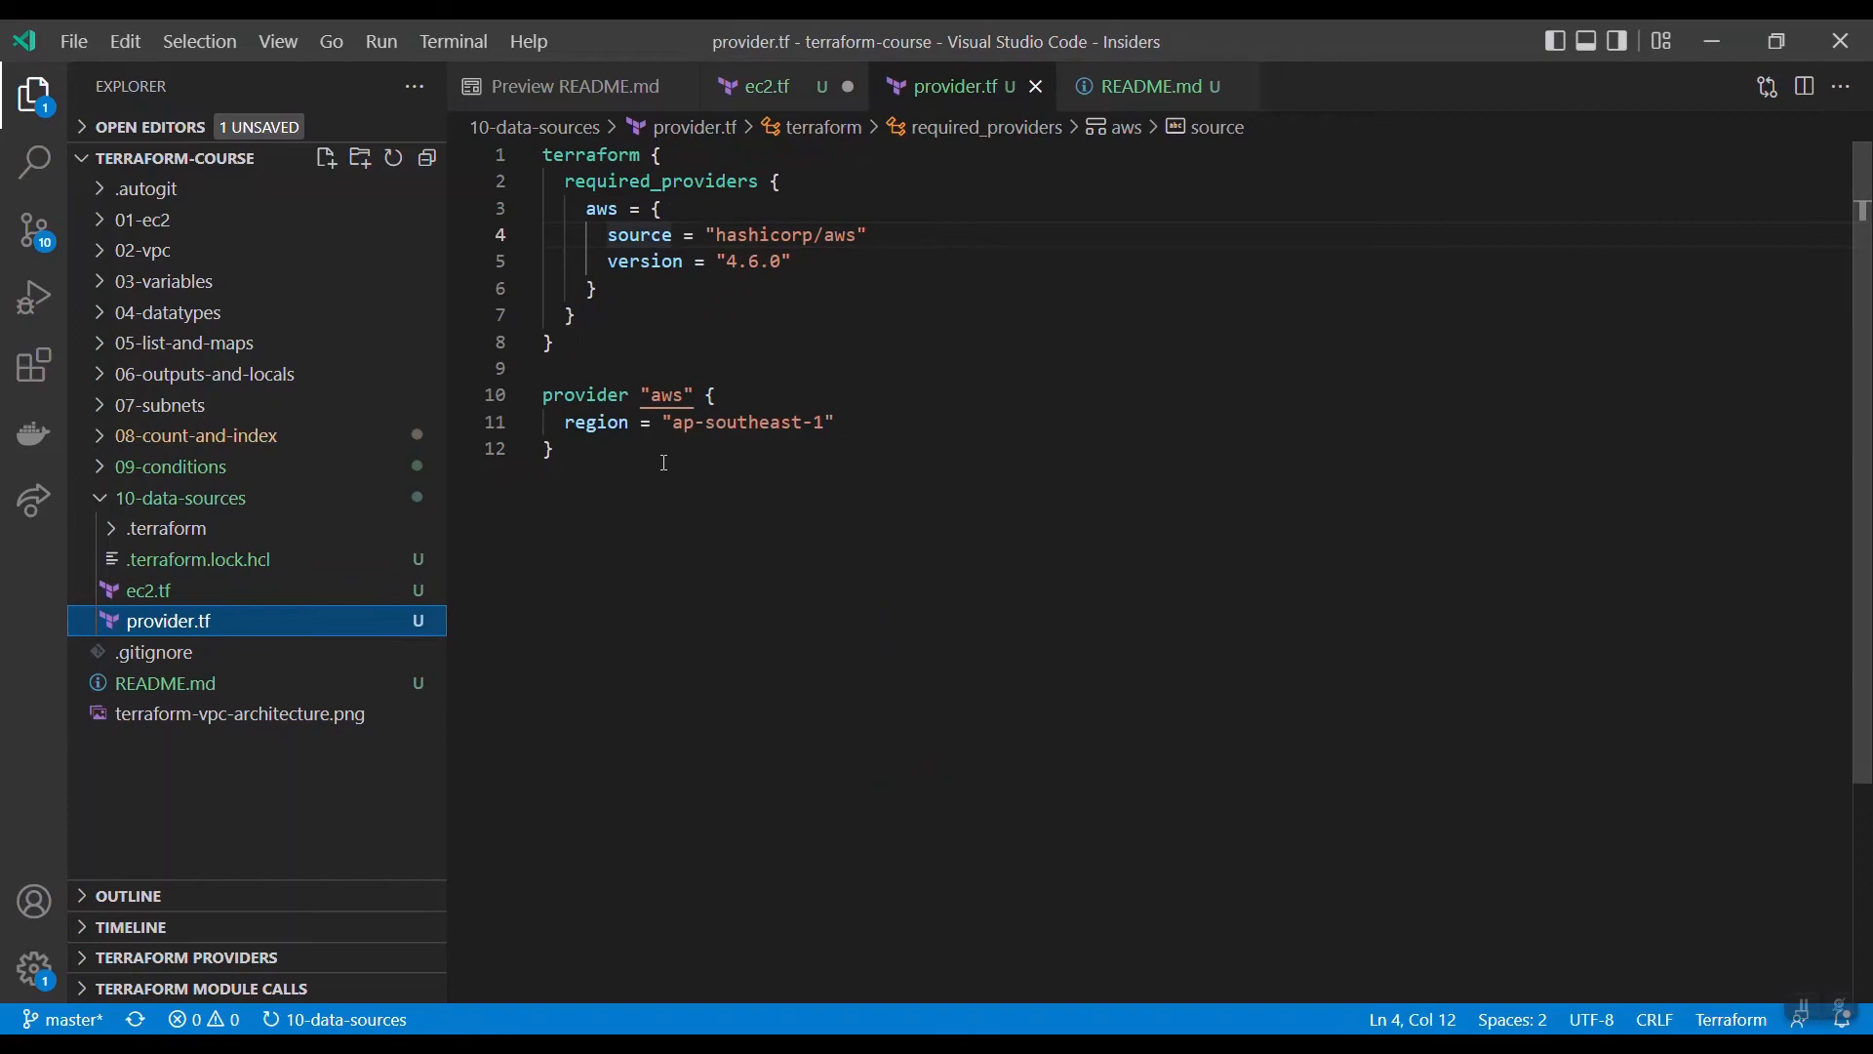
# Step: Switch over to the Chrome browser window
pyautogui.press('alt+tab')
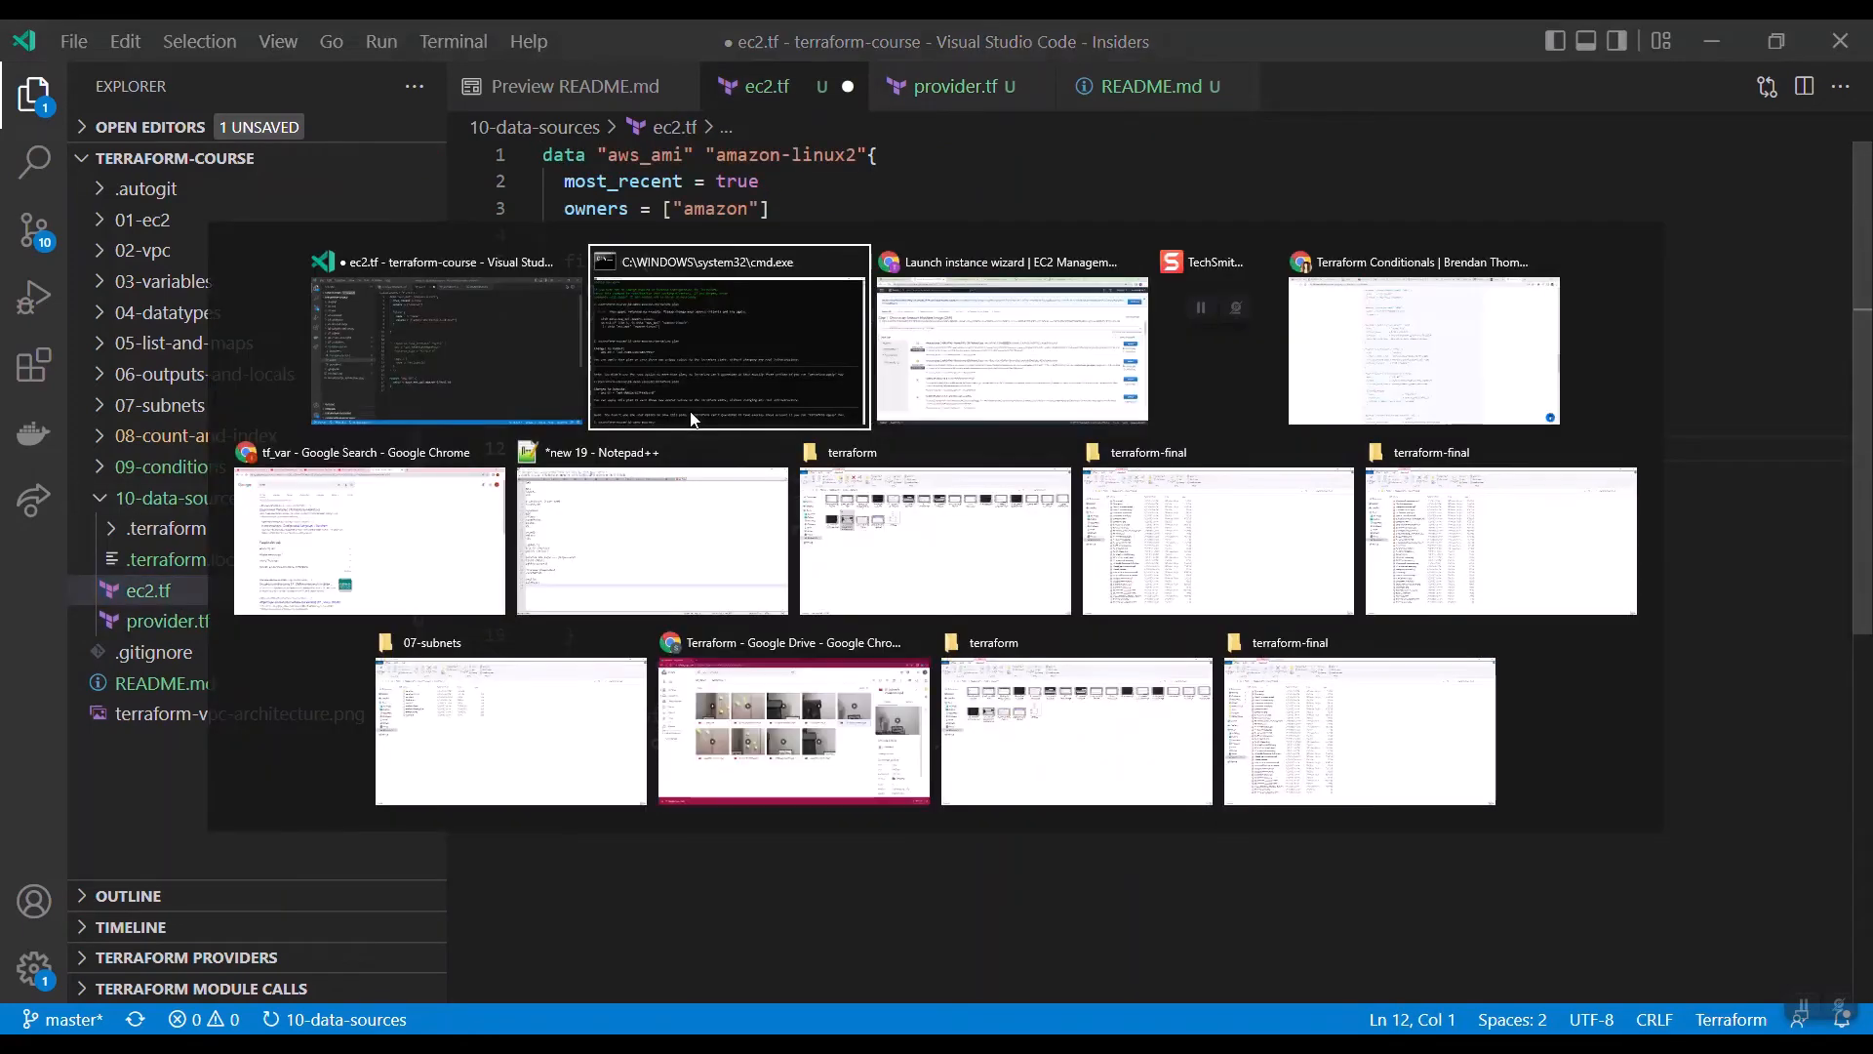
pyautogui.click(1011, 347)
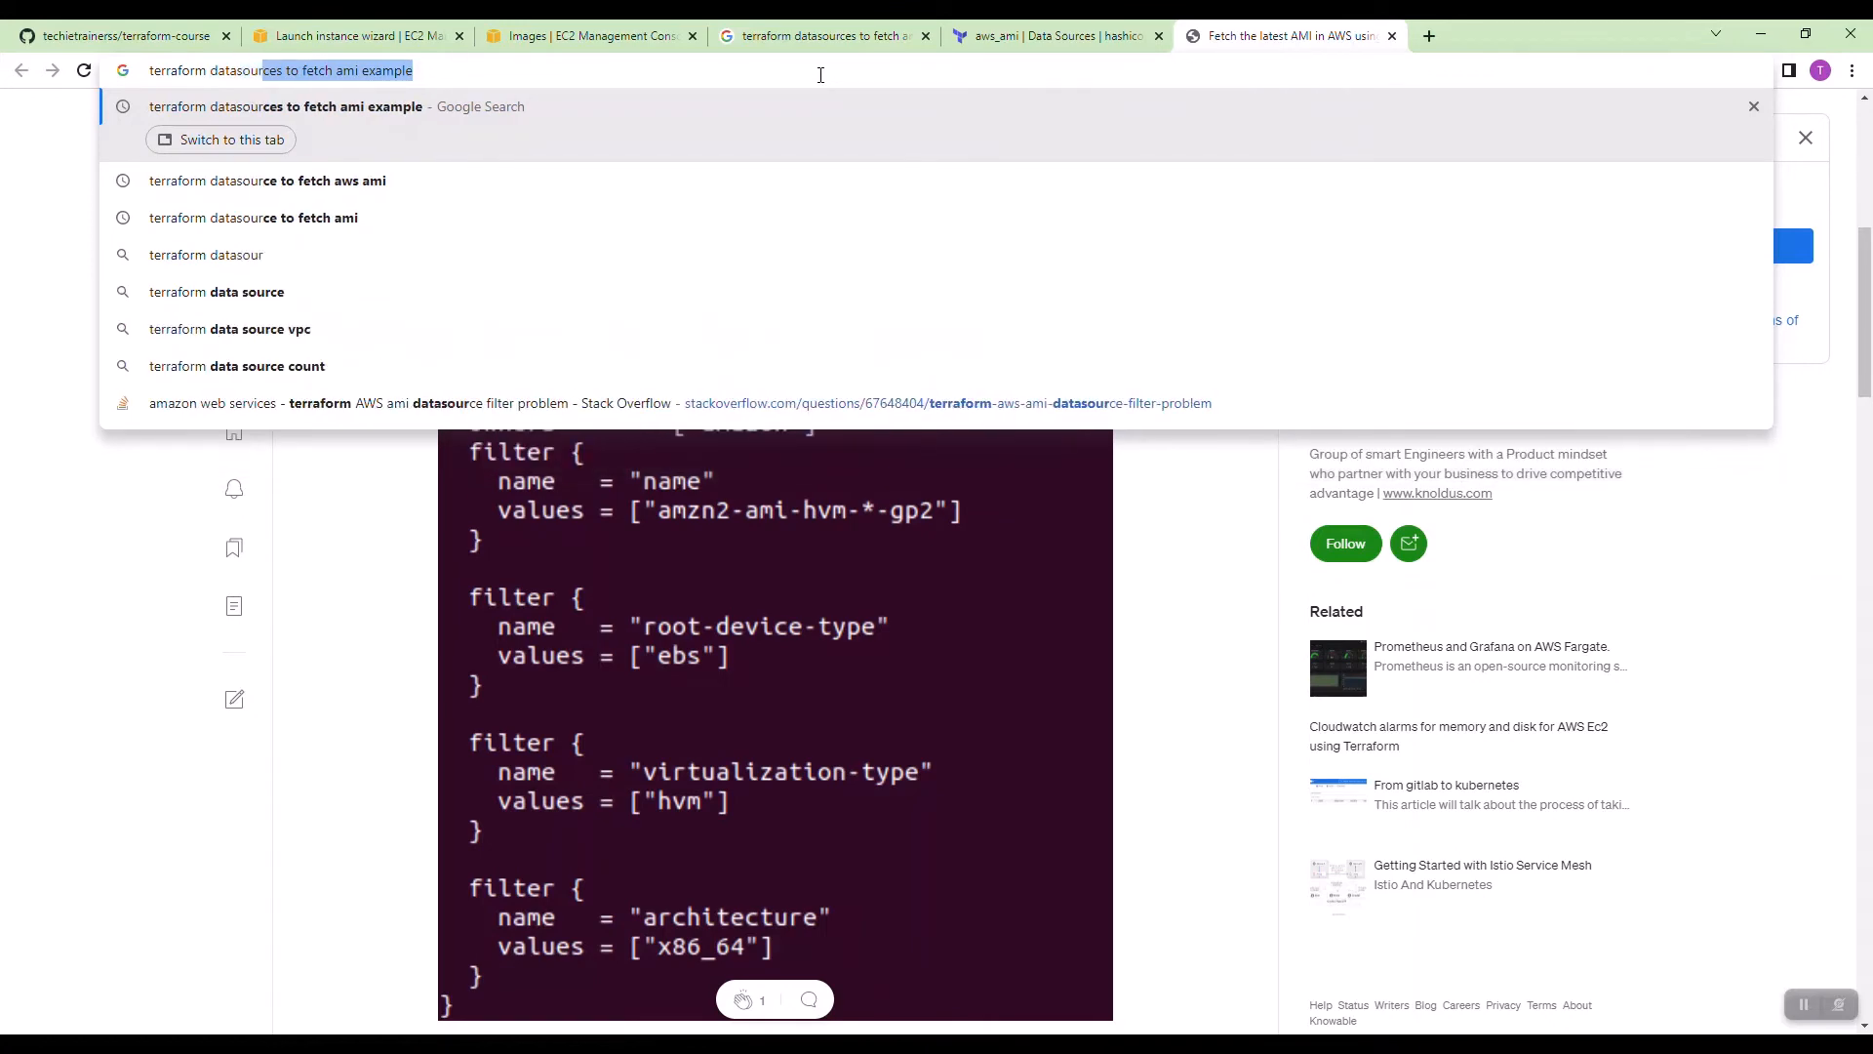
# Step: Search Google for a Terraform availability zones data source and select the aws_availability_zones example code
pyautogui.write('terraform datasource to get a')
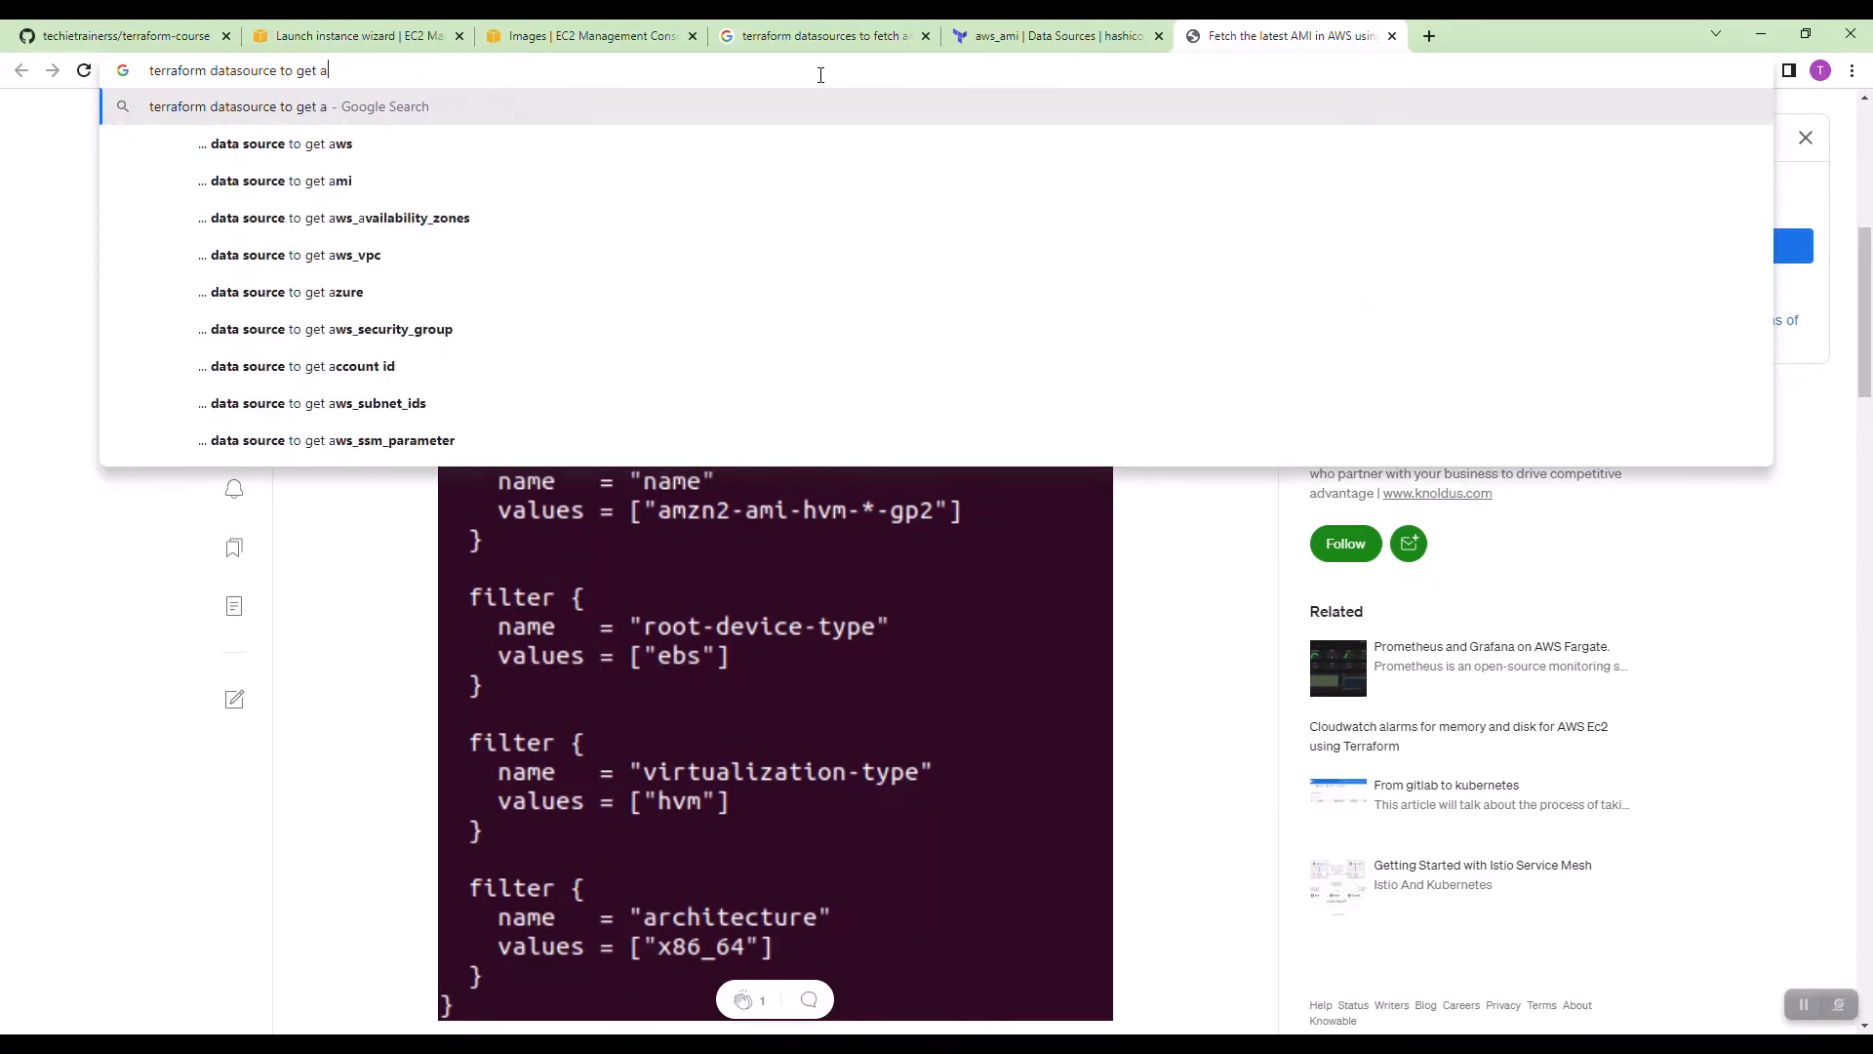
pyautogui.press('Return')
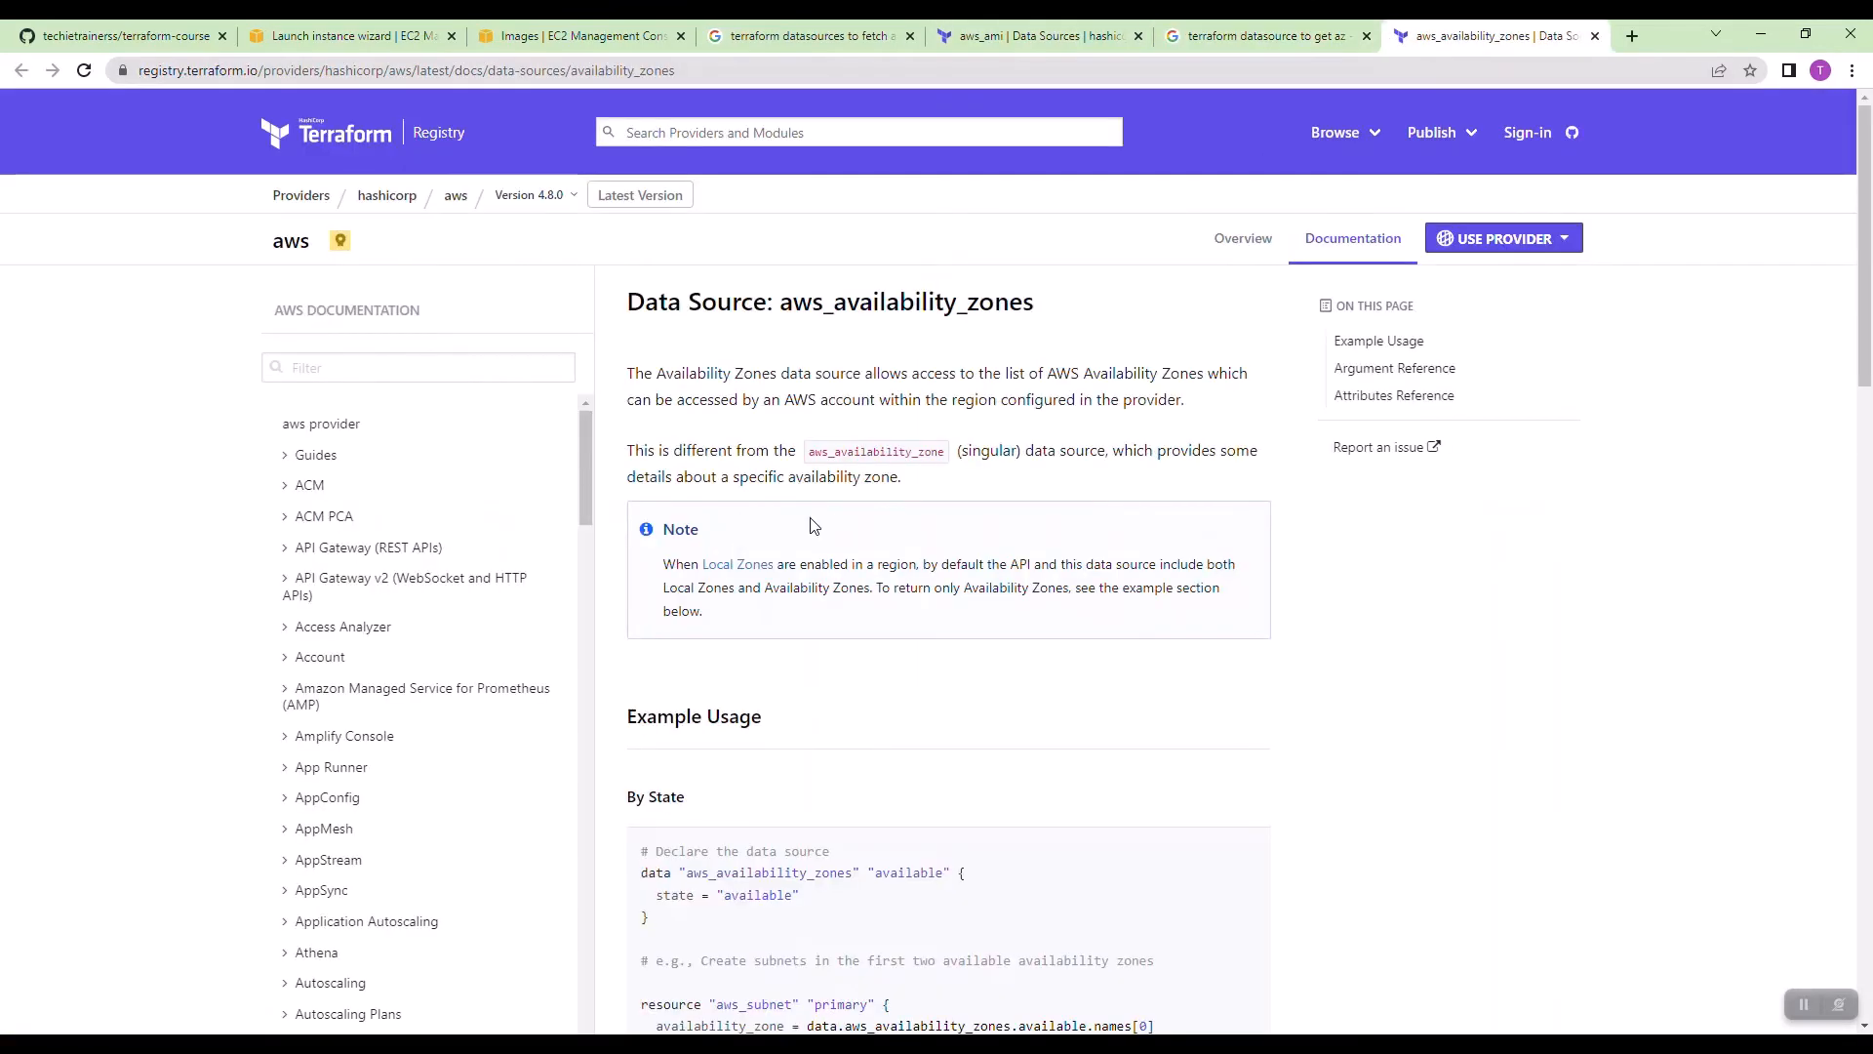
pyautogui.scroll(-3)
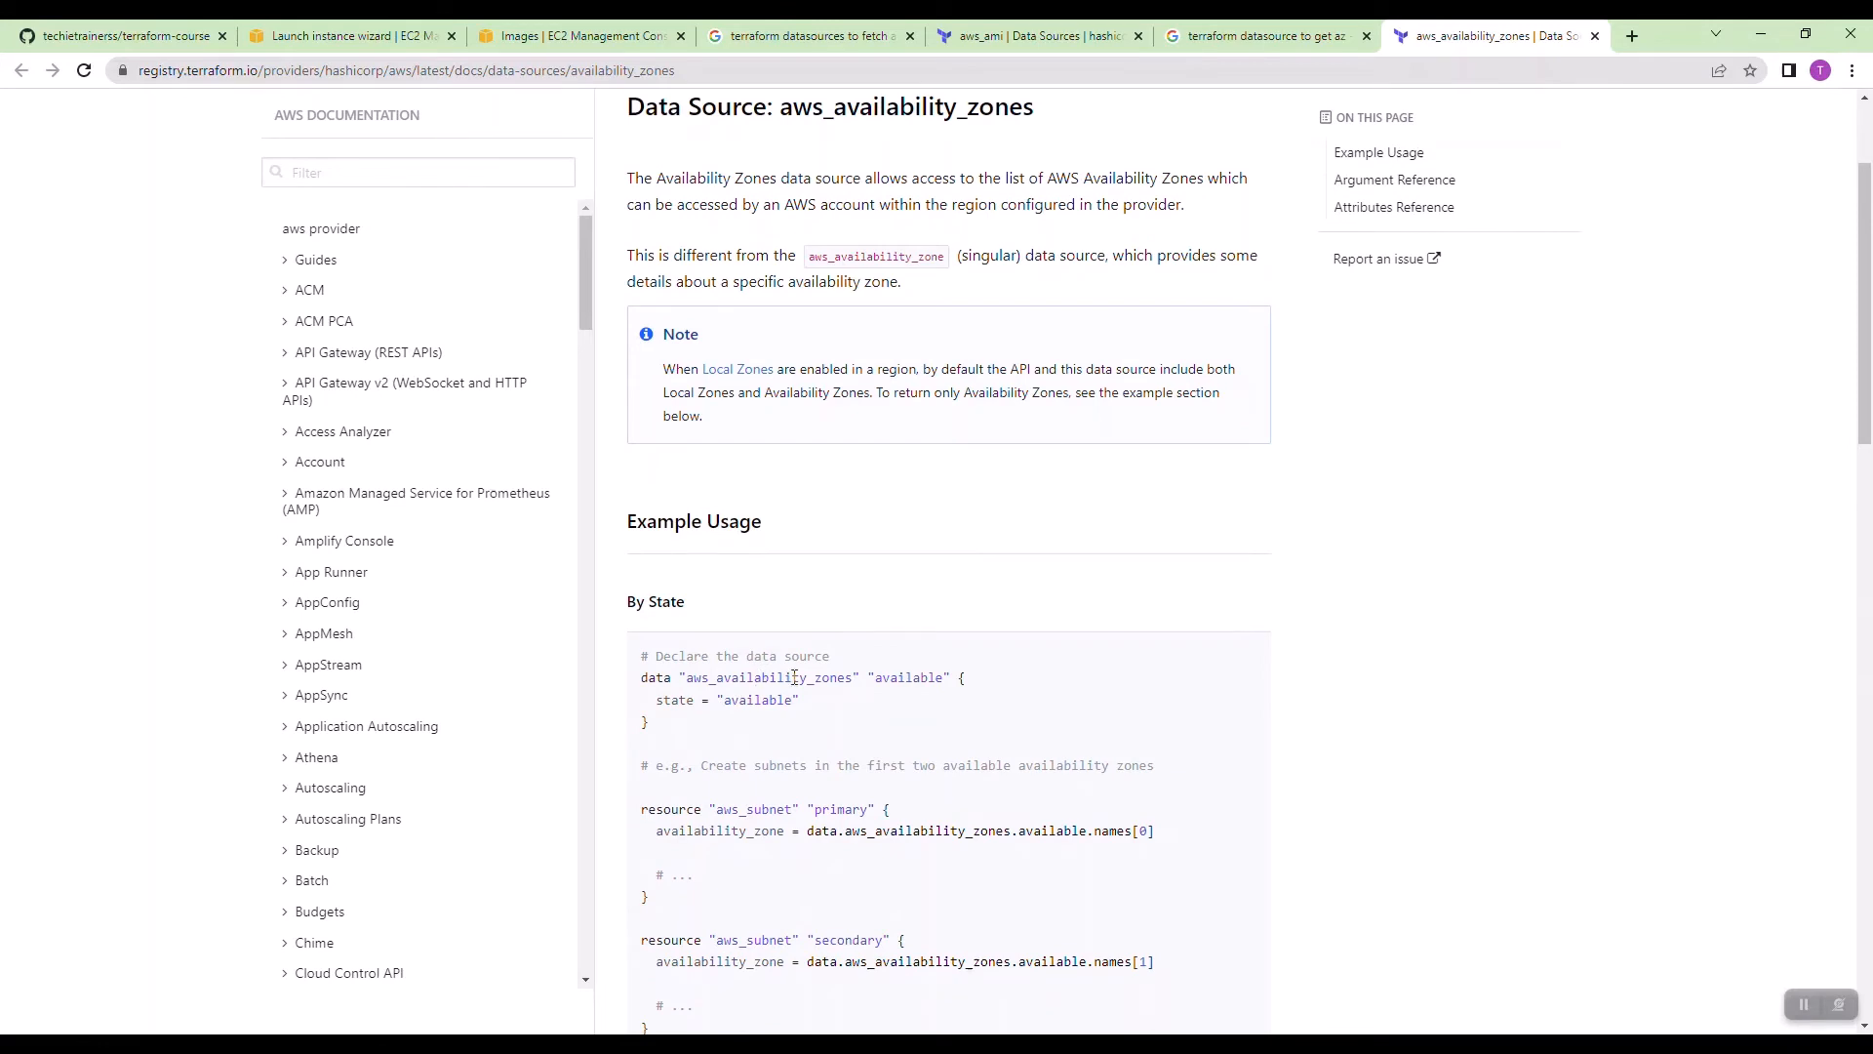
pyautogui.doubleClick(769, 677)
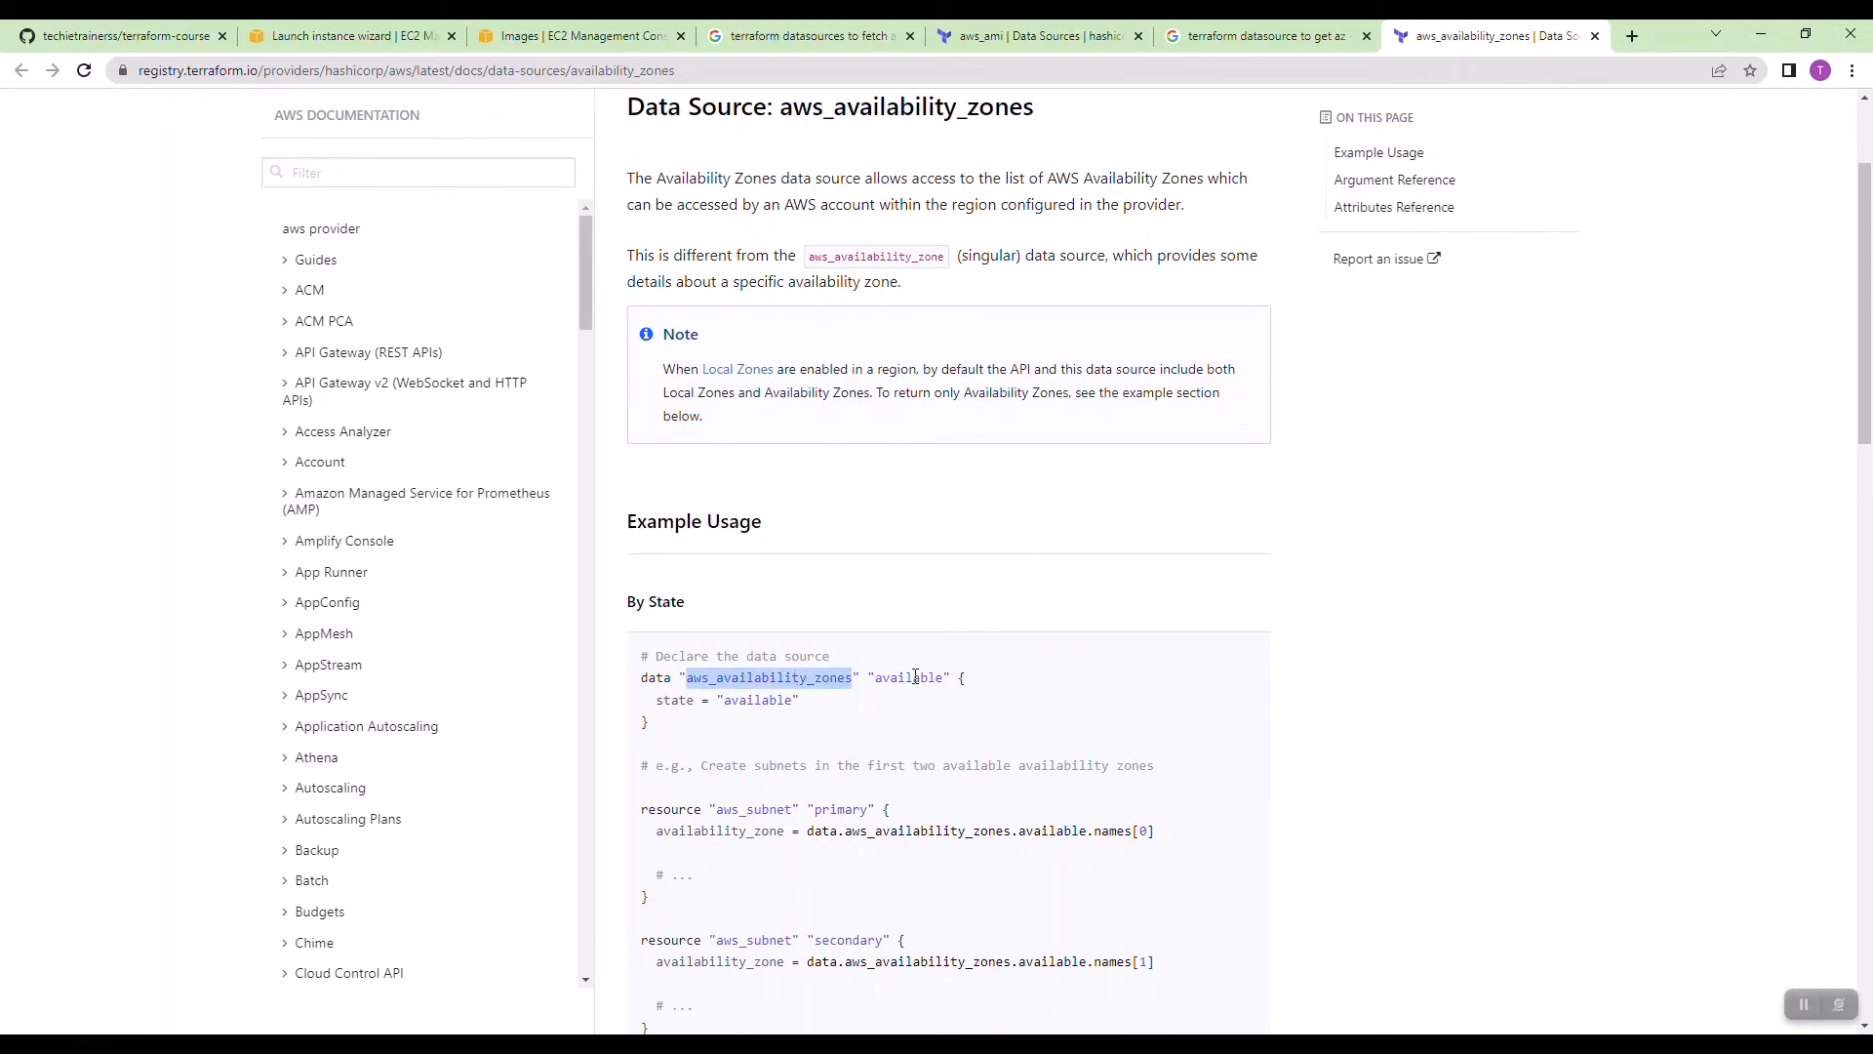
pyautogui.doubleClick(910, 677)
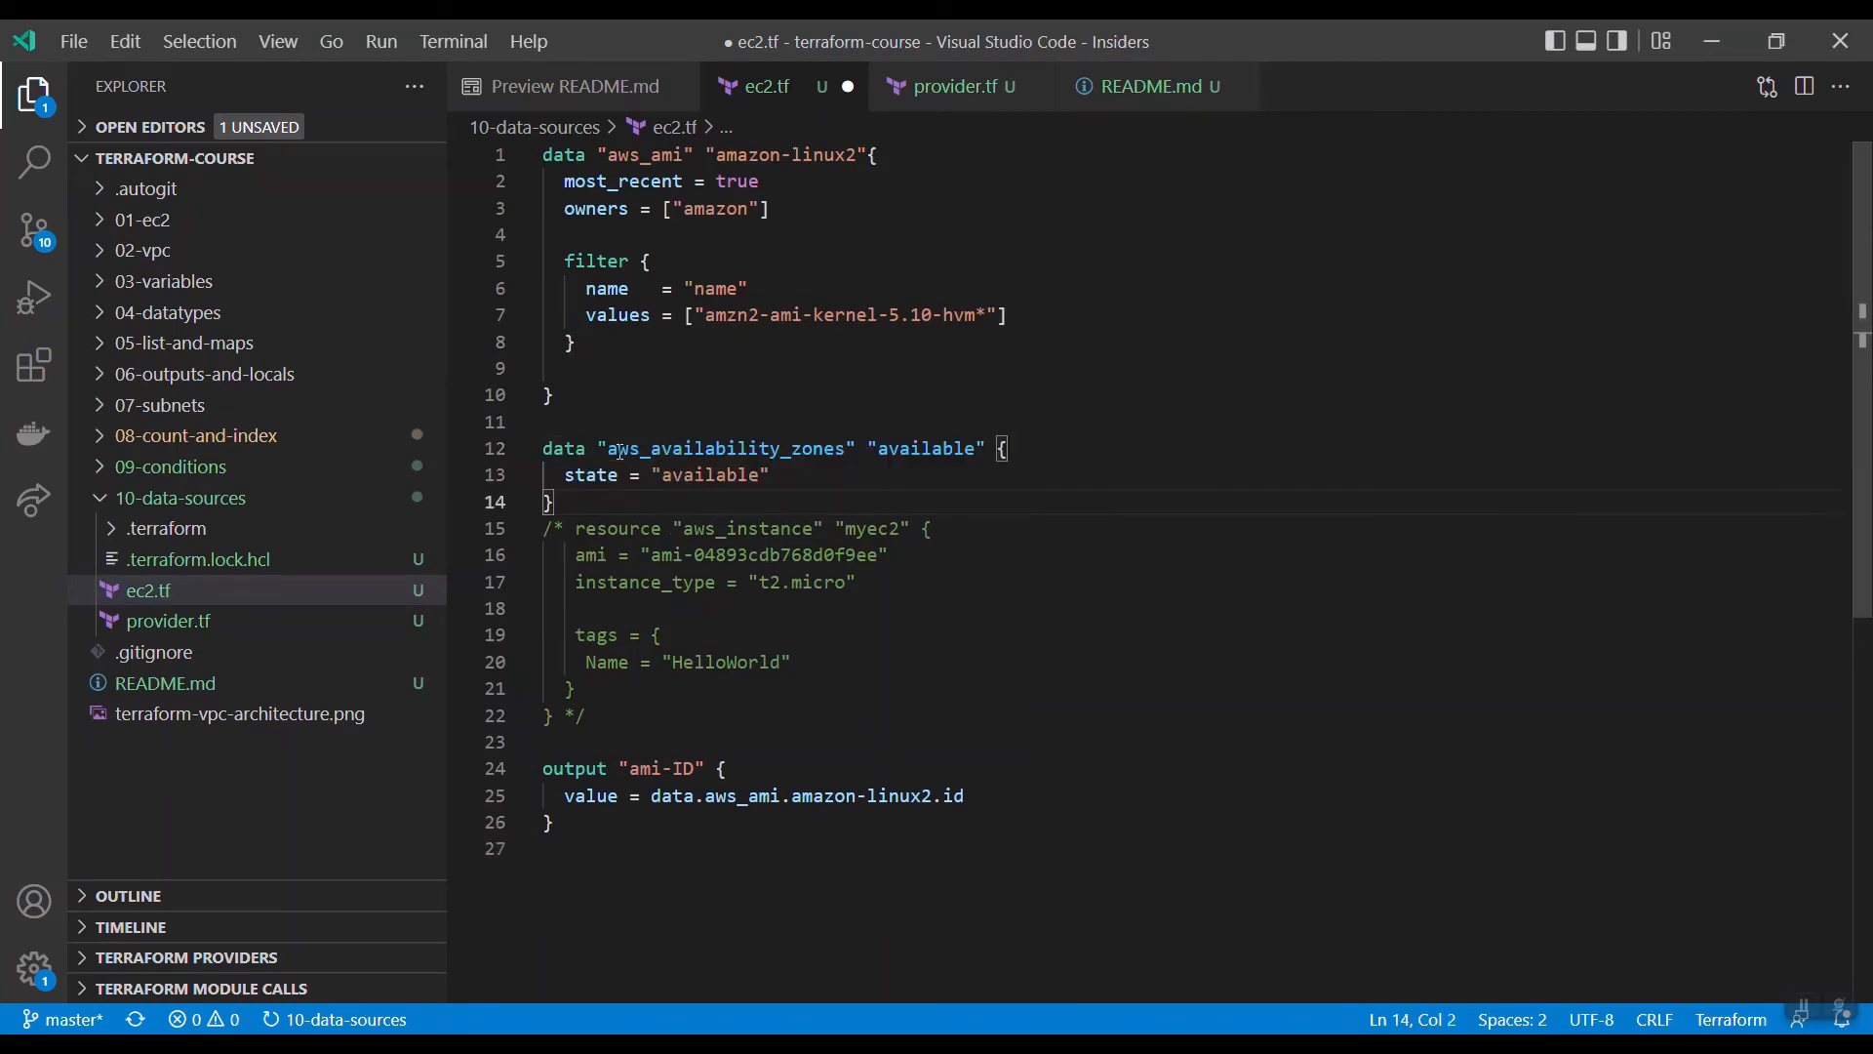
# Step: Rename the aws_availability_zones data block label from "available" to "az"
pyautogui.doubleClick(925, 449)
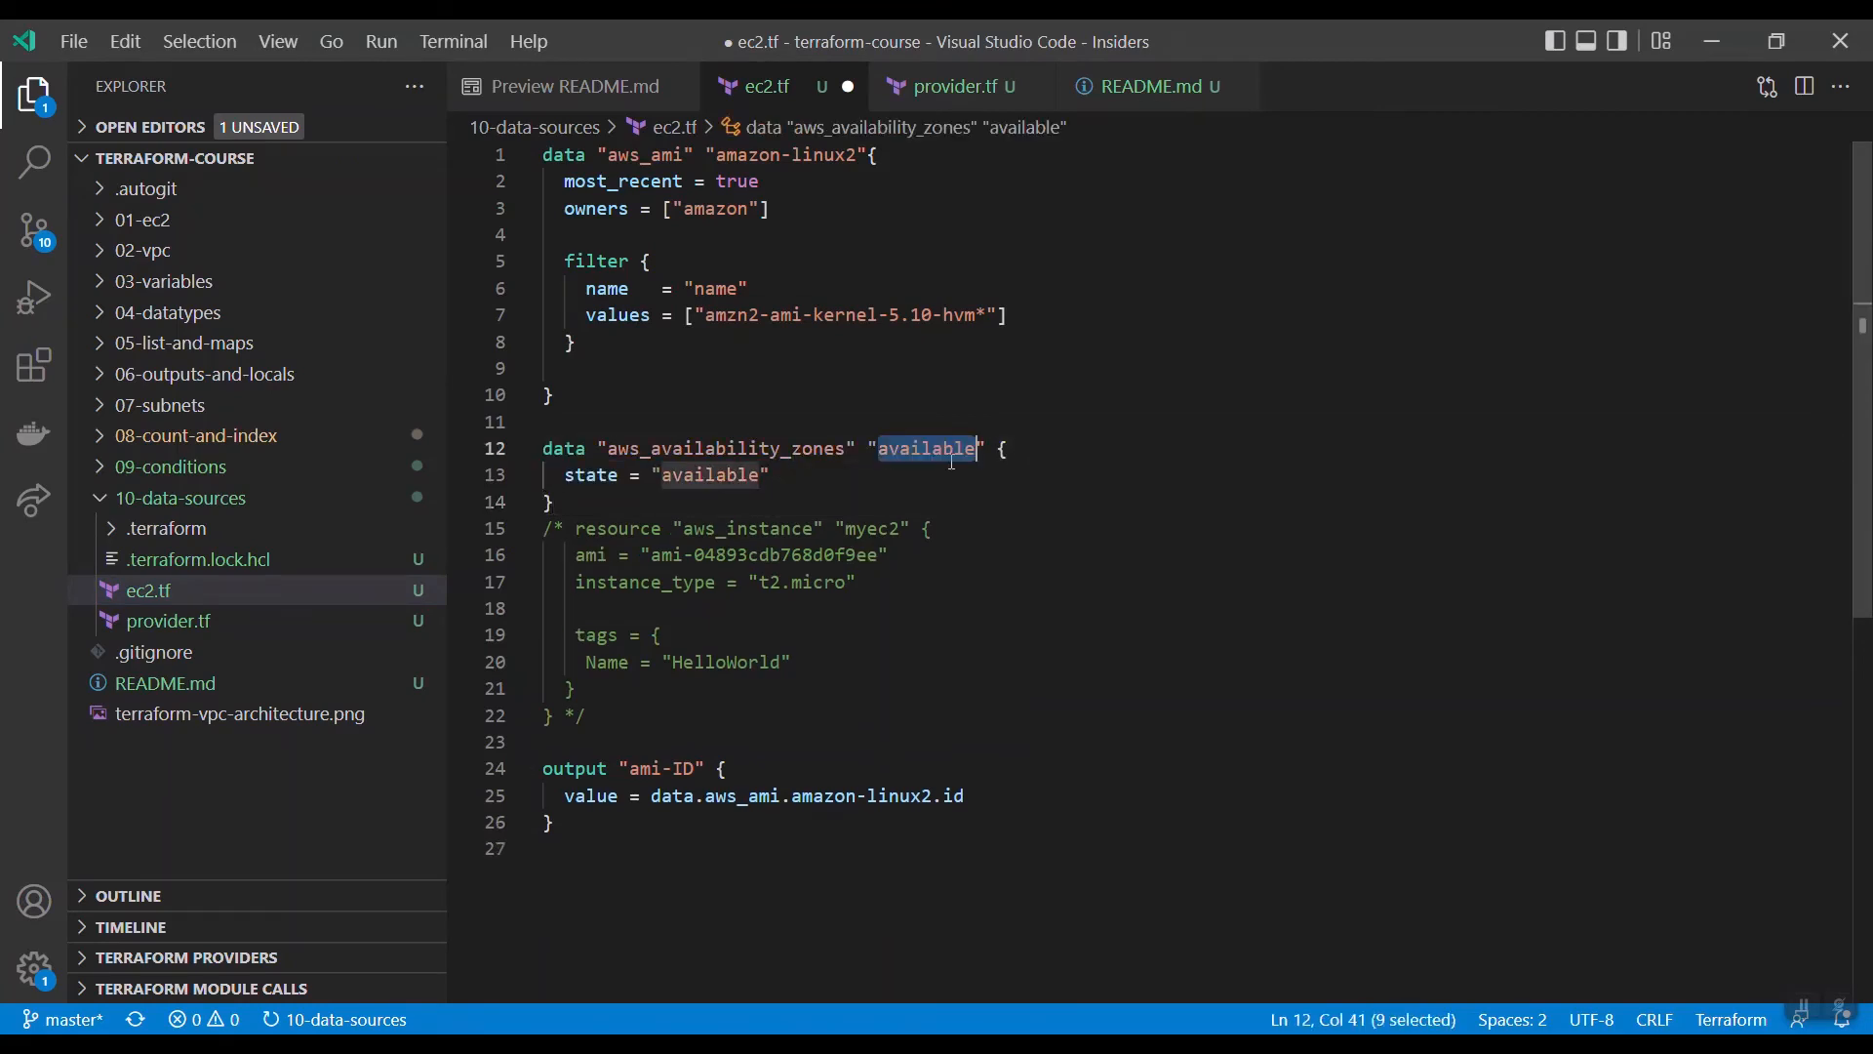
pyautogui.write('az')
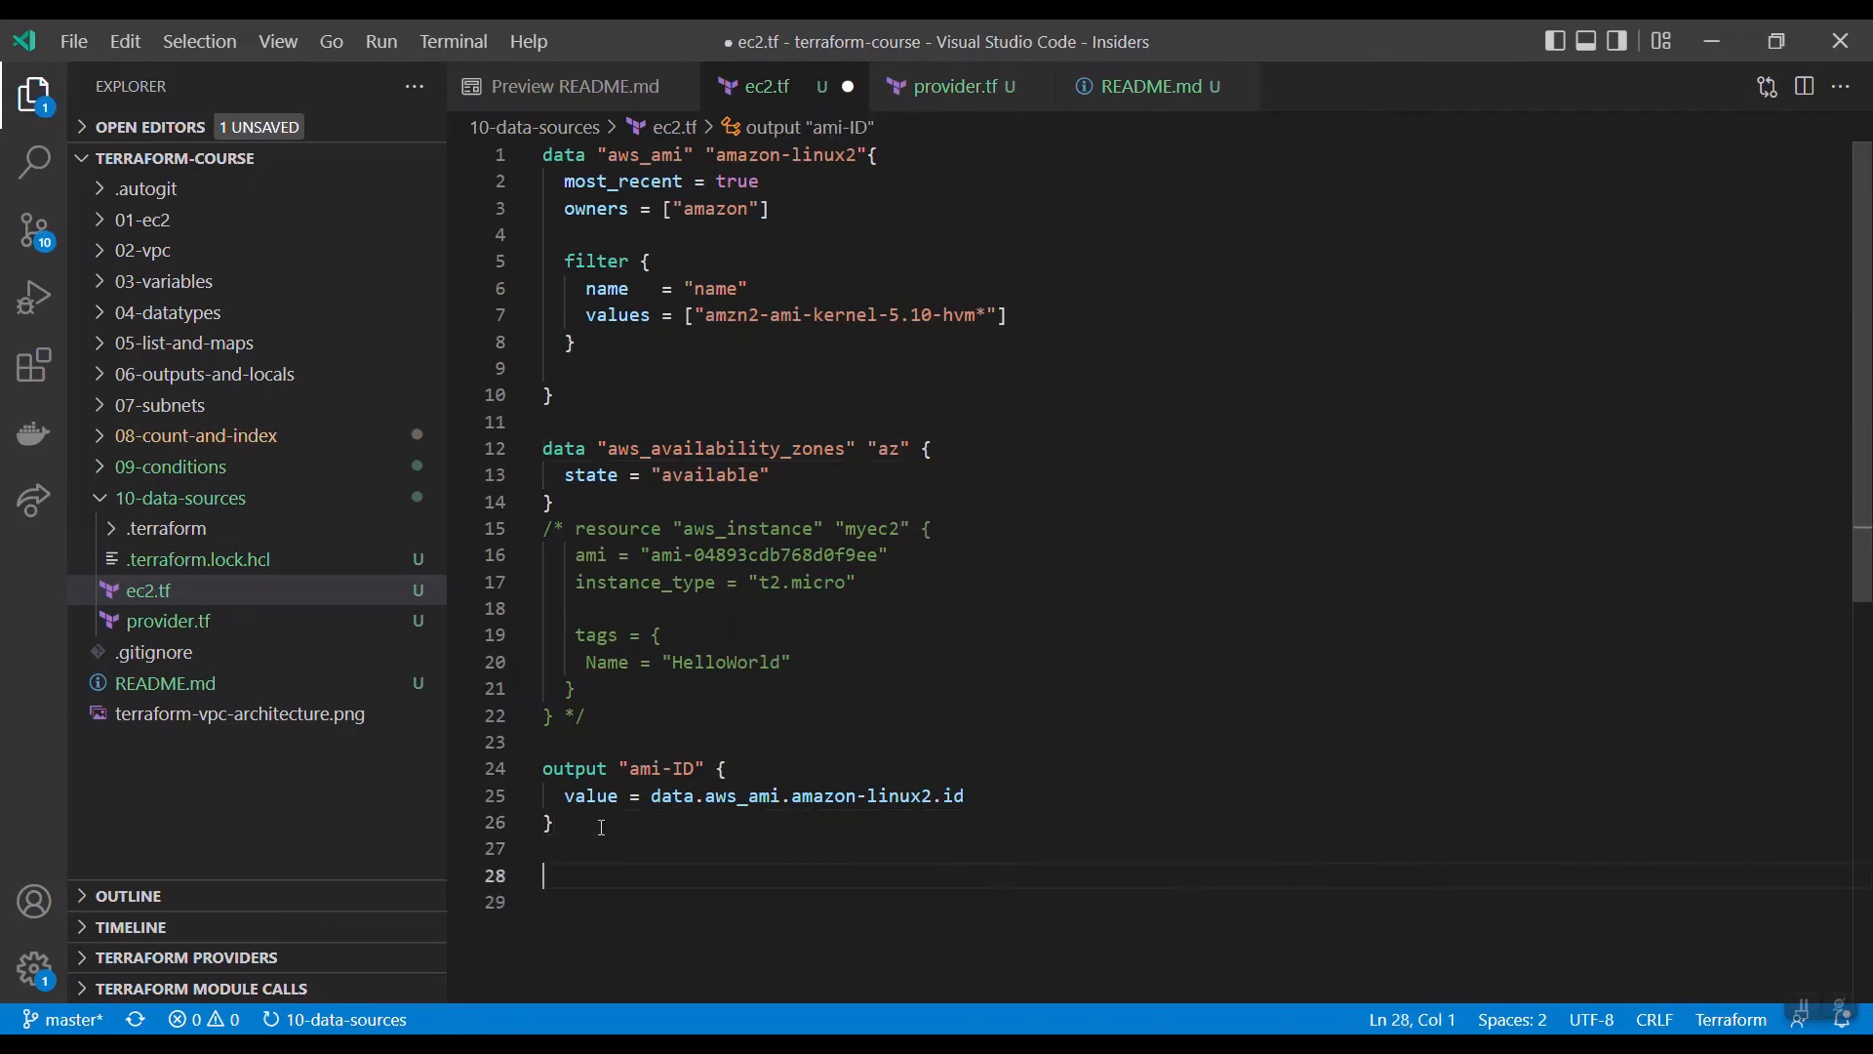
# Step: Start an output "az" block with value = aws_availability_zones.az
pyautogui.write('output "az" {')
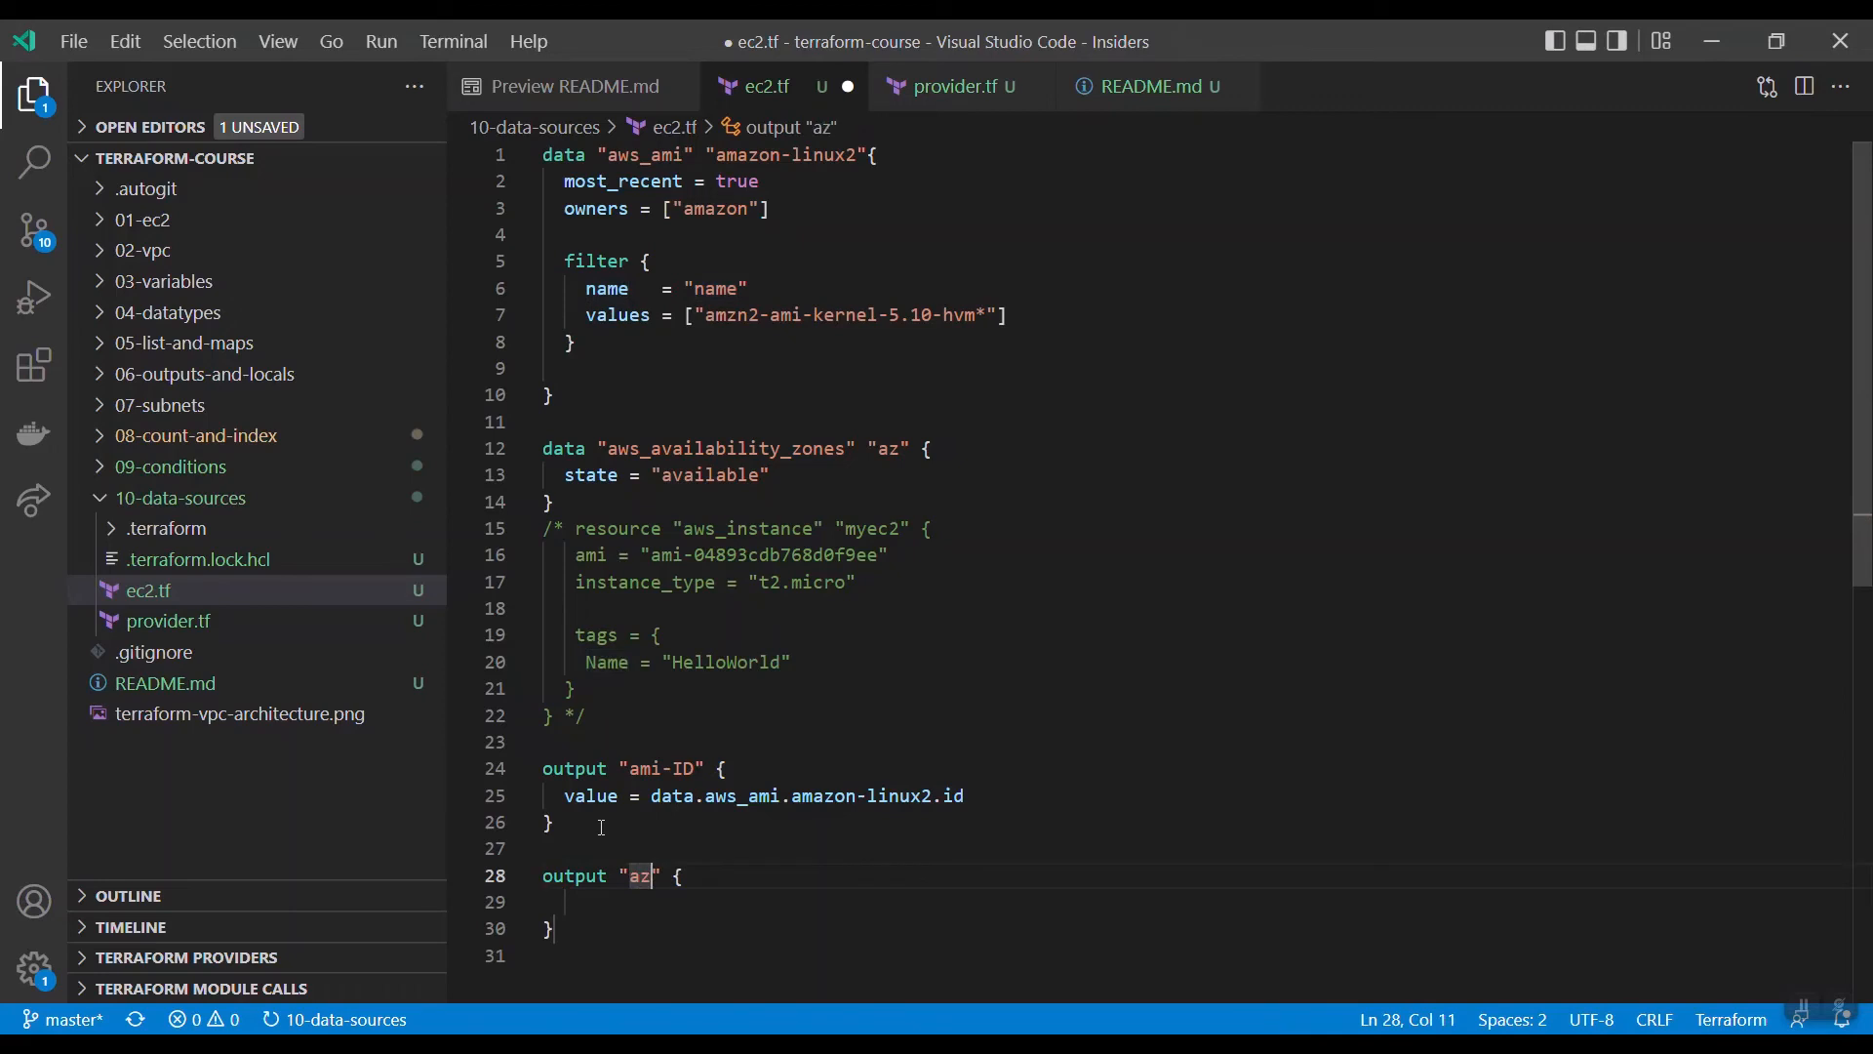
pyautogui.write('value')
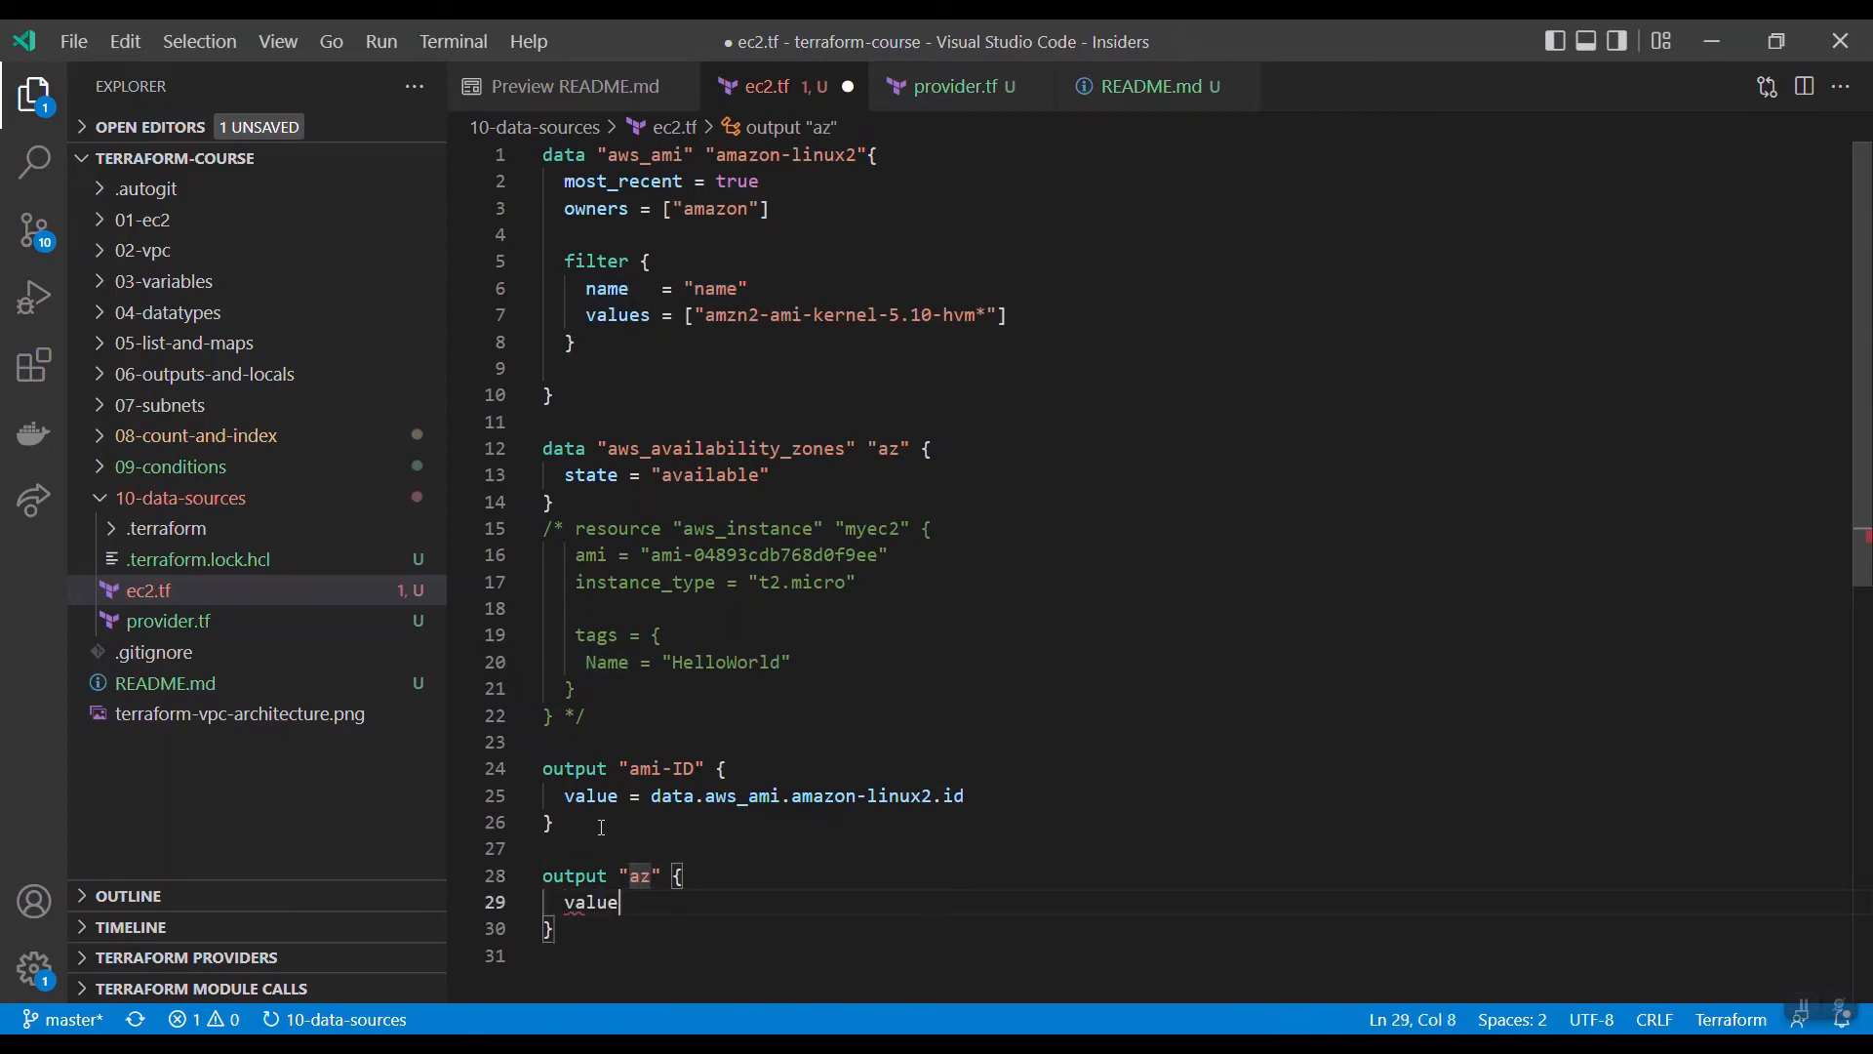
pyautogui.write('= aws_availability_zones')
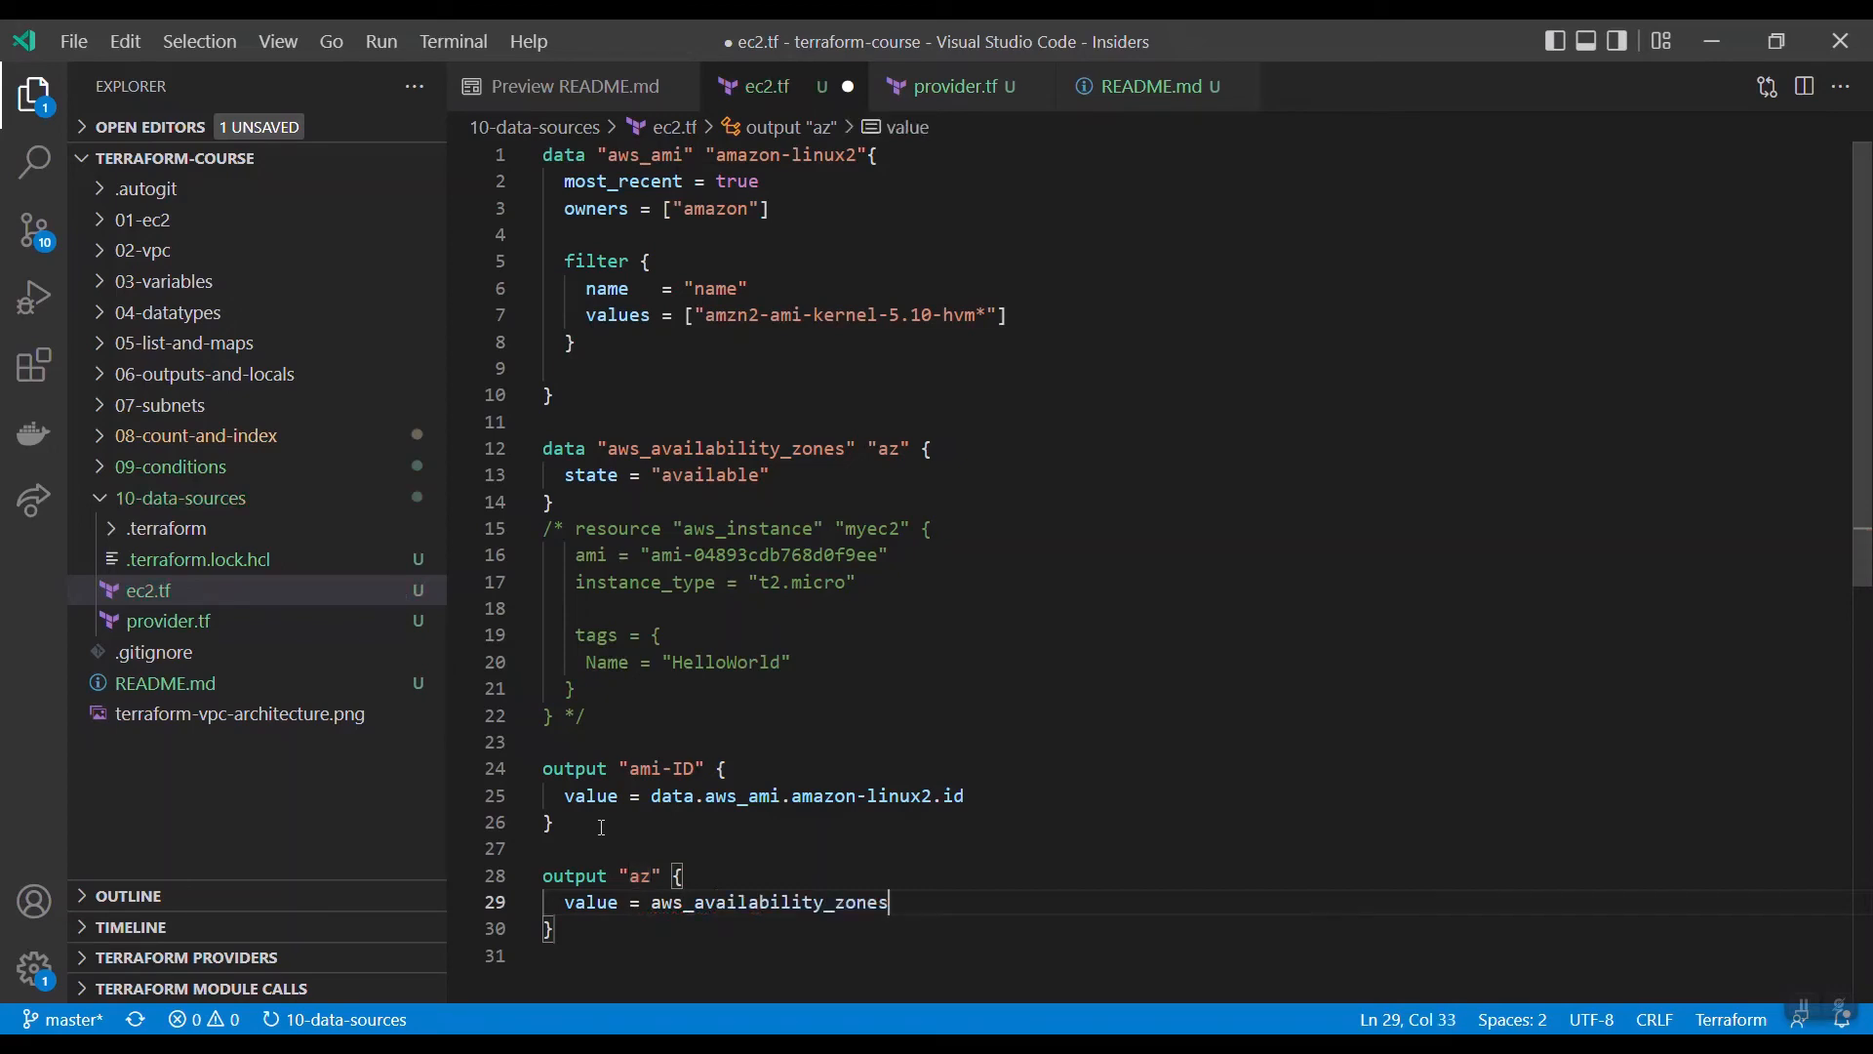
pyautogui.write('.')
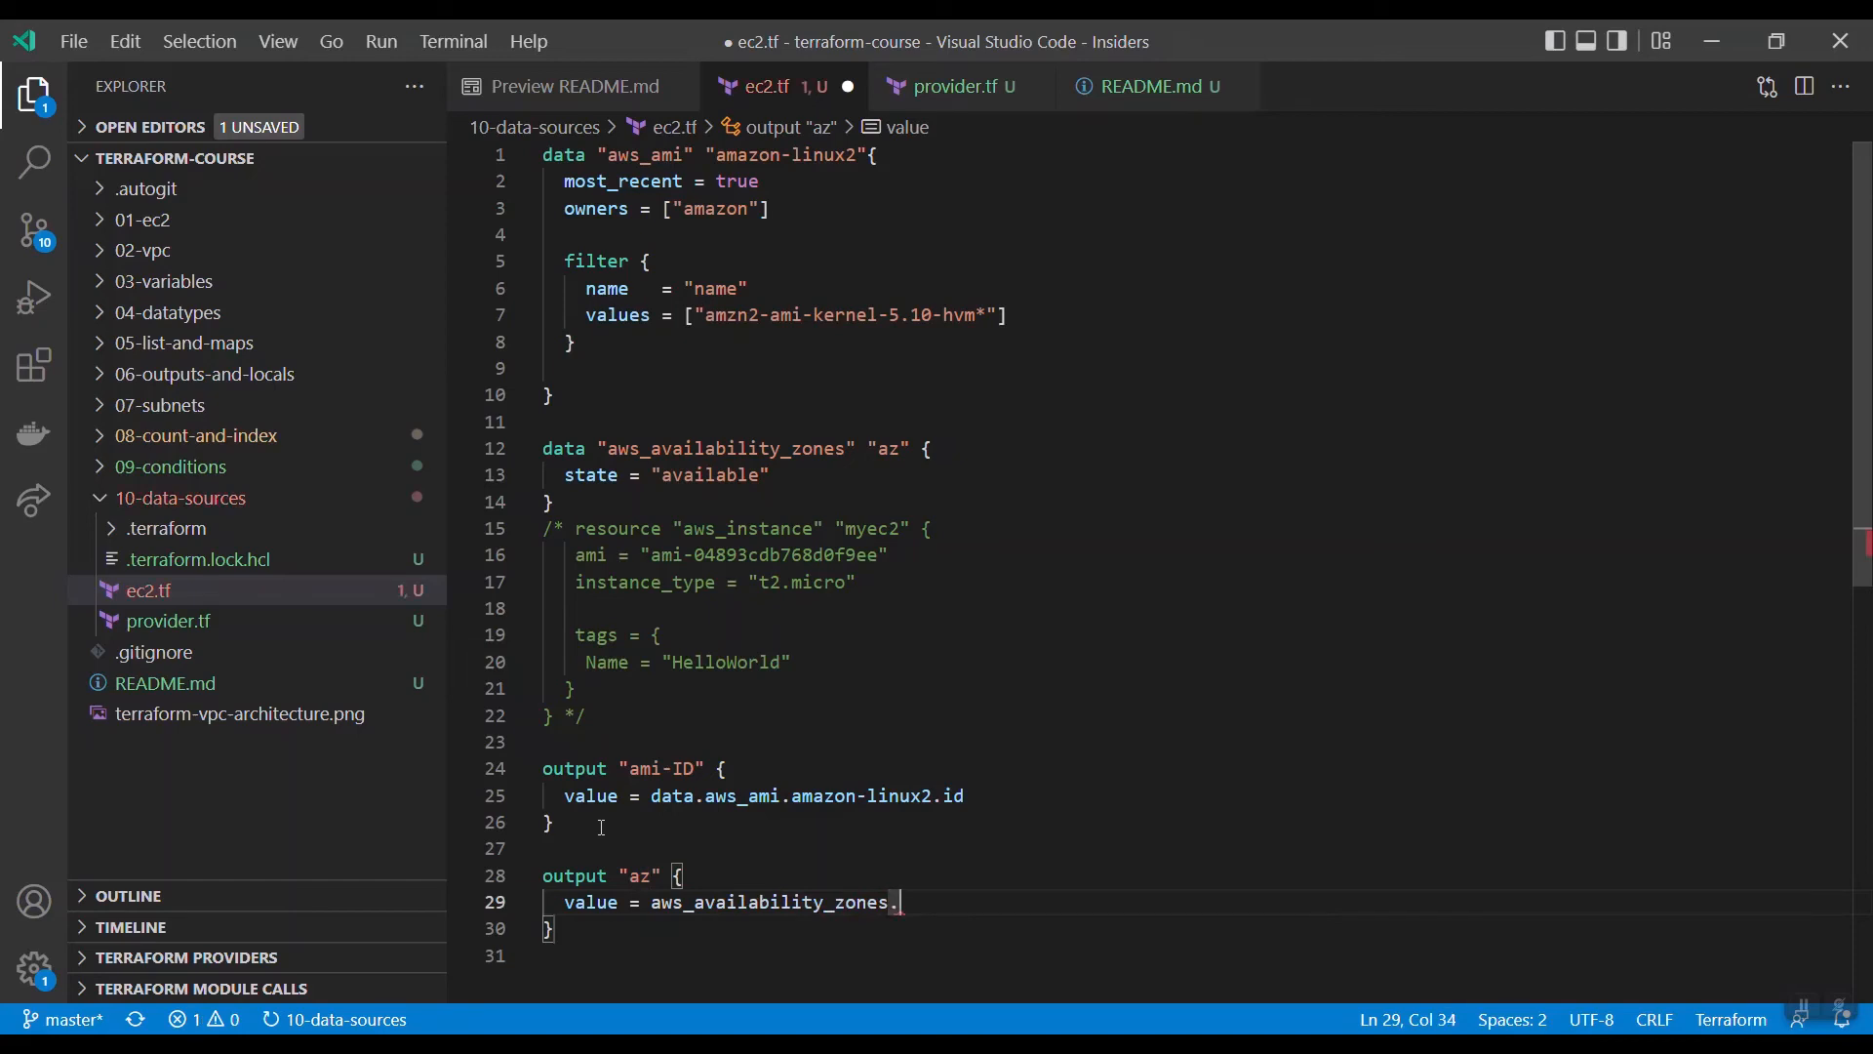
pyautogui.write('az.')
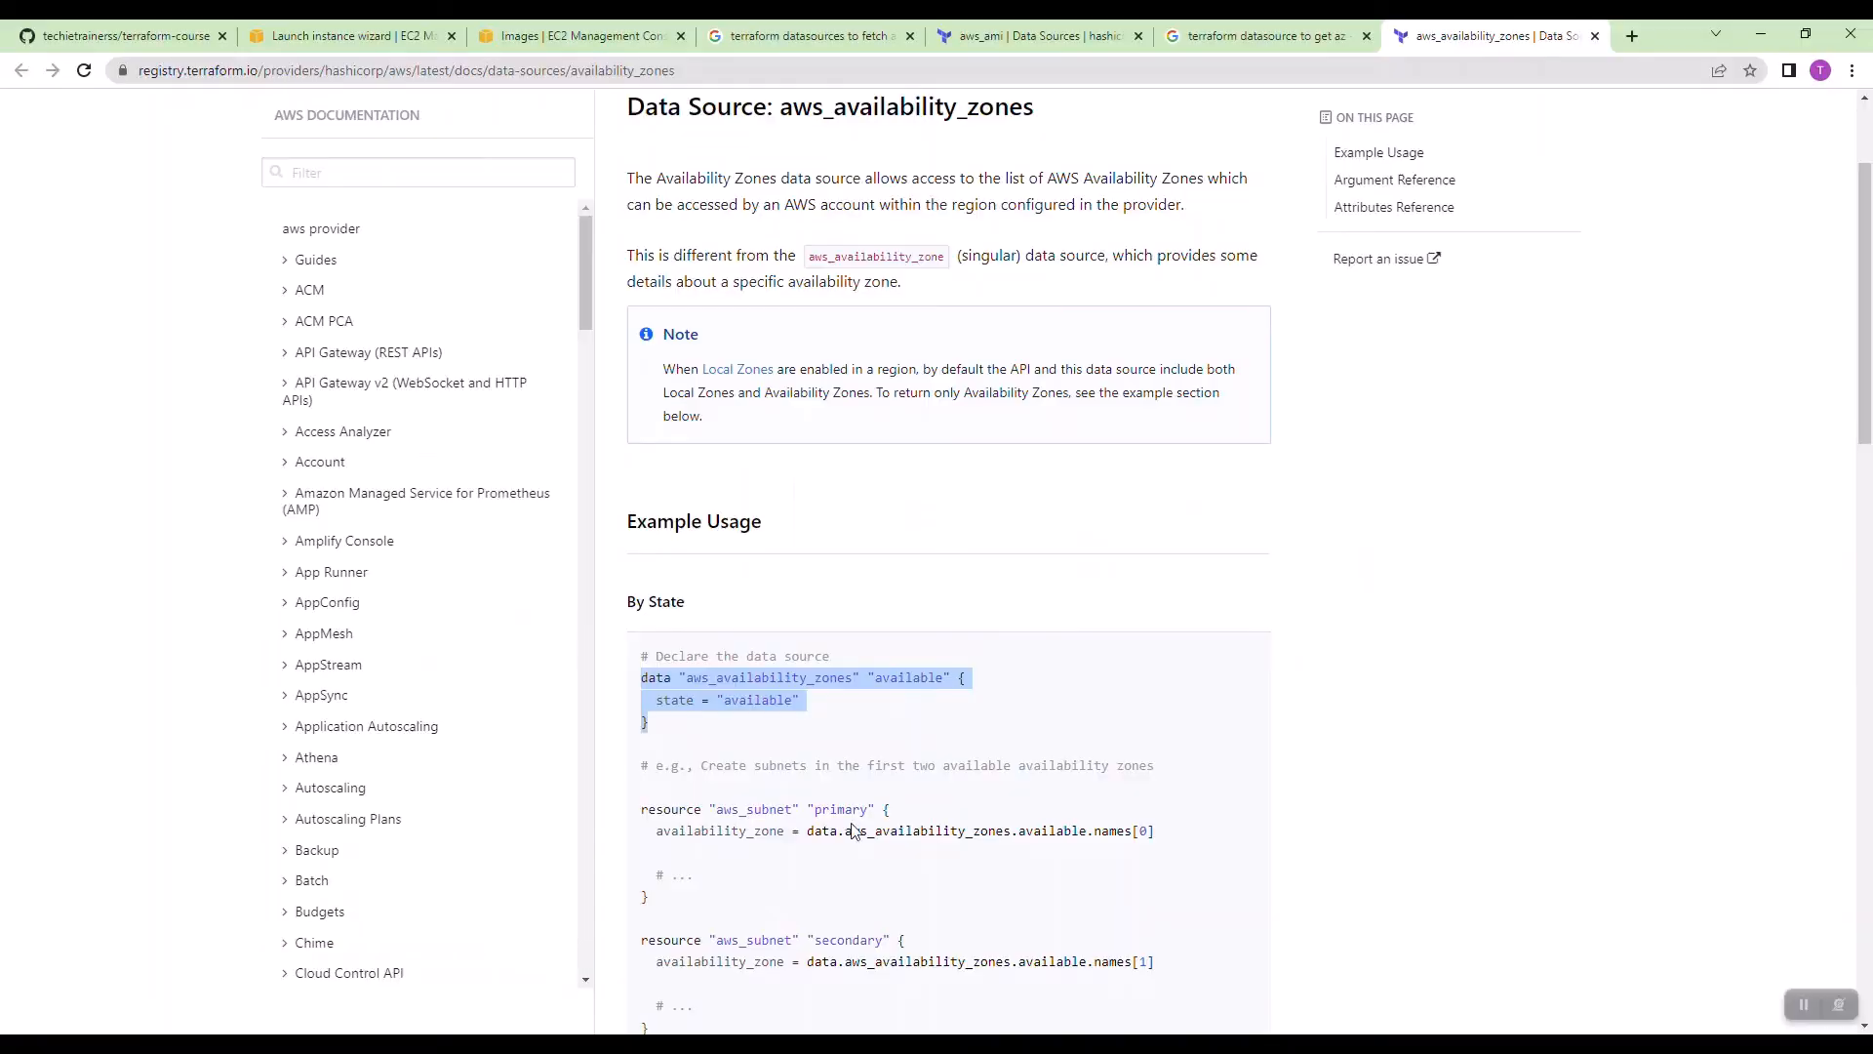
# Step: Find the names attribute in the registry and complete the value as aws_availability_zones.az.names, saving ec2.tf
pyautogui.scroll(-3)
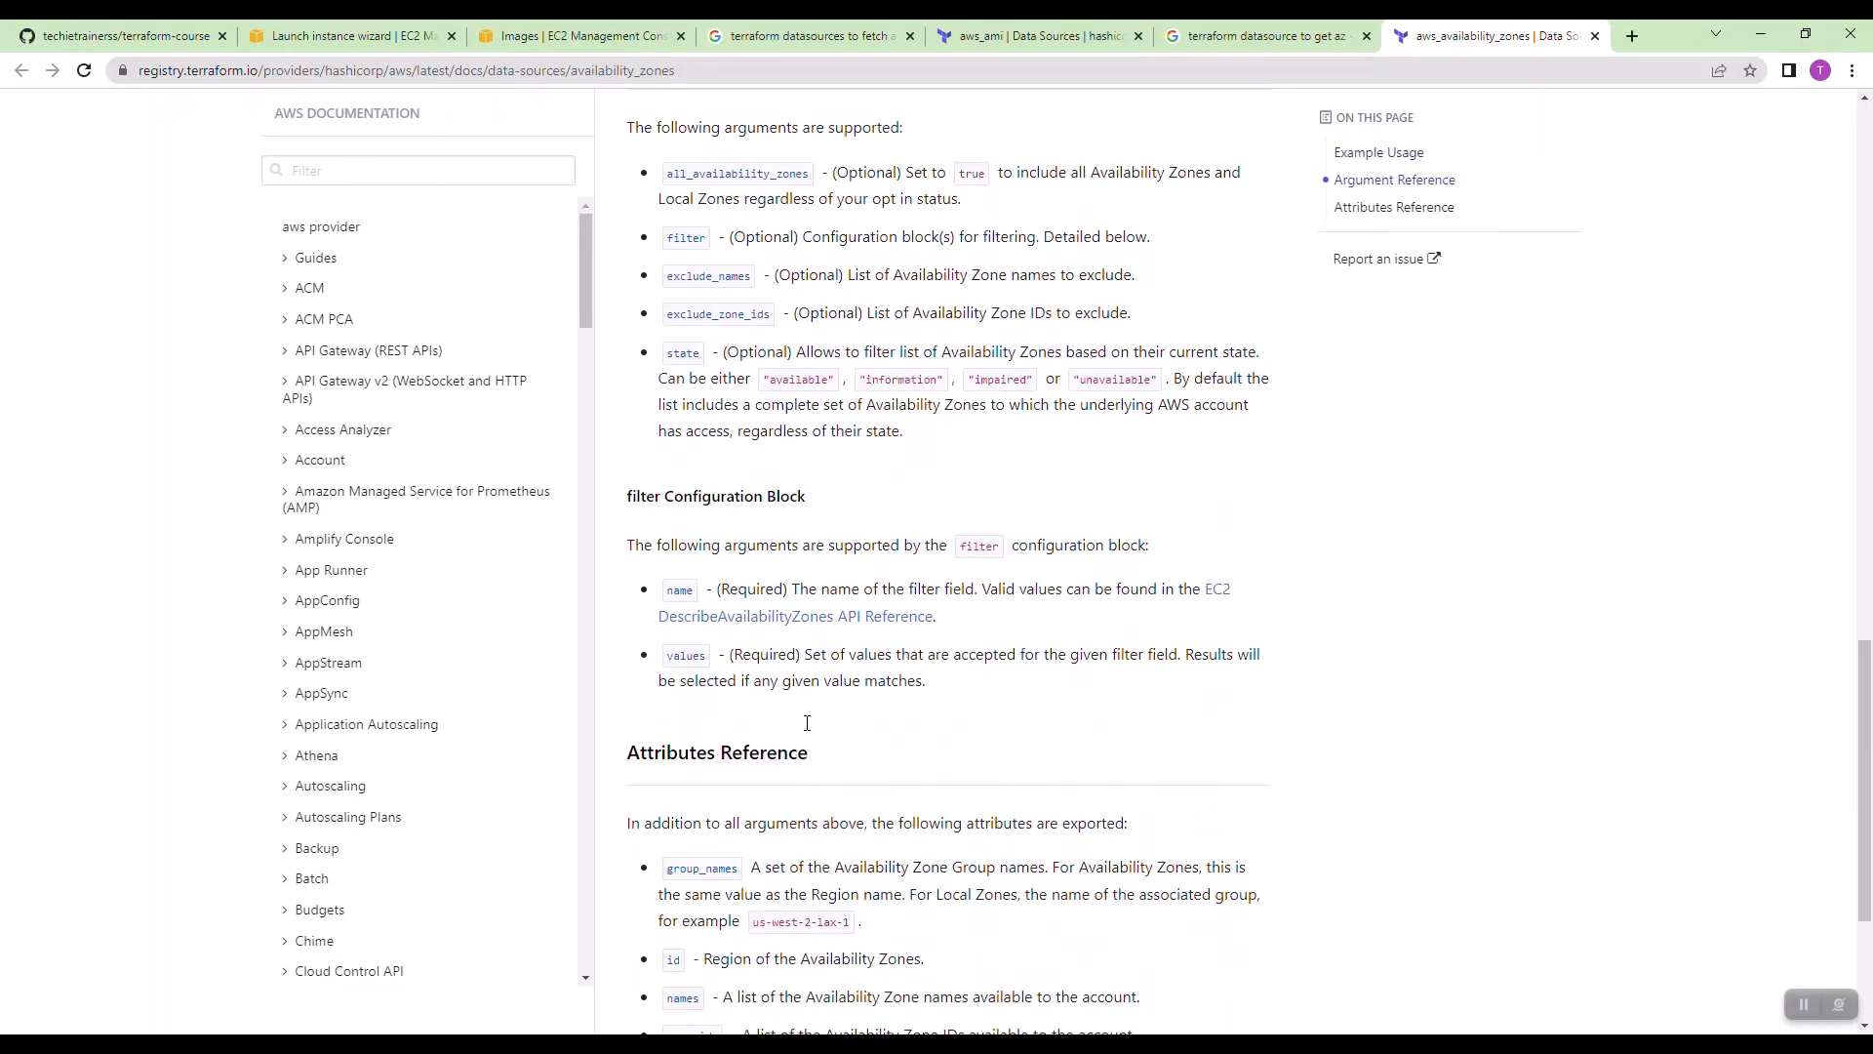
pyautogui.scroll(-3)
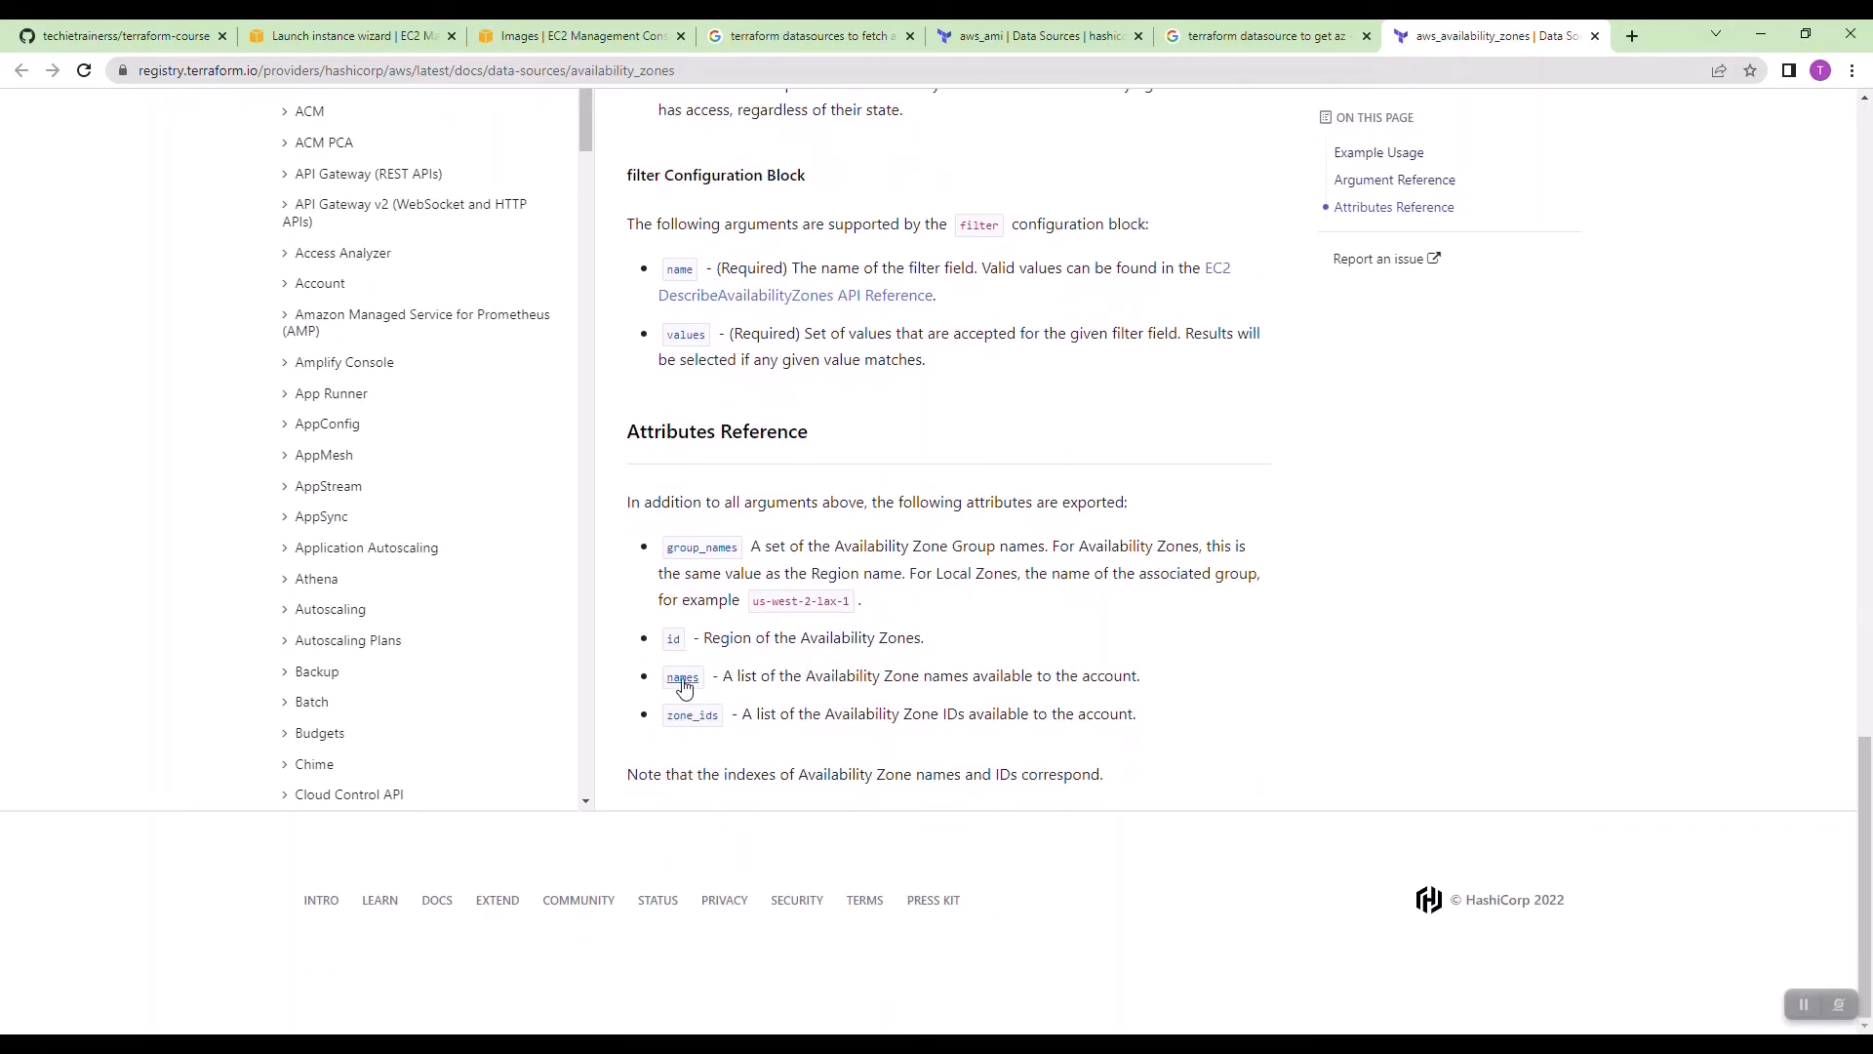
pyautogui.press('alt+tab')
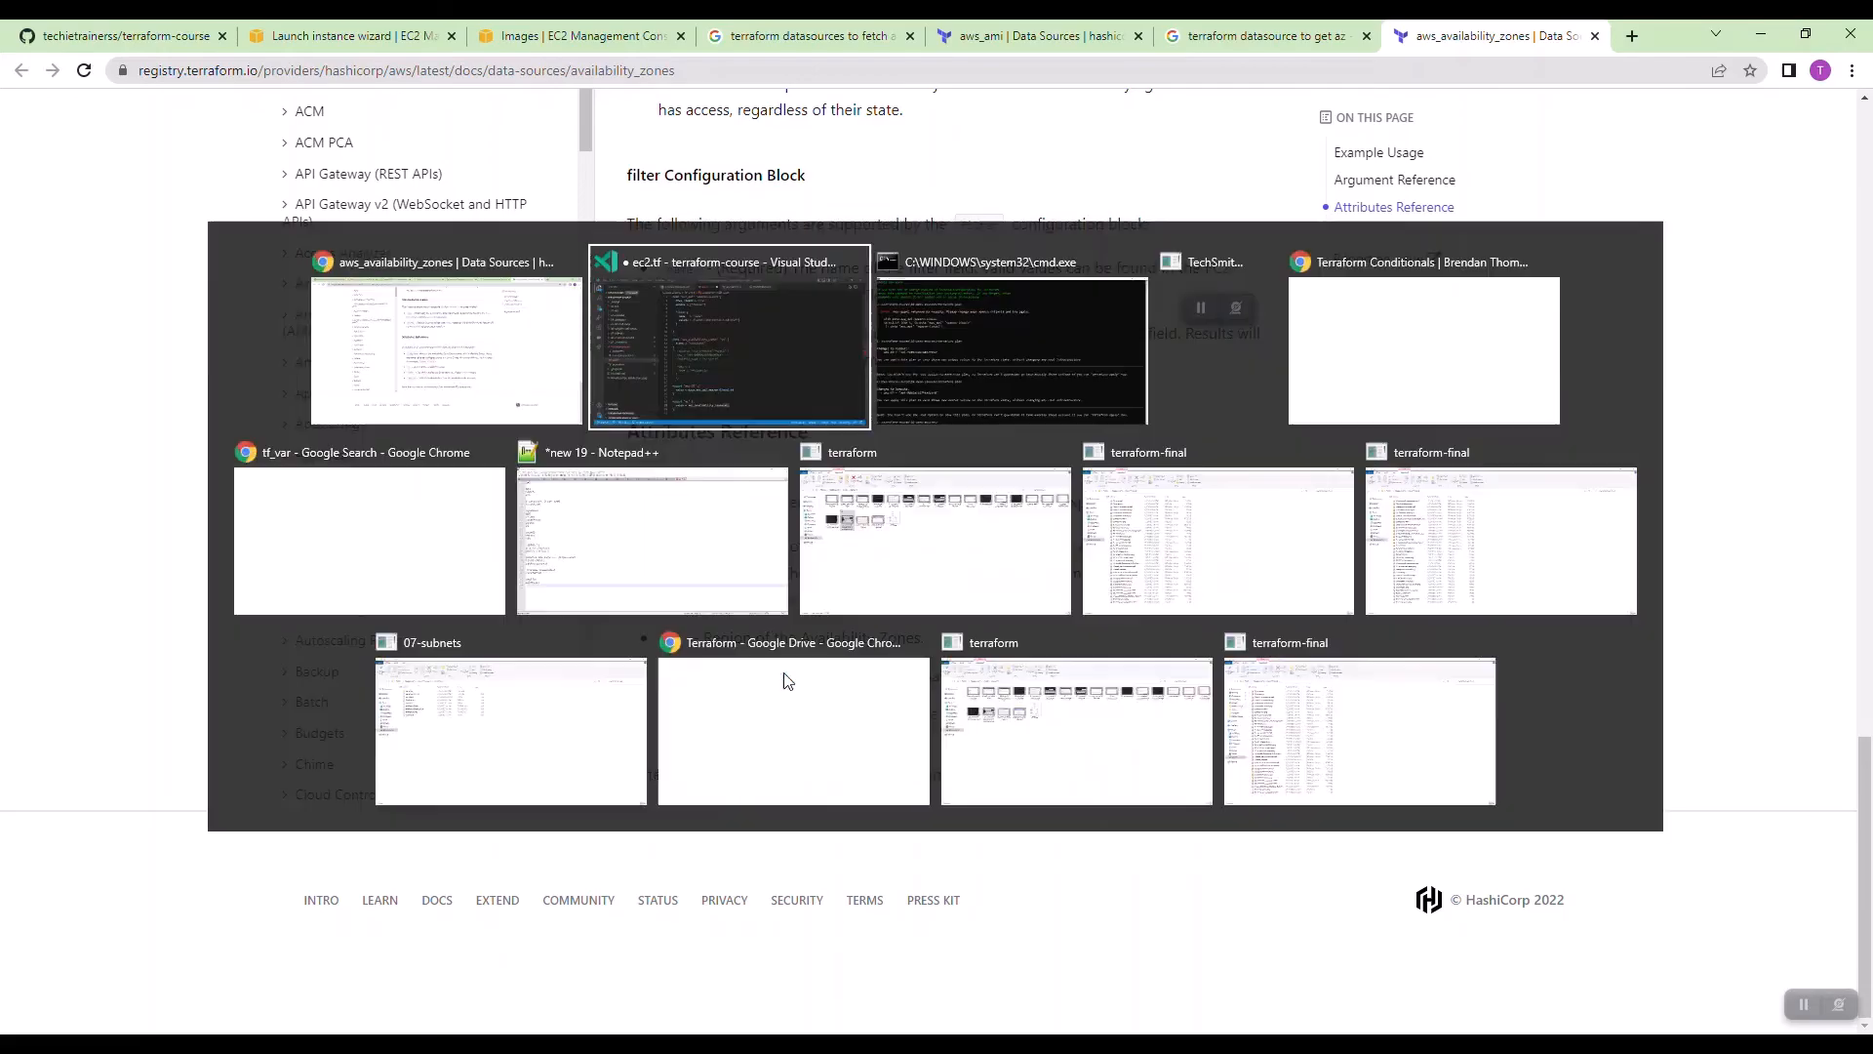
pyautogui.click(730, 334)
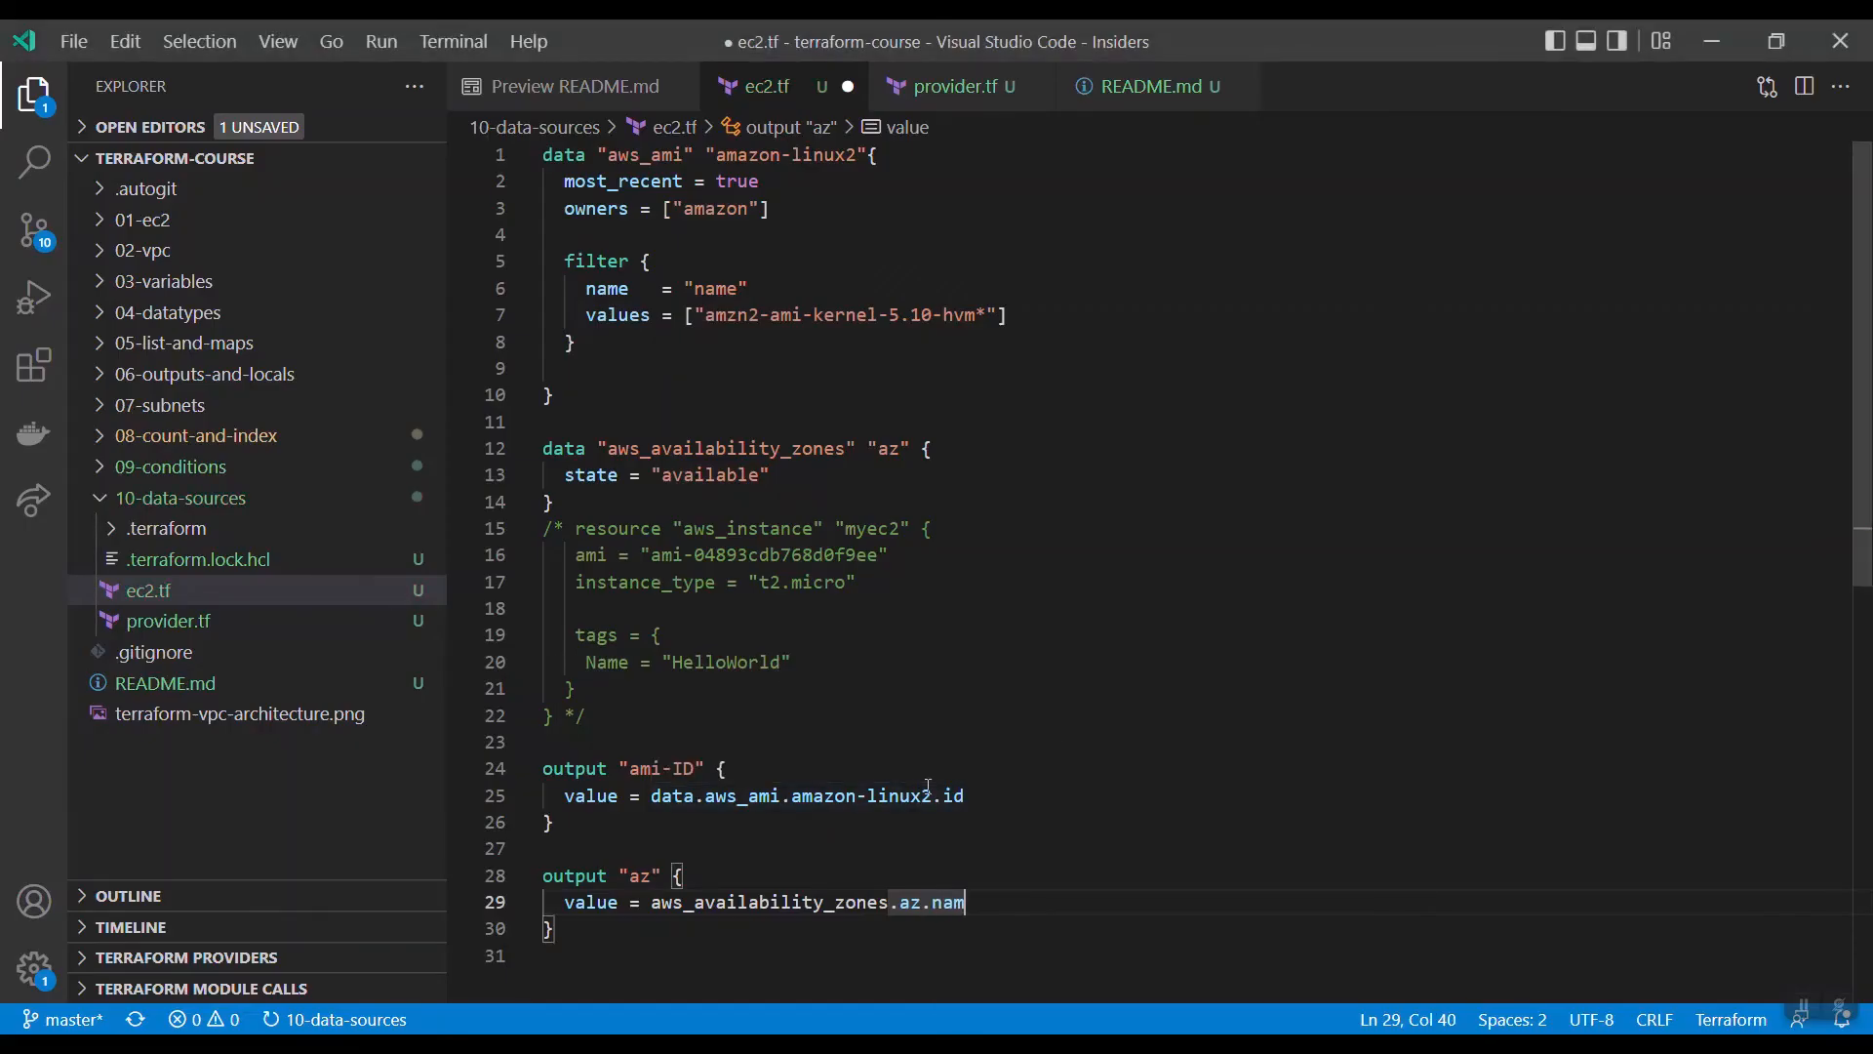
pyautogui.write('es')
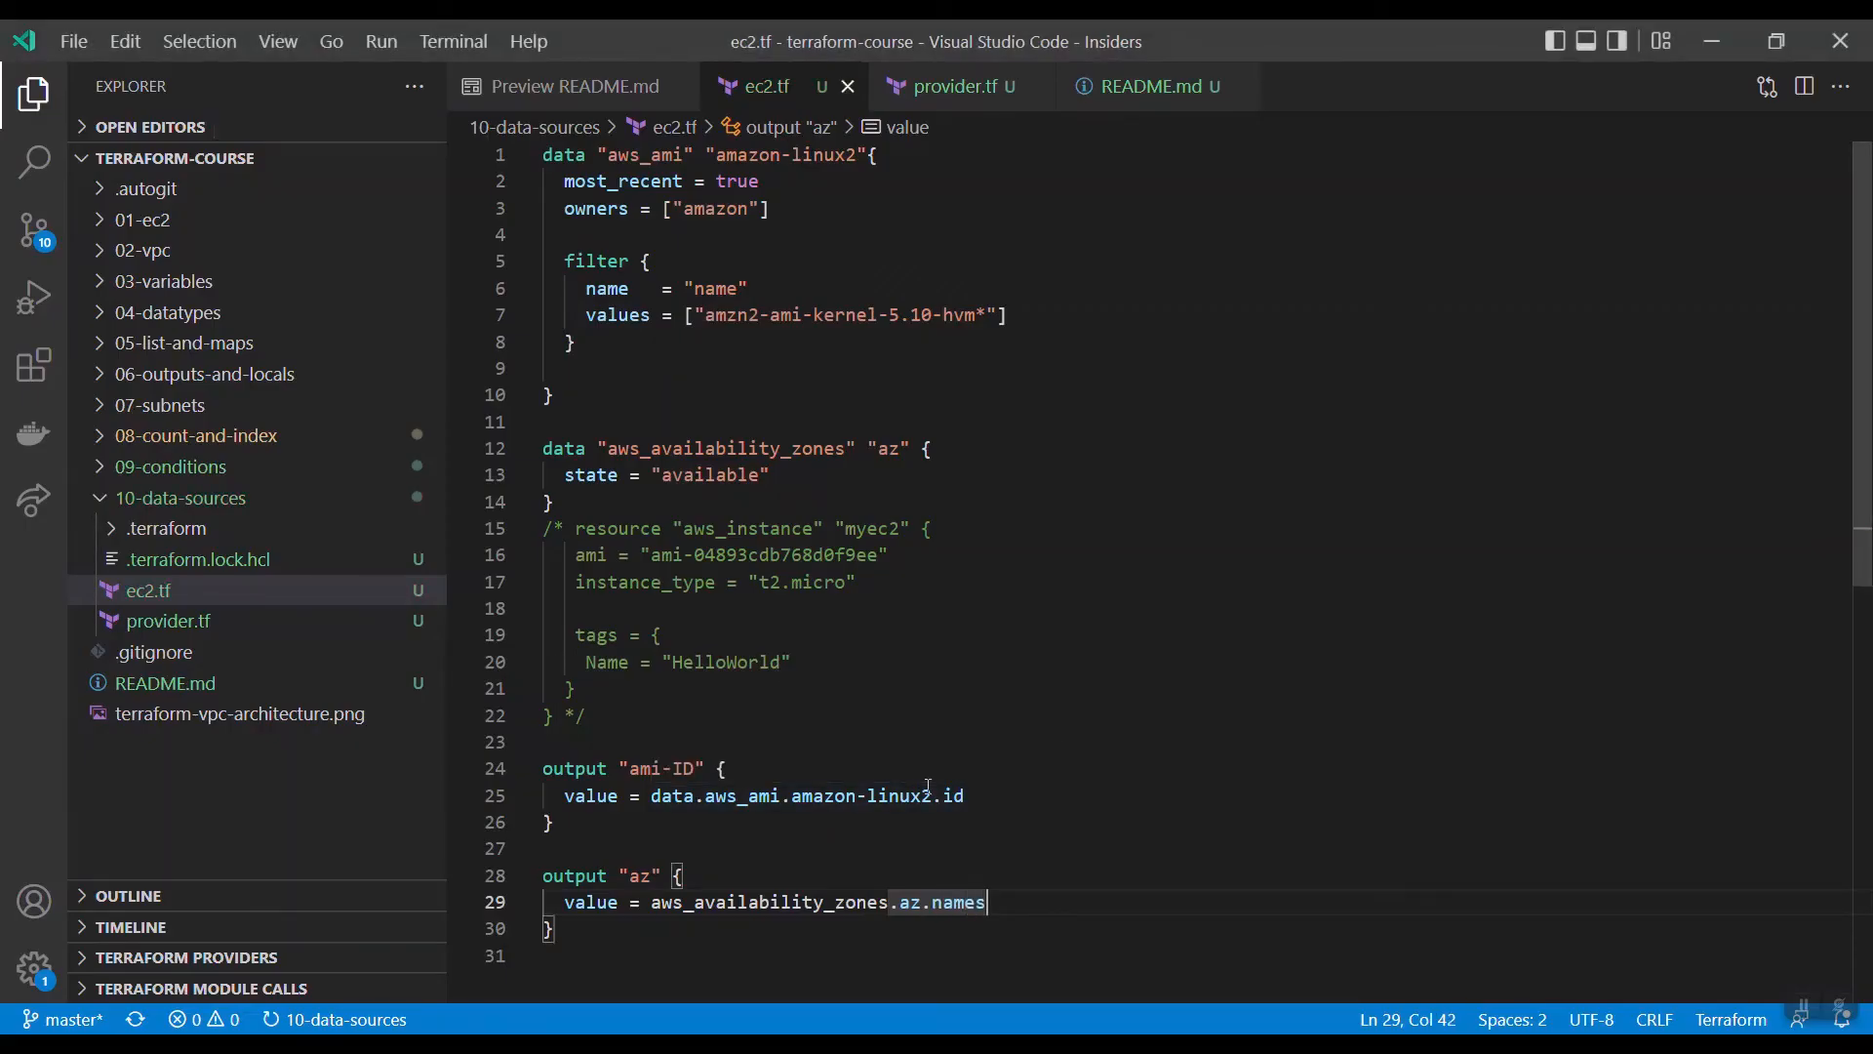
pyautogui.press('alt+tab')
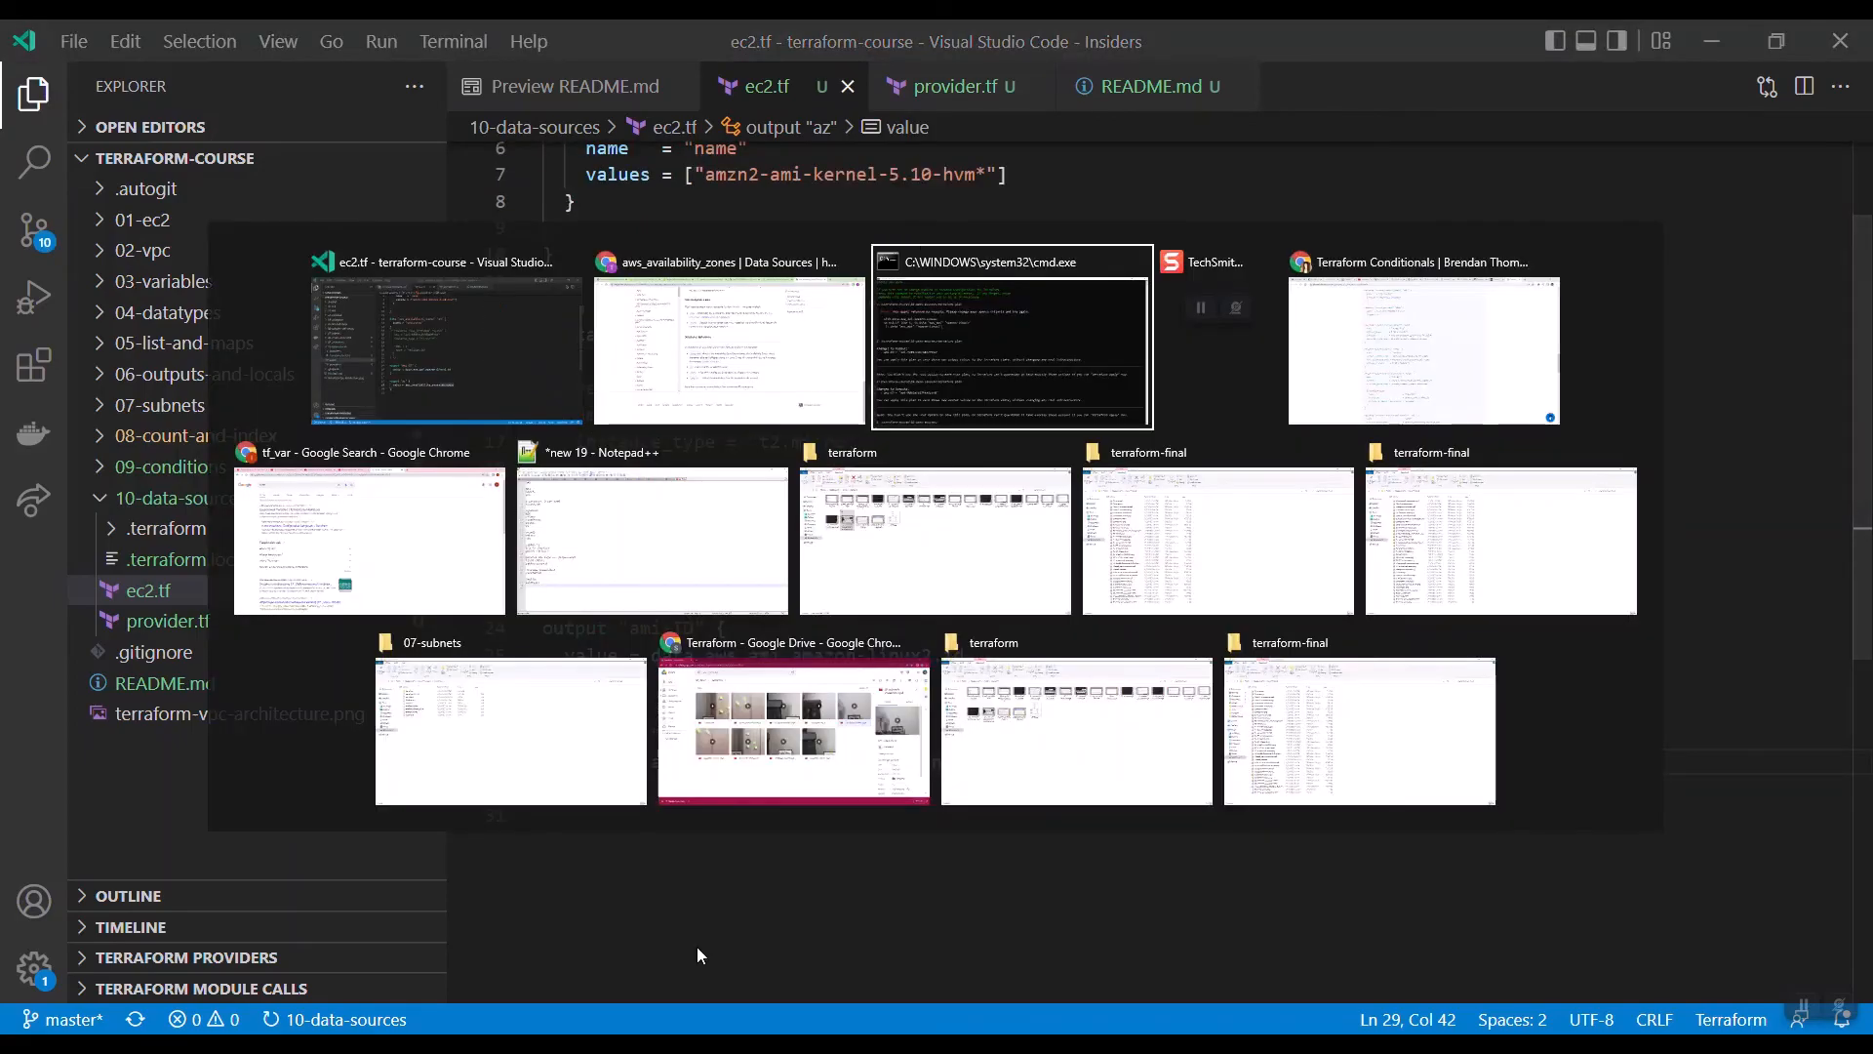
# Step: Prefix the az output value with data. and rerun terraform plan to list ap-southeast-1a, 1b, 1c
pyautogui.click(1011, 347)
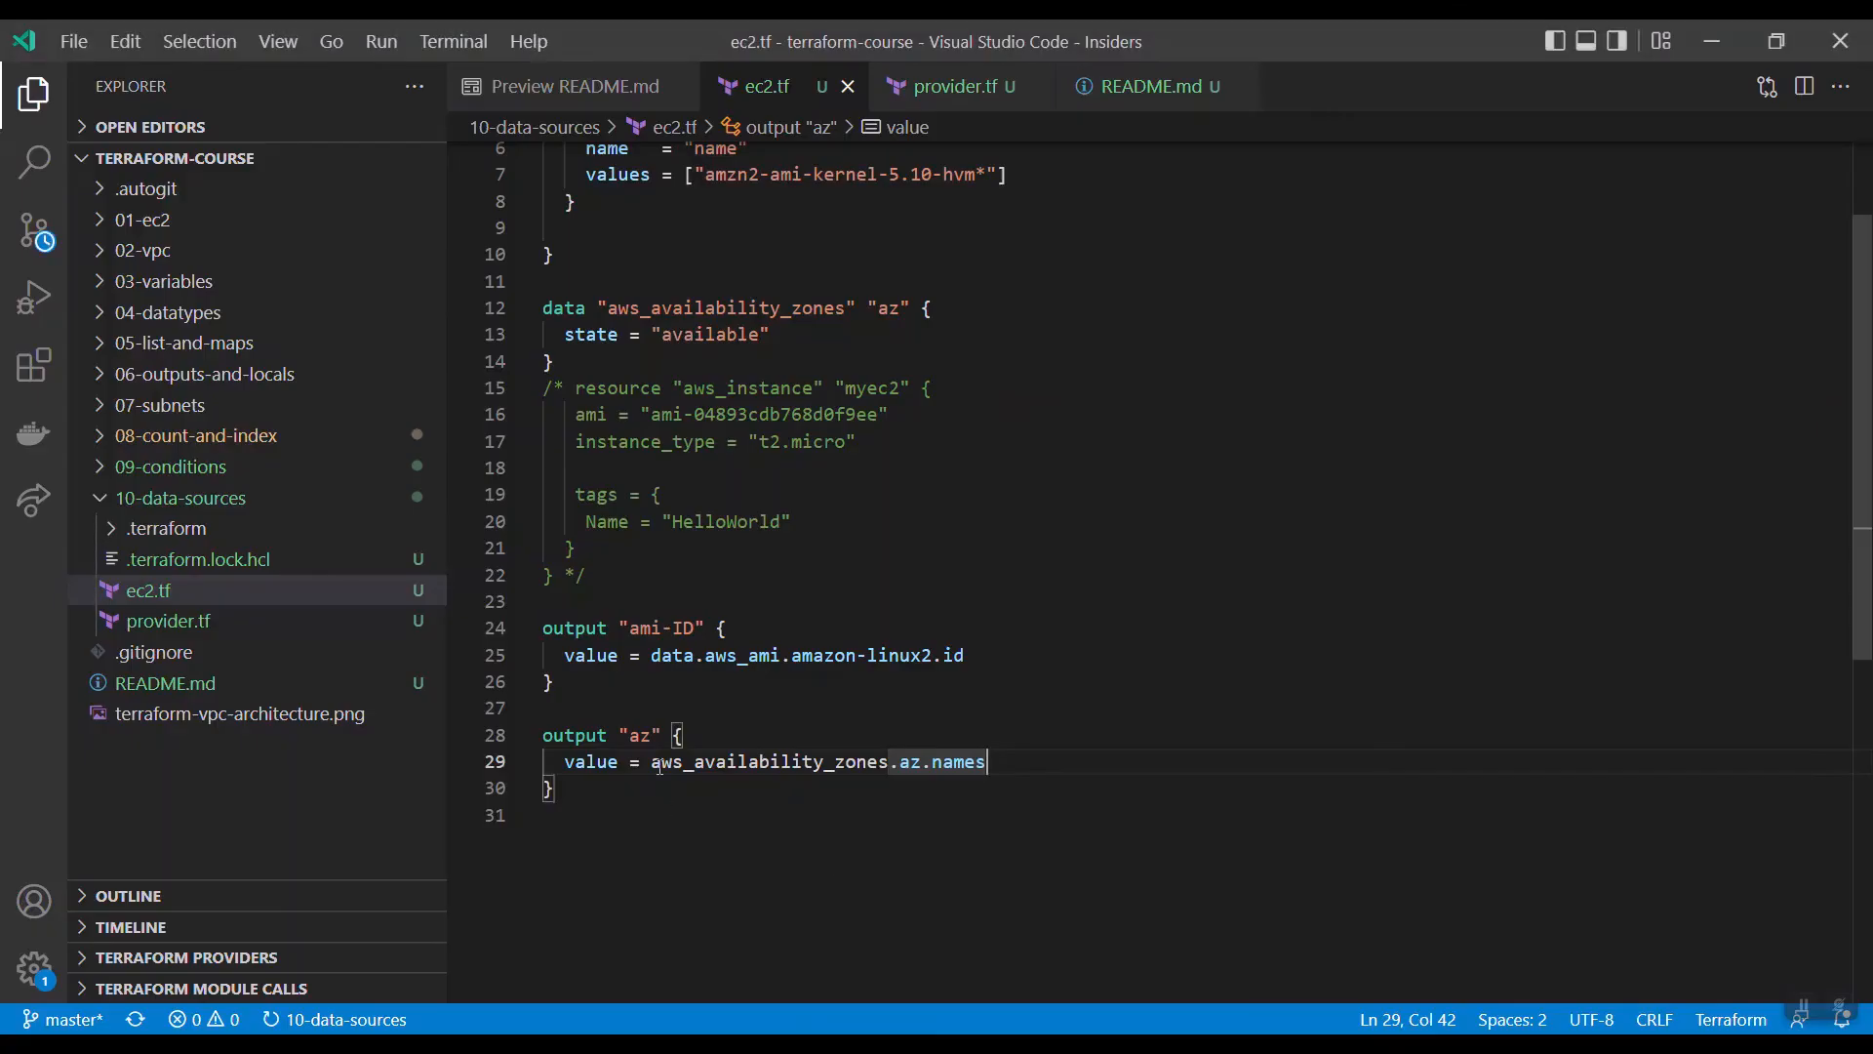
pyautogui.write('data.')
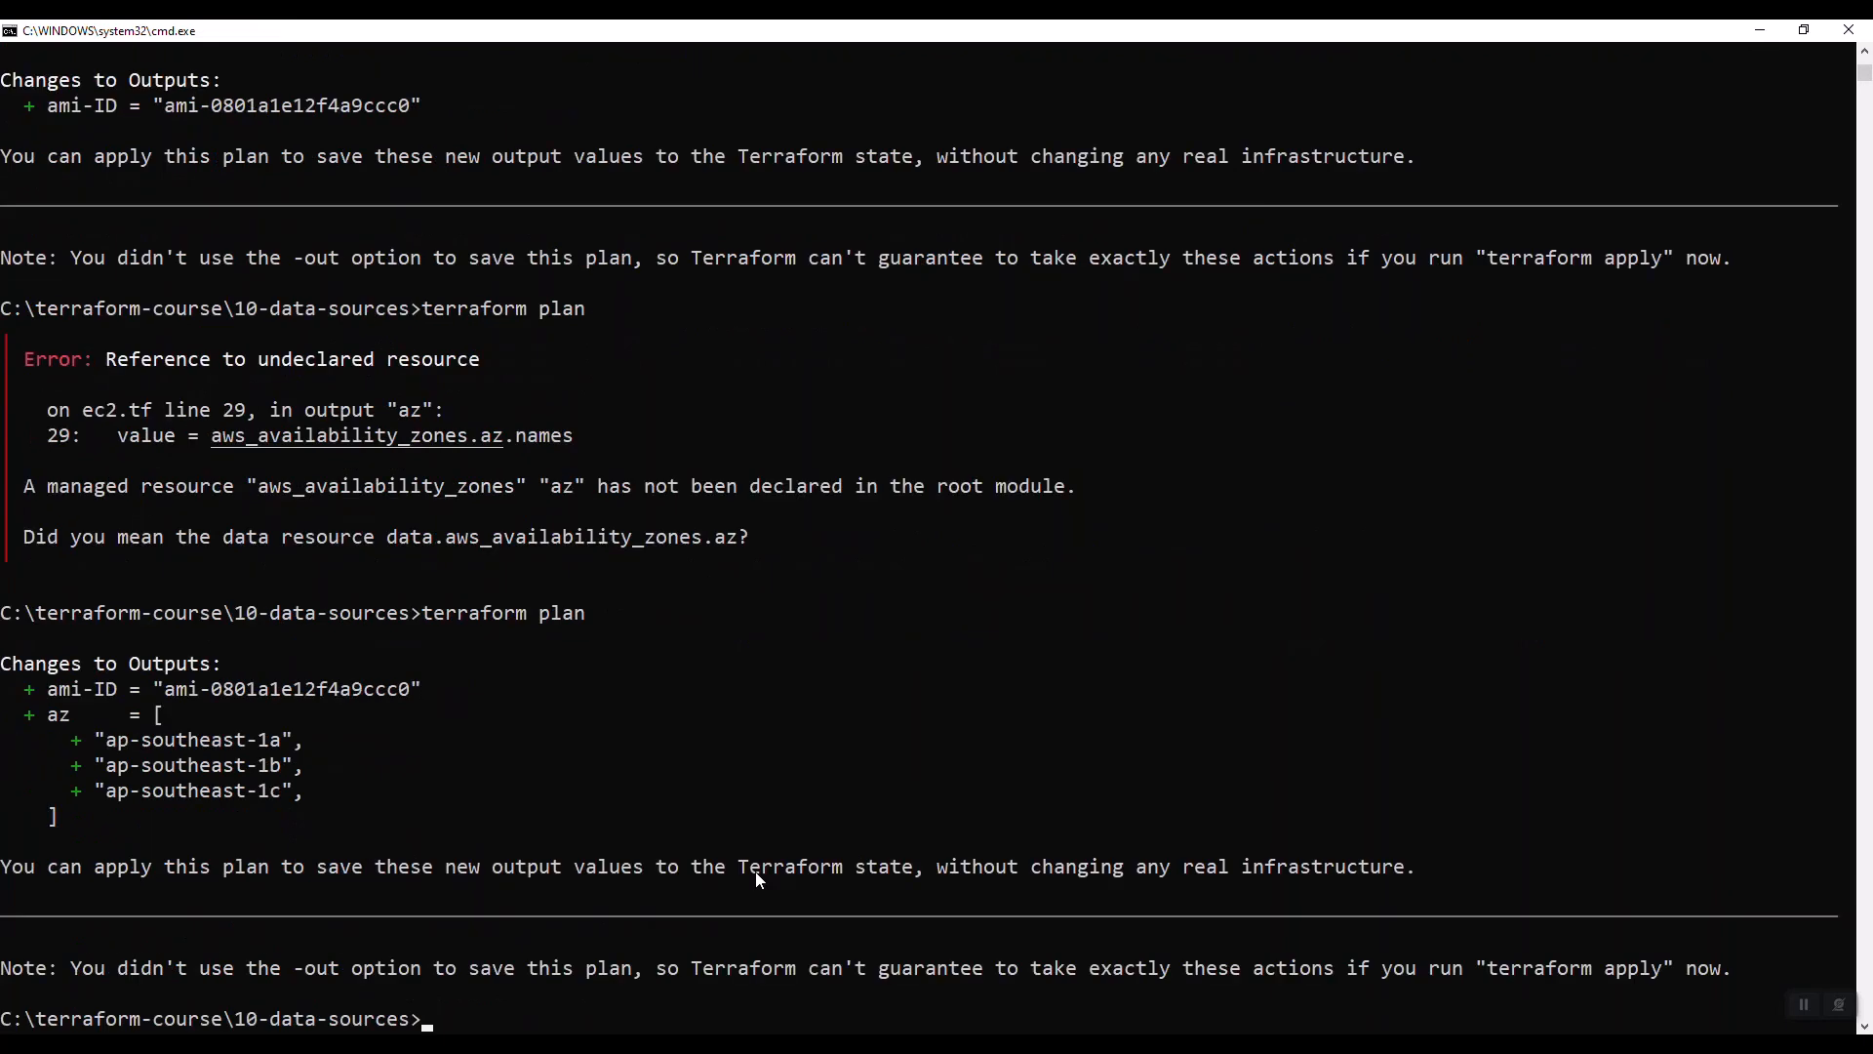
pyautogui.moveTo(382, 634)
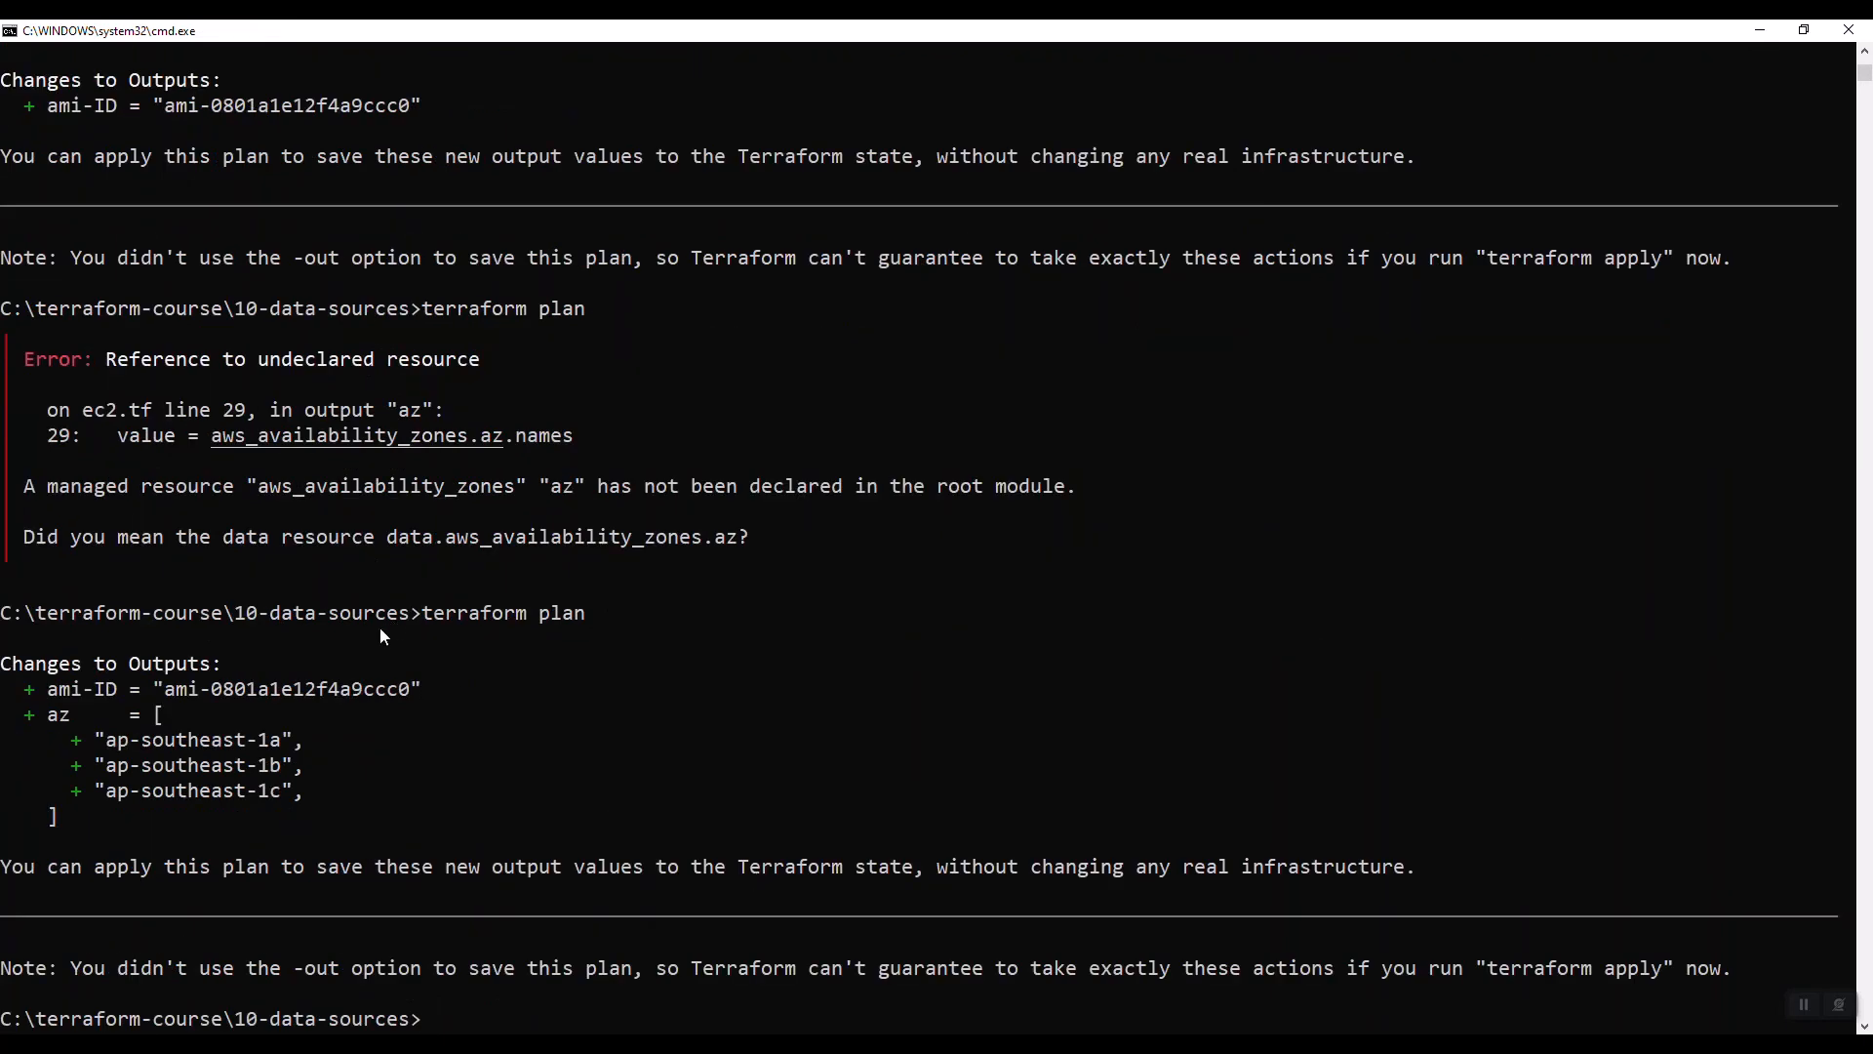
pyautogui.moveTo(377, 697)
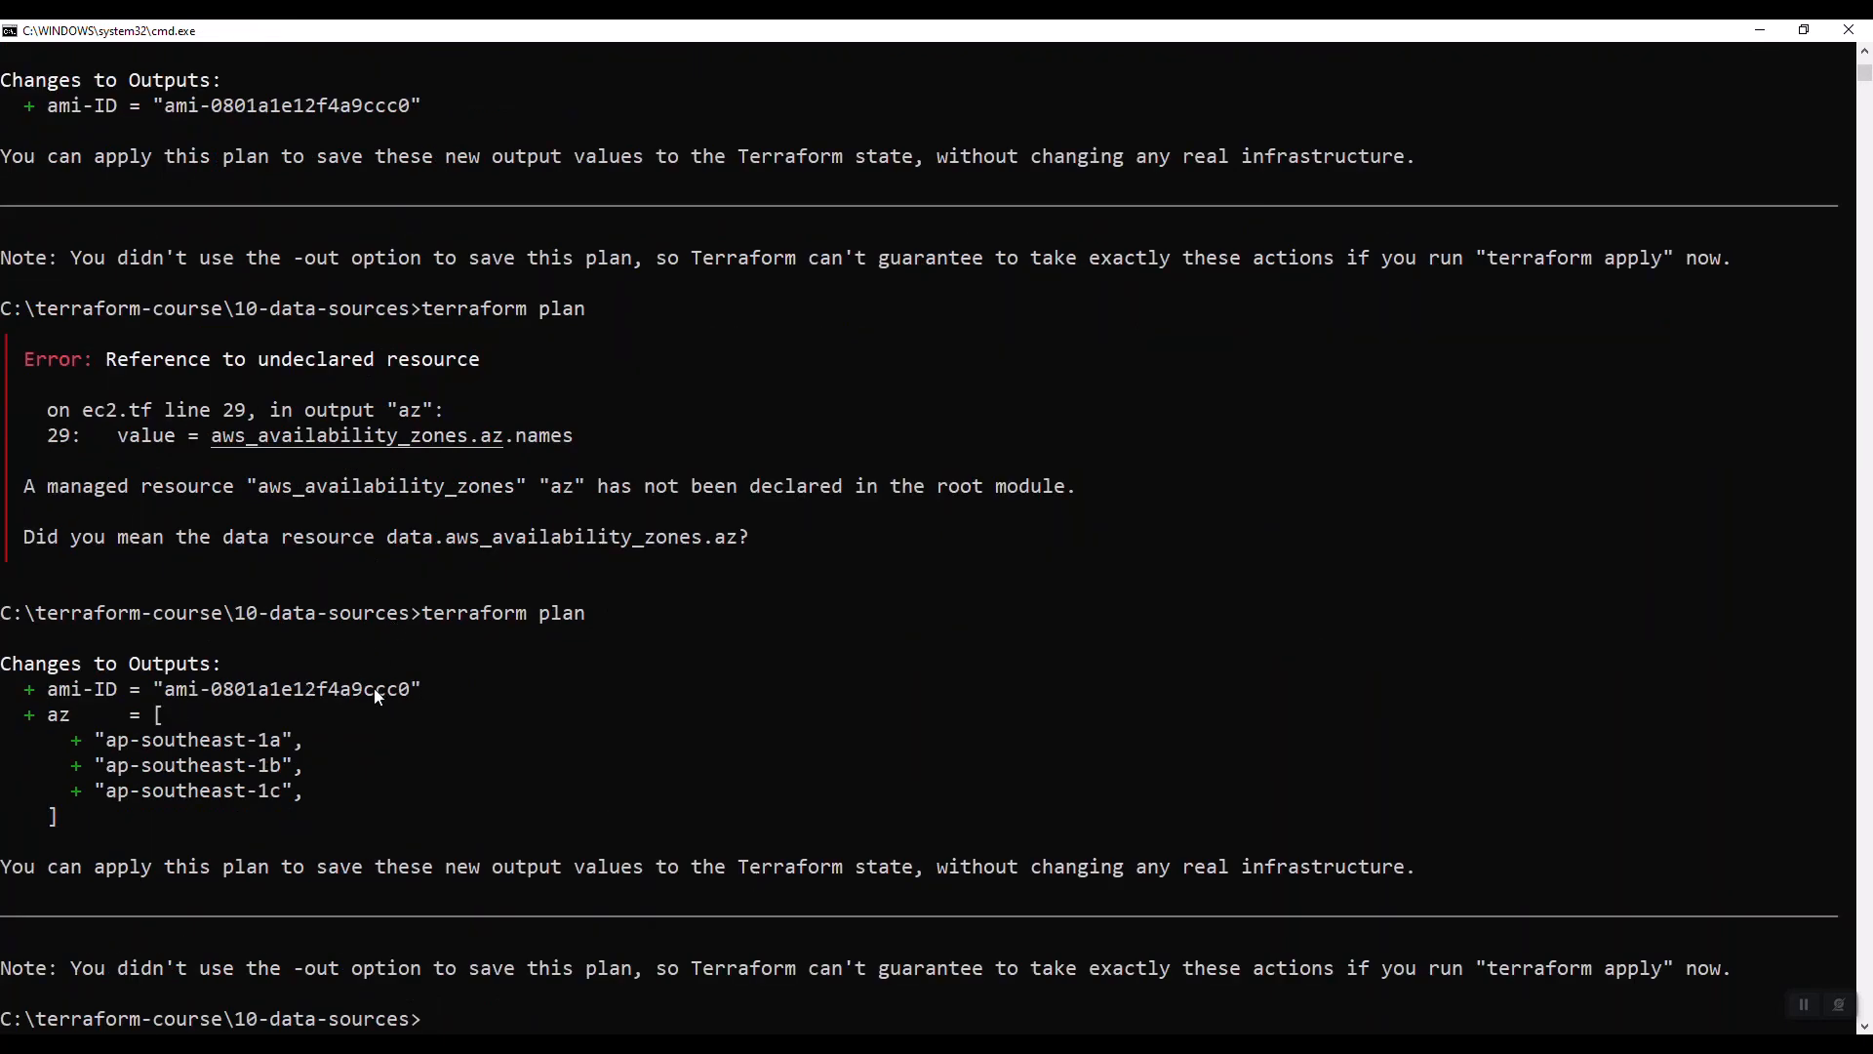
pyautogui.scroll(-3)
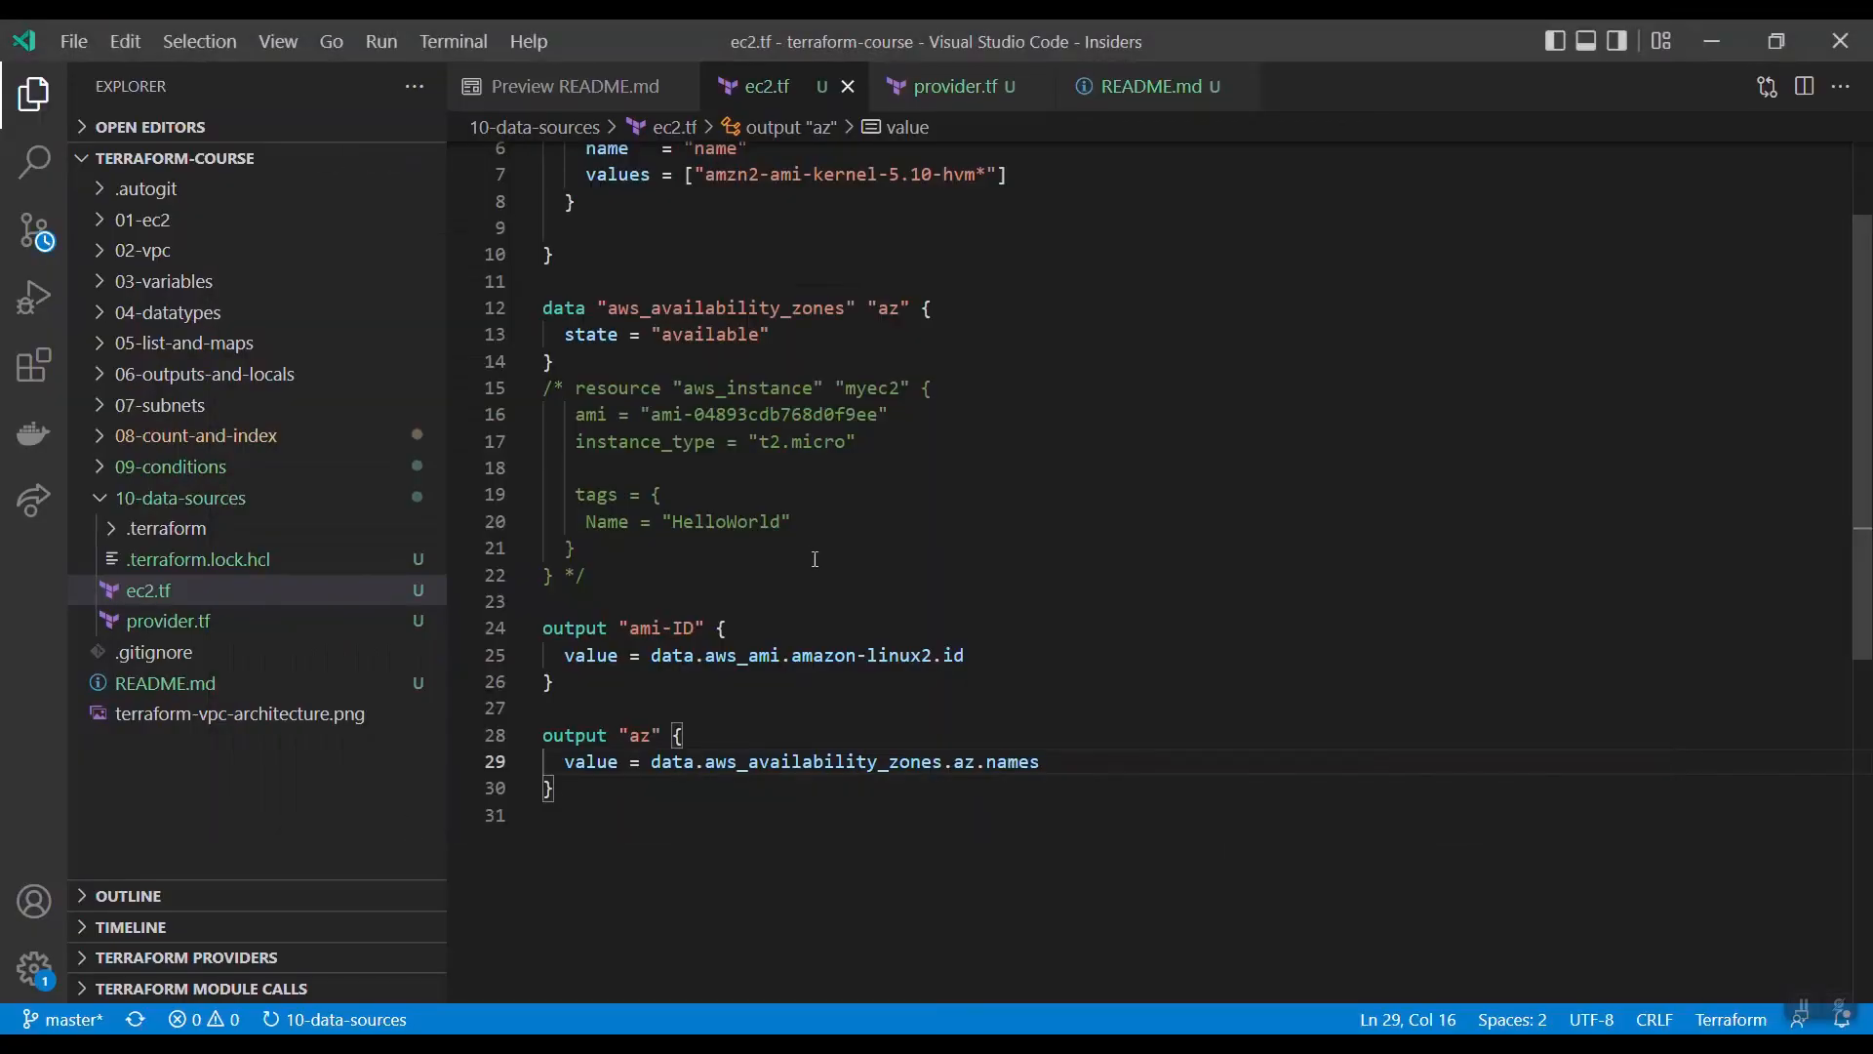
# Step: Scroll to the top of ec2.tf to review both data sources and outputs
pyautogui.scroll(3)
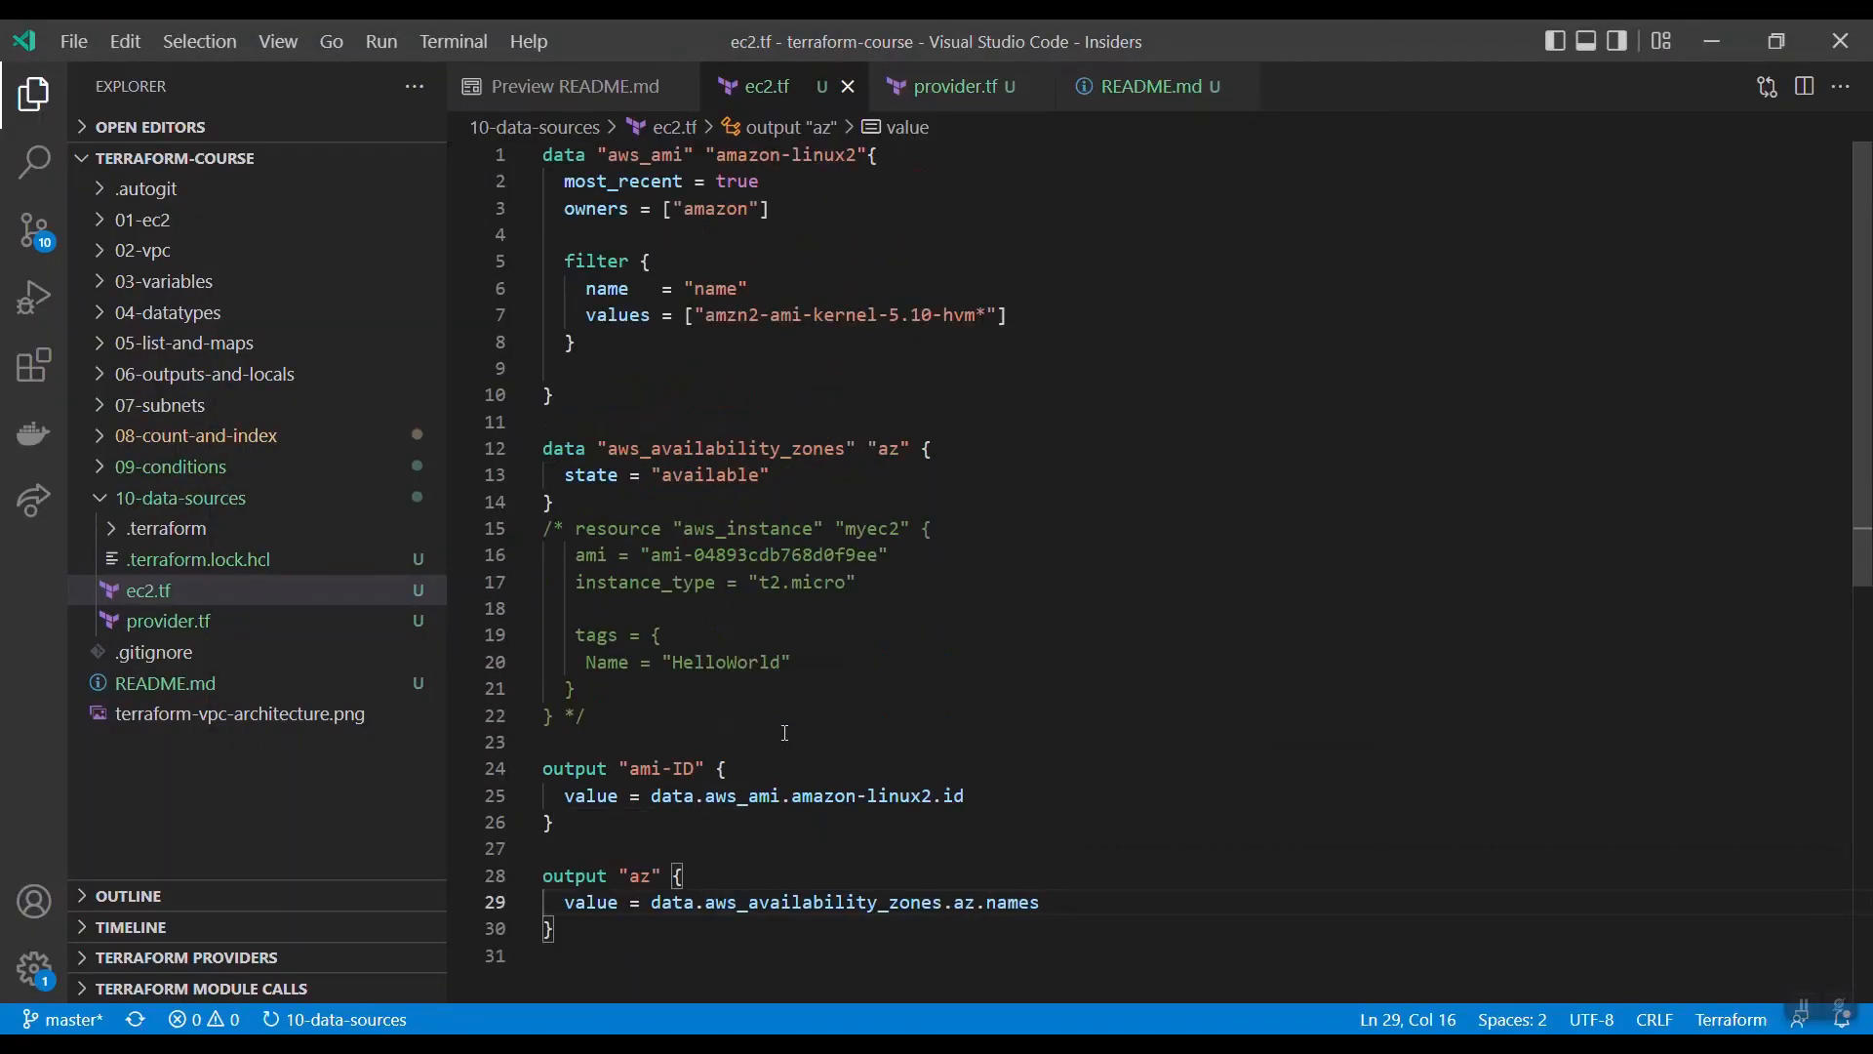
pyautogui.moveTo(794, 722)
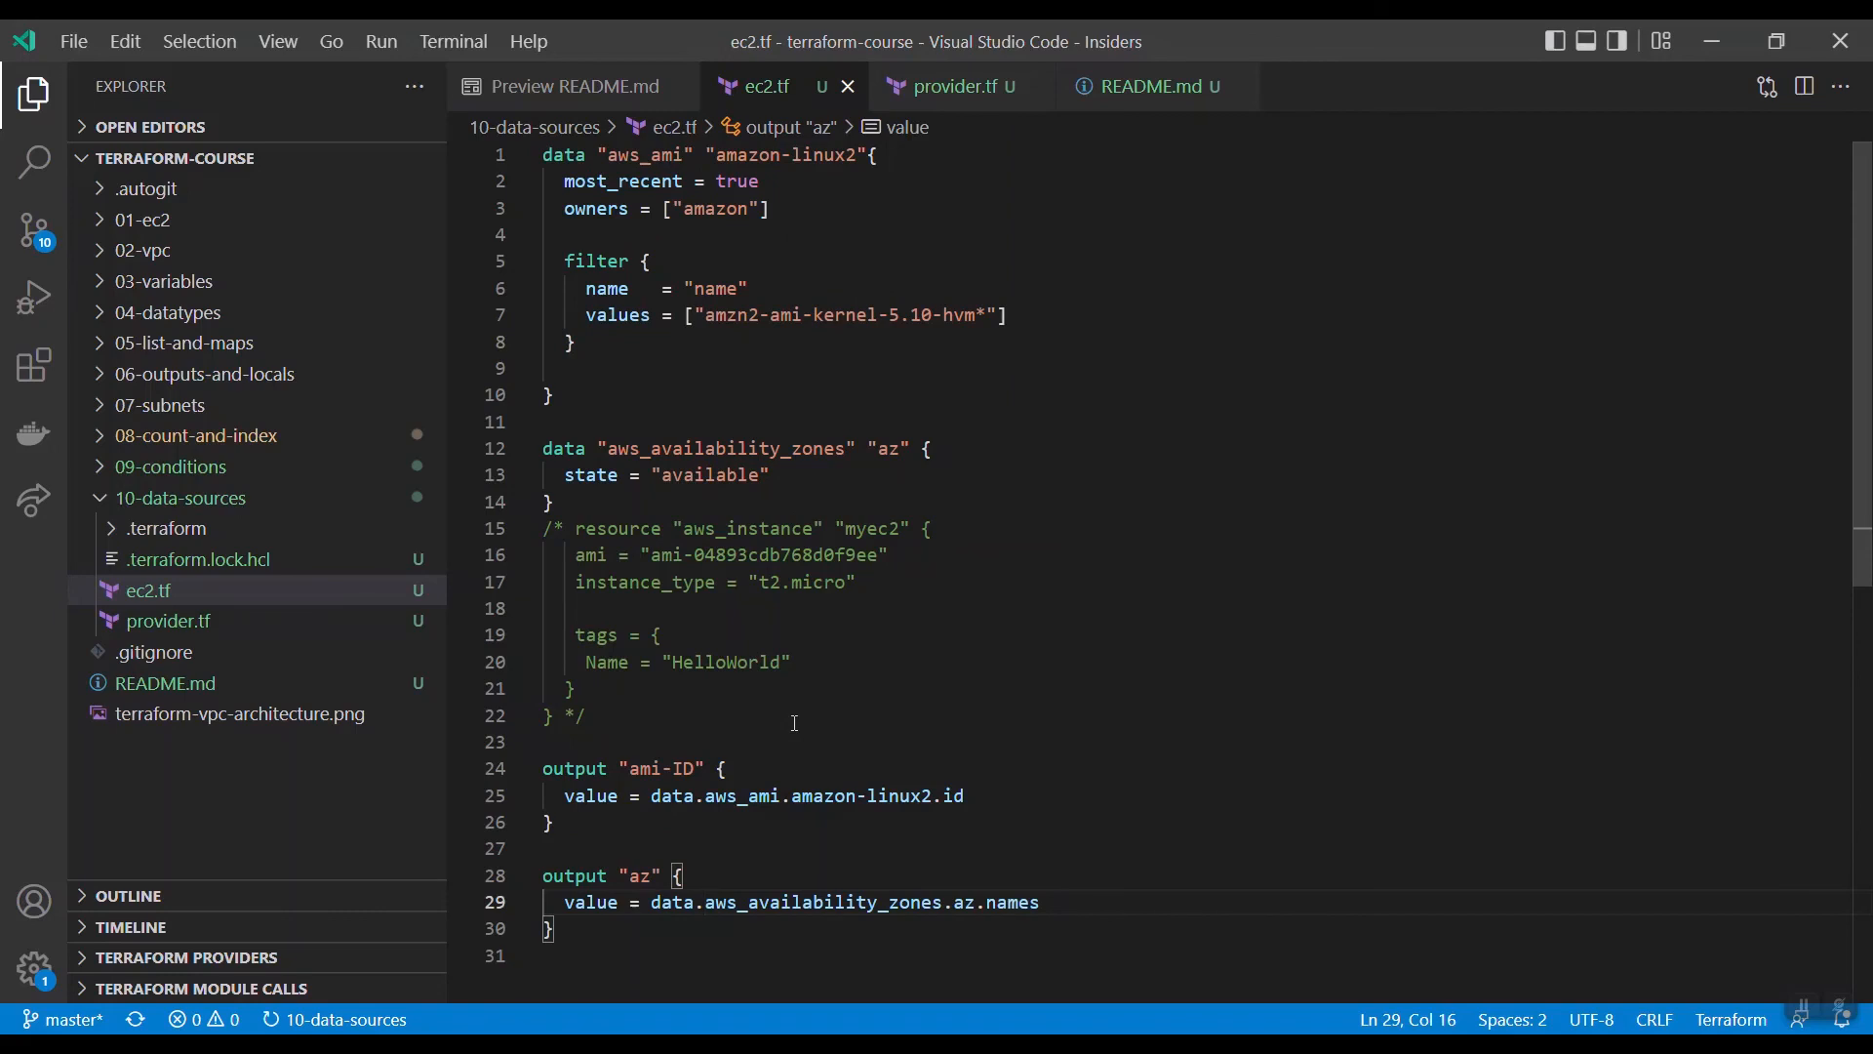
pyautogui.moveTo(1007, 646)
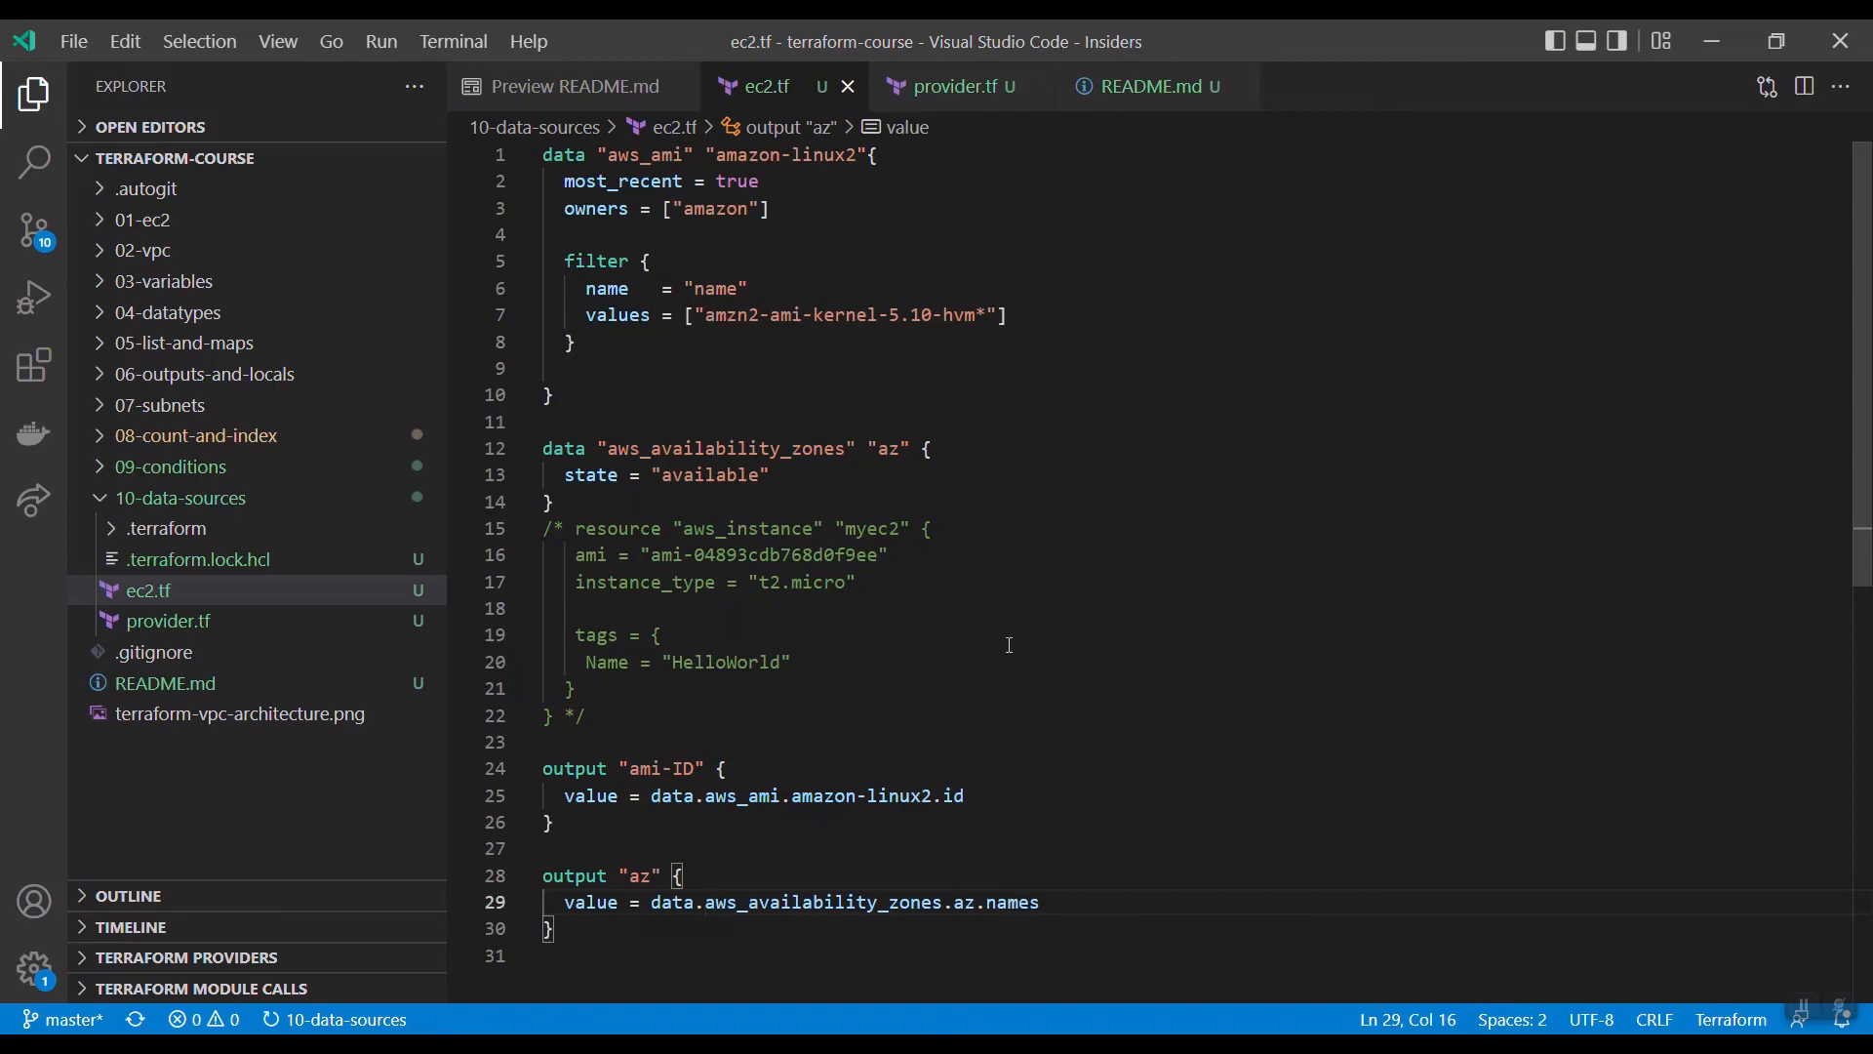